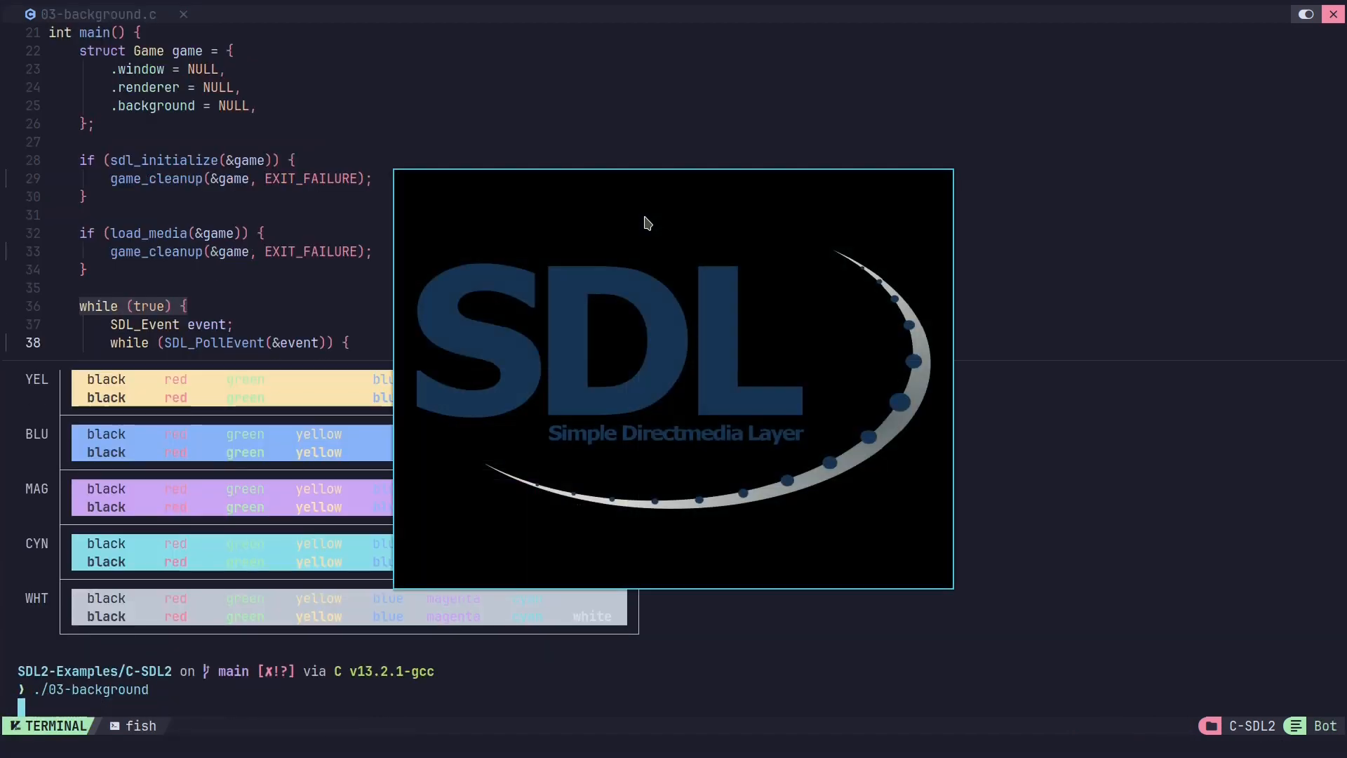
{"action": "mouse_move", "coordinate": [574, 222]}
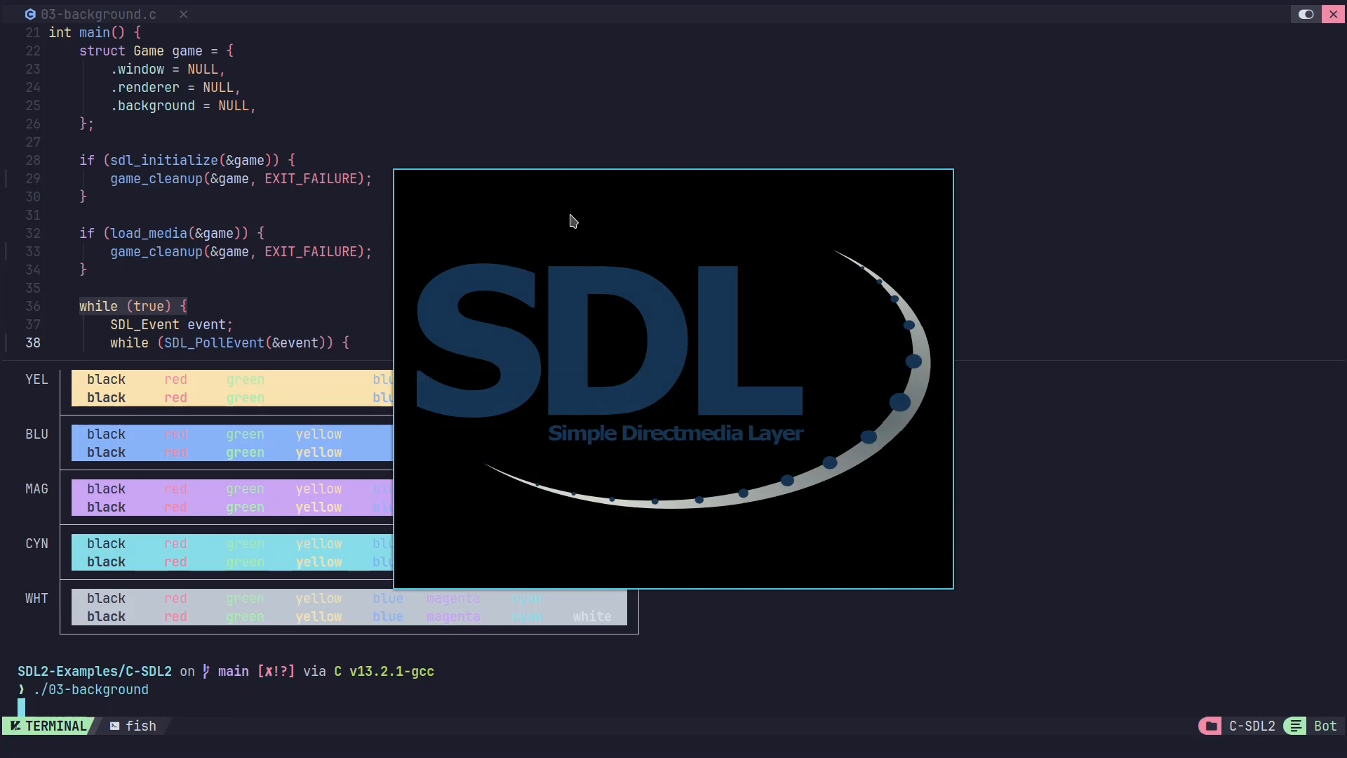
{"action": "mouse_move", "coordinate": [463, 216]}
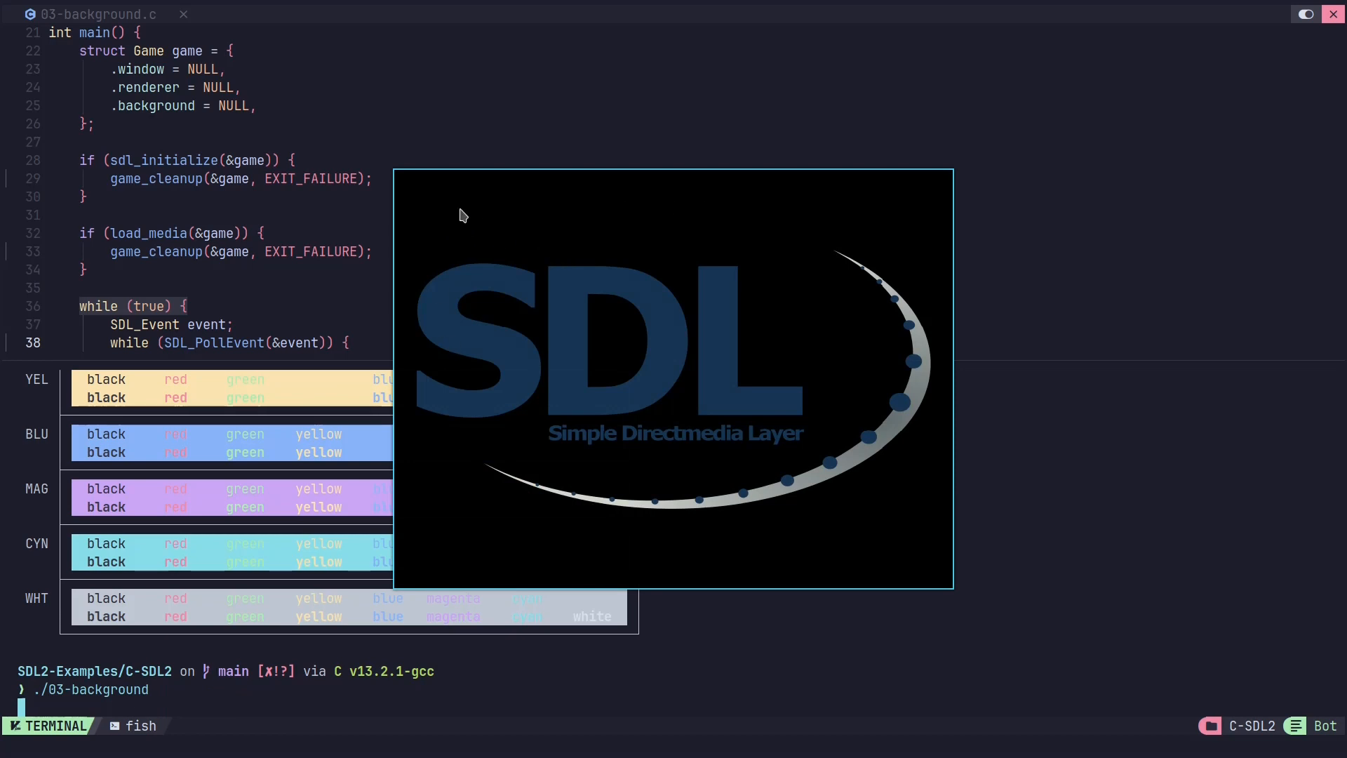
{"action": "mouse_move", "coordinate": [514, 244]}
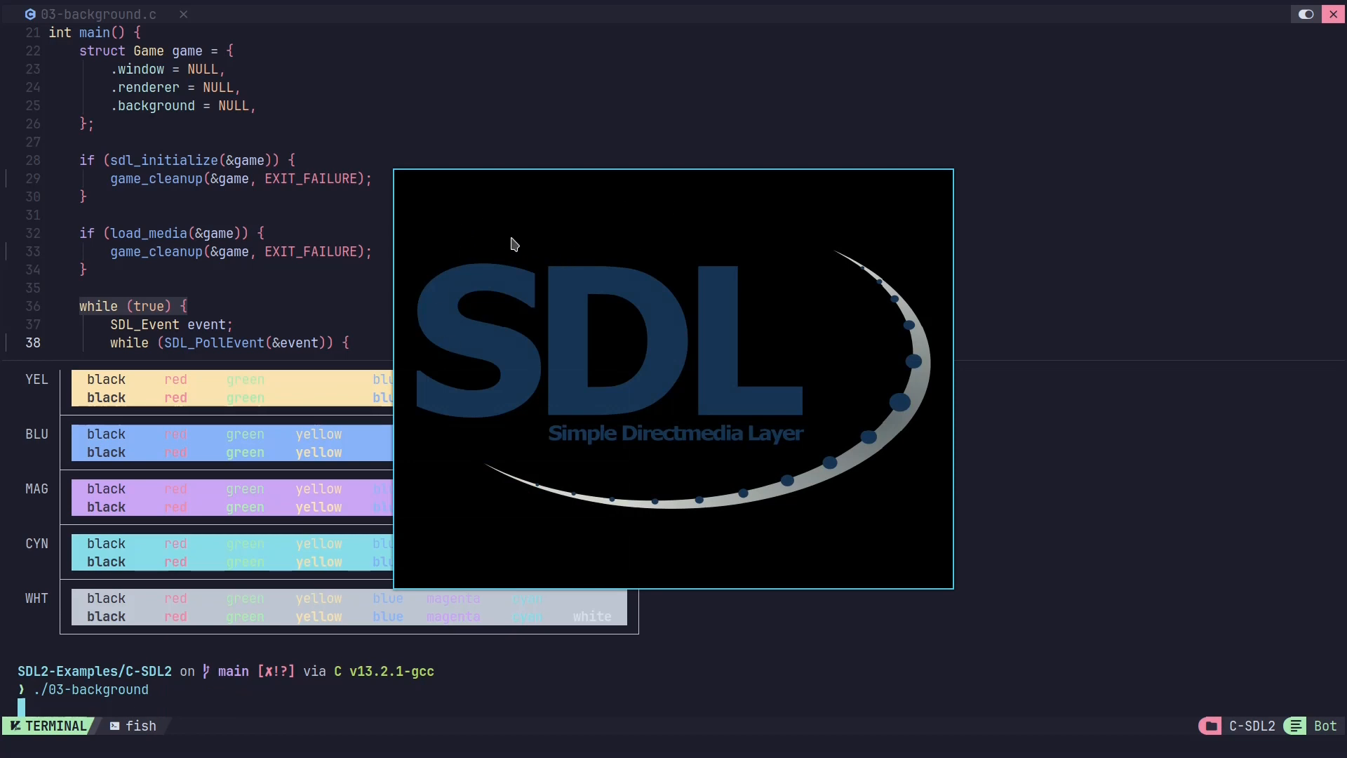
{"action": "mouse_move", "coordinate": [455, 221]}
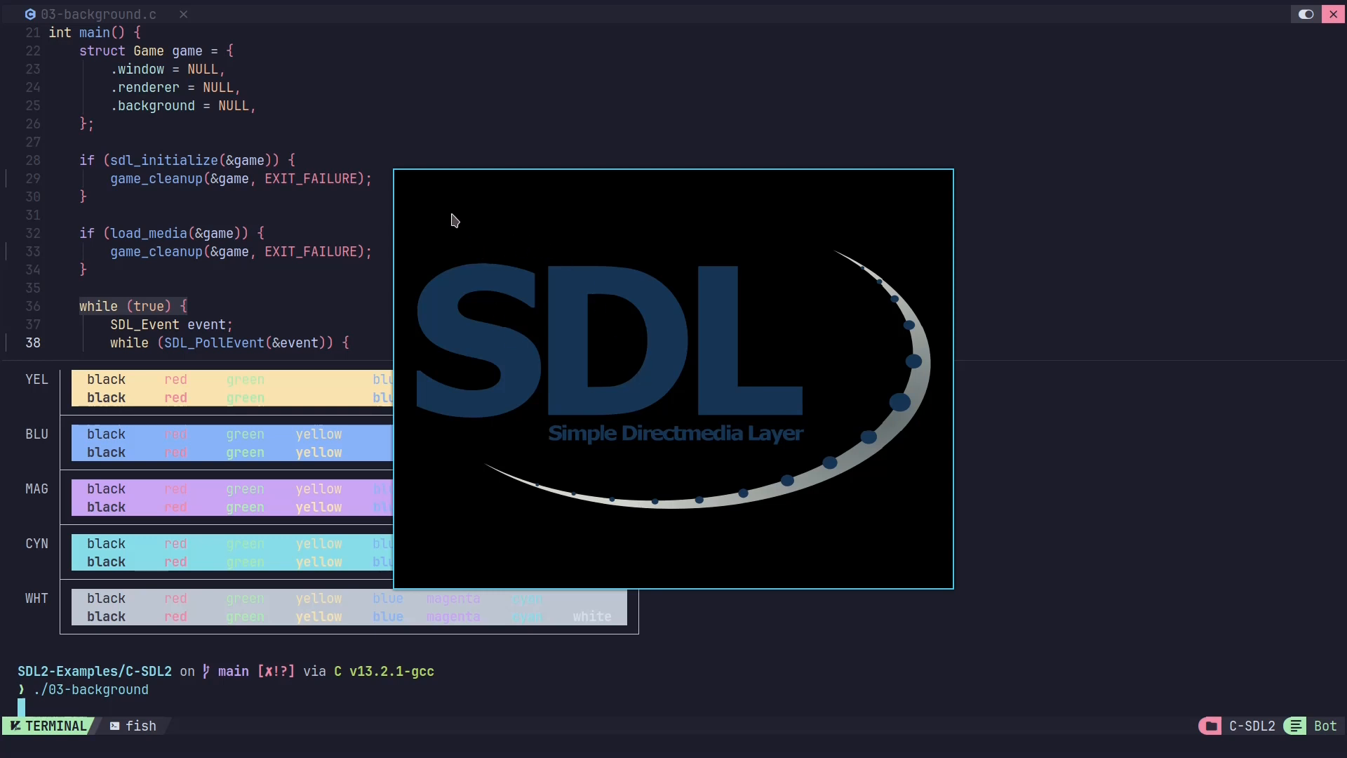
{"action": "mouse_move", "coordinate": [620, 460]}
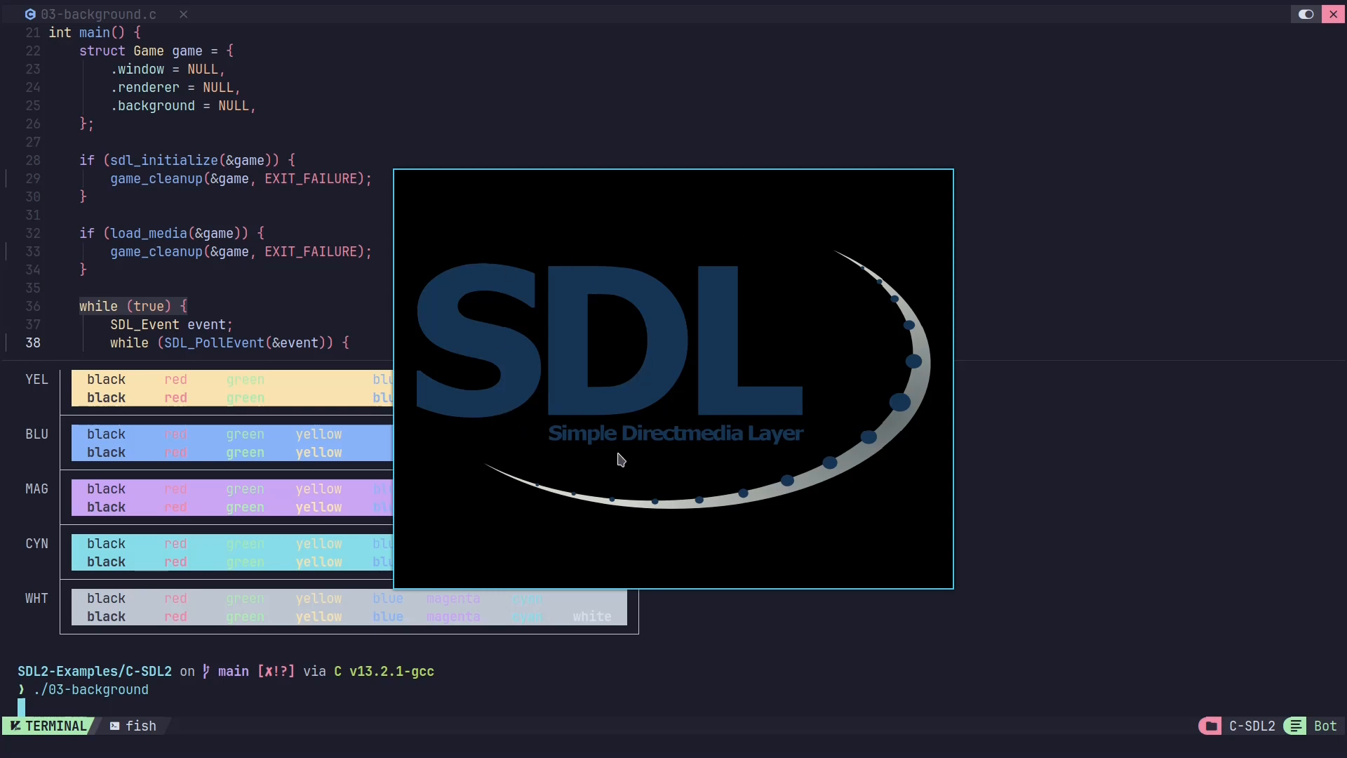
{"action": "mouse_move", "coordinate": [738, 363]}
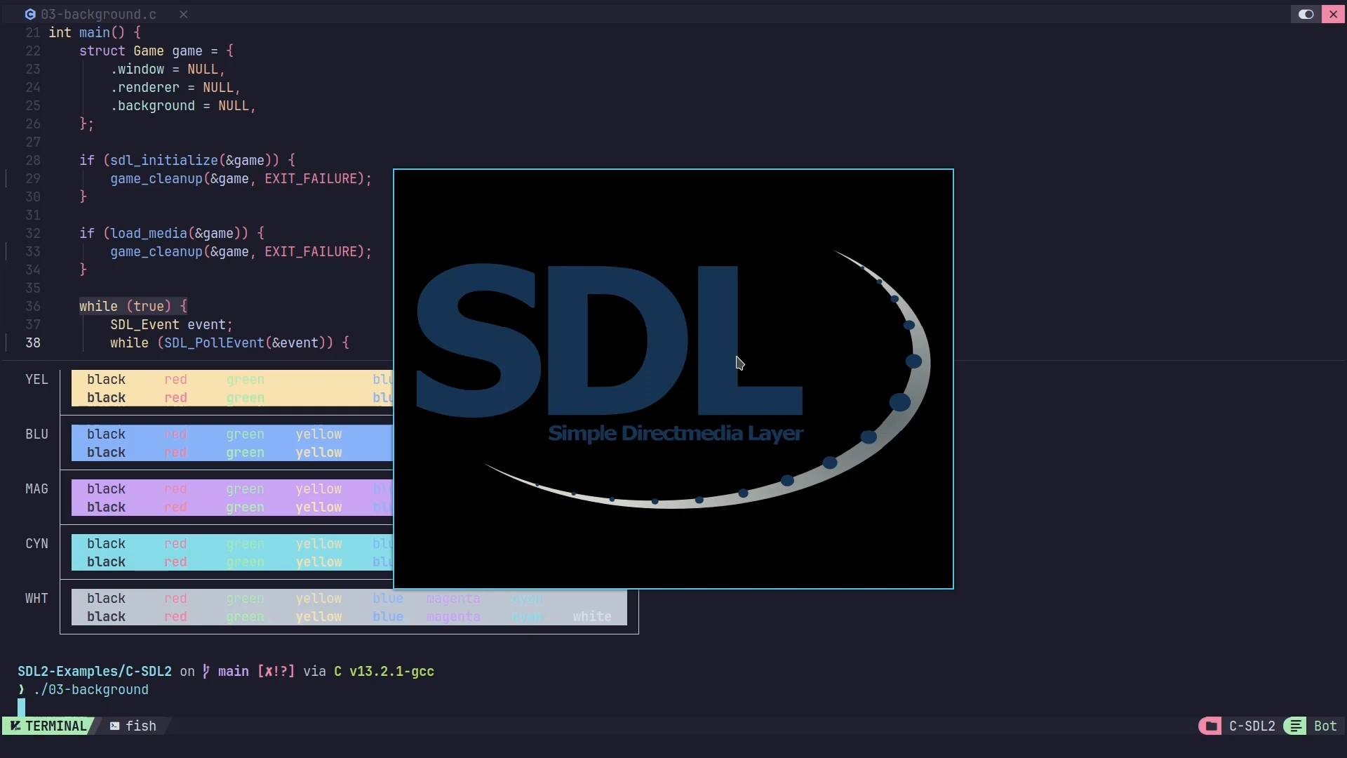
{"action": "mouse_move", "coordinate": [528, 264]}
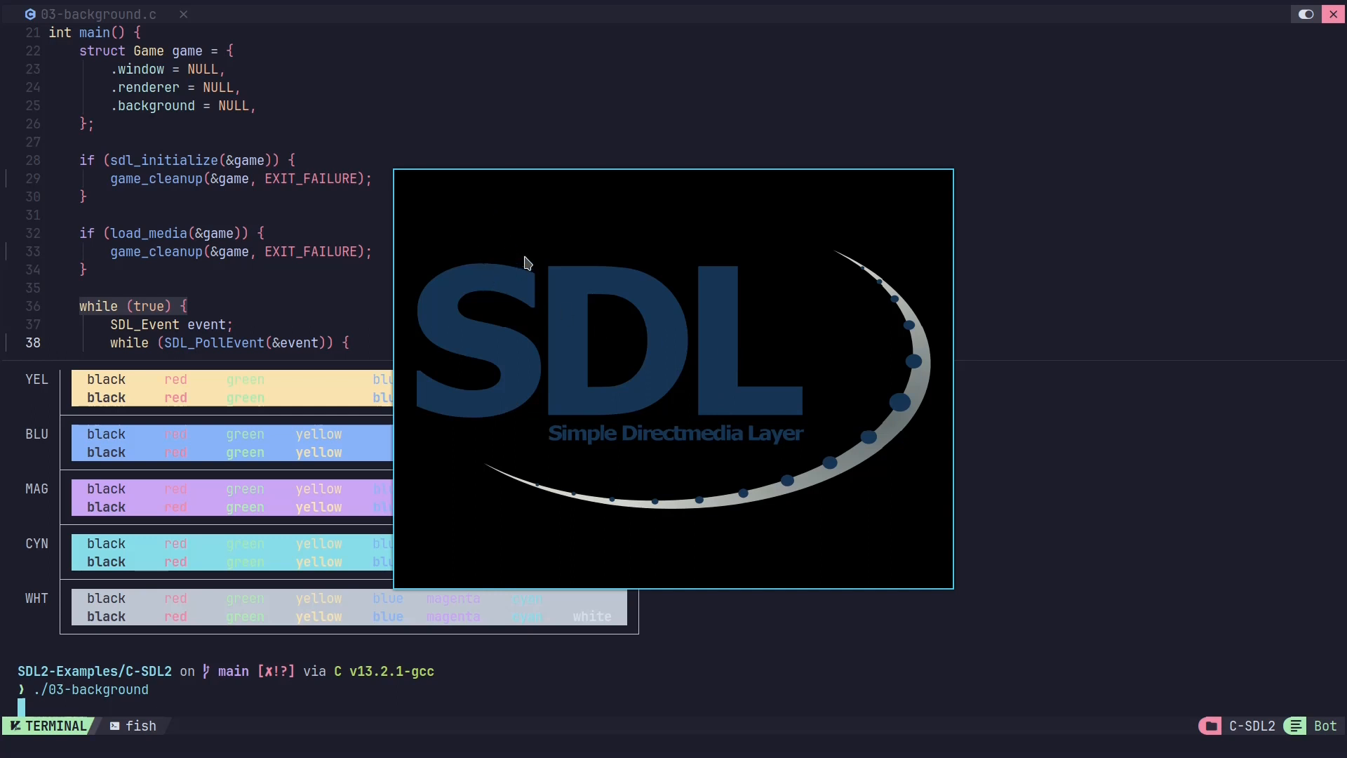
{"action": "mouse_move", "coordinate": [640, 350]}
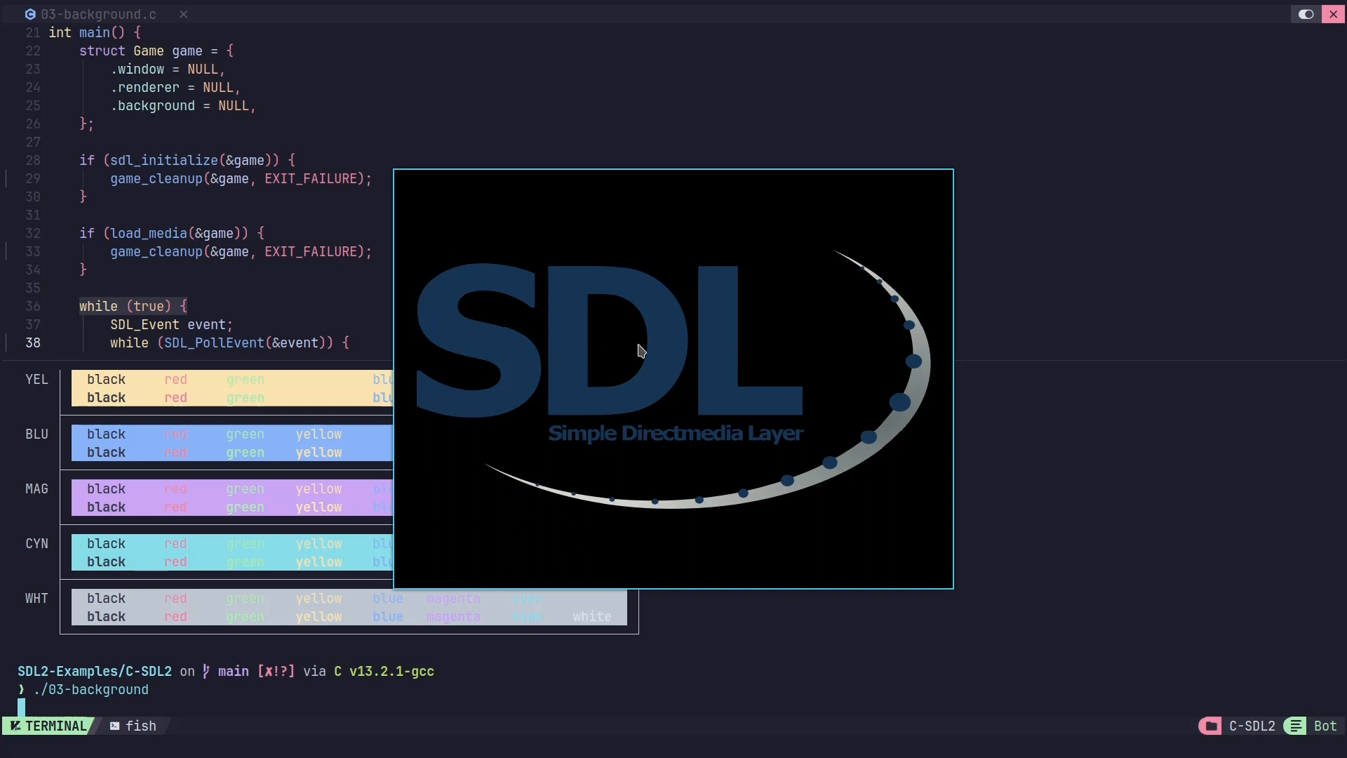
{"action": "mouse_move", "coordinate": [914, 341]}
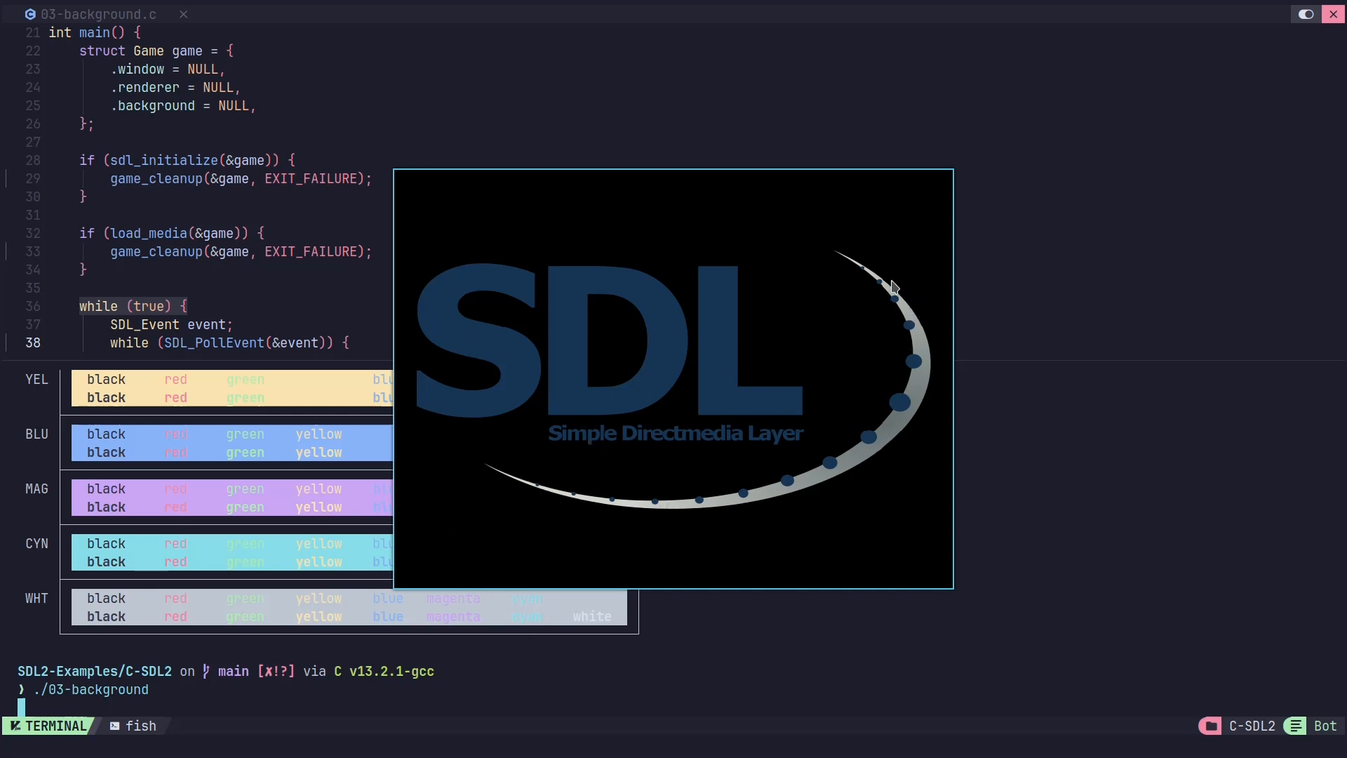
{"action": "mouse_move", "coordinate": [454, 241]}
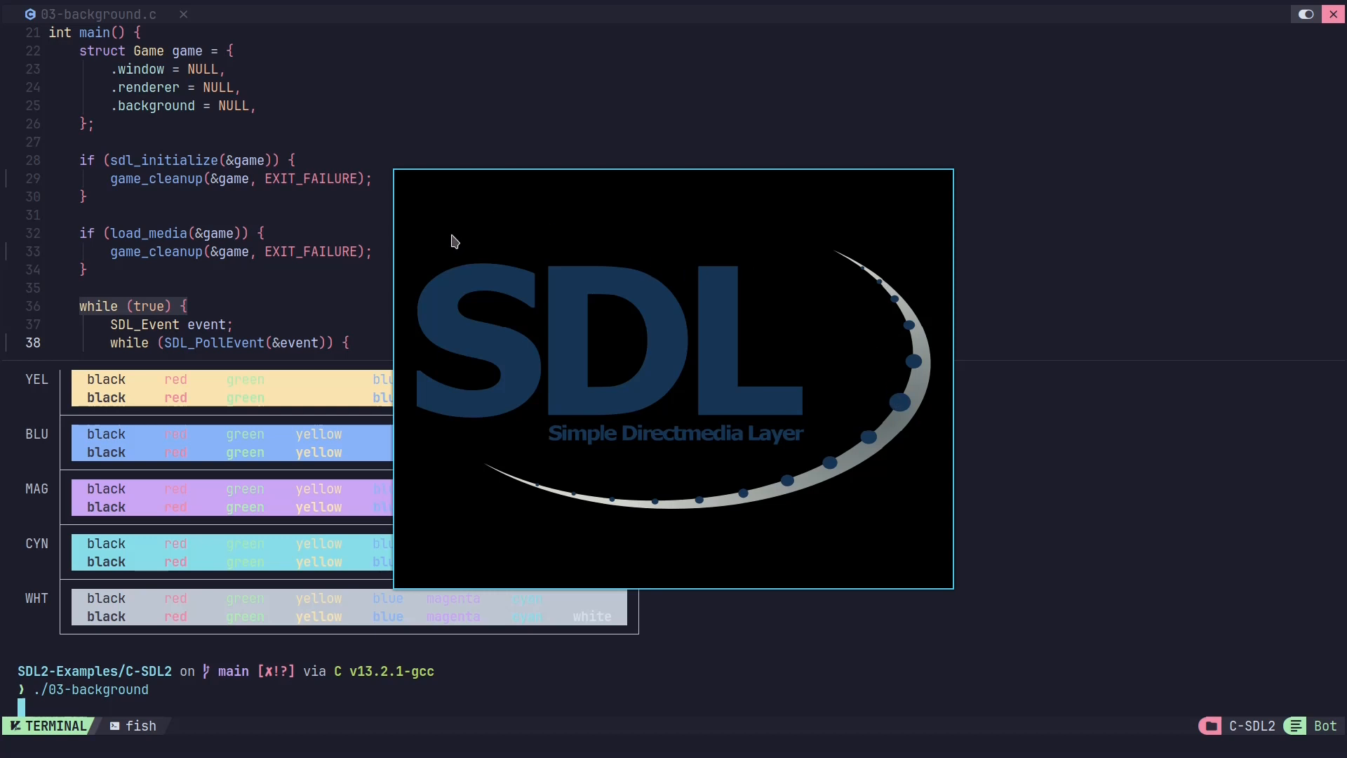
{"action": "mouse_move", "coordinate": [617, 592]}
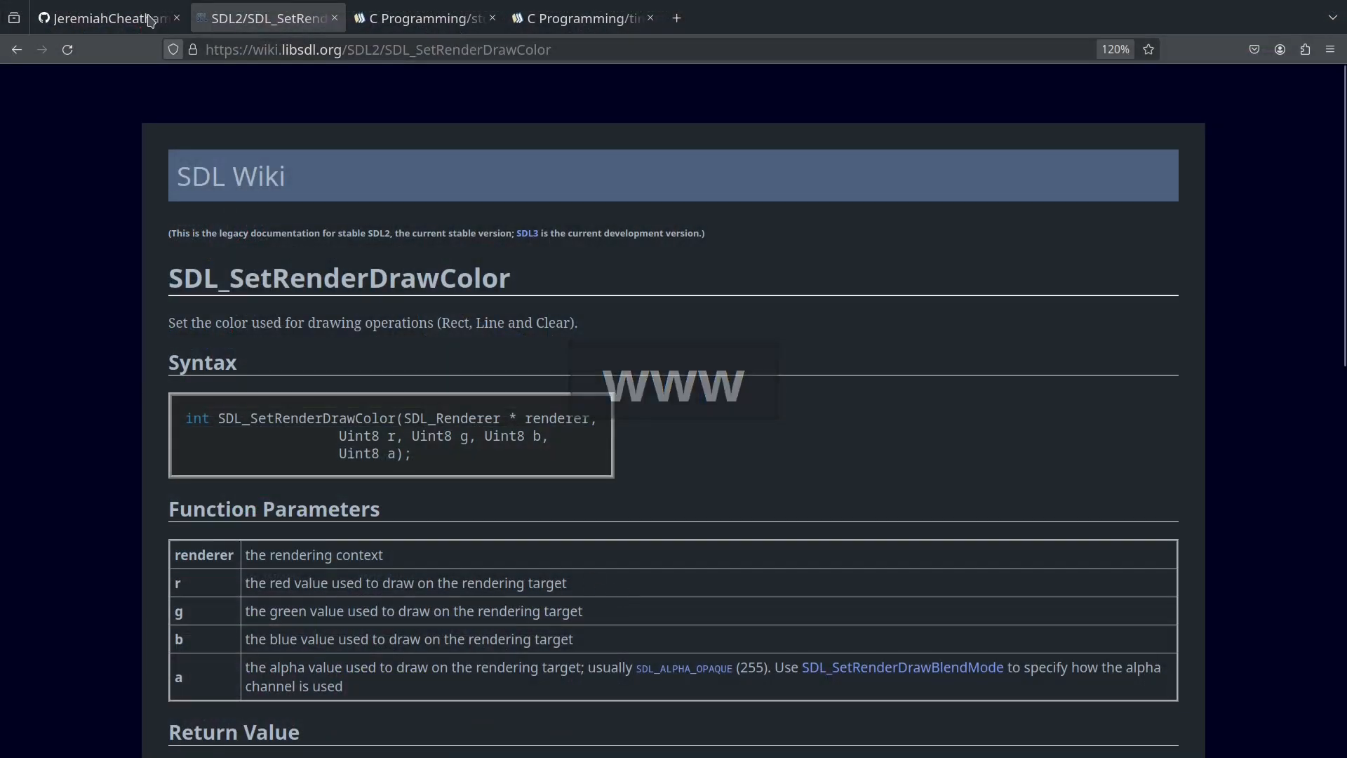
- Open the C-SDL2 folder in the SDL2-Examples GitHub repository
{"action": "left_click", "coordinate": [105, 18]}
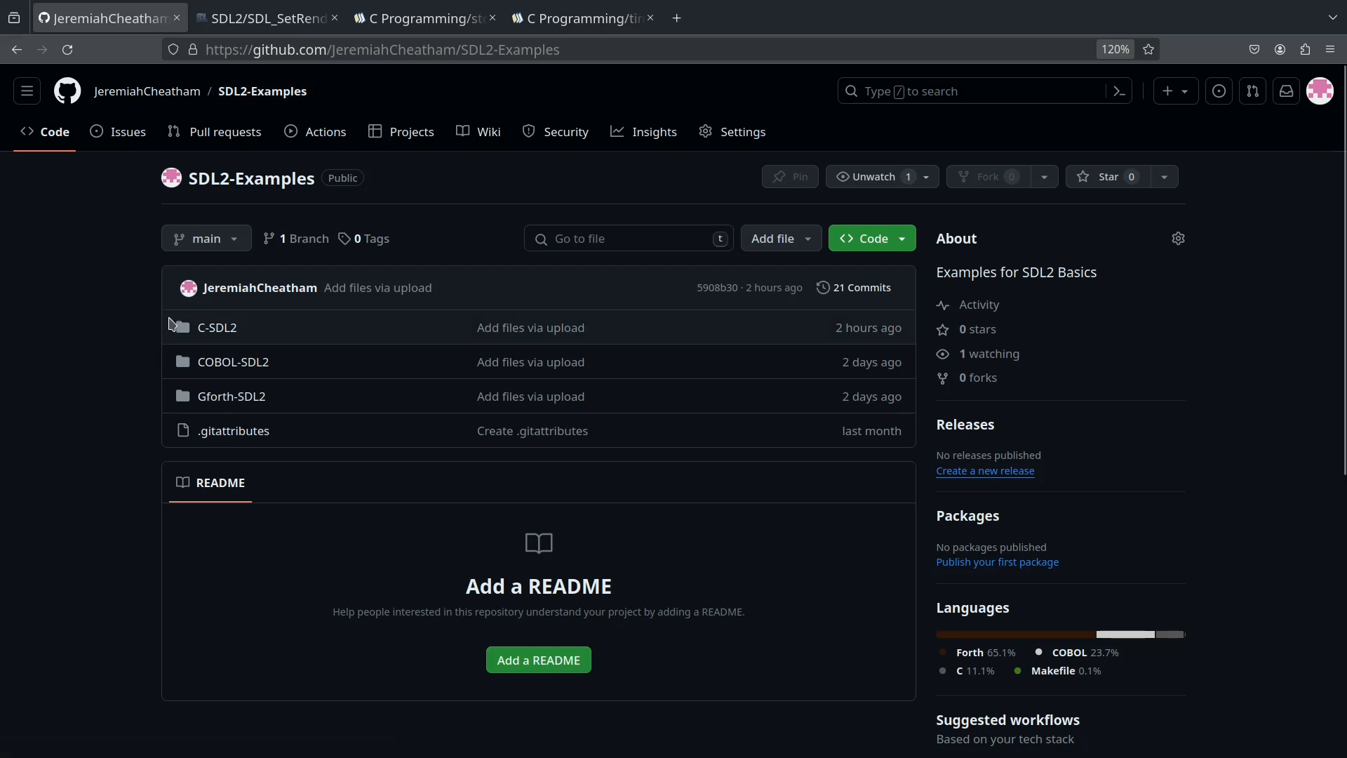
{"action": "left_click", "coordinate": [216, 327]}
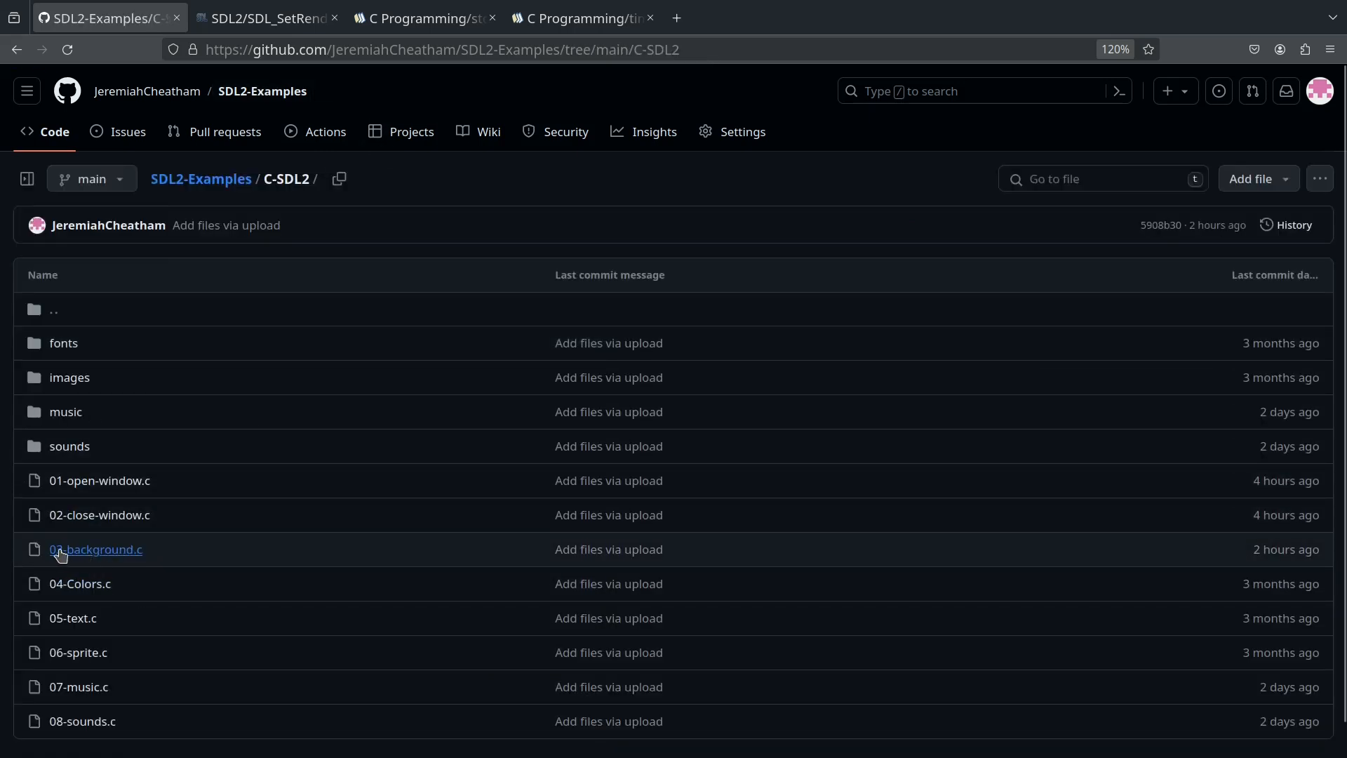
{"action": "mouse_move", "coordinate": [68, 564]}
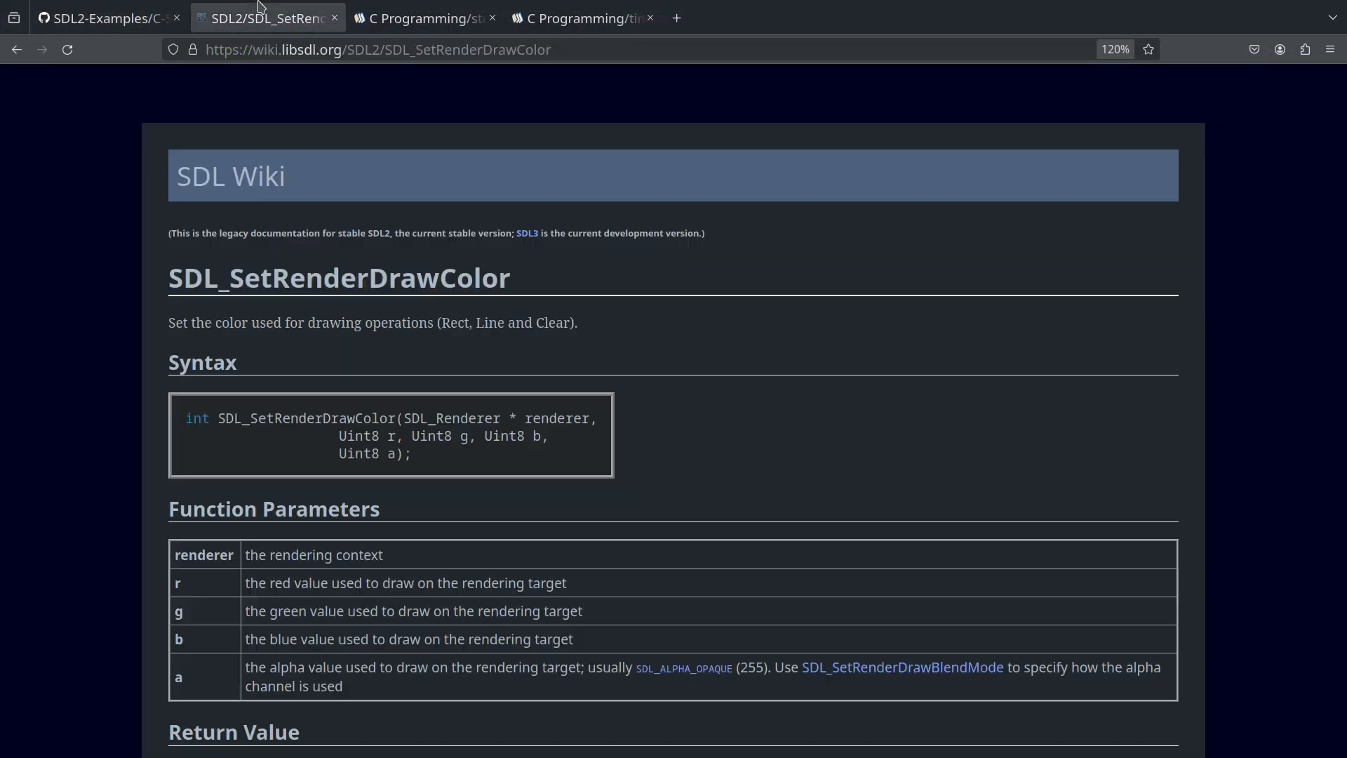
{"action": "mouse_move", "coordinate": [429, 268]}
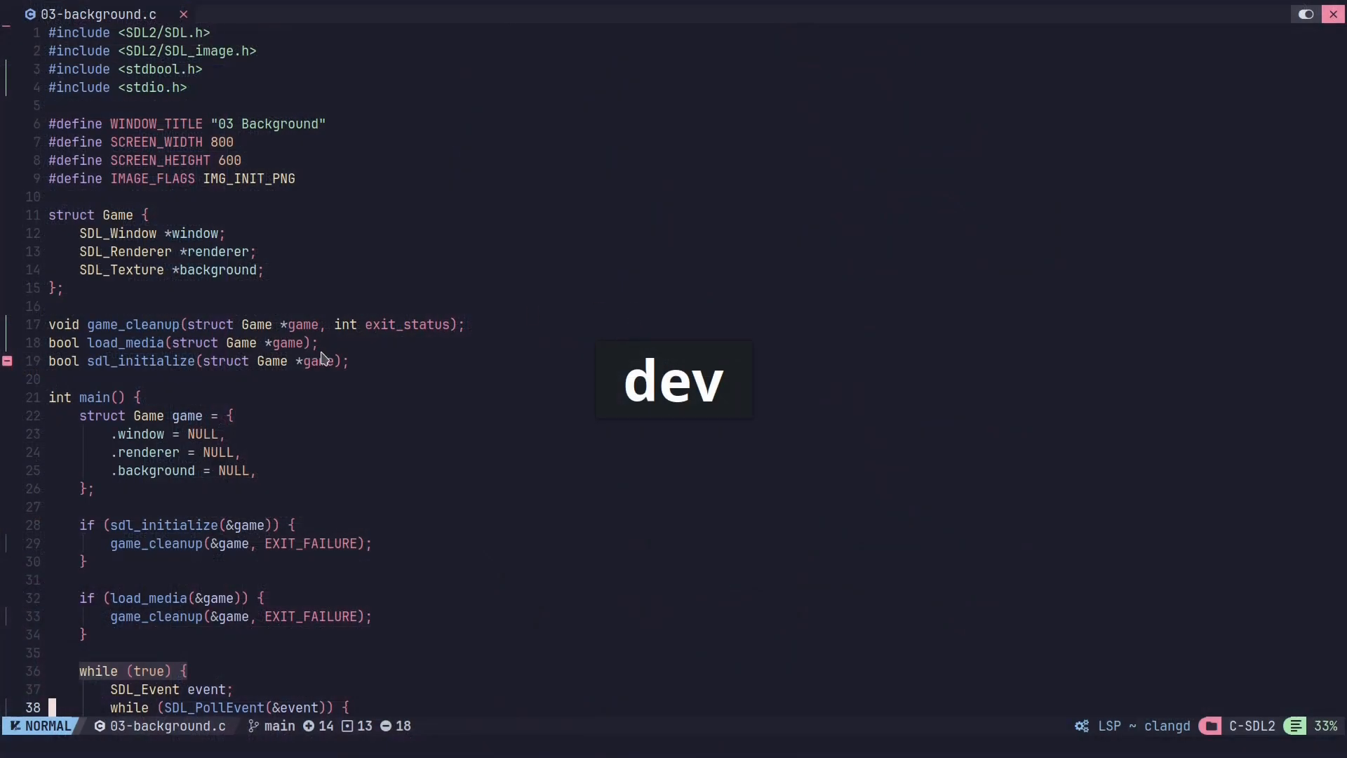
- Scroll 03-background.c down to the SDL_RenderClear and SDL_RenderCopy calls
{"action": "scroll", "scroll_direction": "down", "scroll_amount": 3}
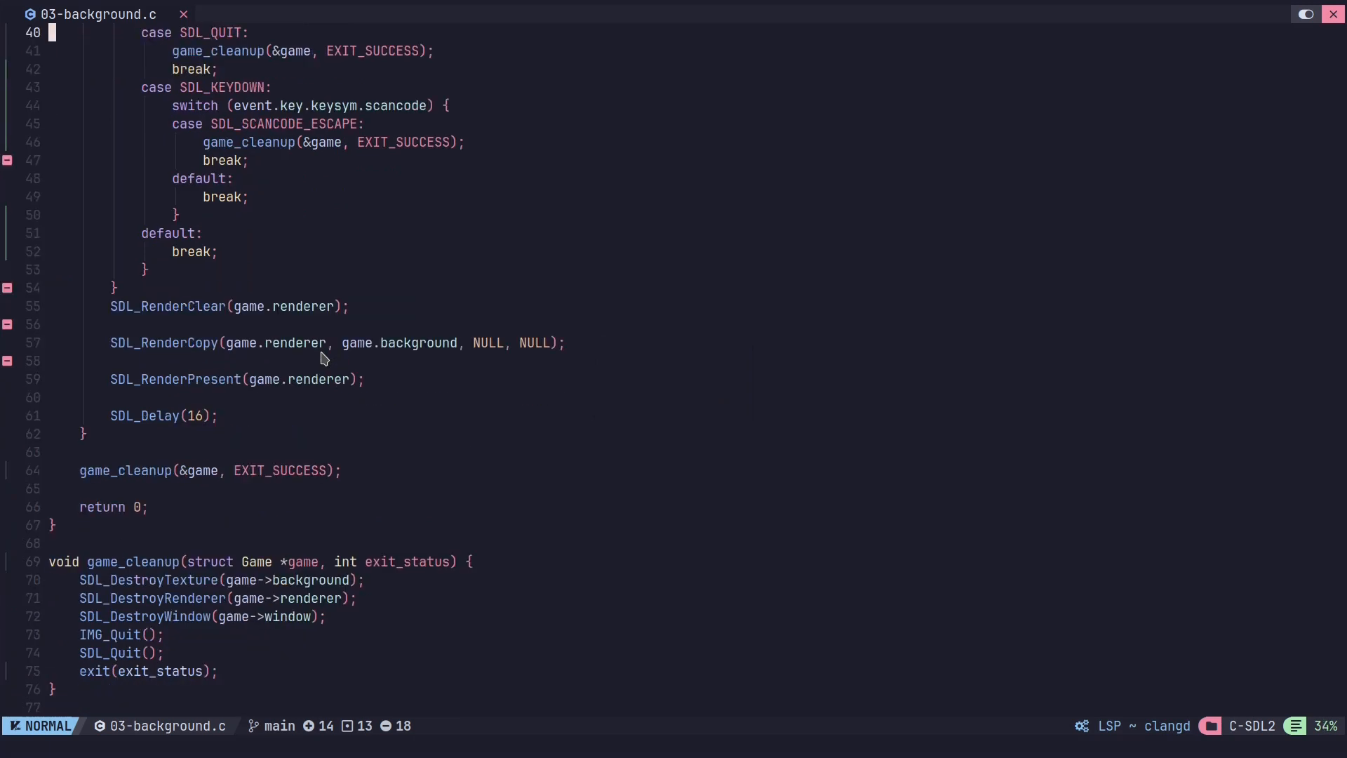
{"action": "mouse_move", "coordinate": [310, 317]}
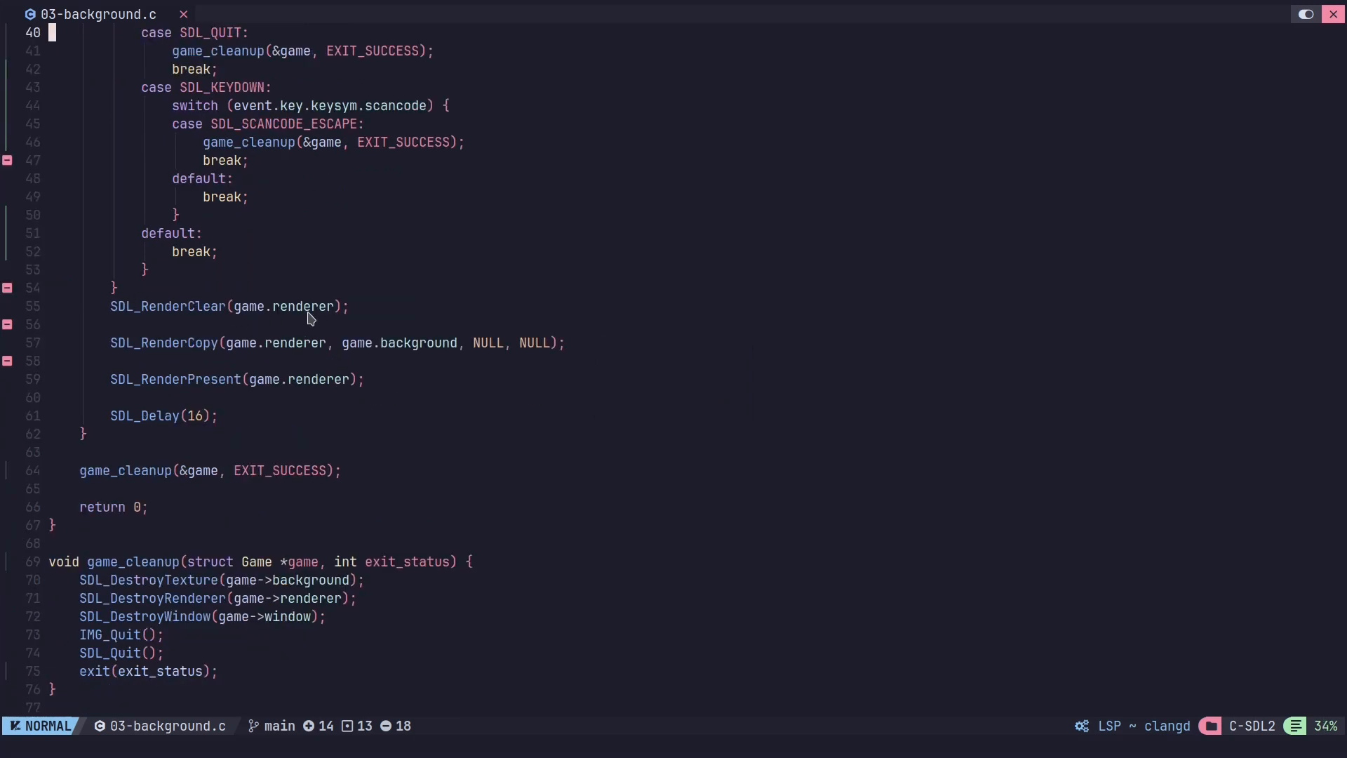
{"action": "mouse_move", "coordinate": [160, 362]}
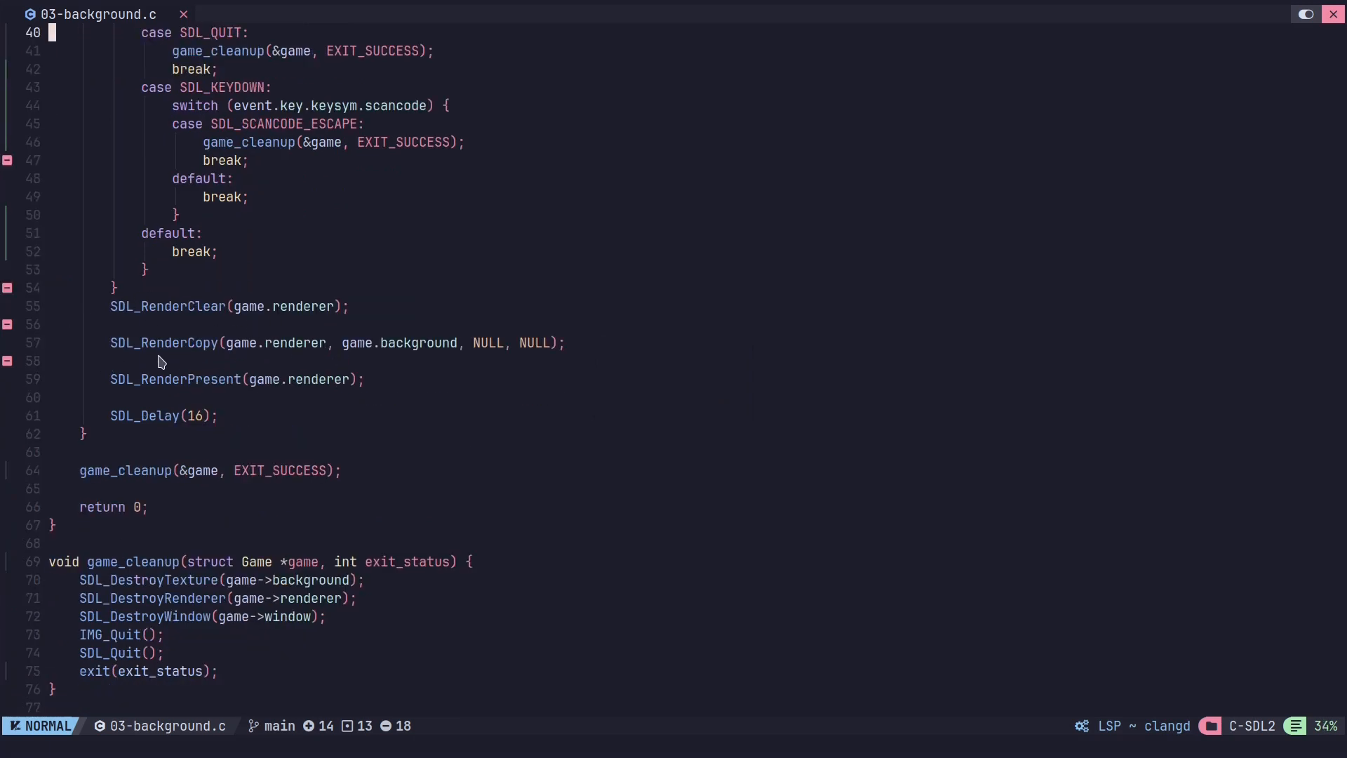
{"action": "mouse_move", "coordinate": [193, 388]}
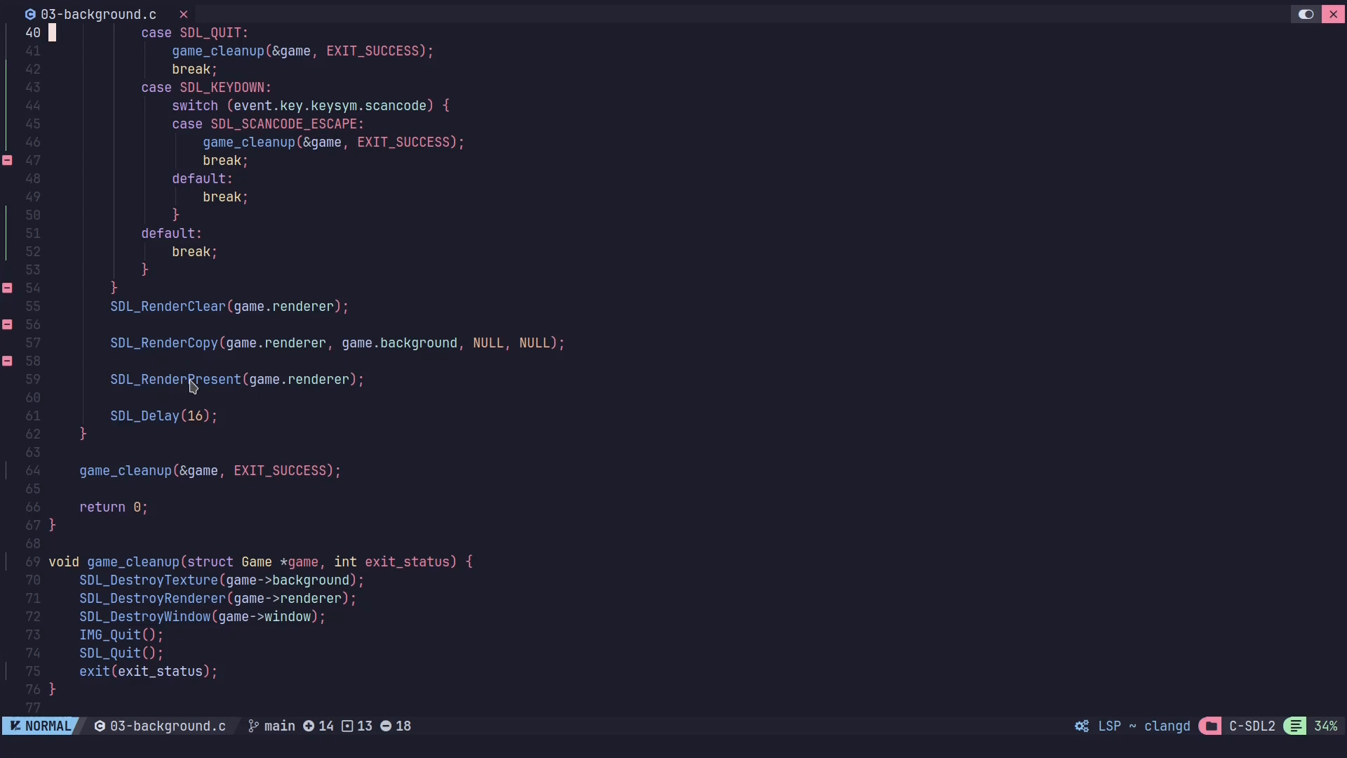
{"action": "mouse_move", "coordinate": [303, 406]}
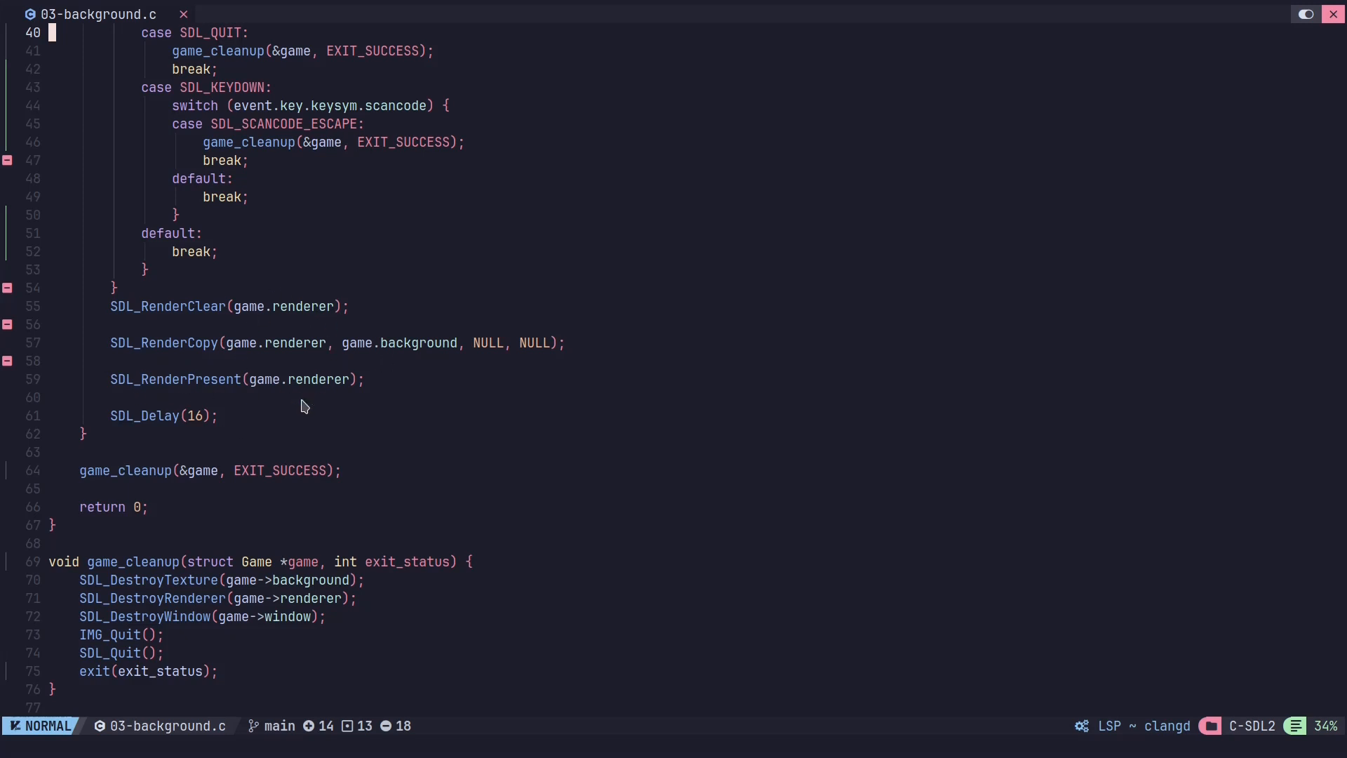
{"action": "mouse_move", "coordinate": [118, 312]}
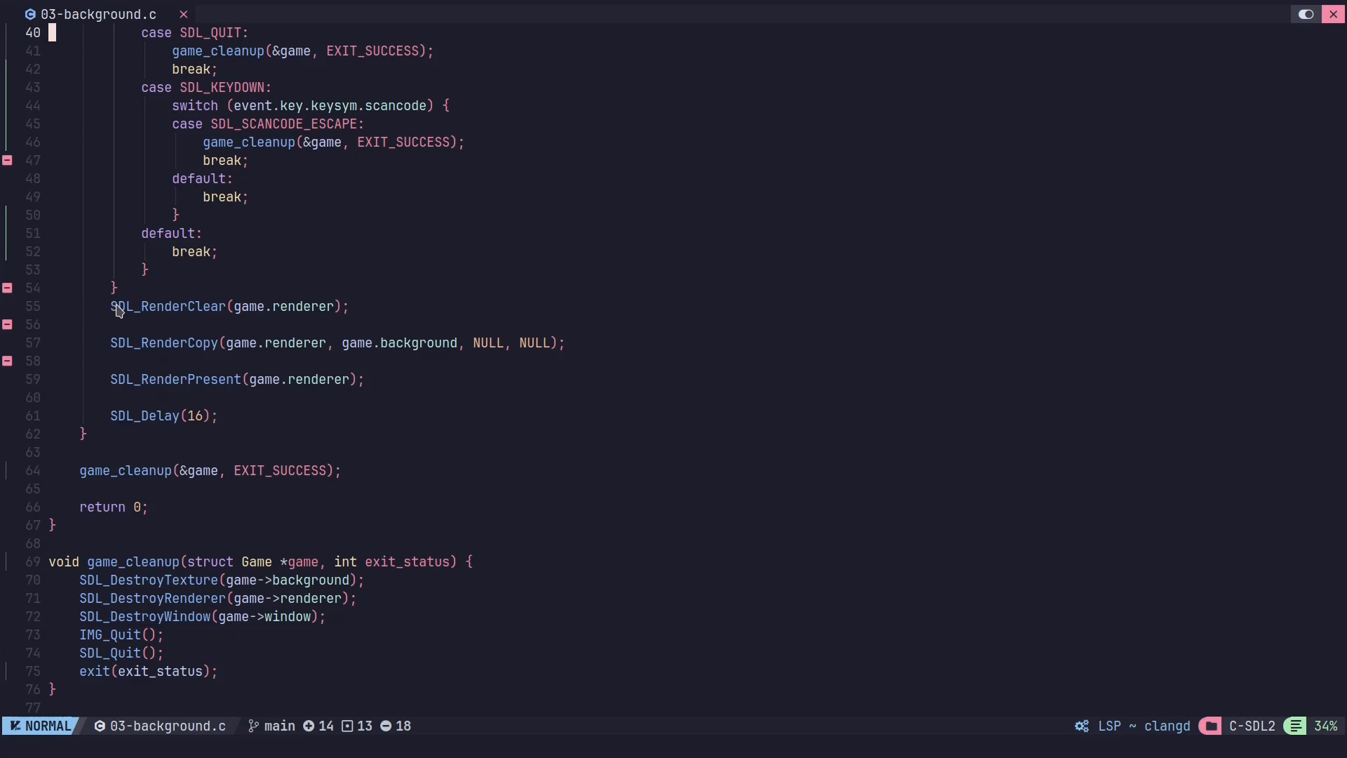
{"action": "mouse_move", "coordinate": [367, 306]}
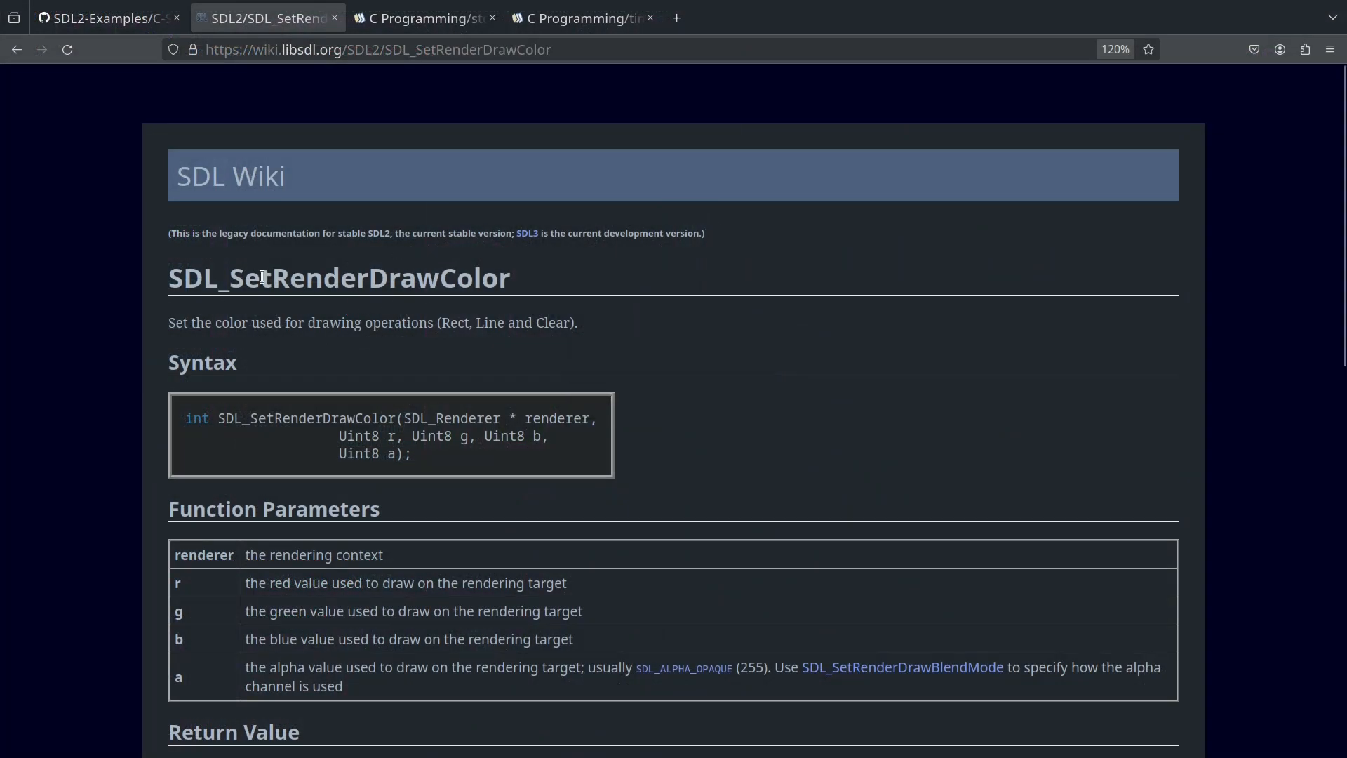
{"action": "mouse_move", "coordinate": [527, 299]}
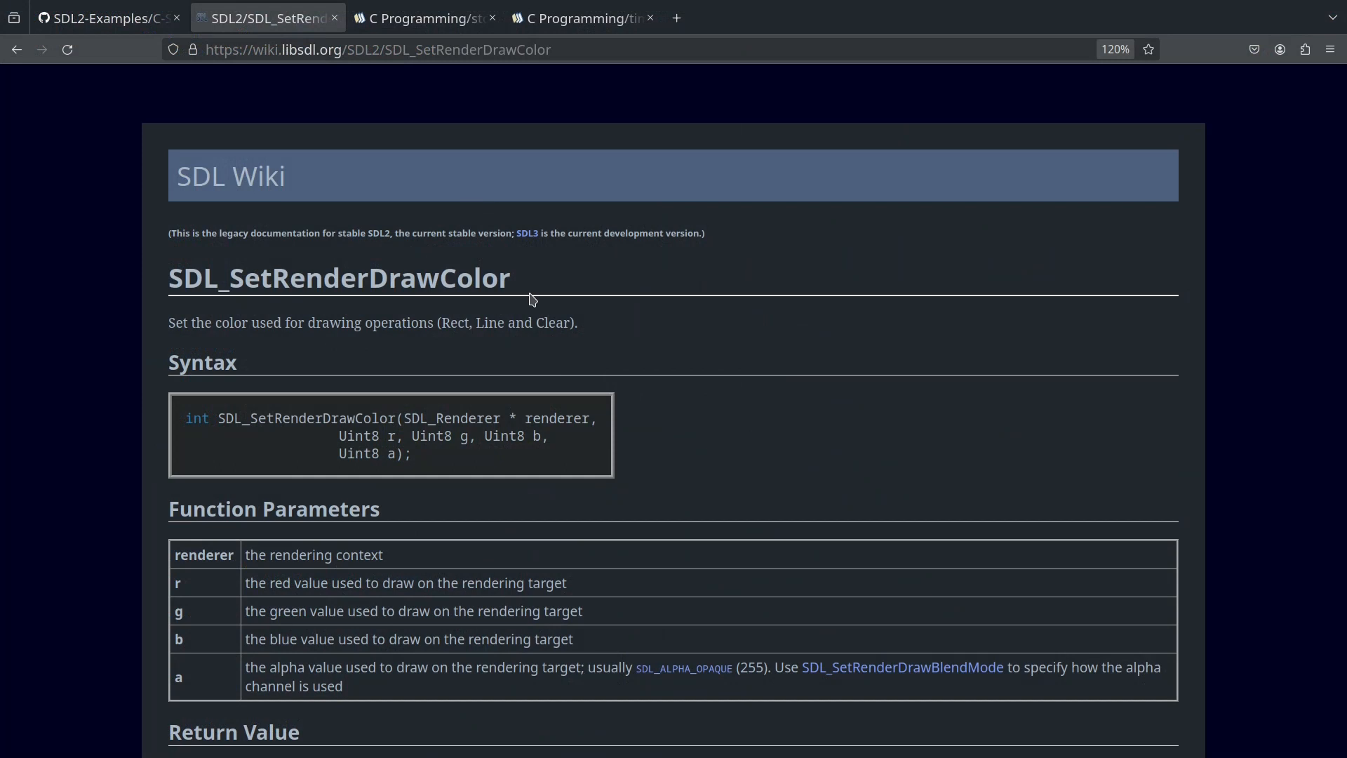
{"action": "mouse_move", "coordinate": [284, 409]}
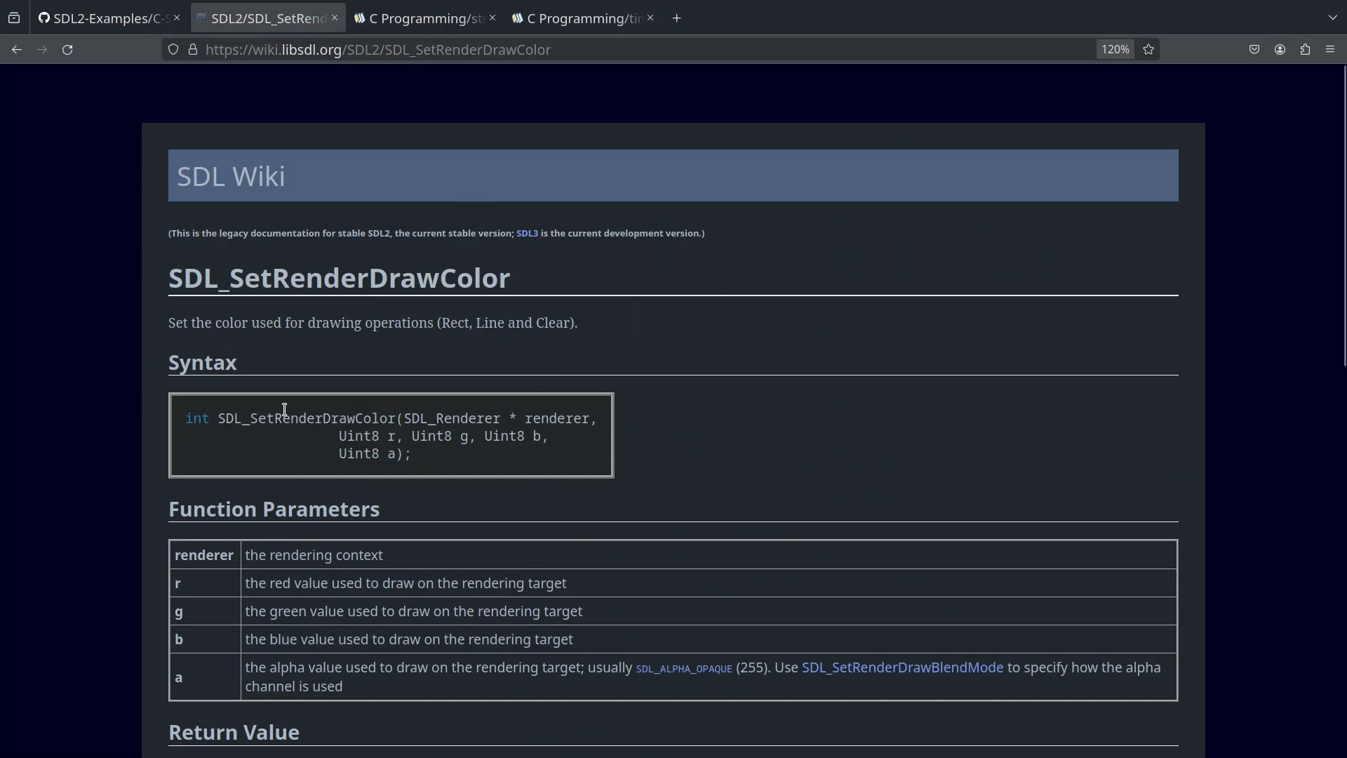
- Read SDL_SetRenderDrawColor's syntax and r, g, b, a parameters, then go to the stdlib.h page
{"action": "scroll", "scroll_direction": "down", "scroll_amount": 3}
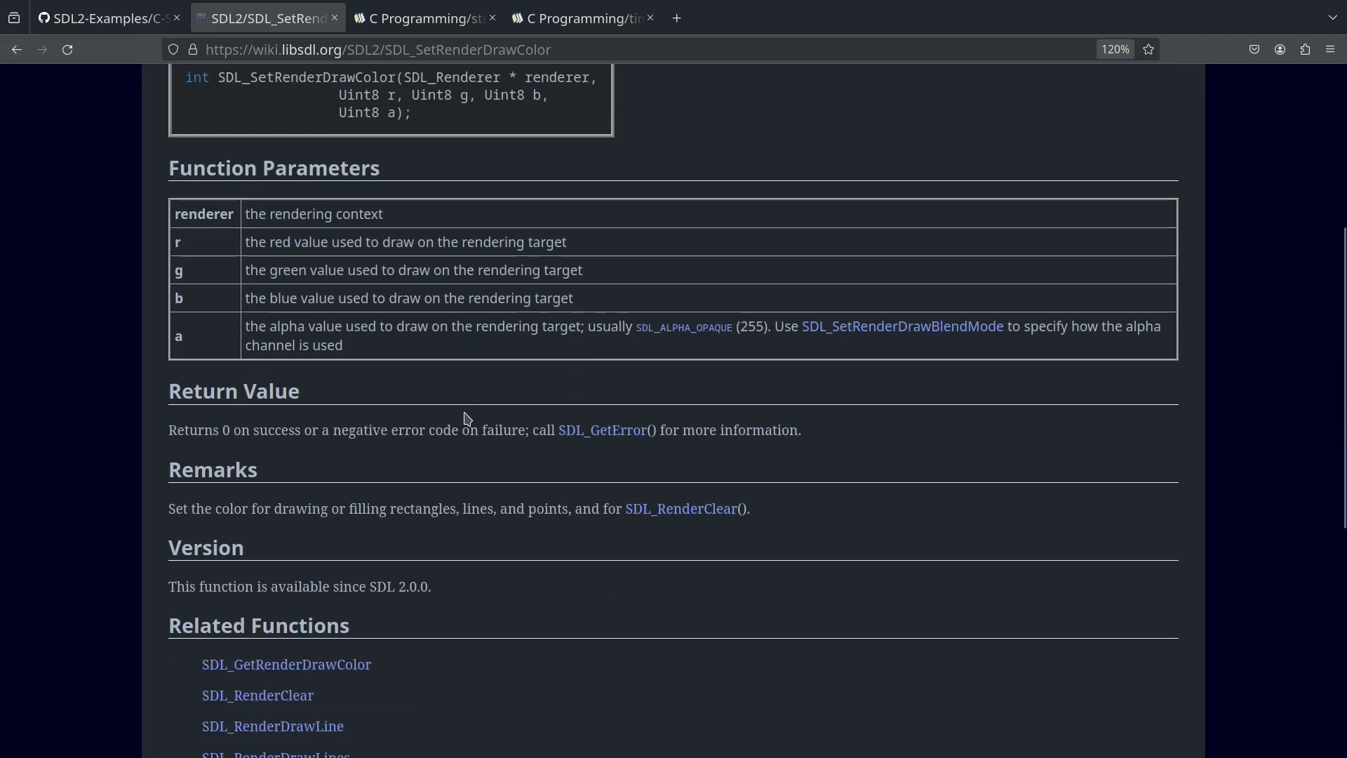
{"action": "scroll", "scroll_direction": "up", "scroll_amount": 3}
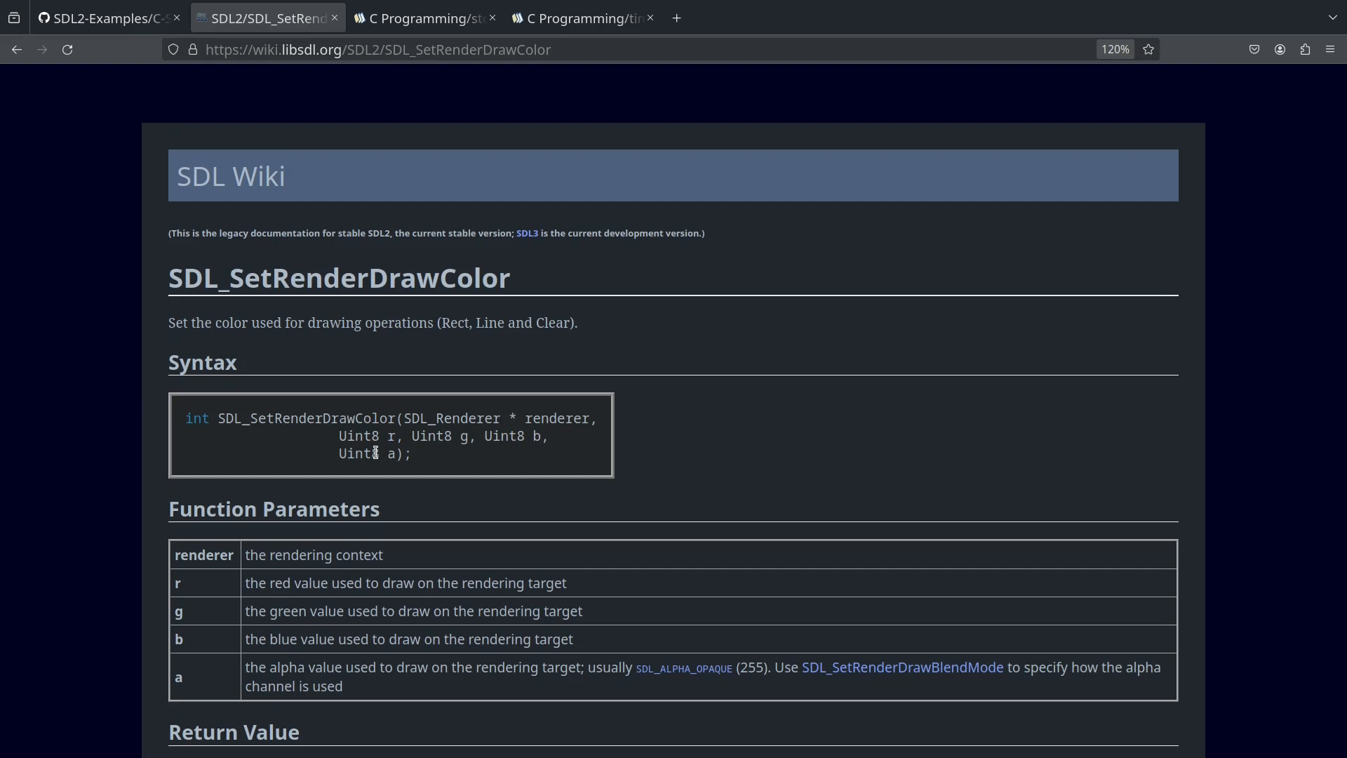
{"action": "scroll", "scroll_direction": "down", "scroll_amount": 3}
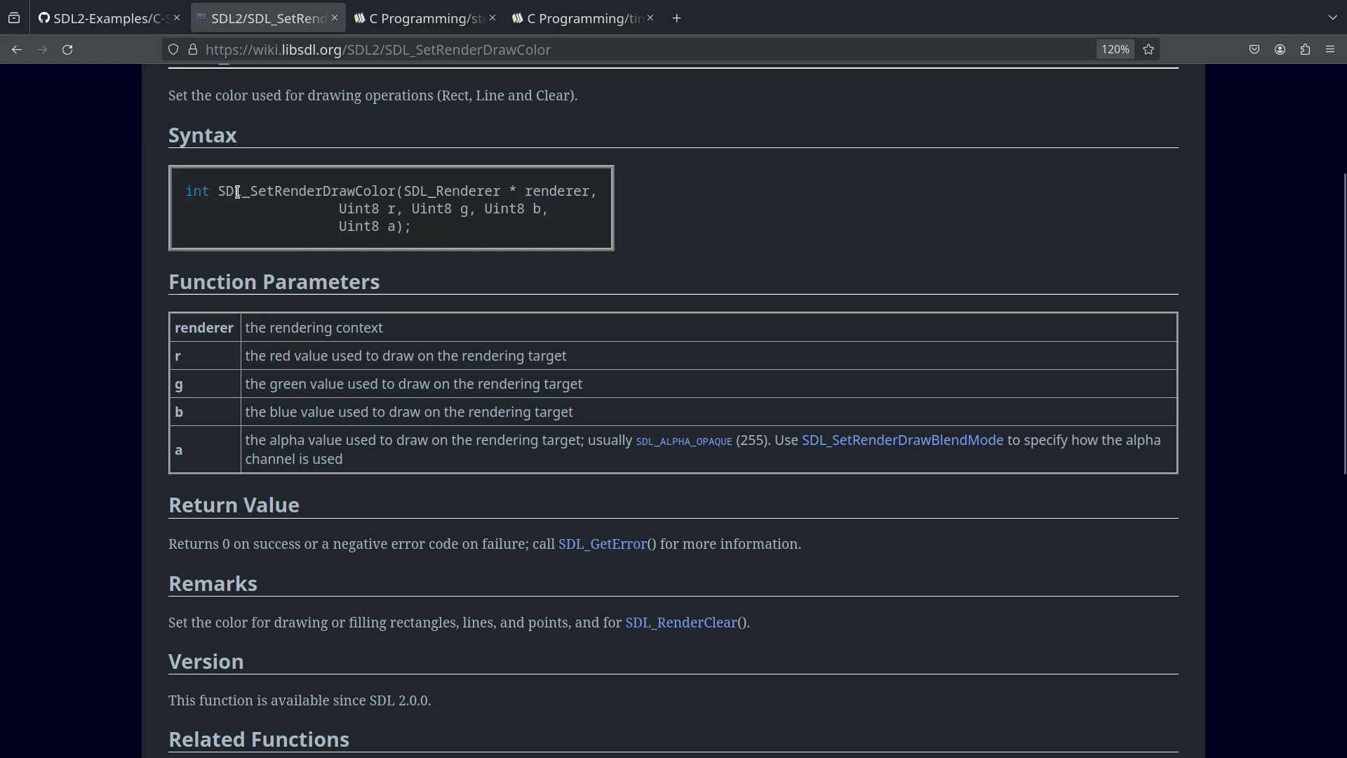
{"action": "mouse_move", "coordinate": [555, 201]}
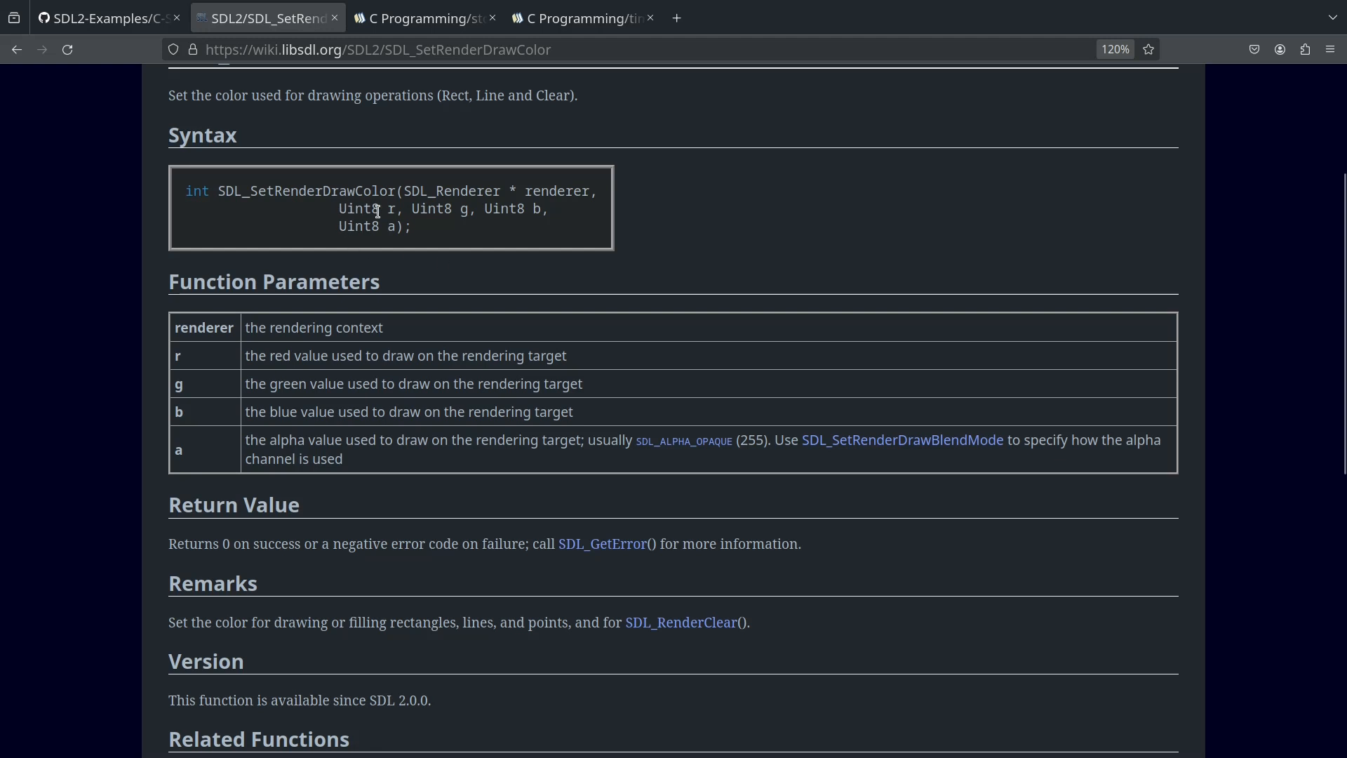
{"action": "mouse_move", "coordinate": [350, 208]}
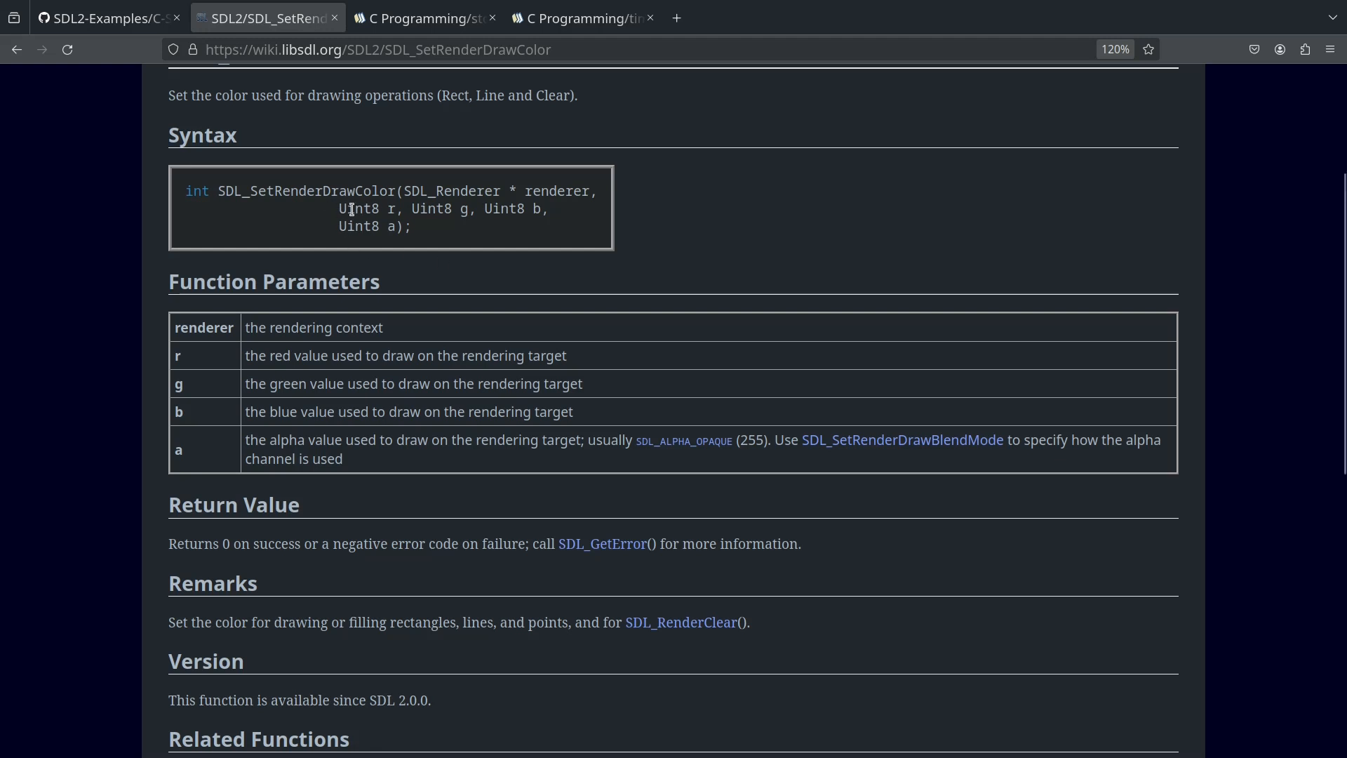
{"action": "mouse_move", "coordinate": [568, 217]}
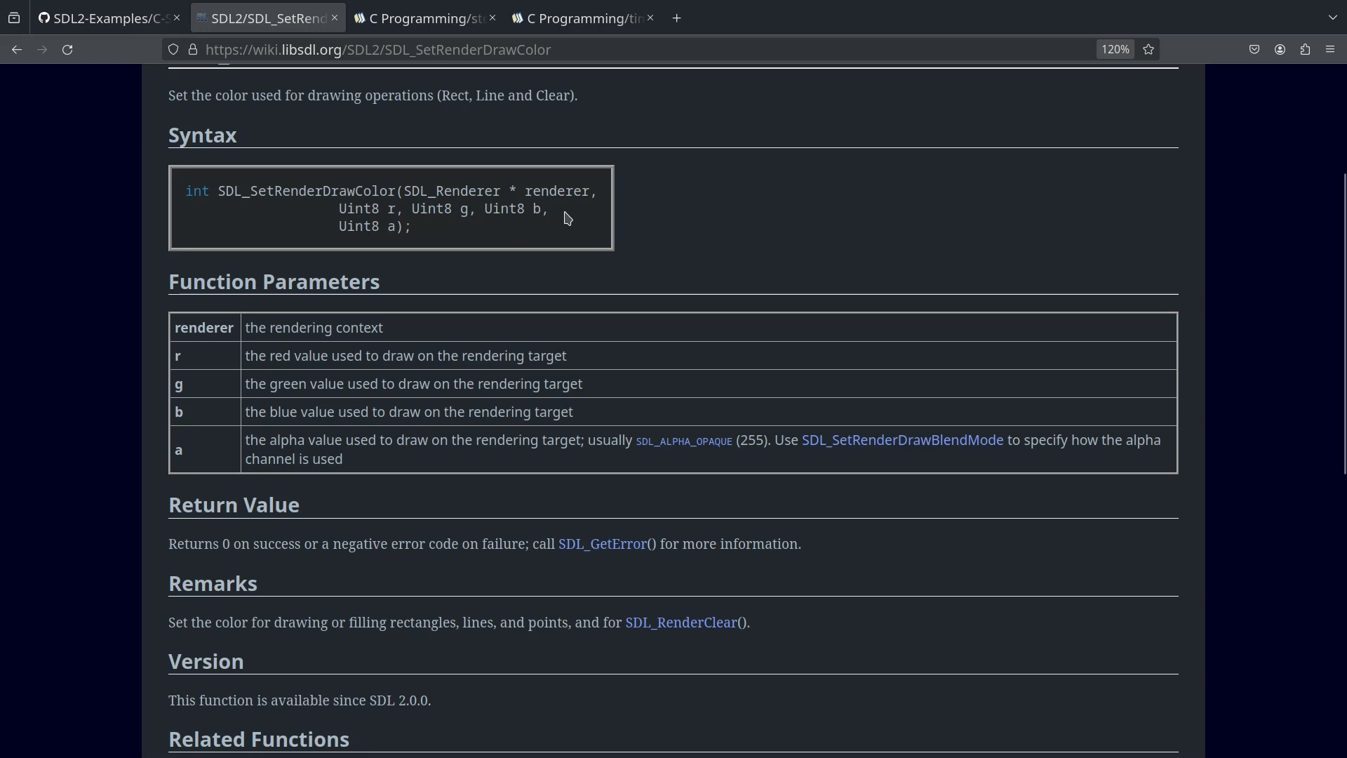
{"action": "mouse_move", "coordinate": [497, 252]}
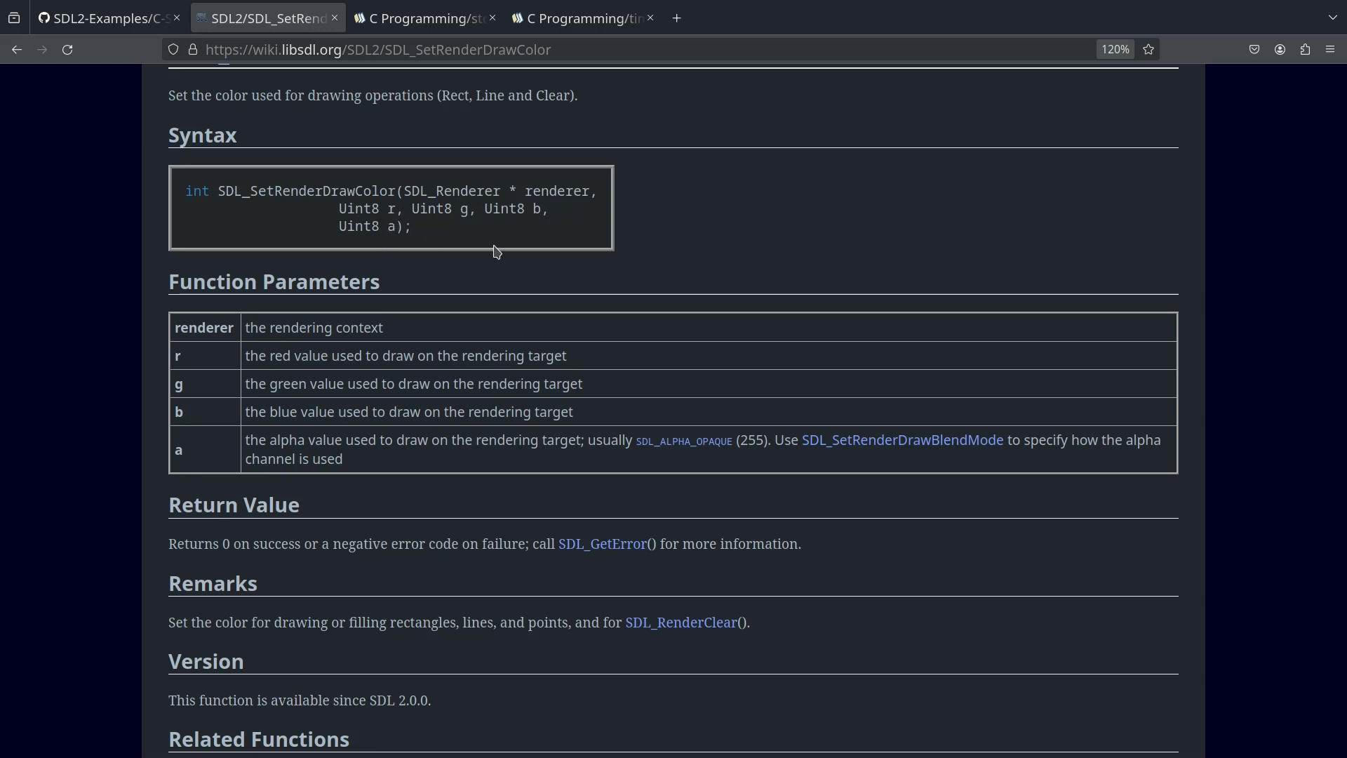
{"action": "mouse_move", "coordinate": [322, 244]}
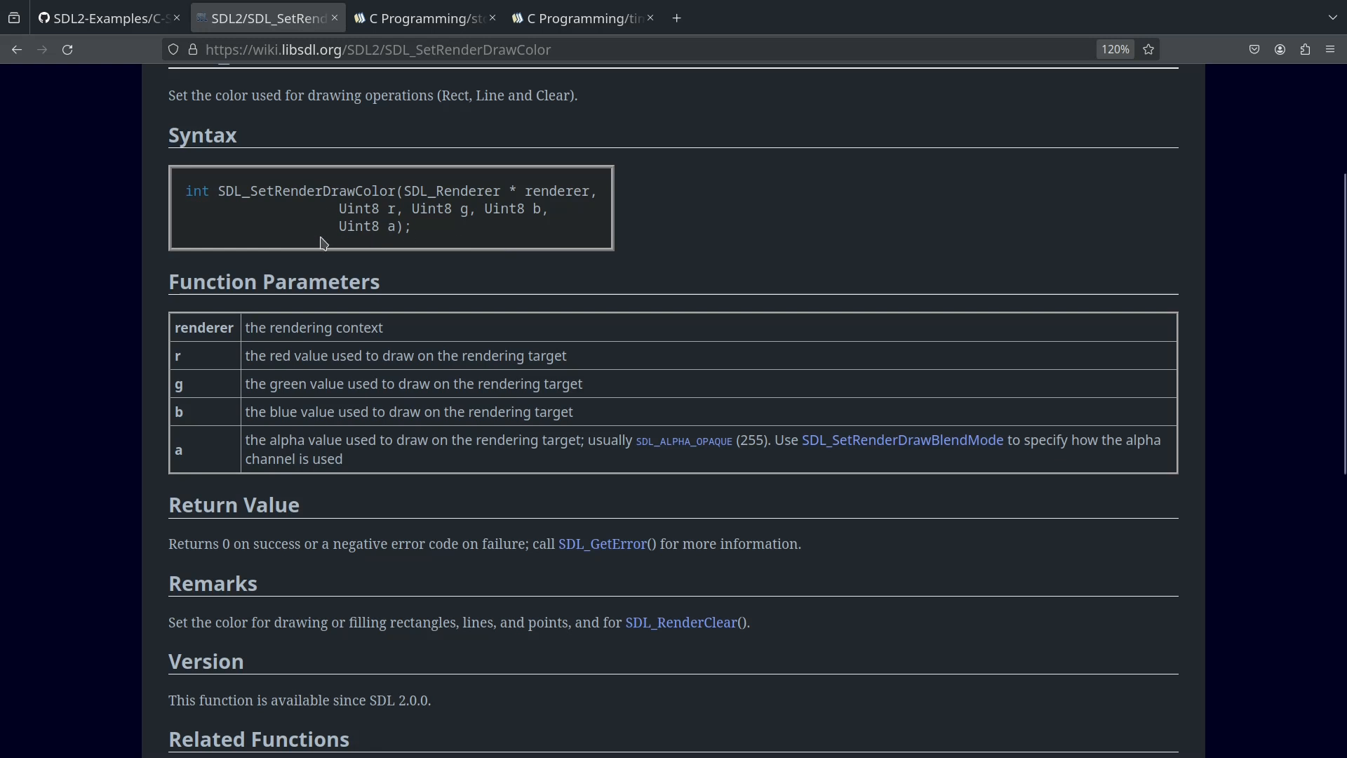
{"action": "mouse_move", "coordinate": [395, 228]}
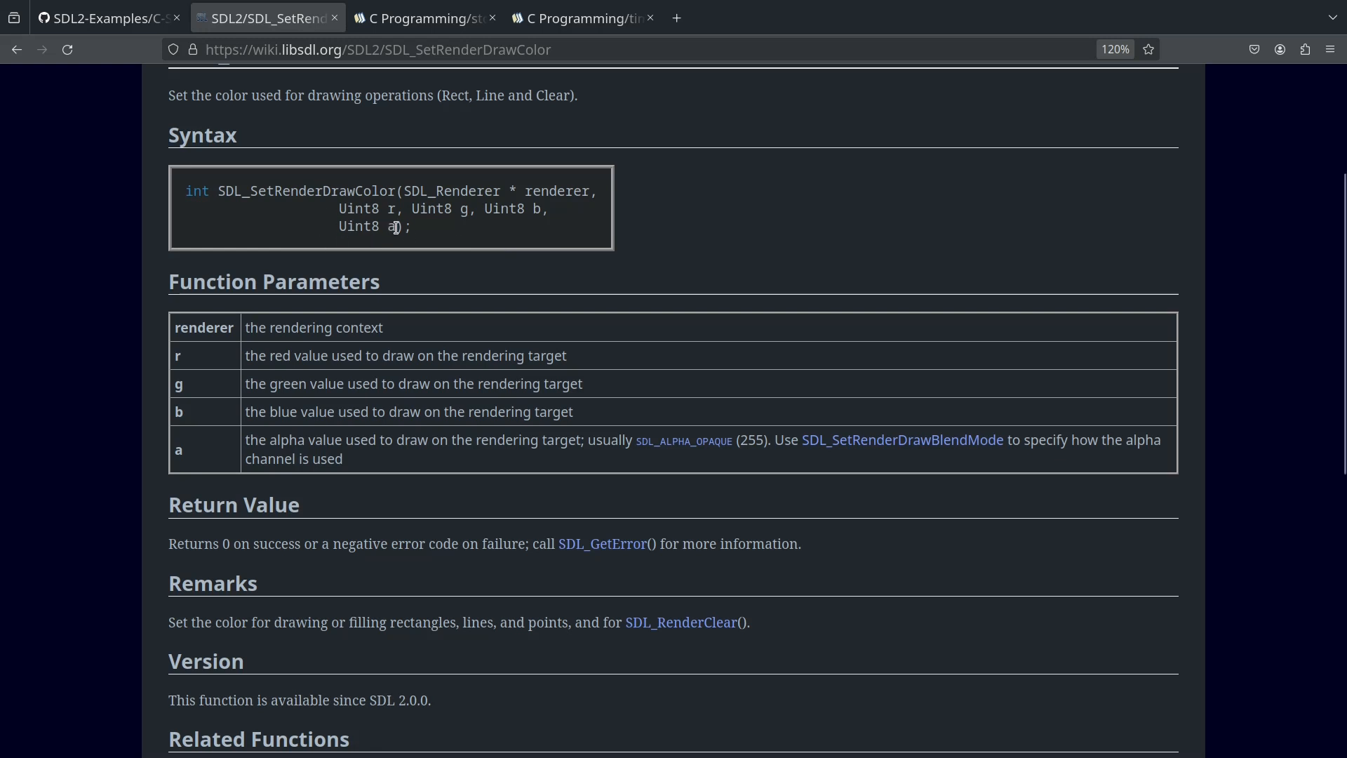
{"action": "mouse_move", "coordinate": [385, 257]}
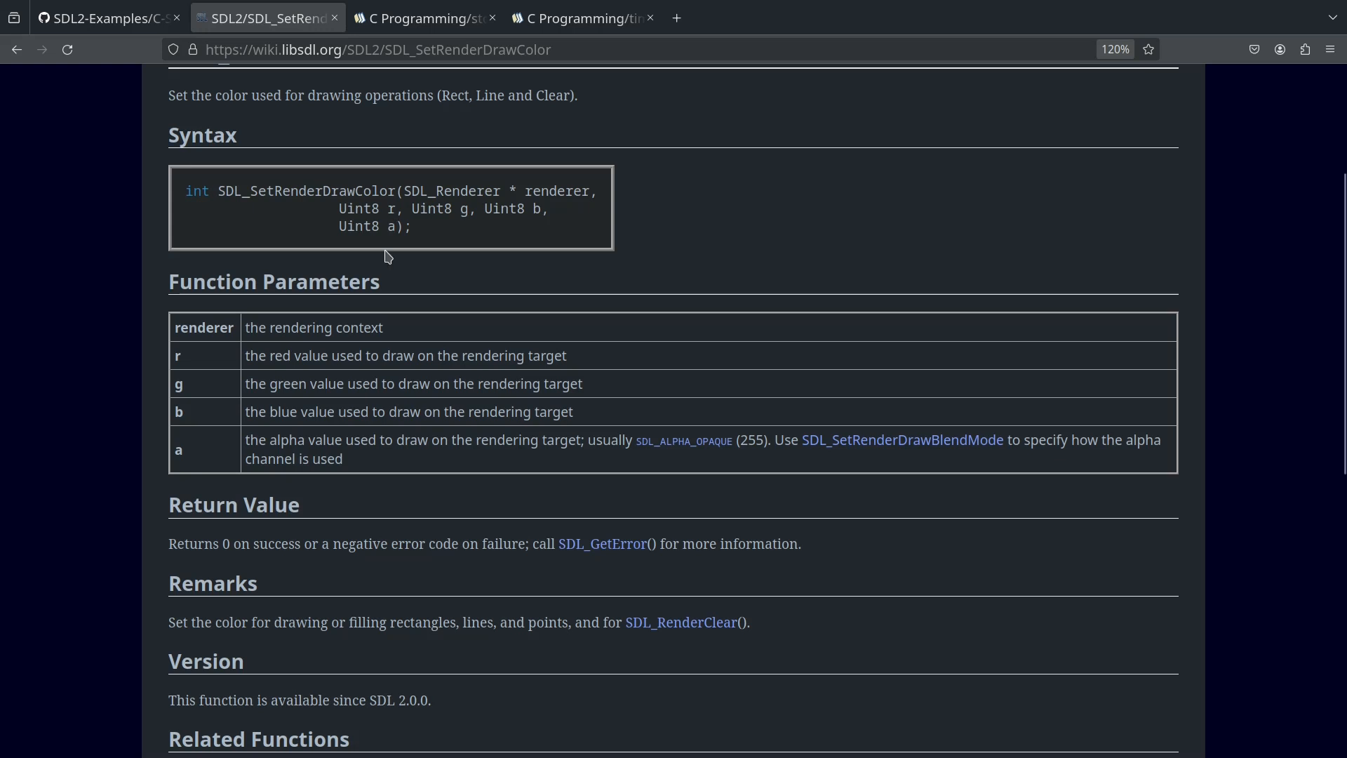
{"action": "mouse_move", "coordinate": [749, 457]}
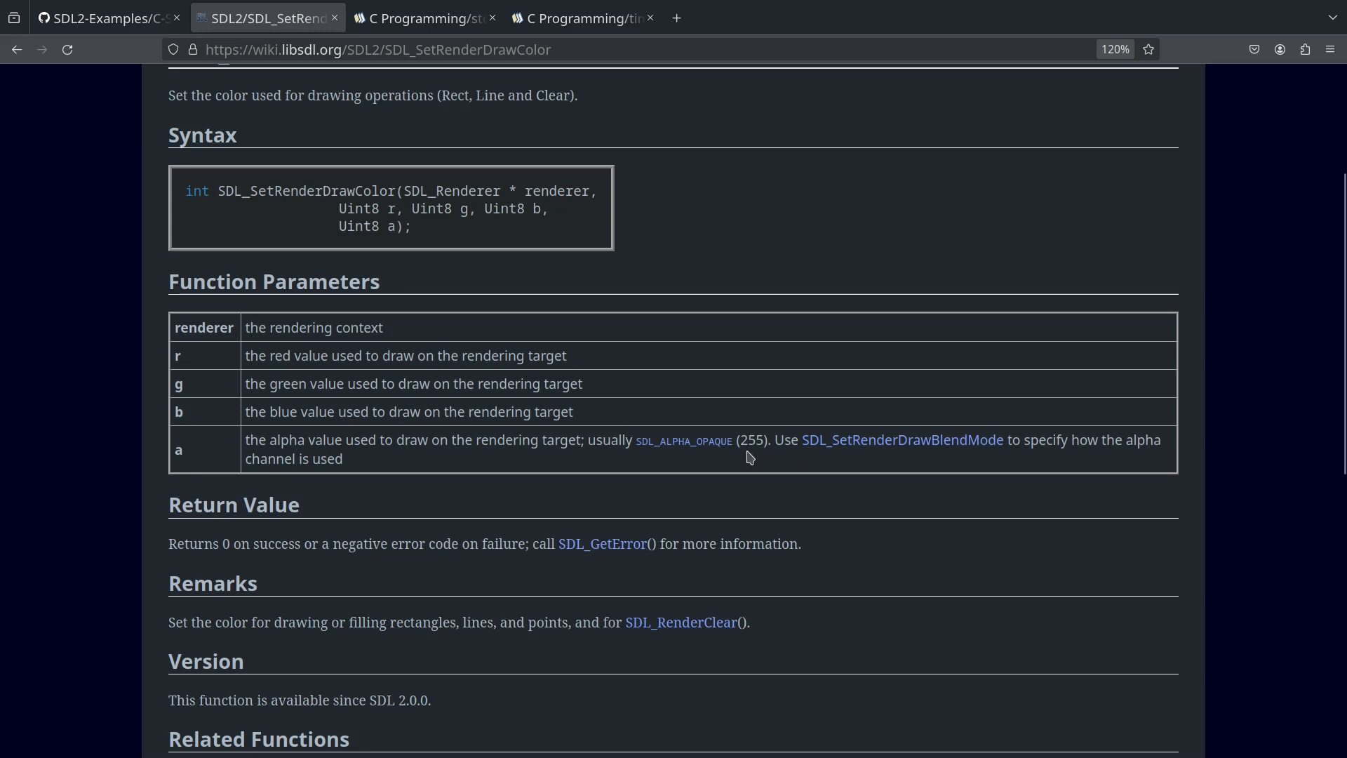
{"action": "mouse_move", "coordinate": [580, 346]}
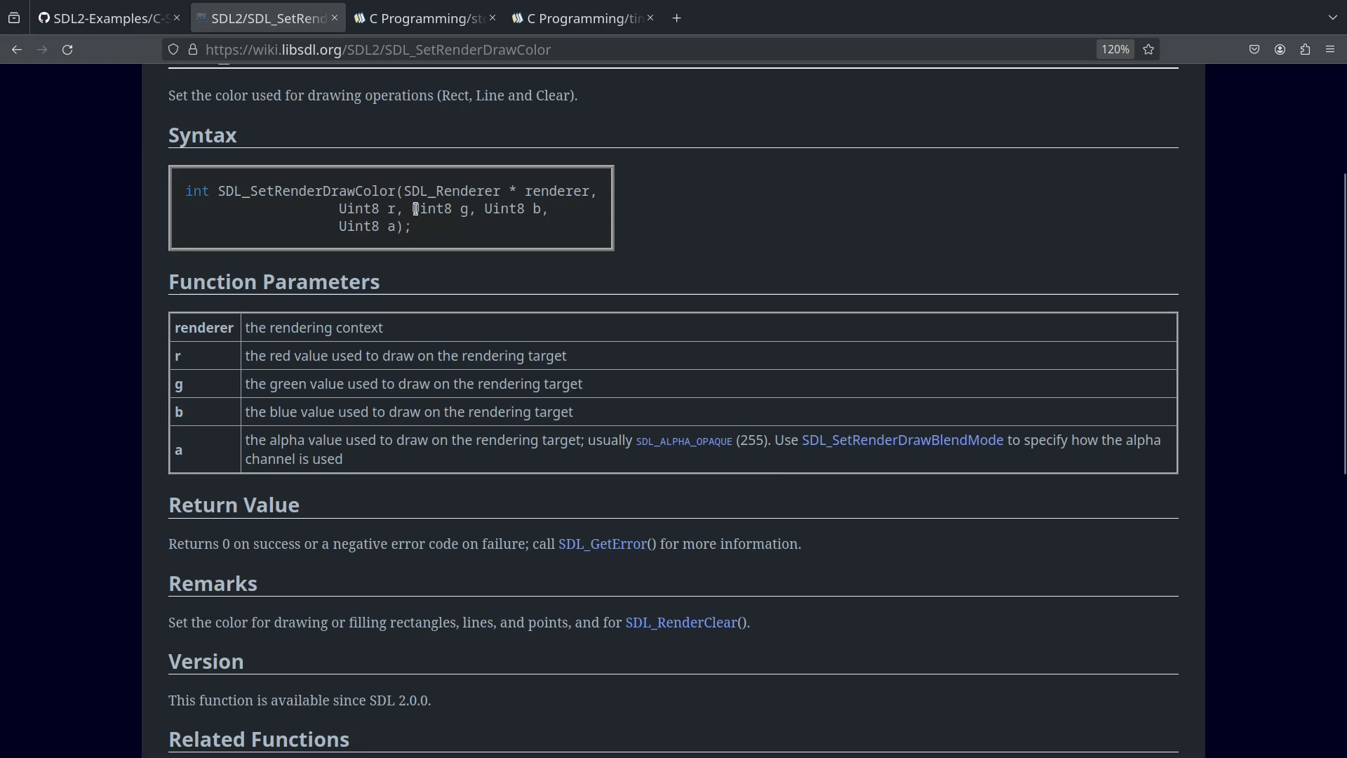
{"action": "mouse_move", "coordinate": [553, 219]}
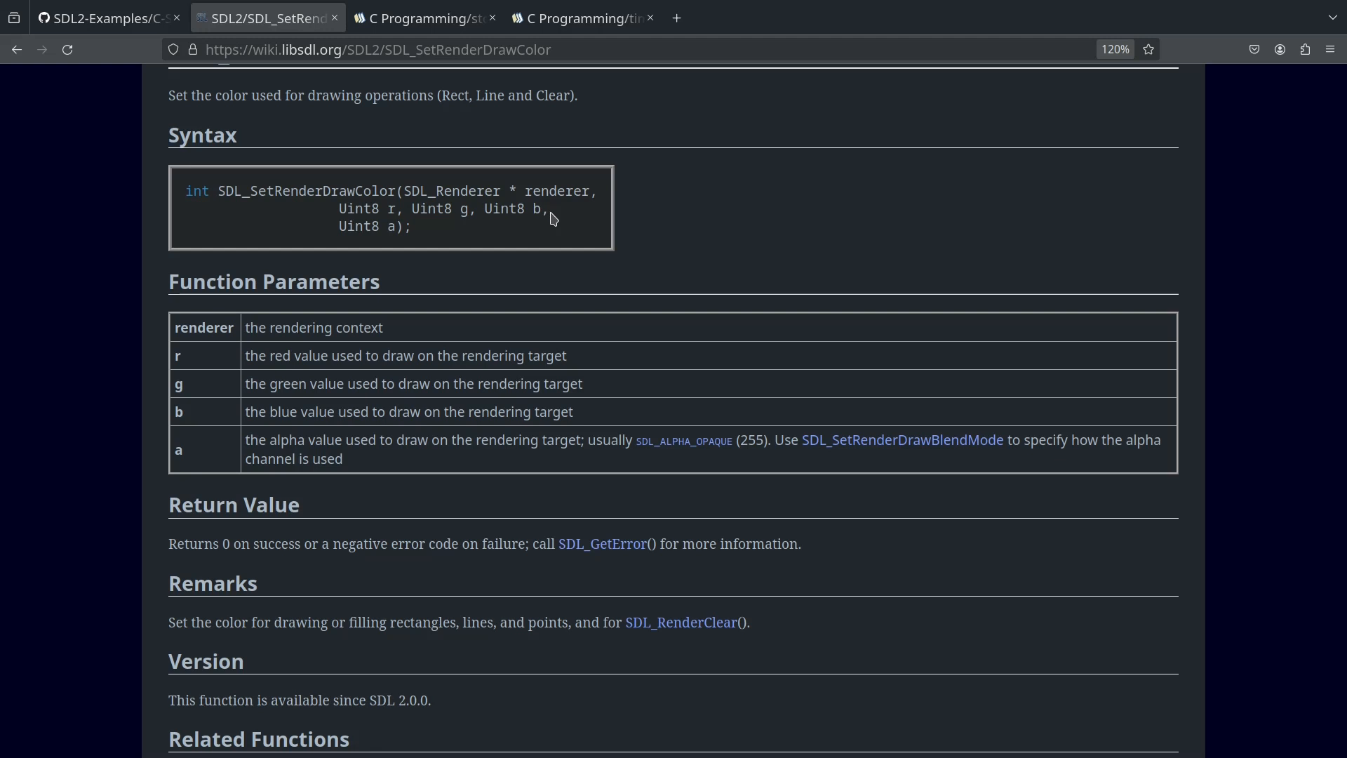
{"action": "mouse_move", "coordinate": [238, 195]}
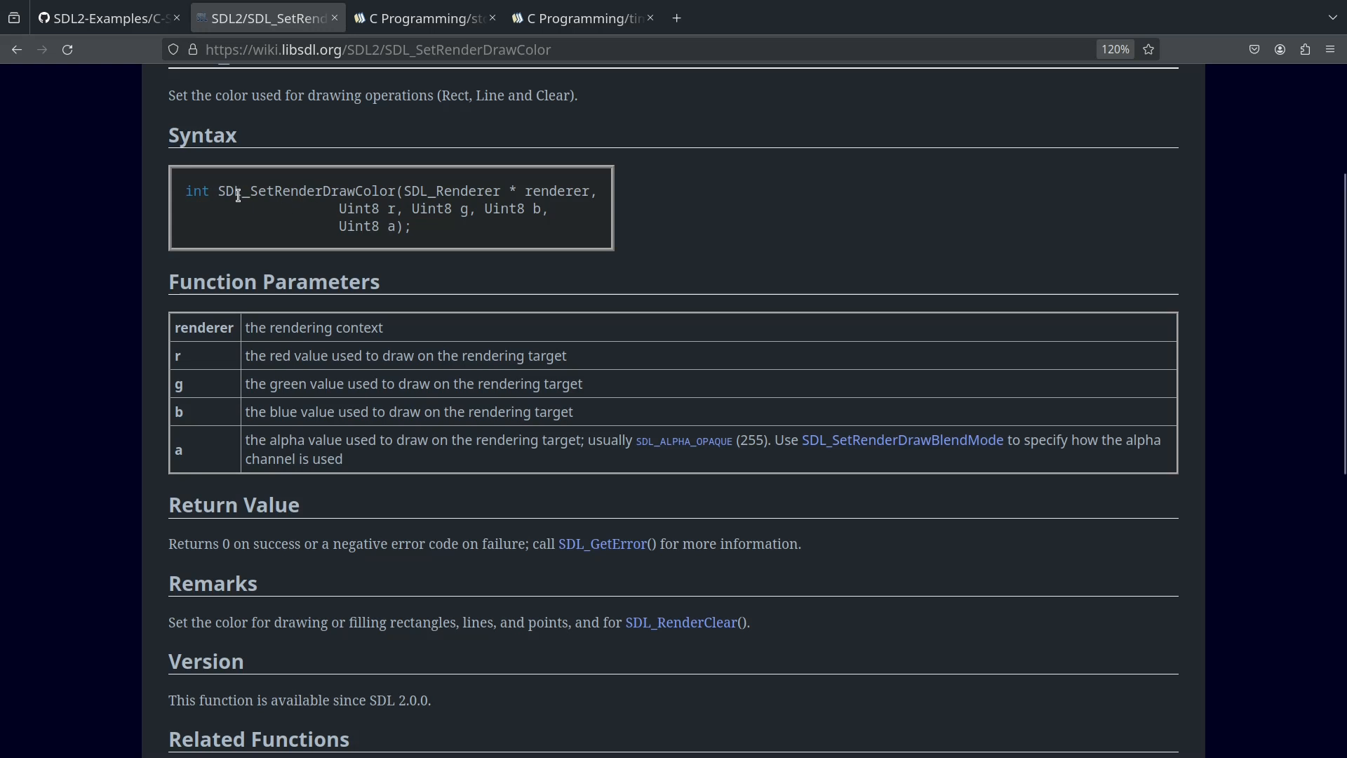
{"action": "mouse_move", "coordinate": [427, 191]}
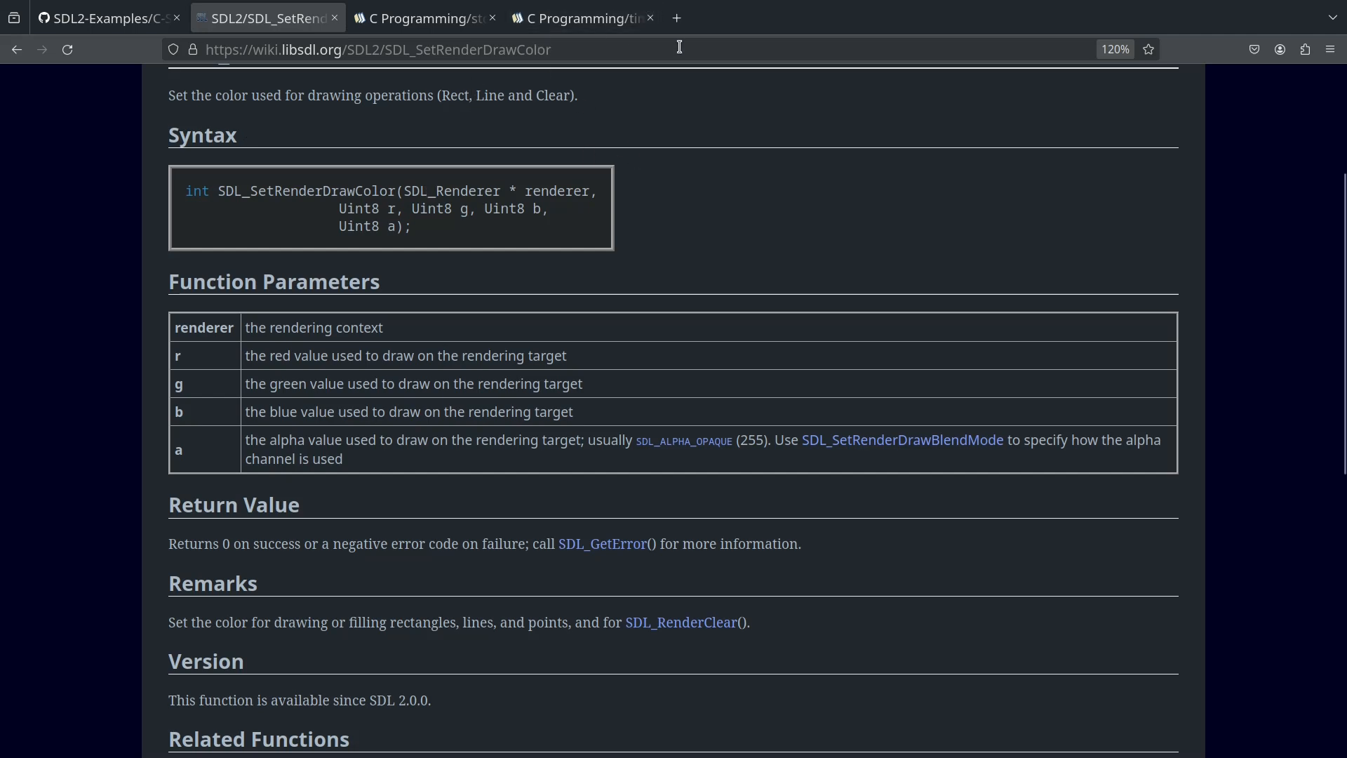
{"action": "left_click", "coordinate": [421, 18]}
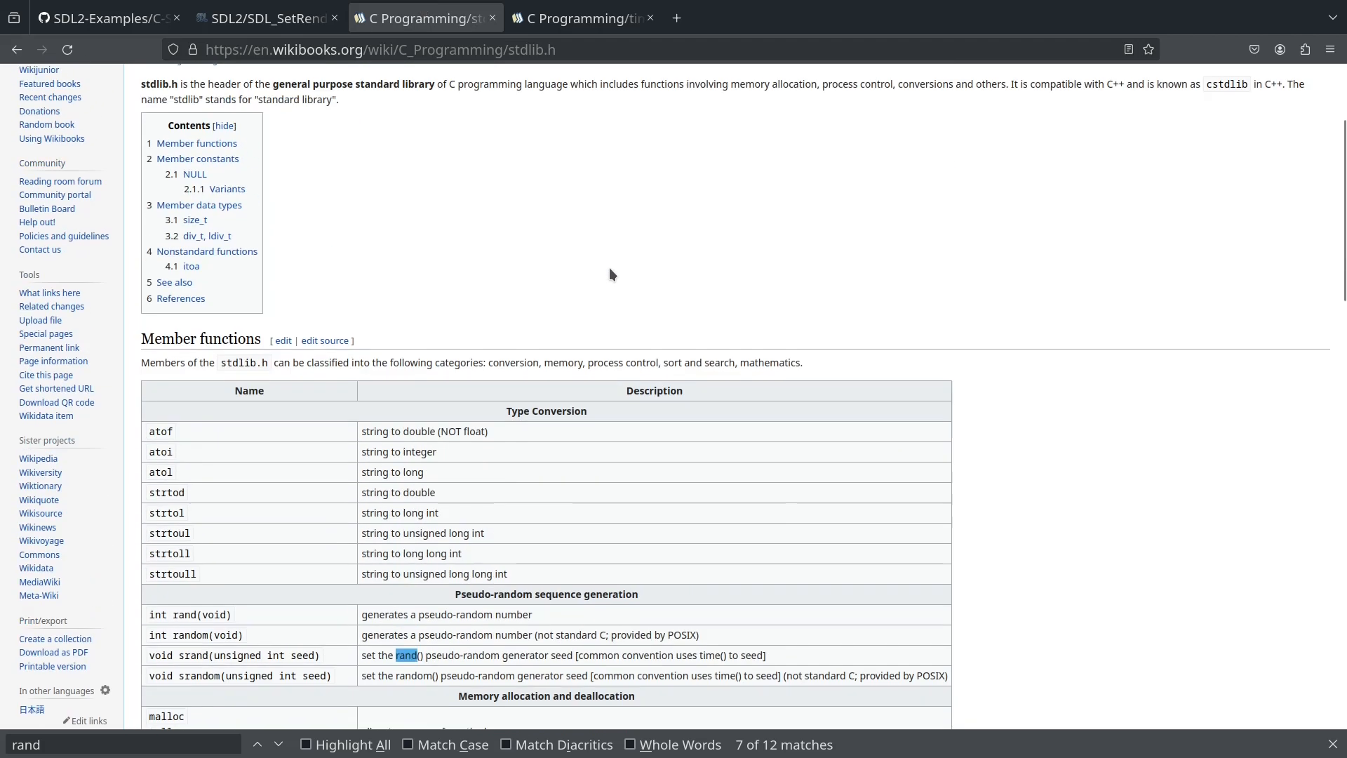
{"action": "mouse_move", "coordinate": [526, 70]}
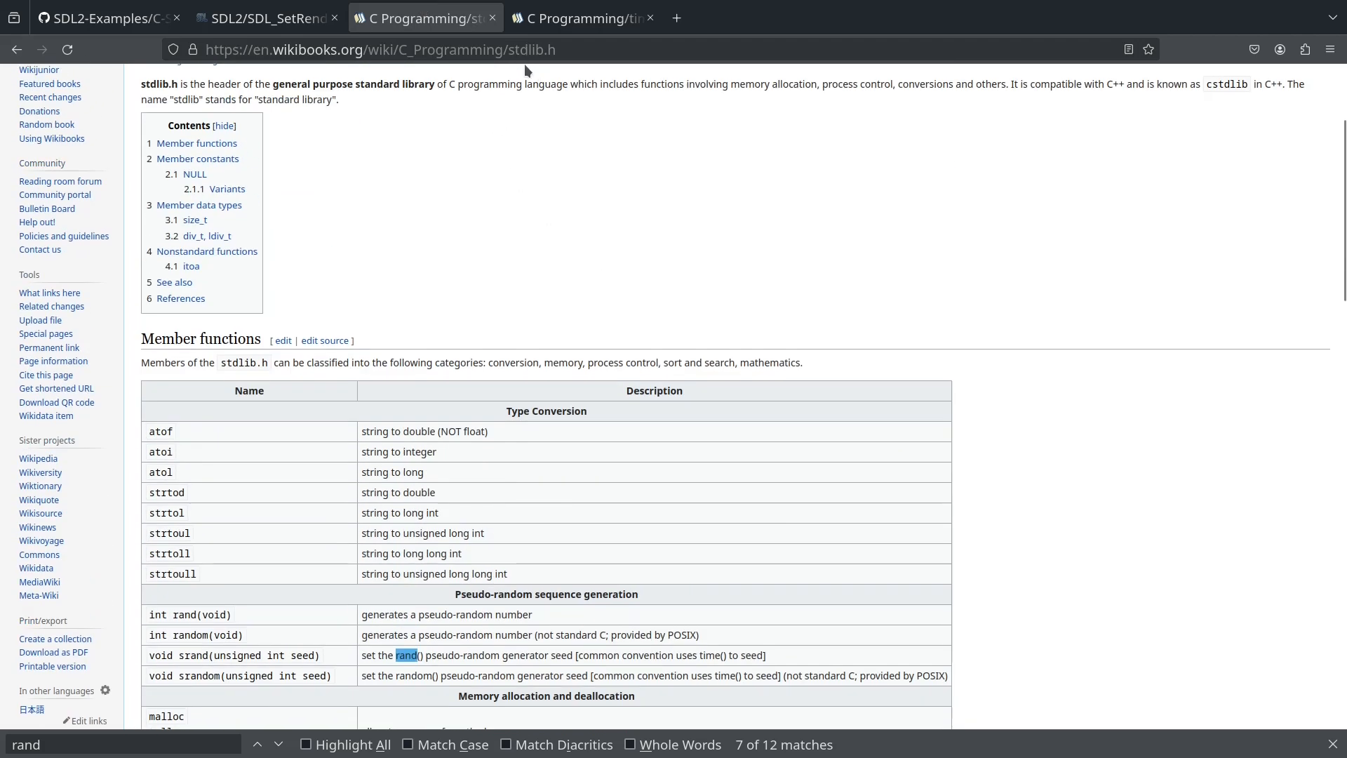
- Scroll stdlib.h to the pseudo-random rows: rand, random, srand and srandom
{"action": "scroll", "scroll_direction": "down", "scroll_amount": 3}
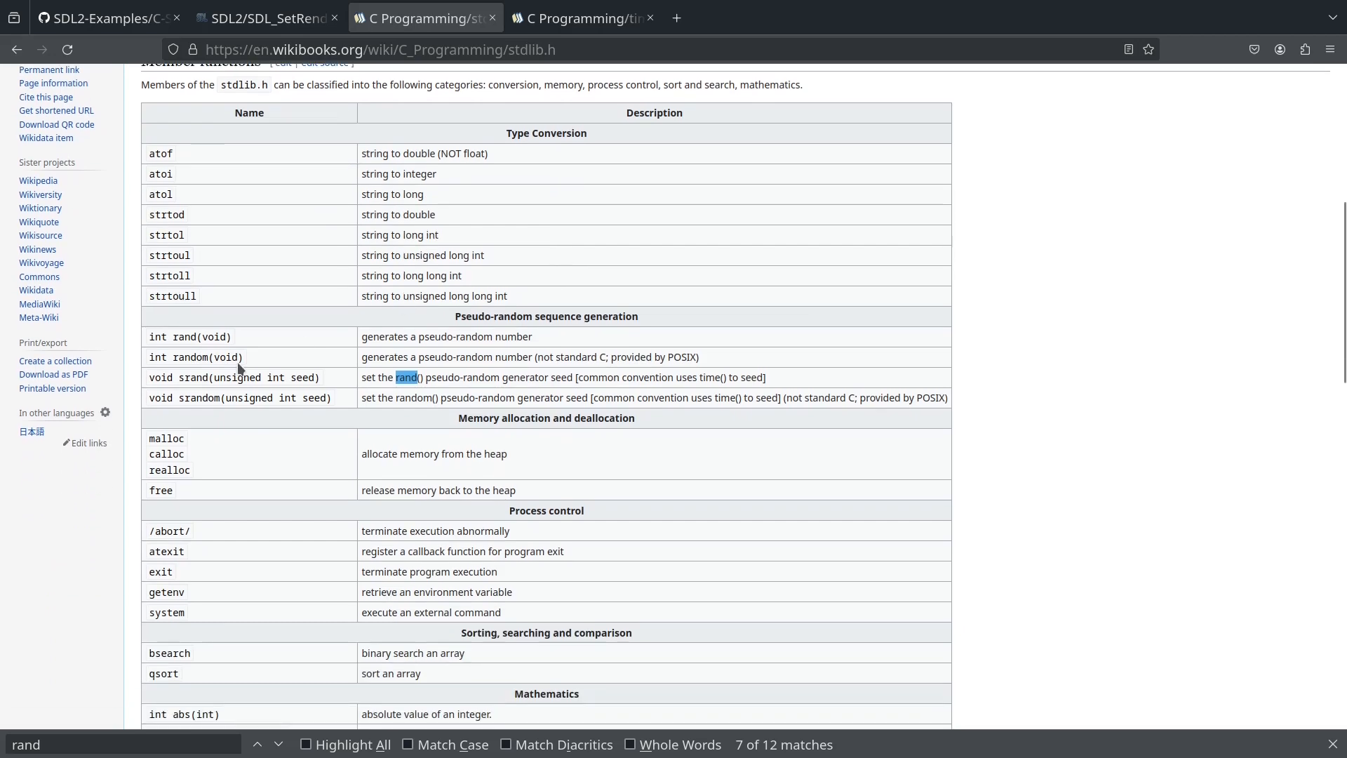
{"action": "scroll", "scroll_direction": "down", "scroll_amount": 3}
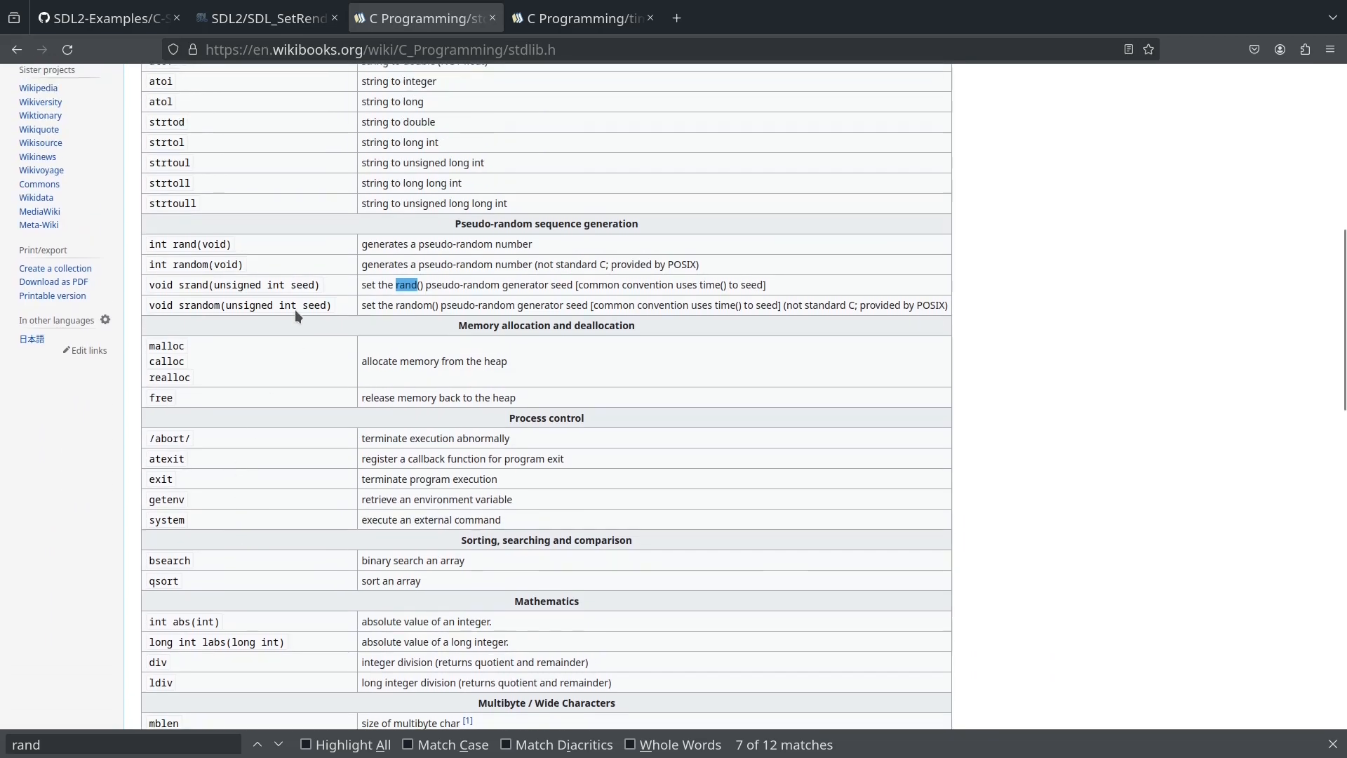
{"action": "mouse_move", "coordinate": [400, 244]}
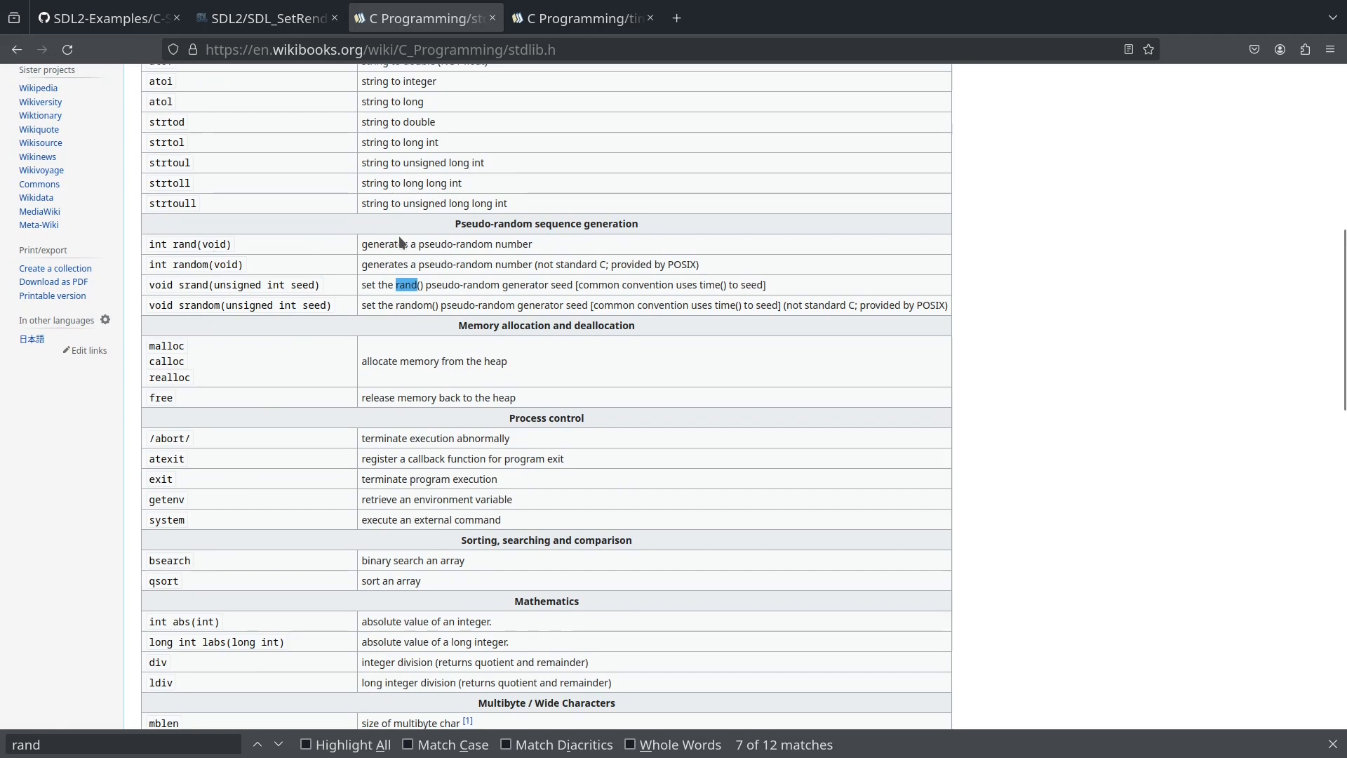
{"action": "mouse_move", "coordinate": [557, 258]}
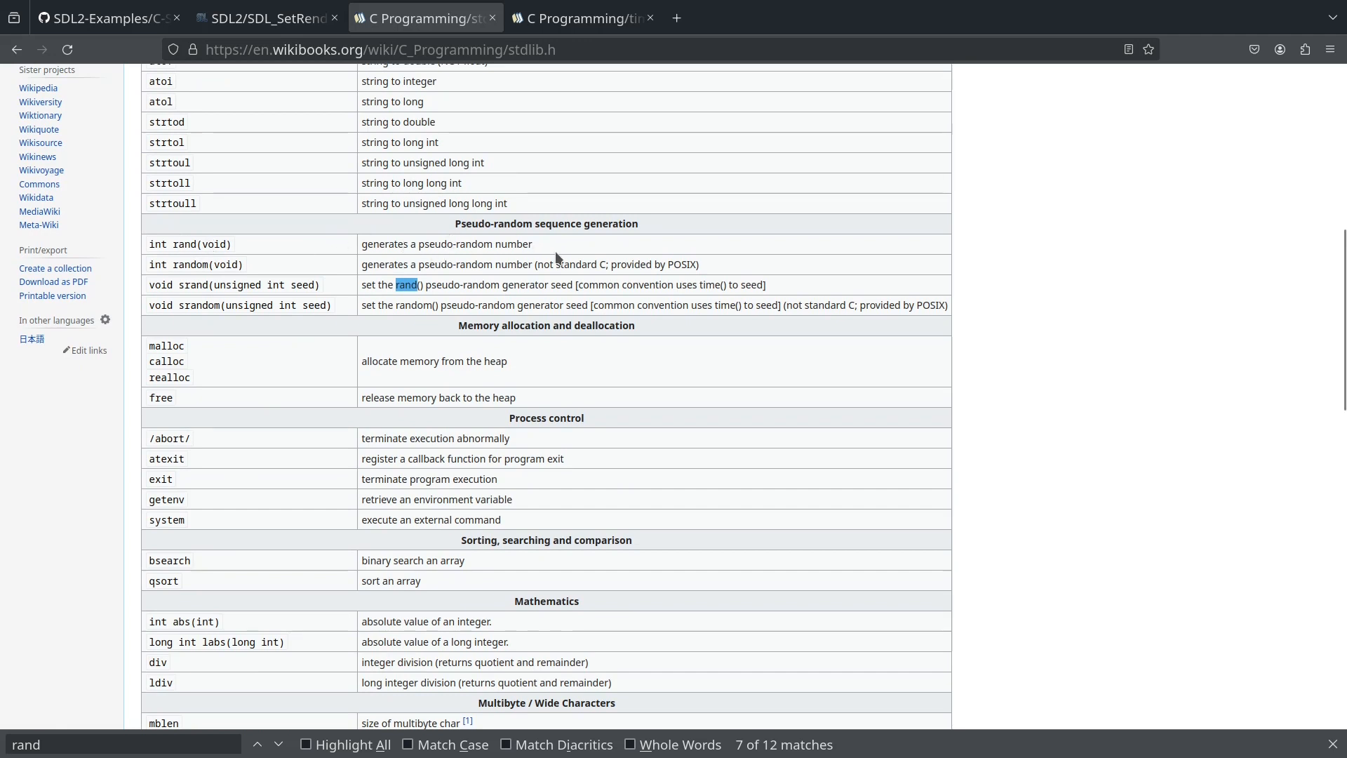
{"action": "mouse_move", "coordinate": [188, 286]}
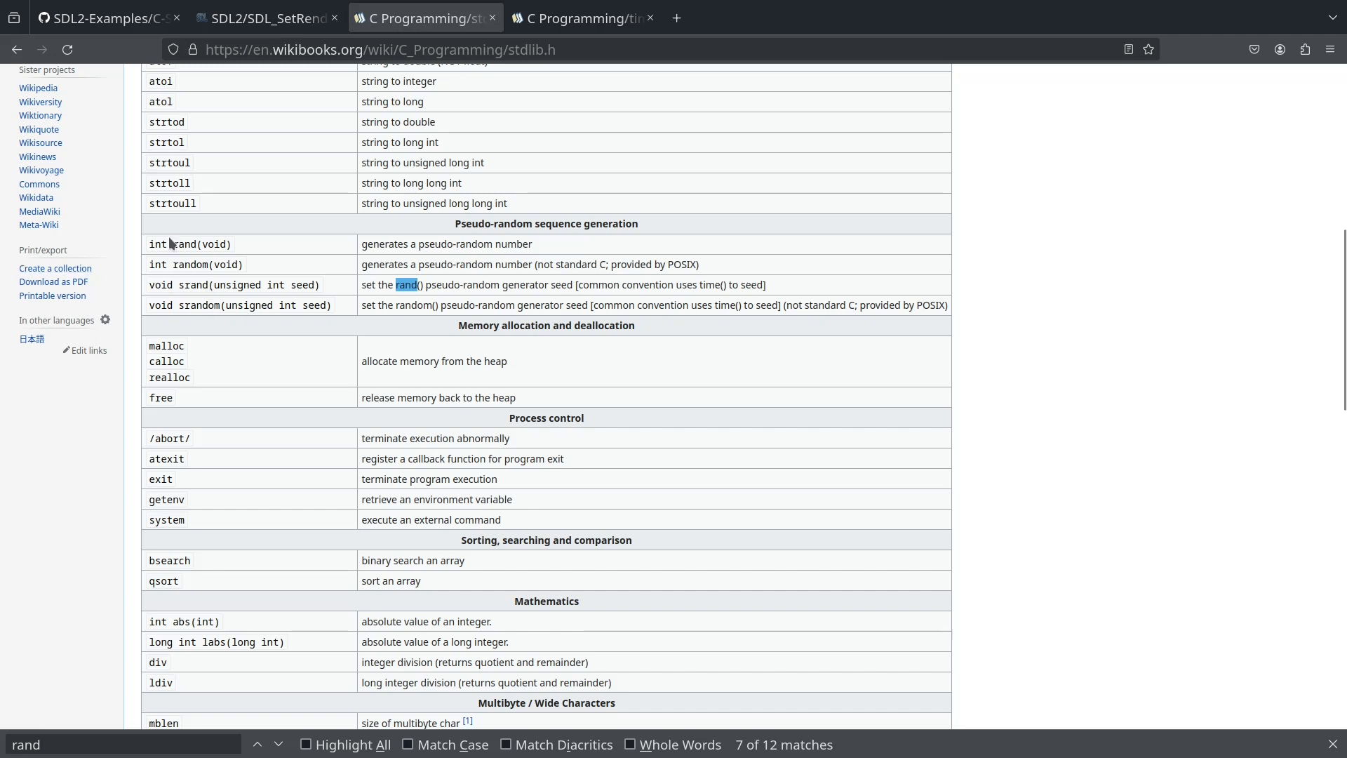
{"action": "mouse_move", "coordinate": [193, 244]}
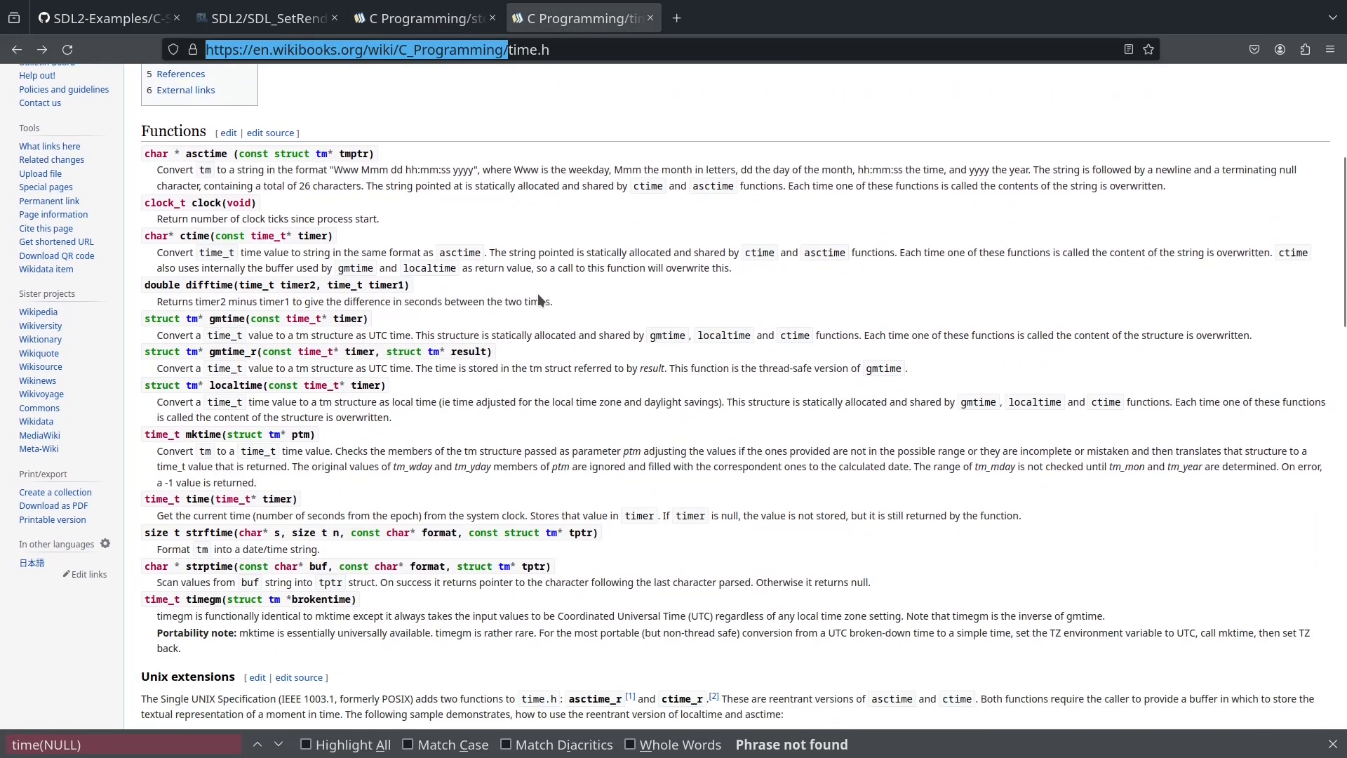
- View the time.h example using time(NULL), then return to the stdlib.h page
{"action": "scroll", "scroll_direction": "down", "scroll_amount": 3}
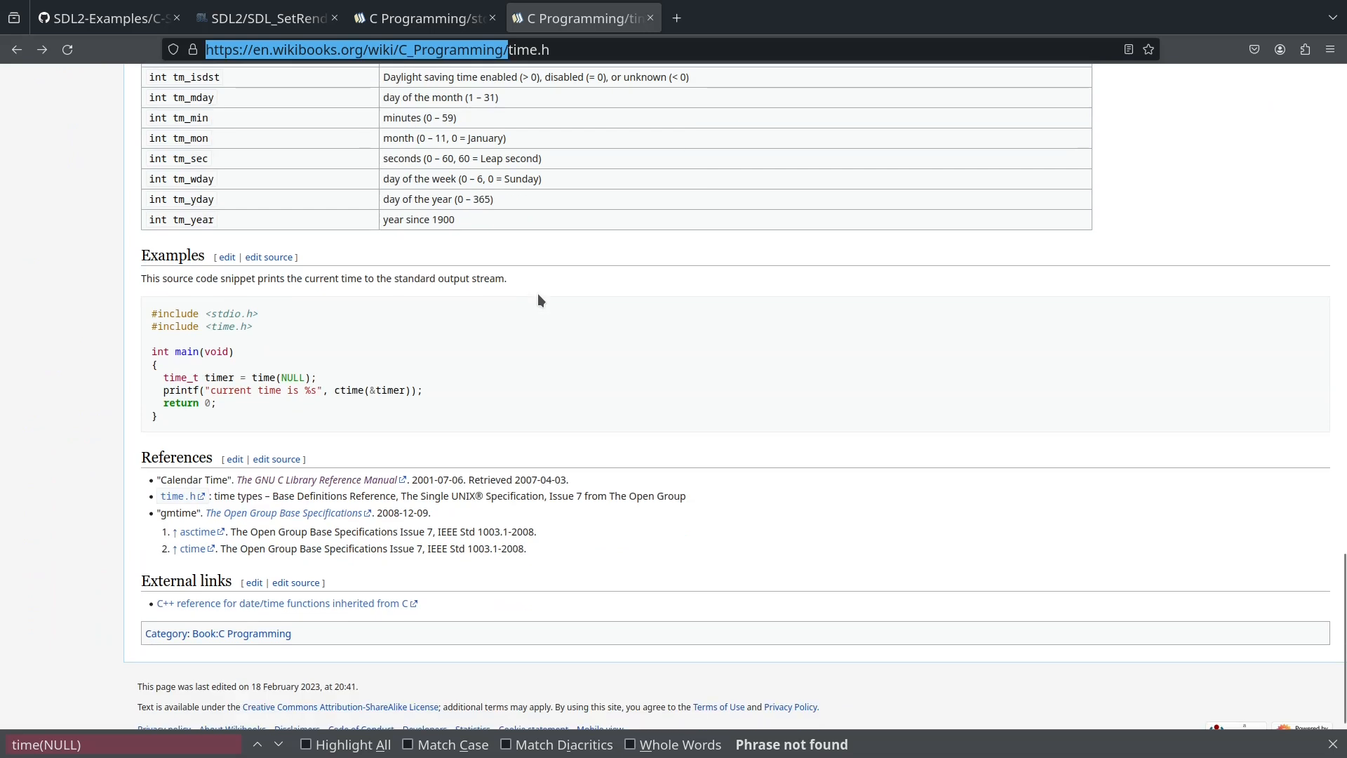
{"action": "scroll", "scroll_direction": "down", "scroll_amount": 3}
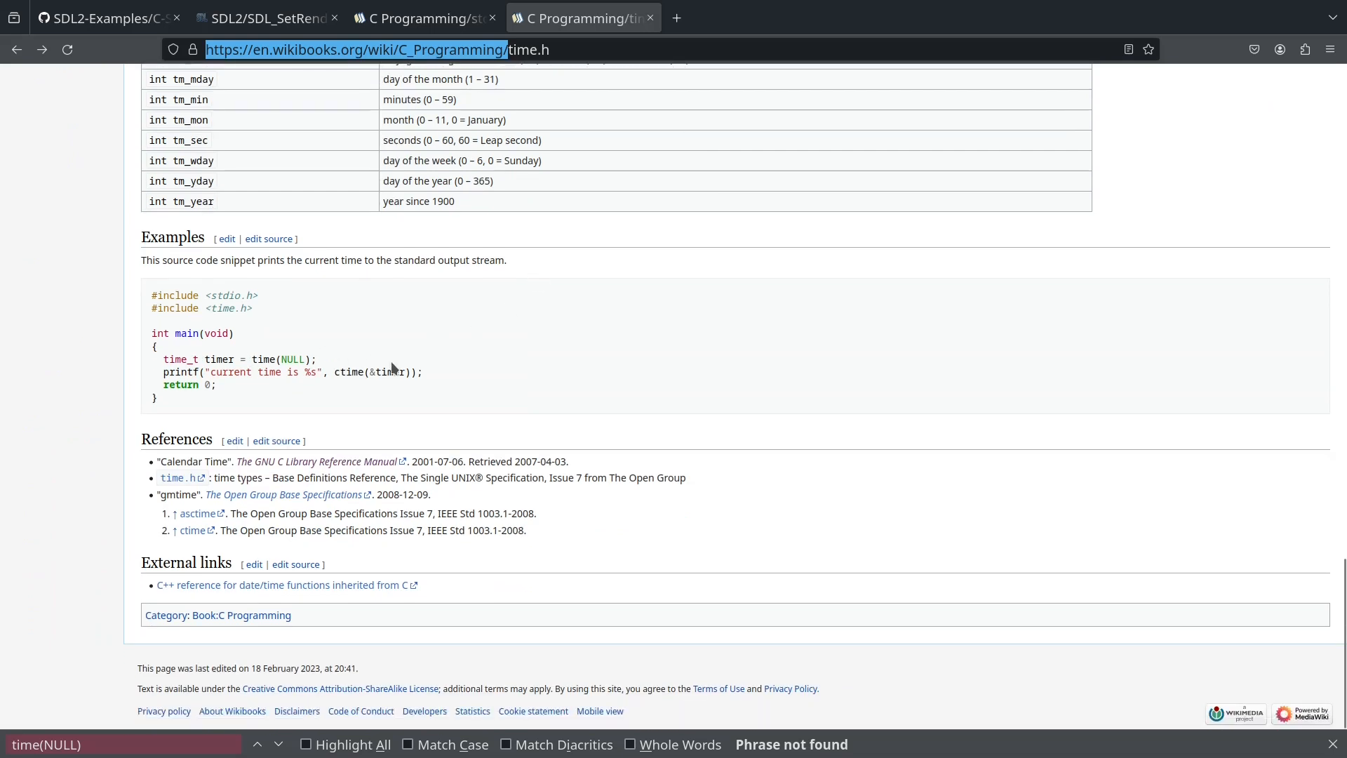
{"action": "mouse_move", "coordinate": [399, 372]}
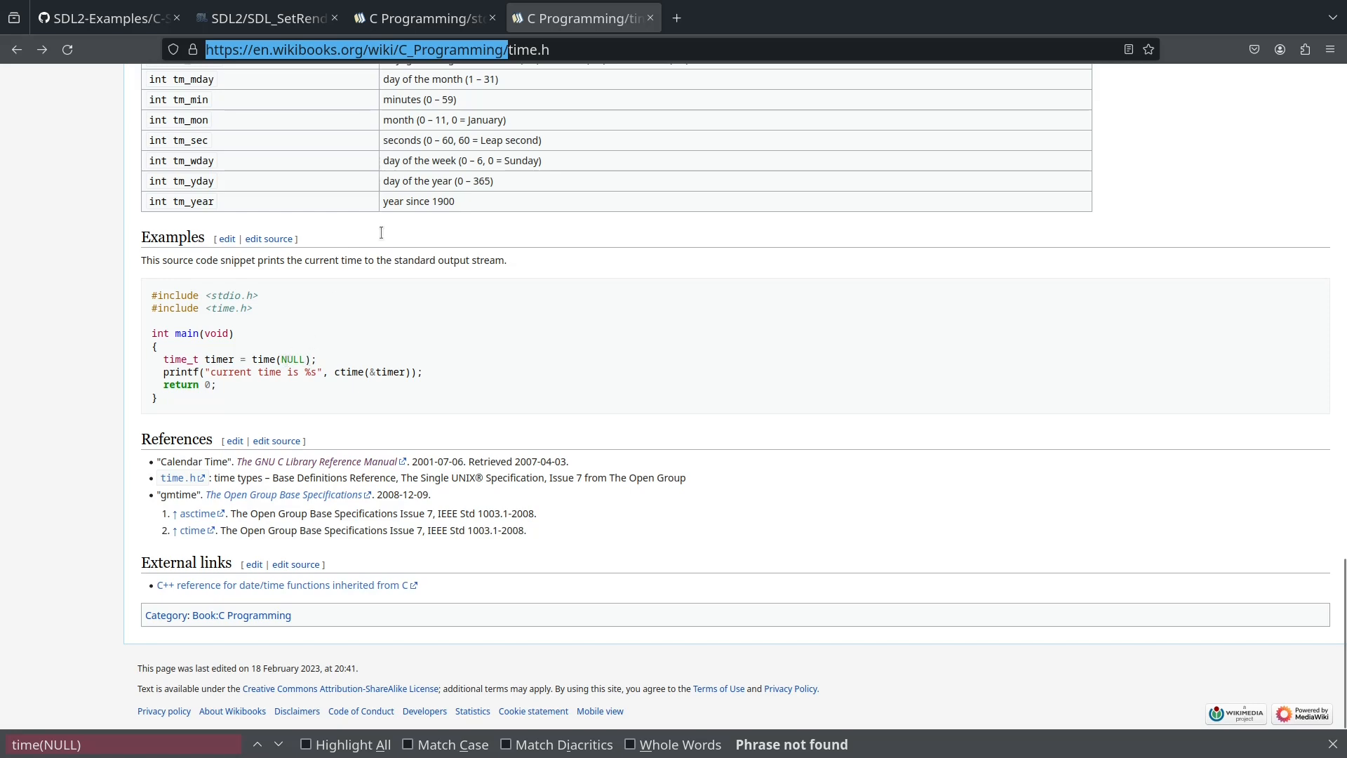
{"action": "left_click", "coordinate": [423, 18]}
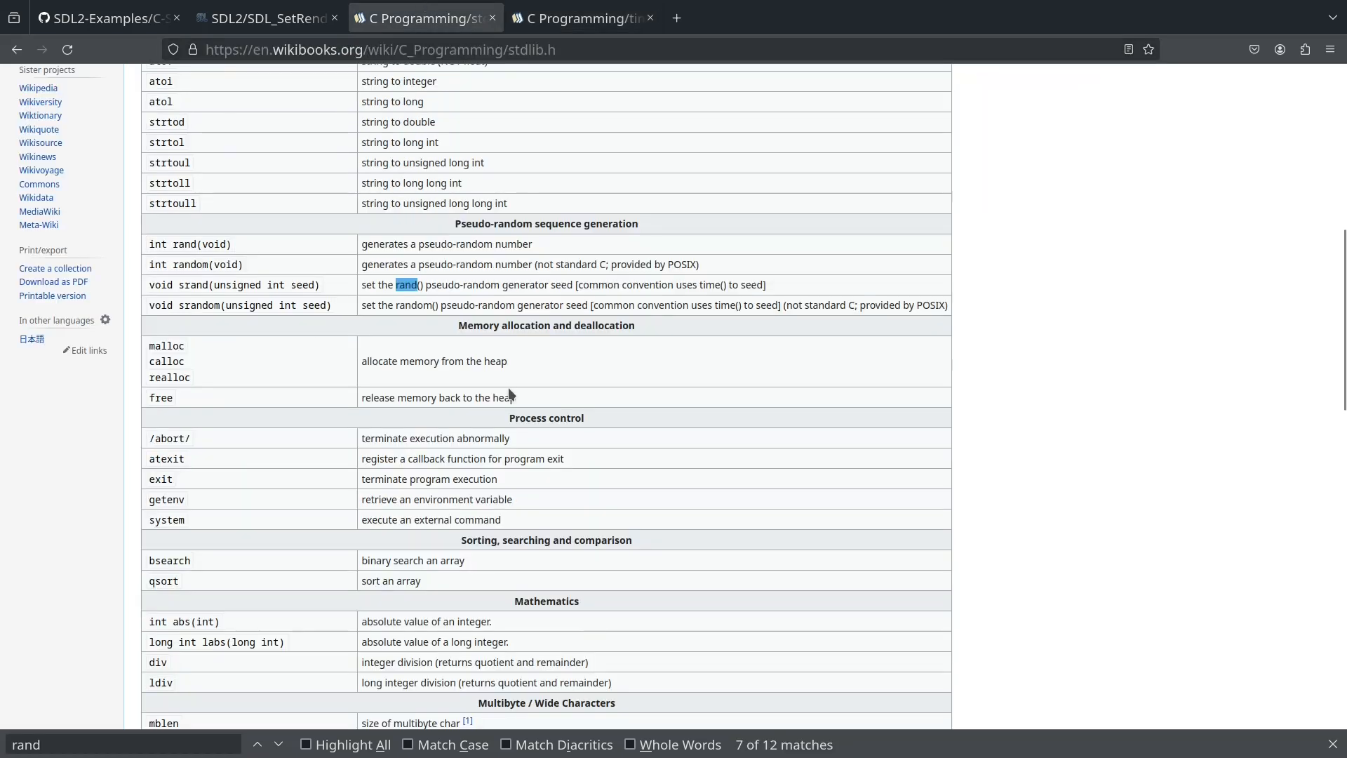
- Read how srand seeds rand on stdlib.h, then start a new tab for a Google search
{"action": "scroll", "scroll_direction": "down", "scroll_amount": 3}
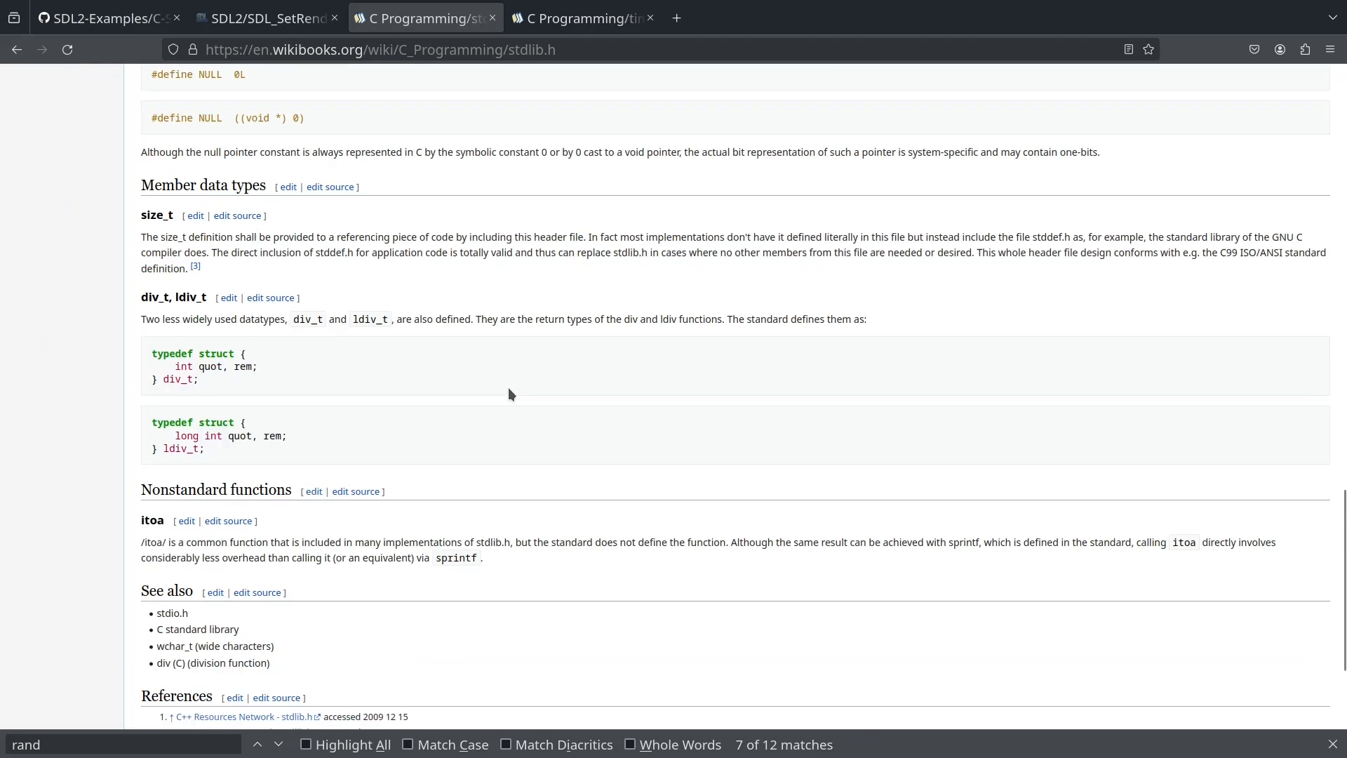
{"action": "scroll", "scroll_direction": "up", "scroll_amount": 3}
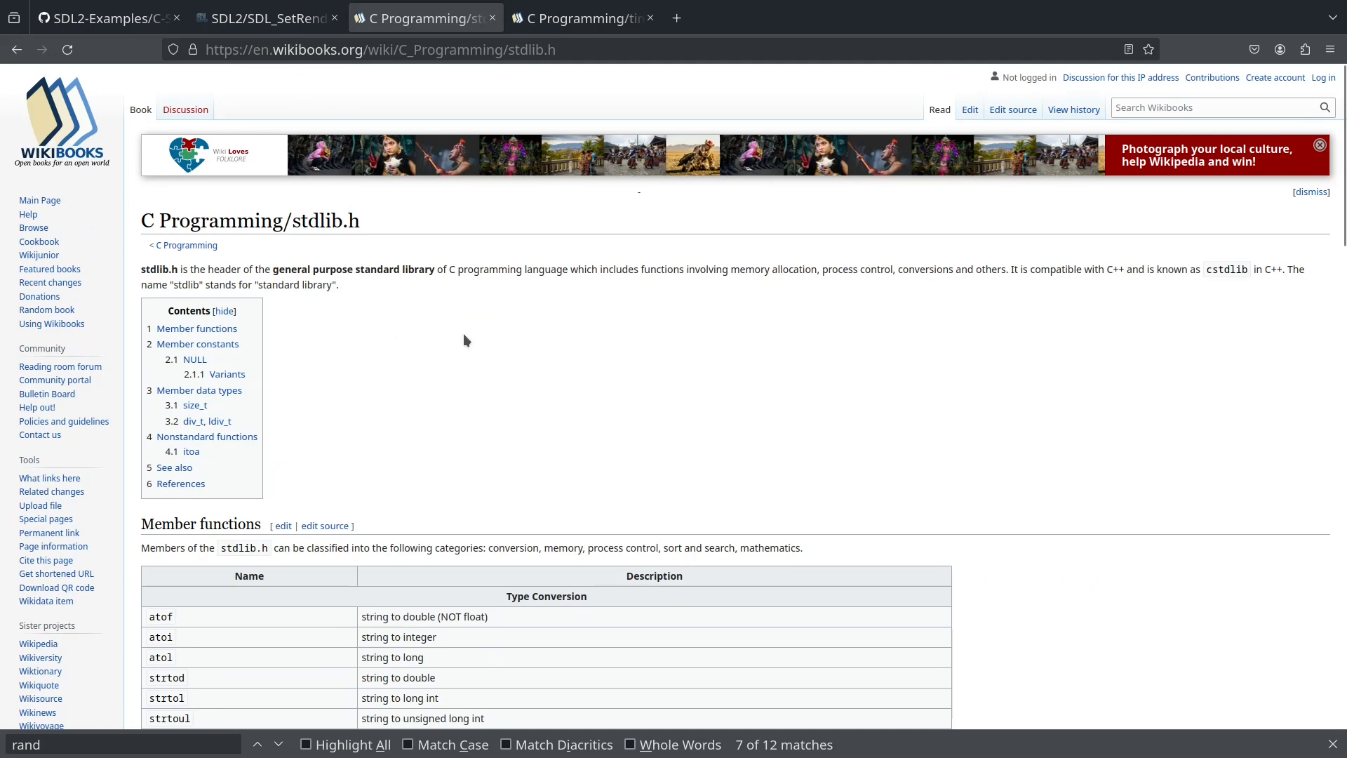
{"action": "scroll", "scroll_direction": "down", "scroll_amount": 3}
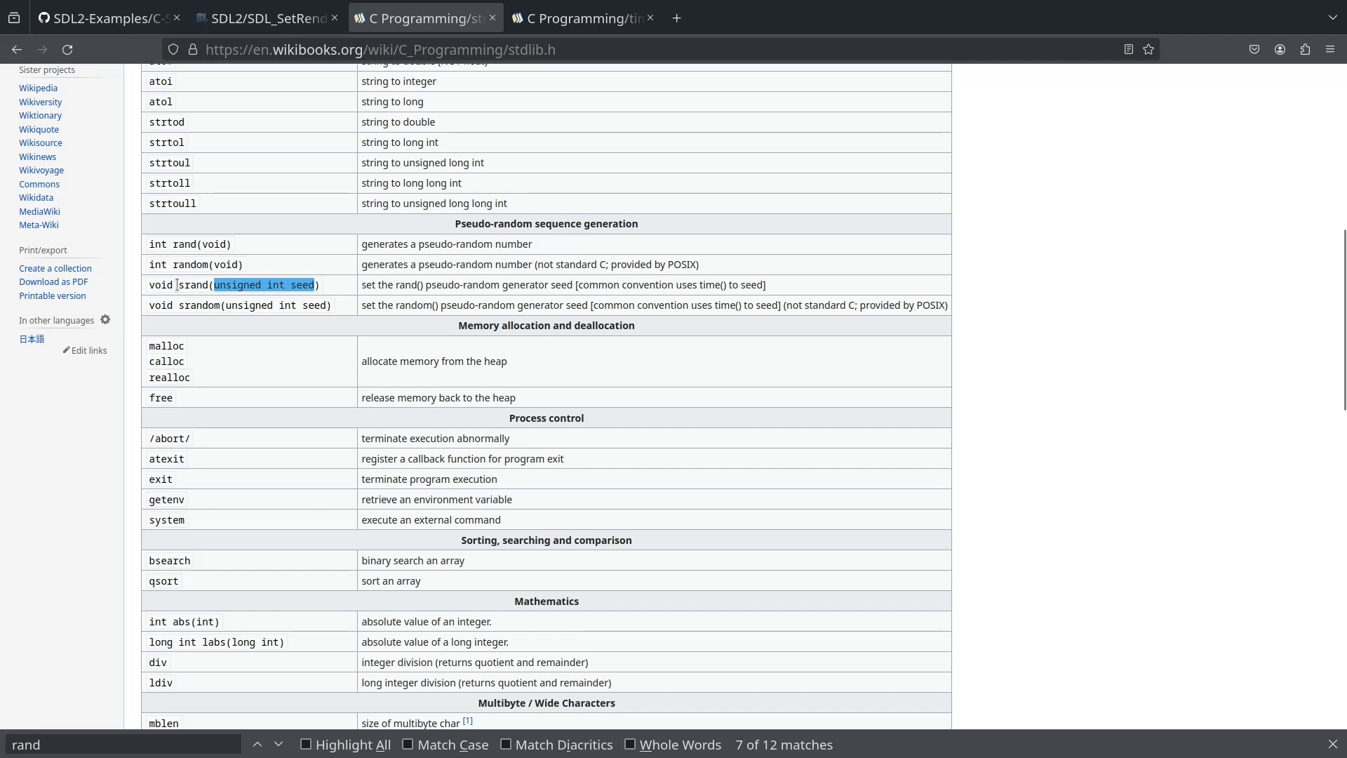
{"action": "mouse_move", "coordinate": [188, 292]}
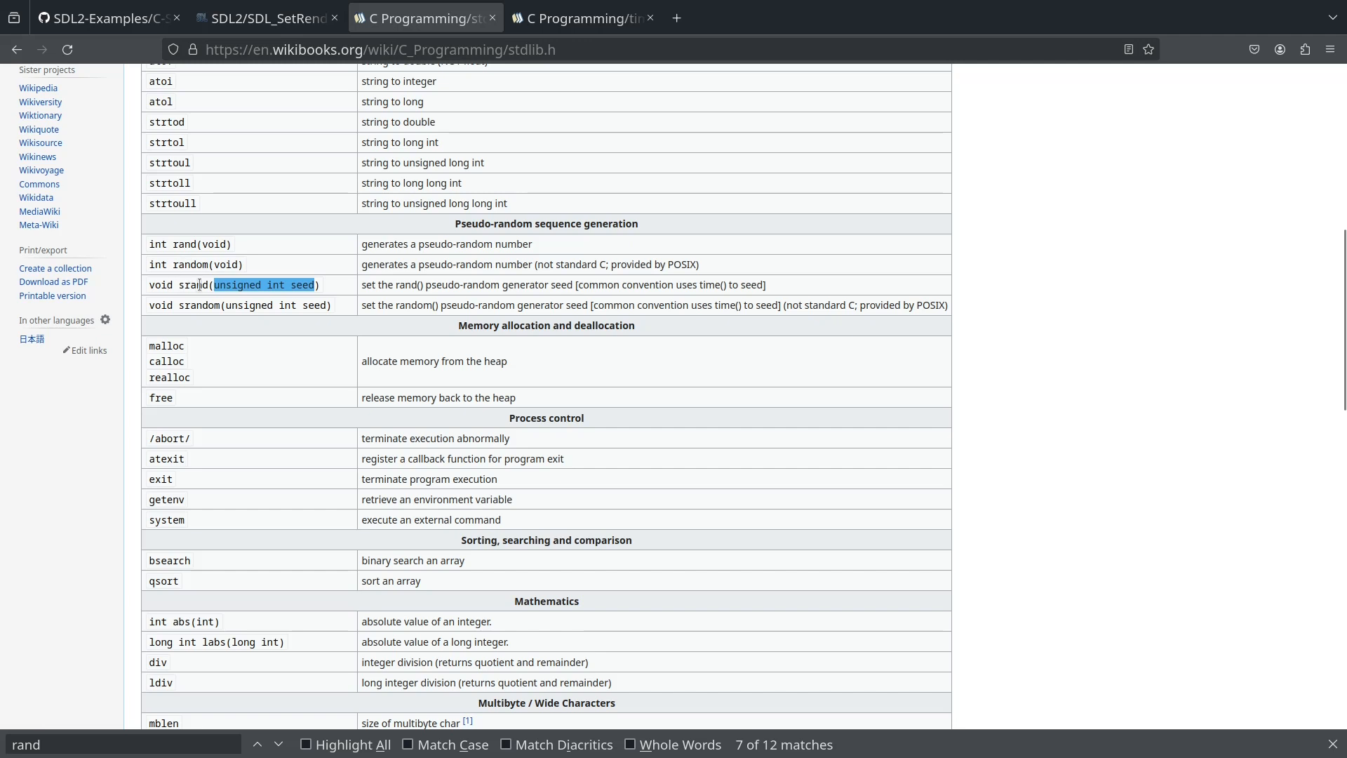
{"action": "mouse_move", "coordinate": [185, 244]}
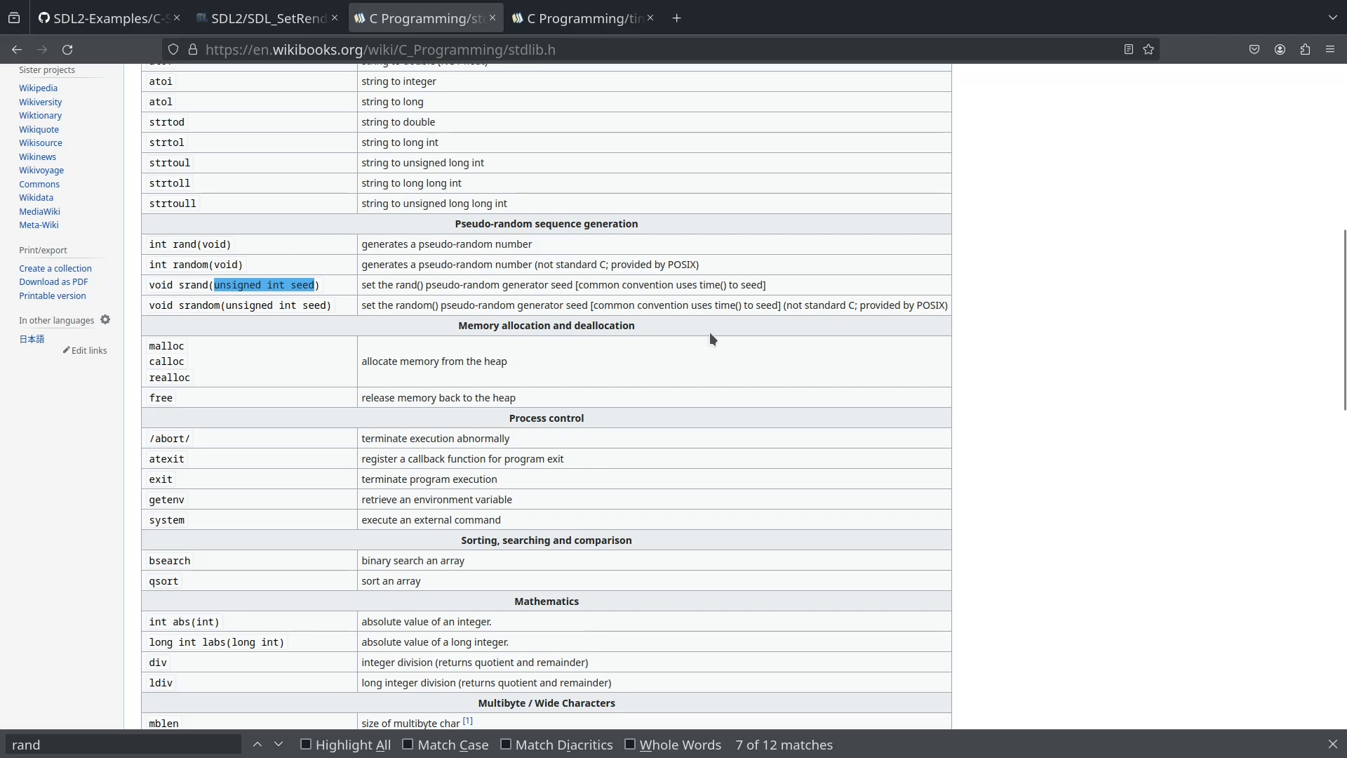
{"action": "scroll", "scroll_direction": "down", "scroll_amount": 3}
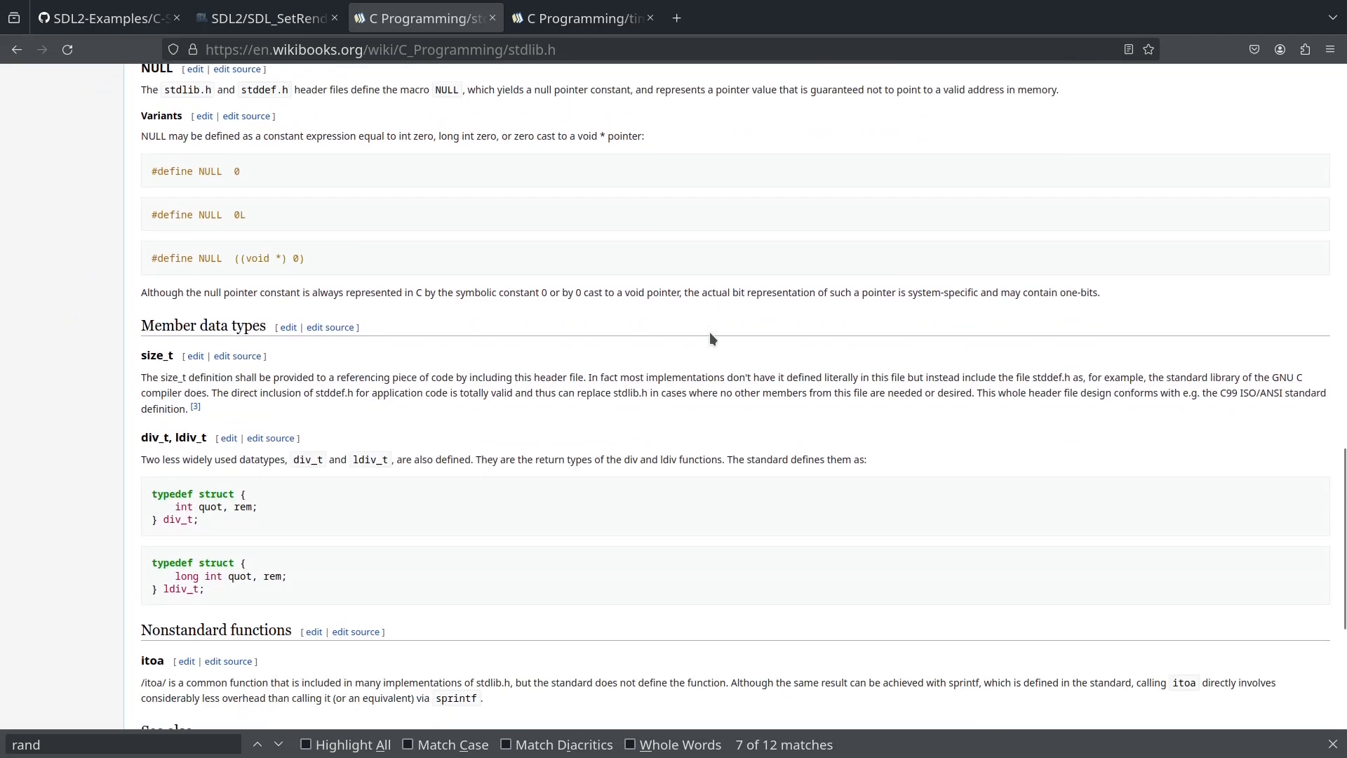
{"action": "scroll", "scroll_direction": "up", "scroll_amount": 3}
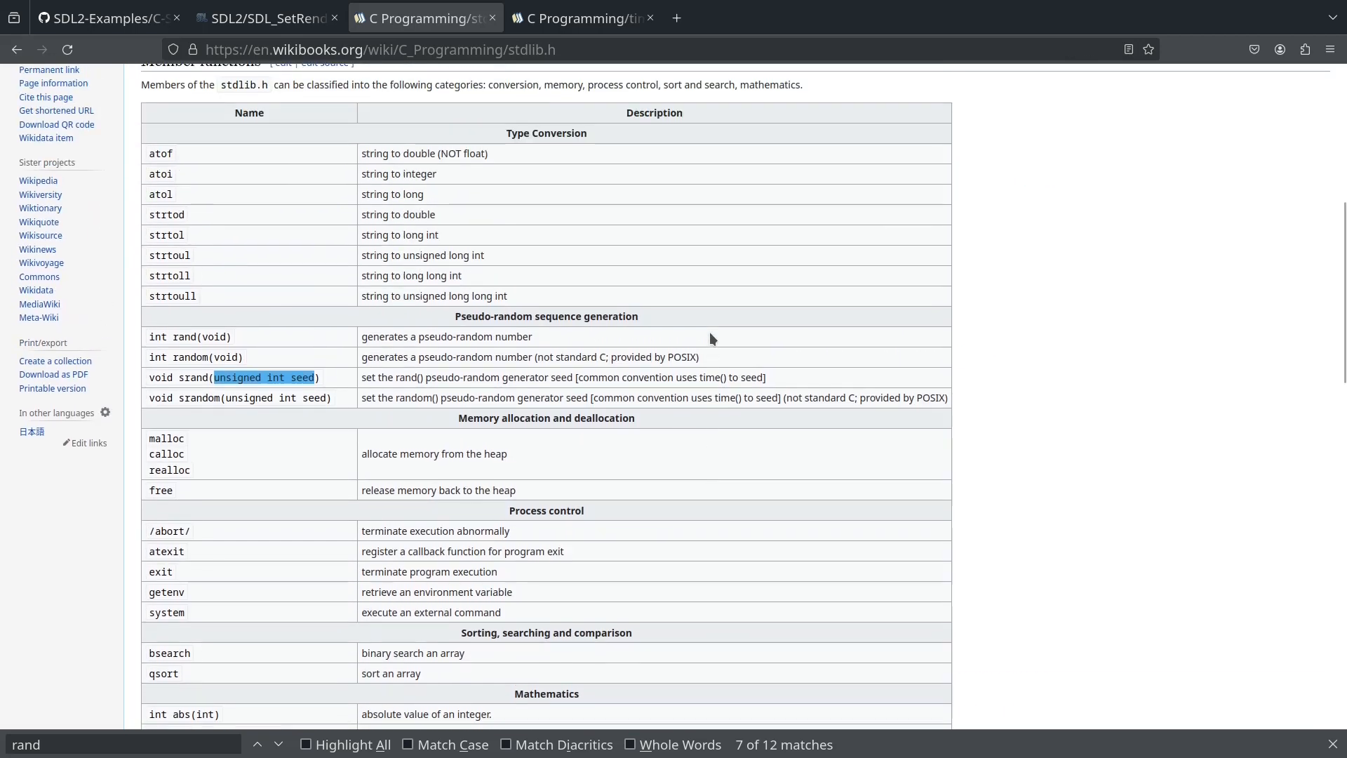
{"action": "mouse_move", "coordinate": [685, 205]}
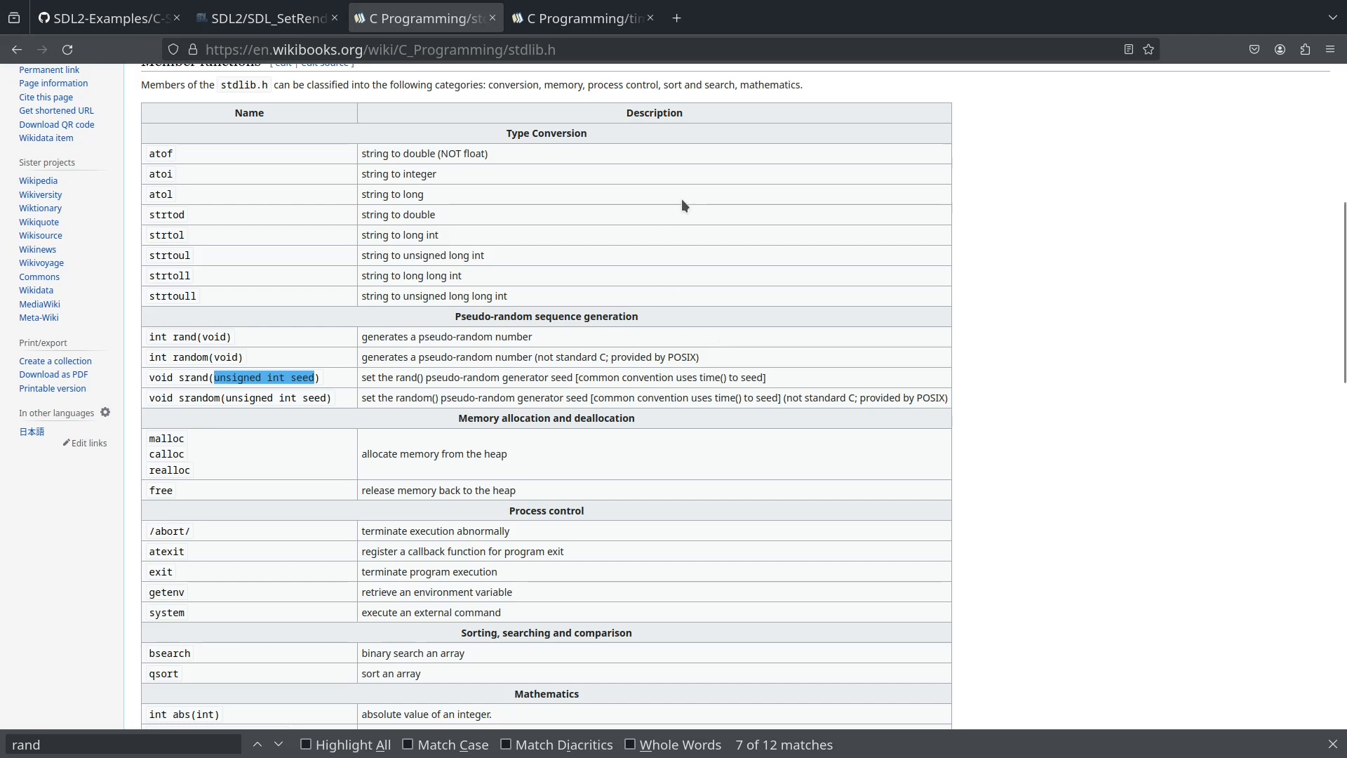
{"action": "left_click", "coordinate": [674, 19]}
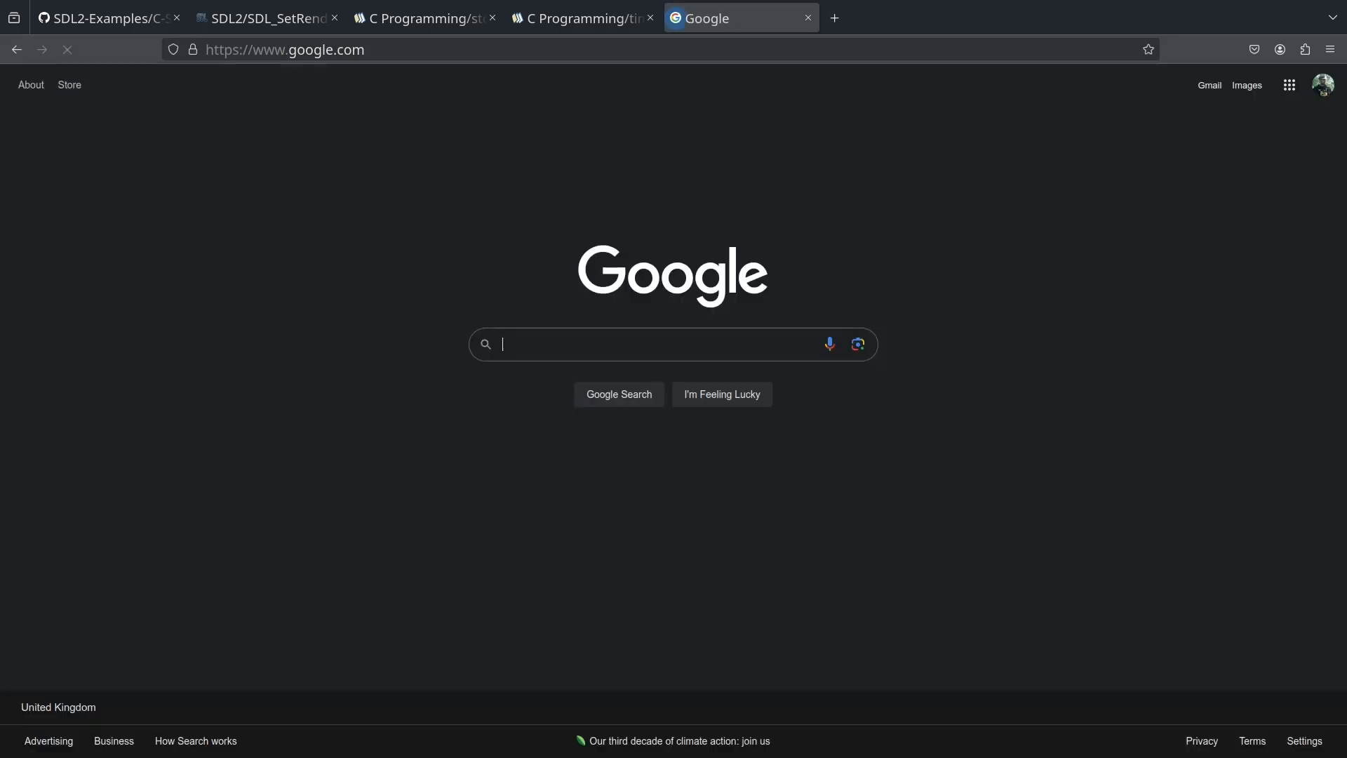
- Google srand(time(null)), read the MathBits random number page, then return to the GitHub tab
{"action": "type", "text": "srand("}
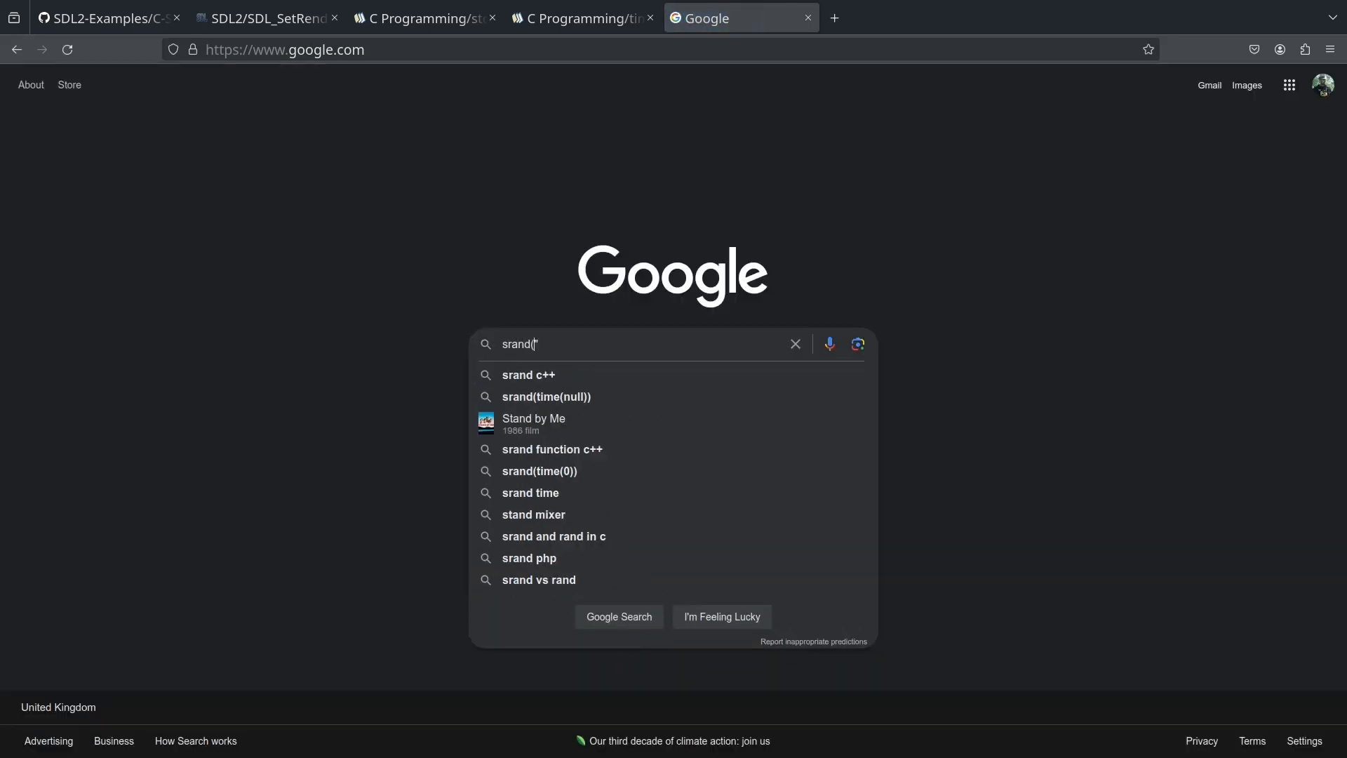
{"action": "type", "text": "time(null))"}
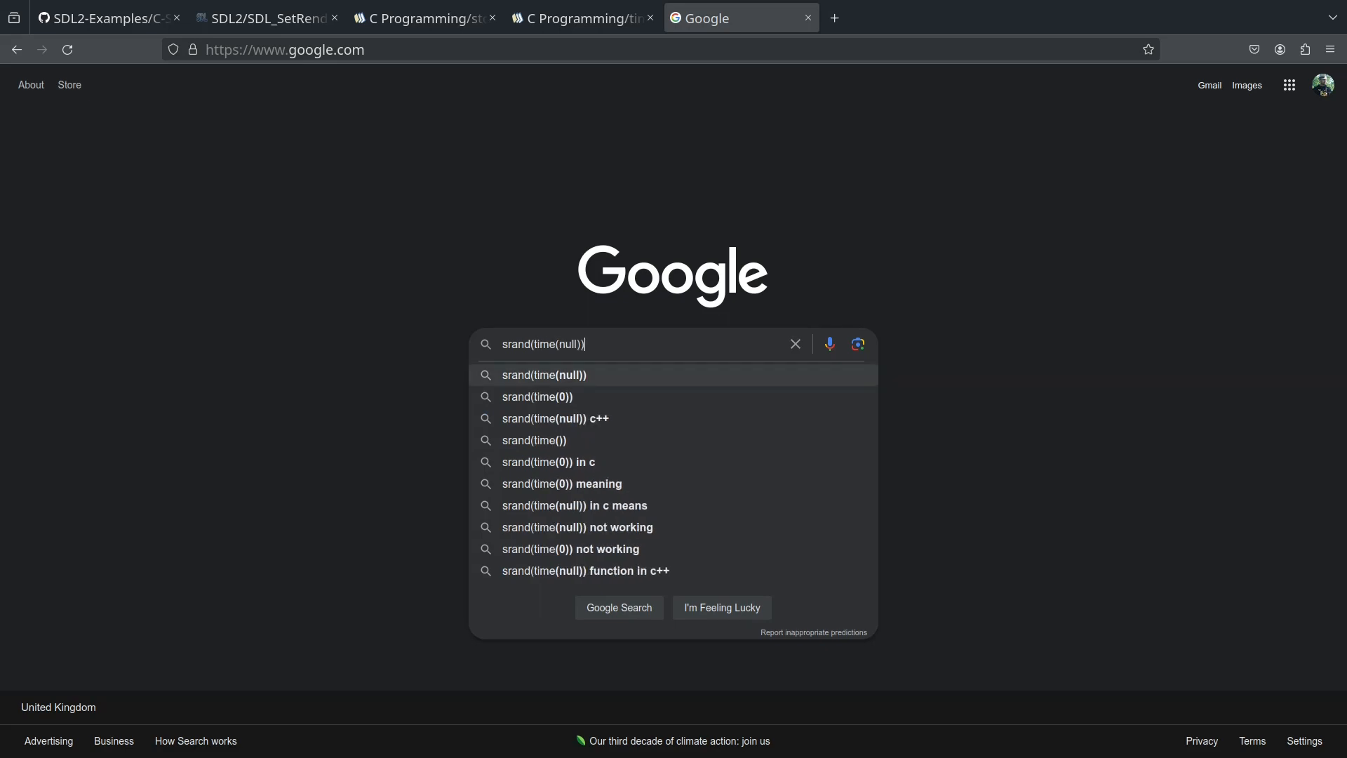
{"action": "key", "text": "Enter"}
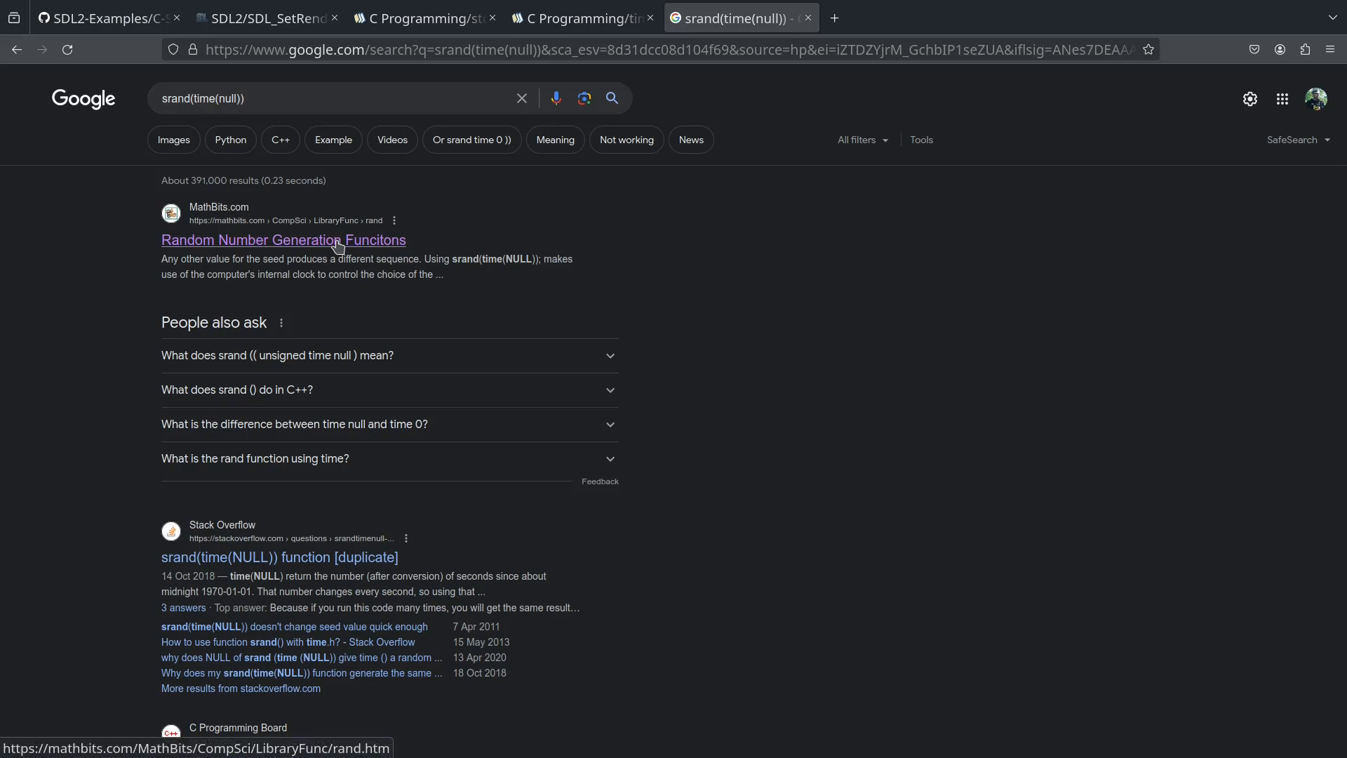
{"action": "left_click", "coordinate": [283, 240]}
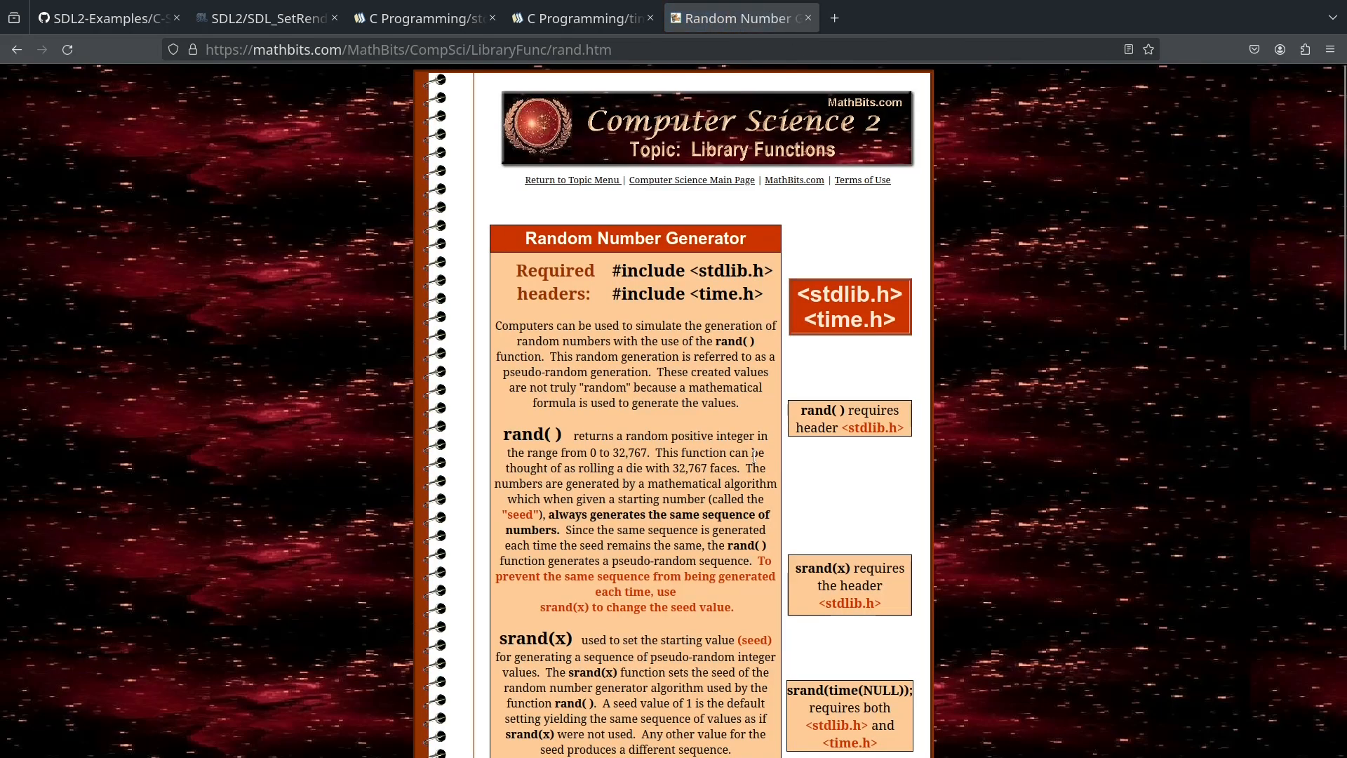
{"action": "scroll", "scroll_direction": "down", "scroll_amount": 3}
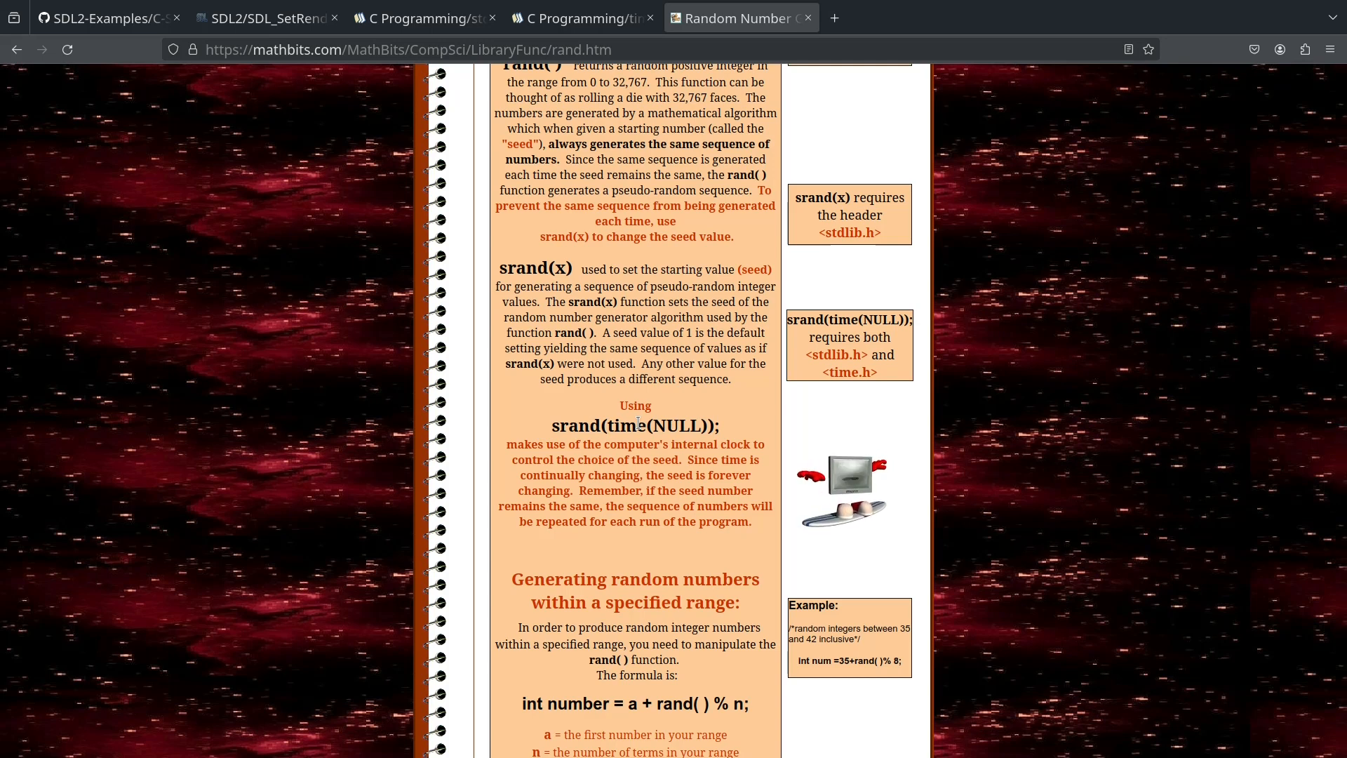
{"action": "mouse_move", "coordinate": [412, 200]}
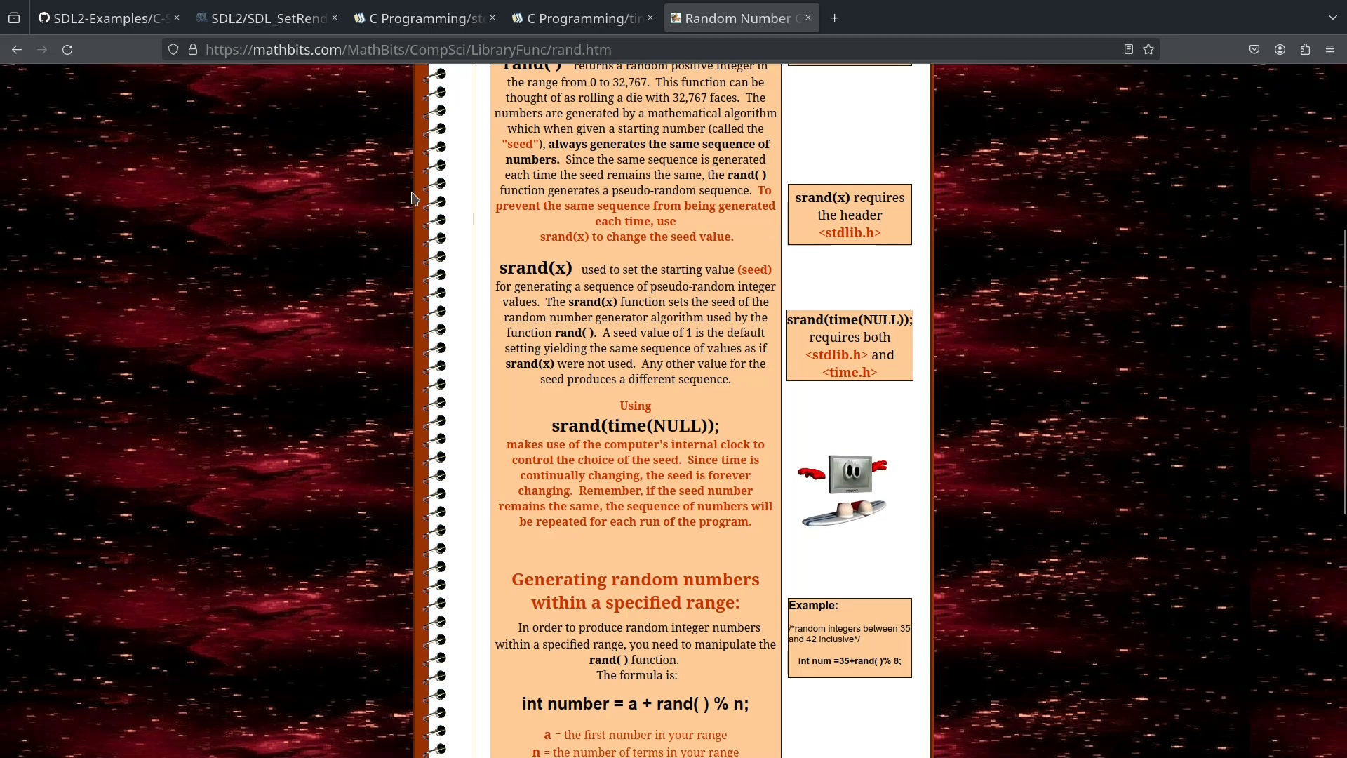
{"action": "mouse_move", "coordinate": [362, 115]}
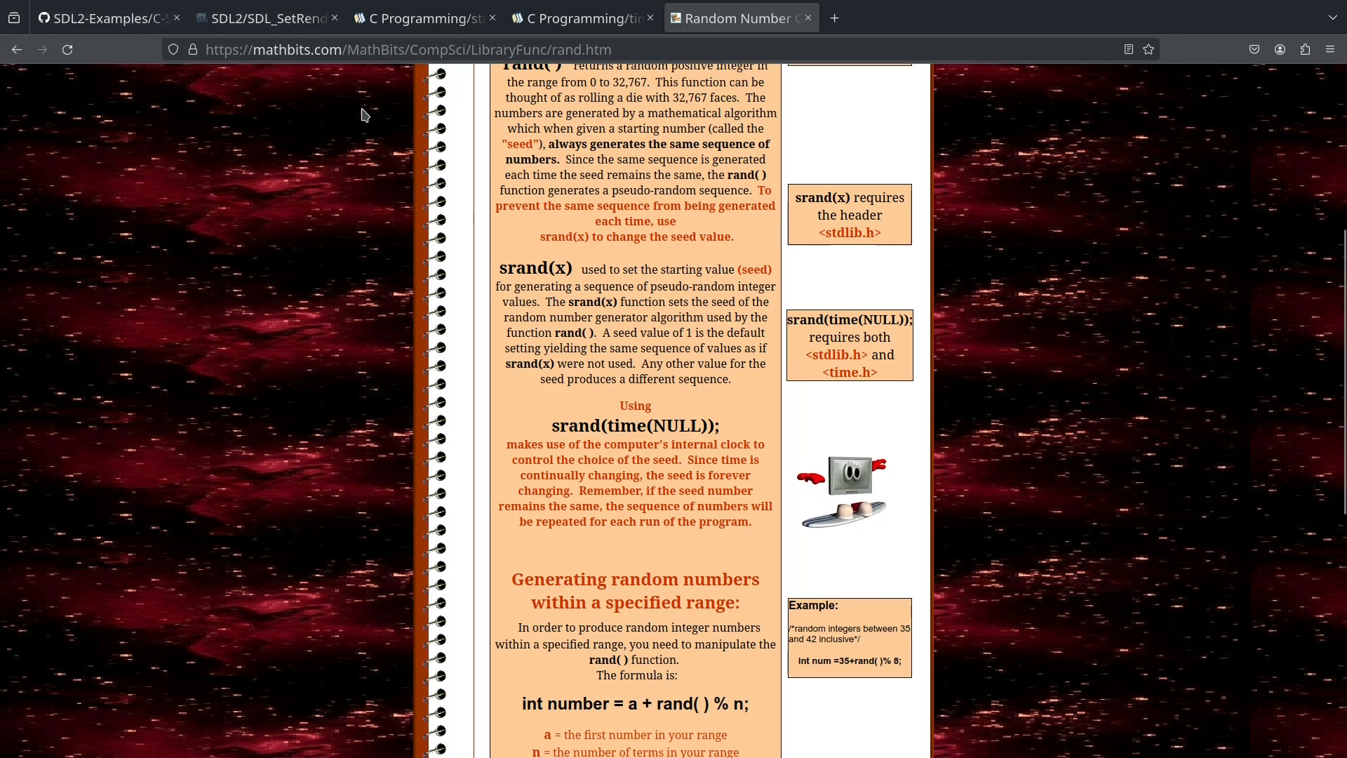
{"action": "left_click", "coordinate": [105, 18]}
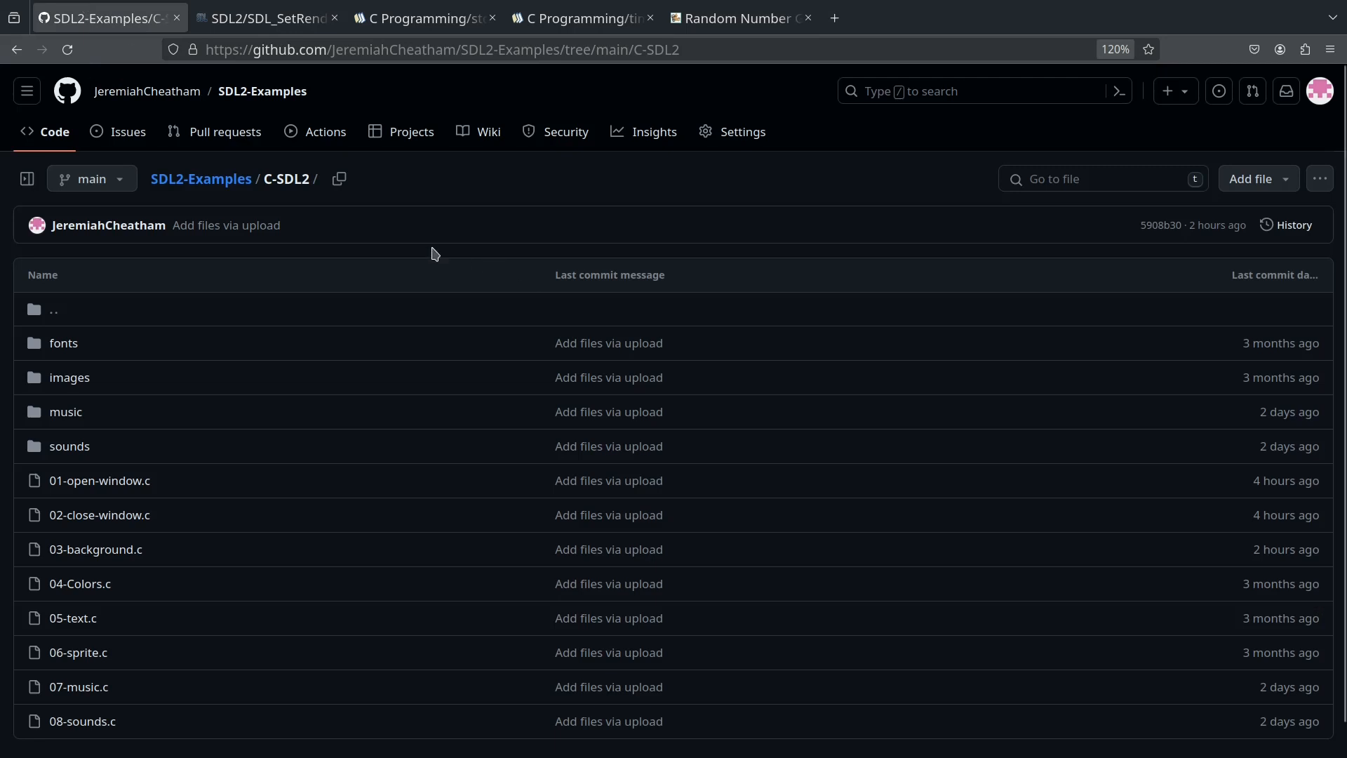
{"action": "mouse_move", "coordinate": [522, 112]}
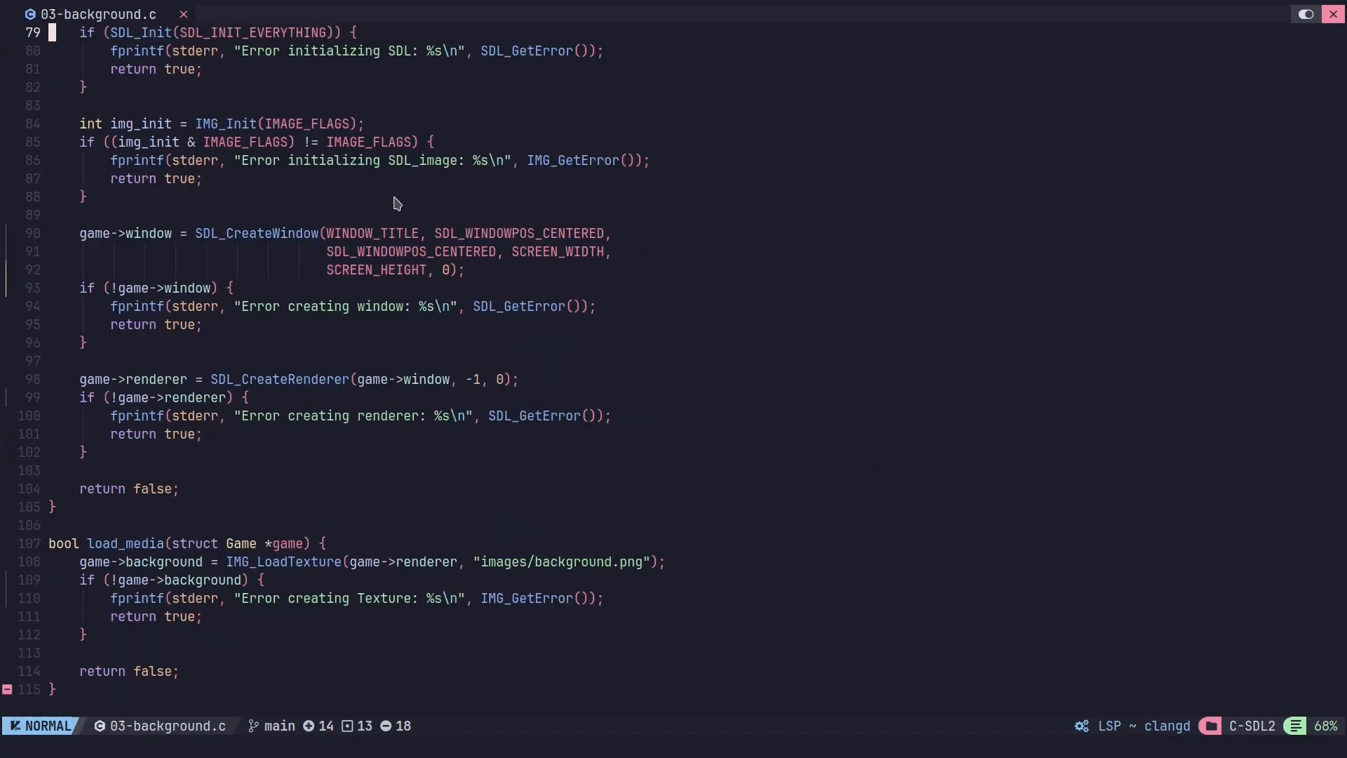
- Add srand(time(NULL)); on a new line after the renderer error check in sdl_initialize
{"action": "scroll", "scroll_direction": "down", "scroll_amount": 3}
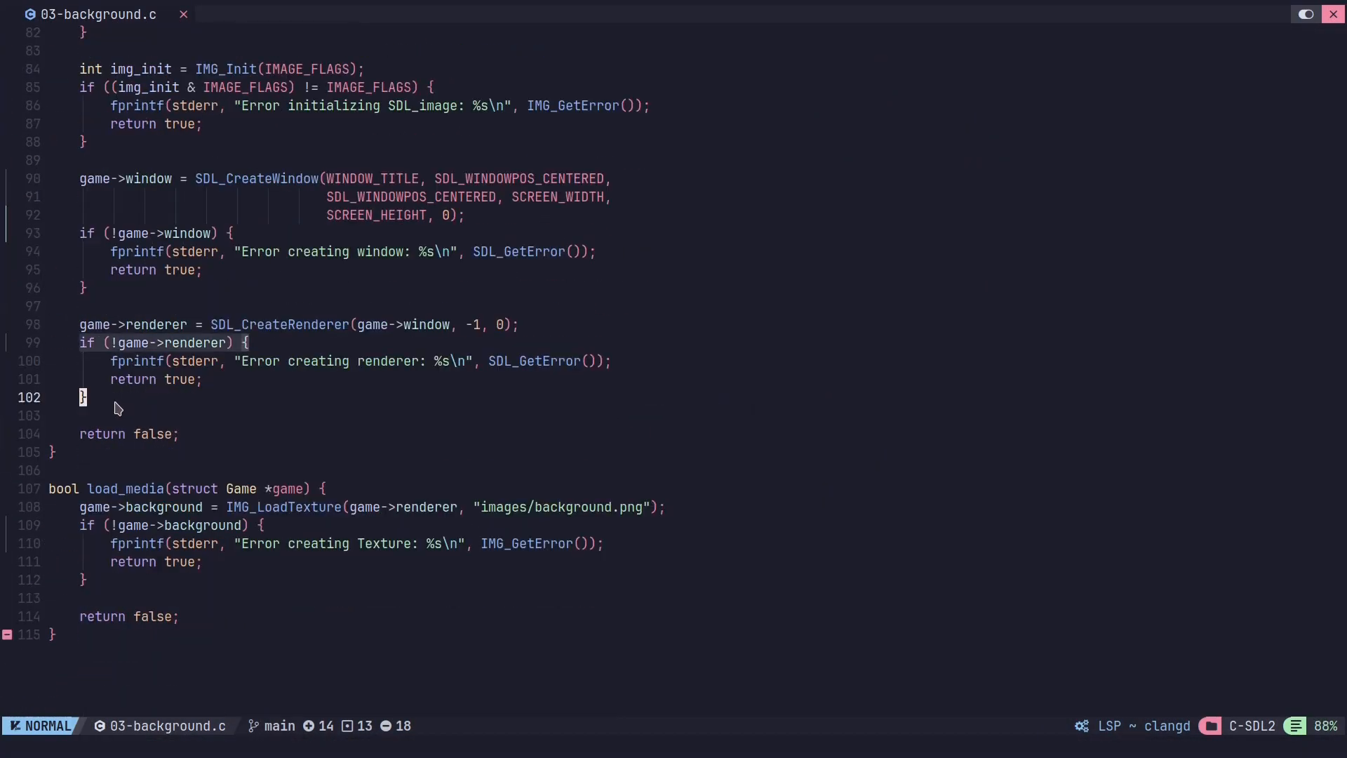
{"action": "key", "text": "o"}
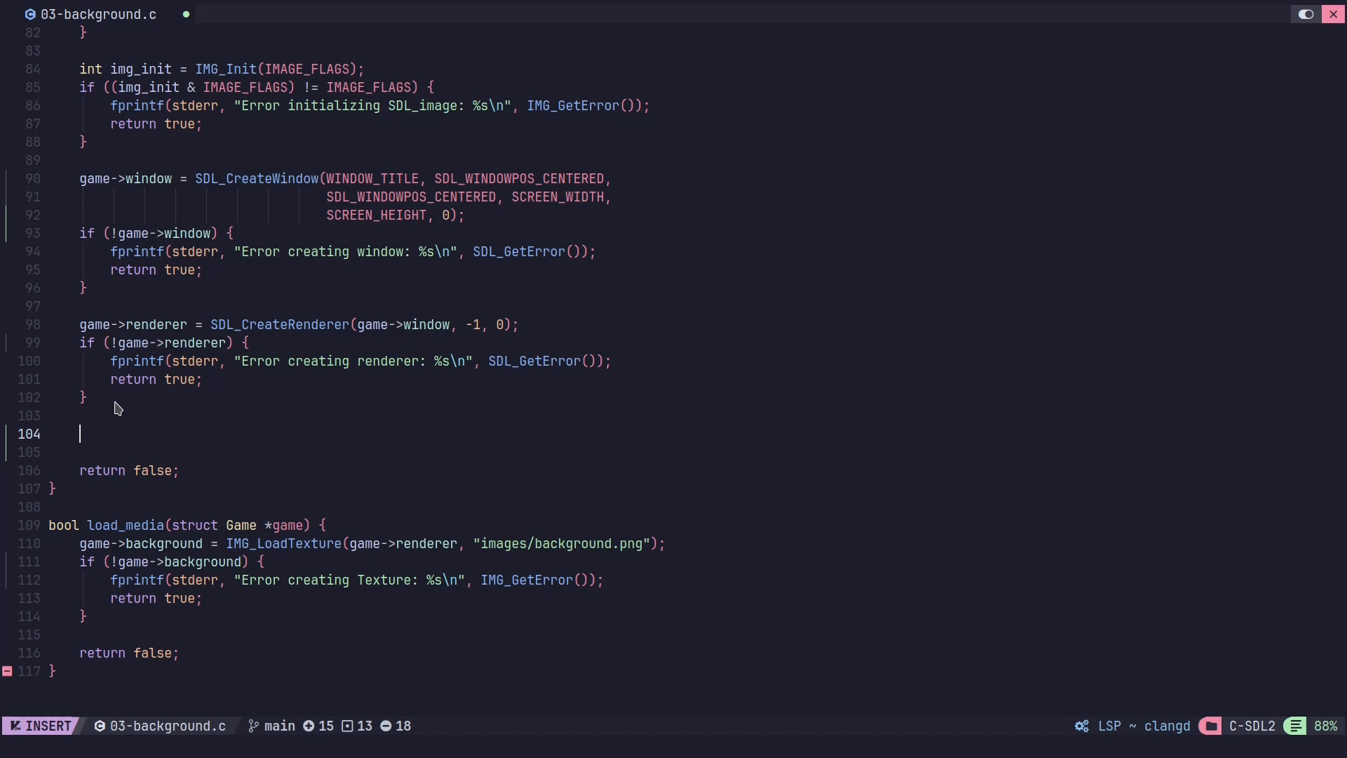
{"action": "type", "text": "srand("}
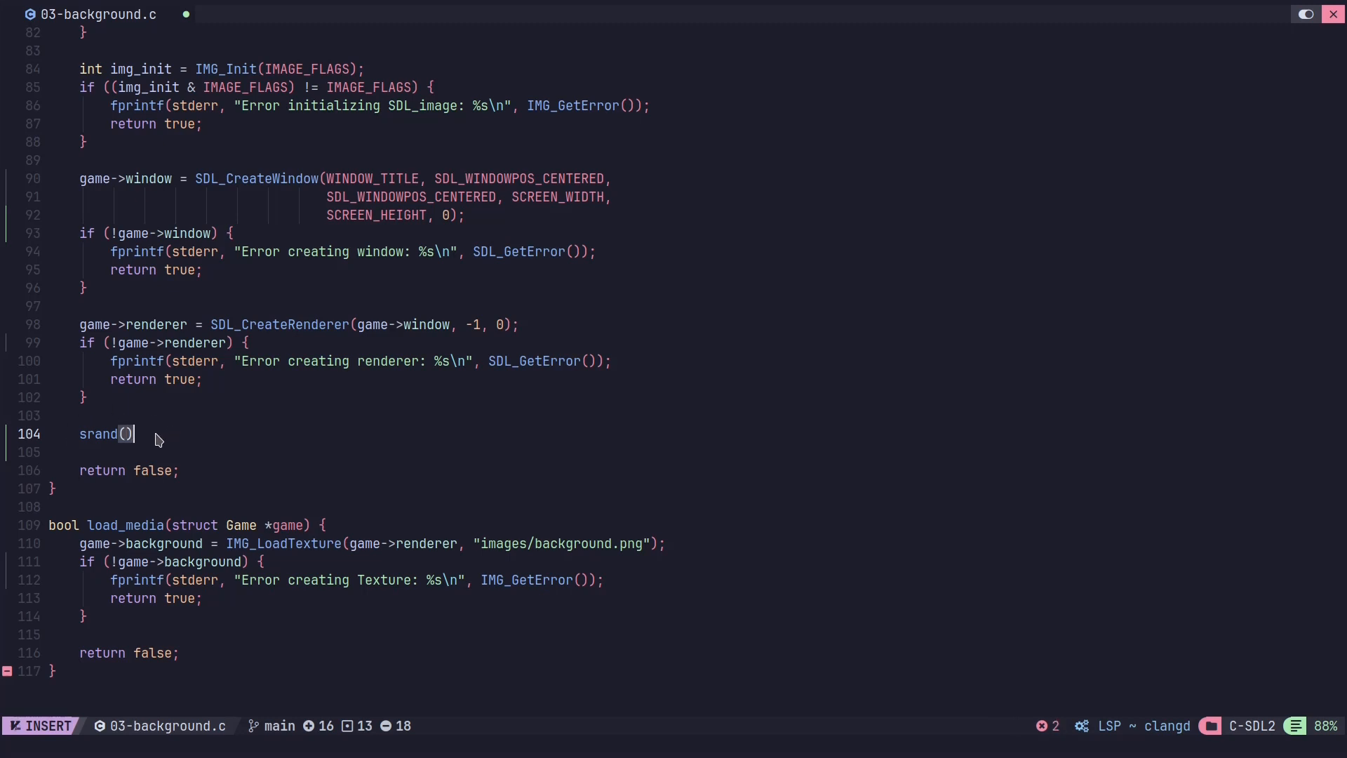
{"action": "type", "text": ";"}
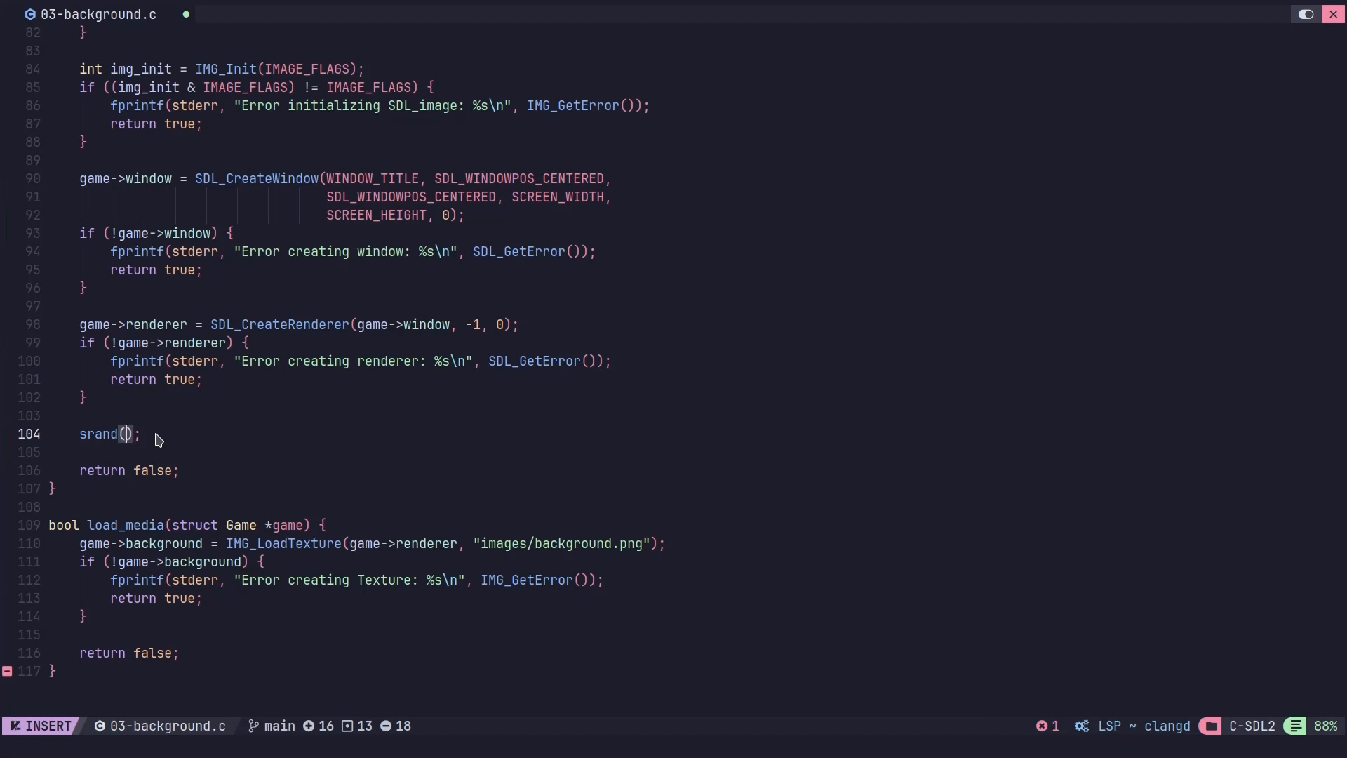
{"action": "type", "text": "time("}
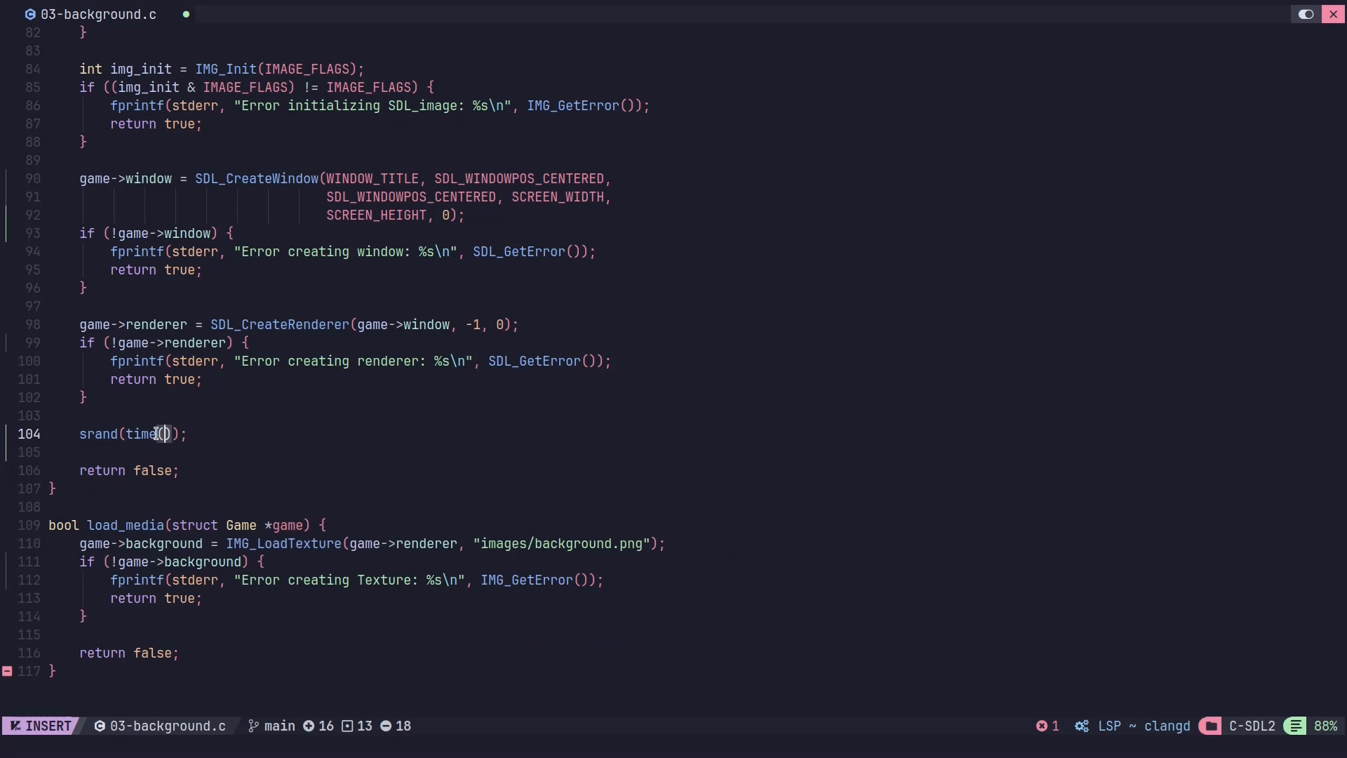
{"action": "type", "text": "NULL"}
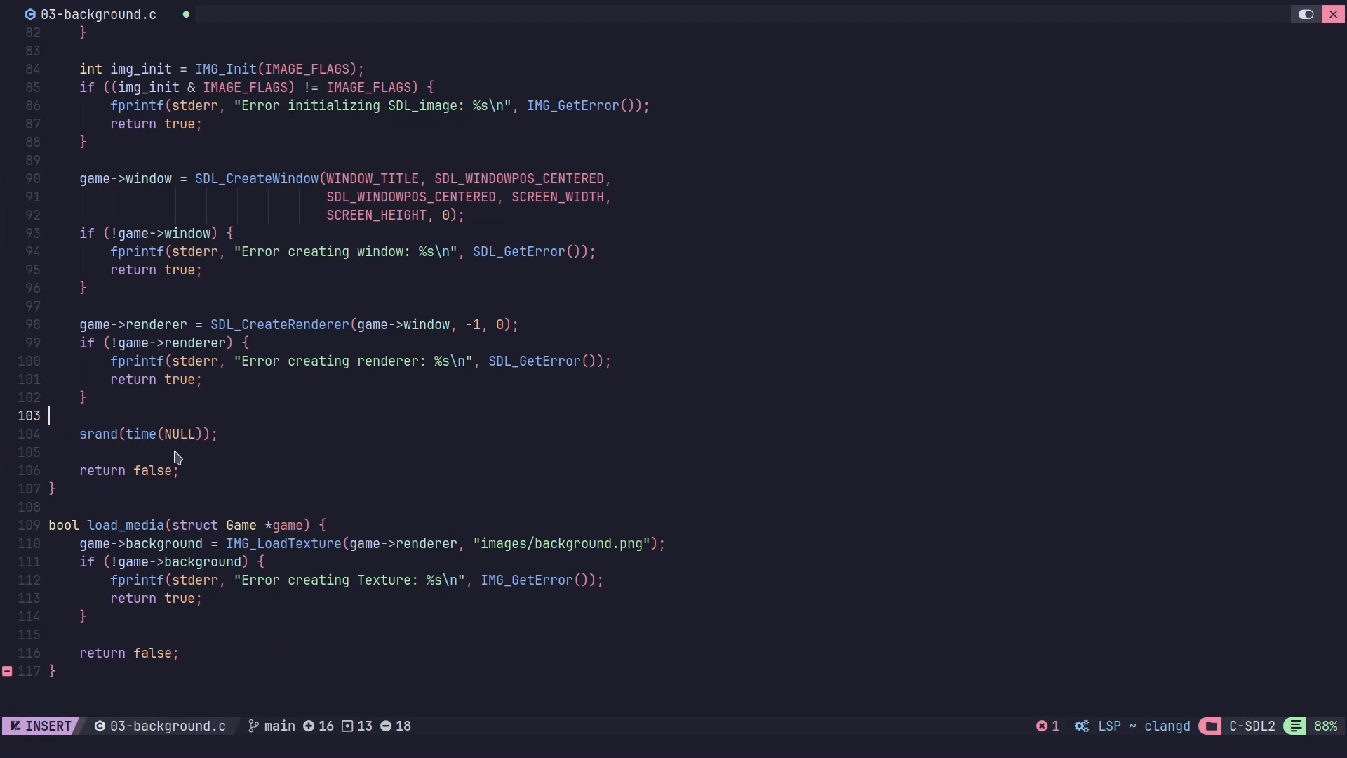
{"action": "mouse_move", "coordinate": [93, 445]}
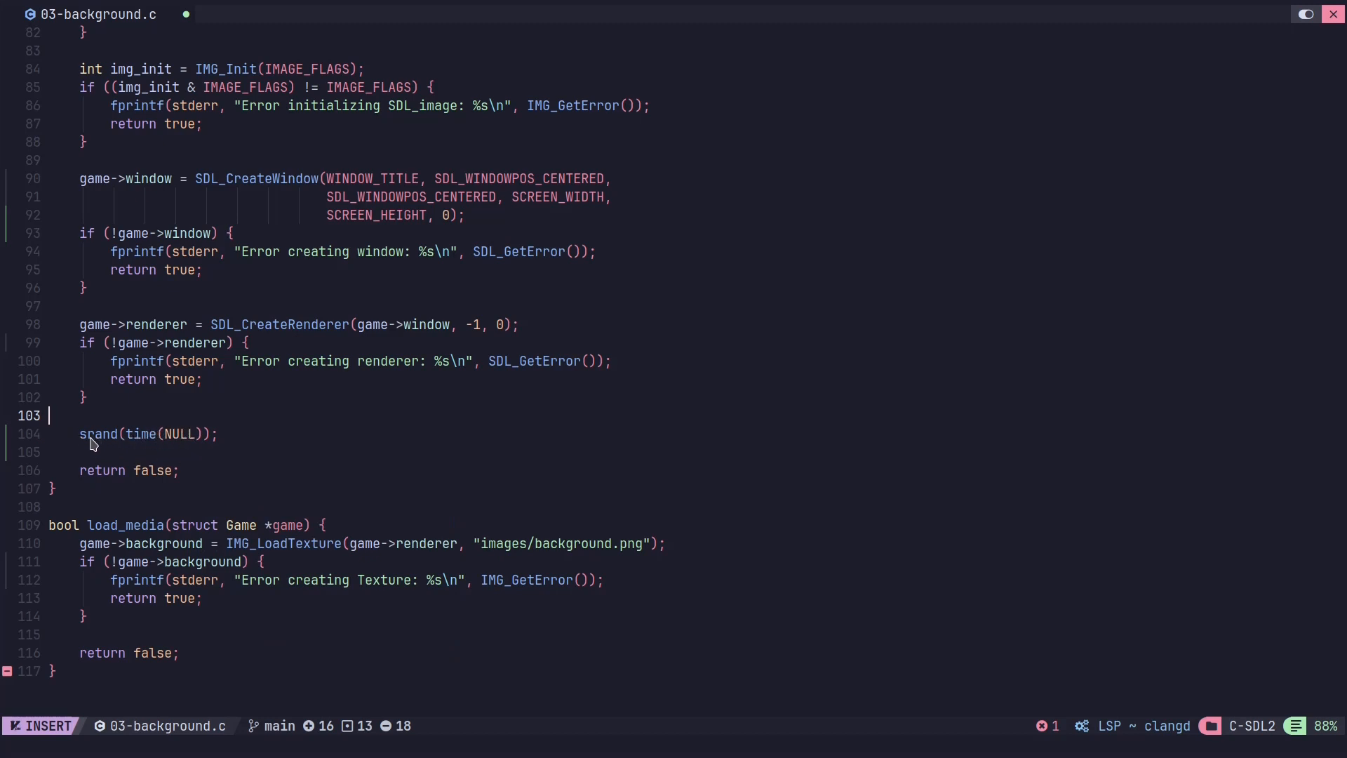
{"action": "mouse_move", "coordinate": [222, 449]}
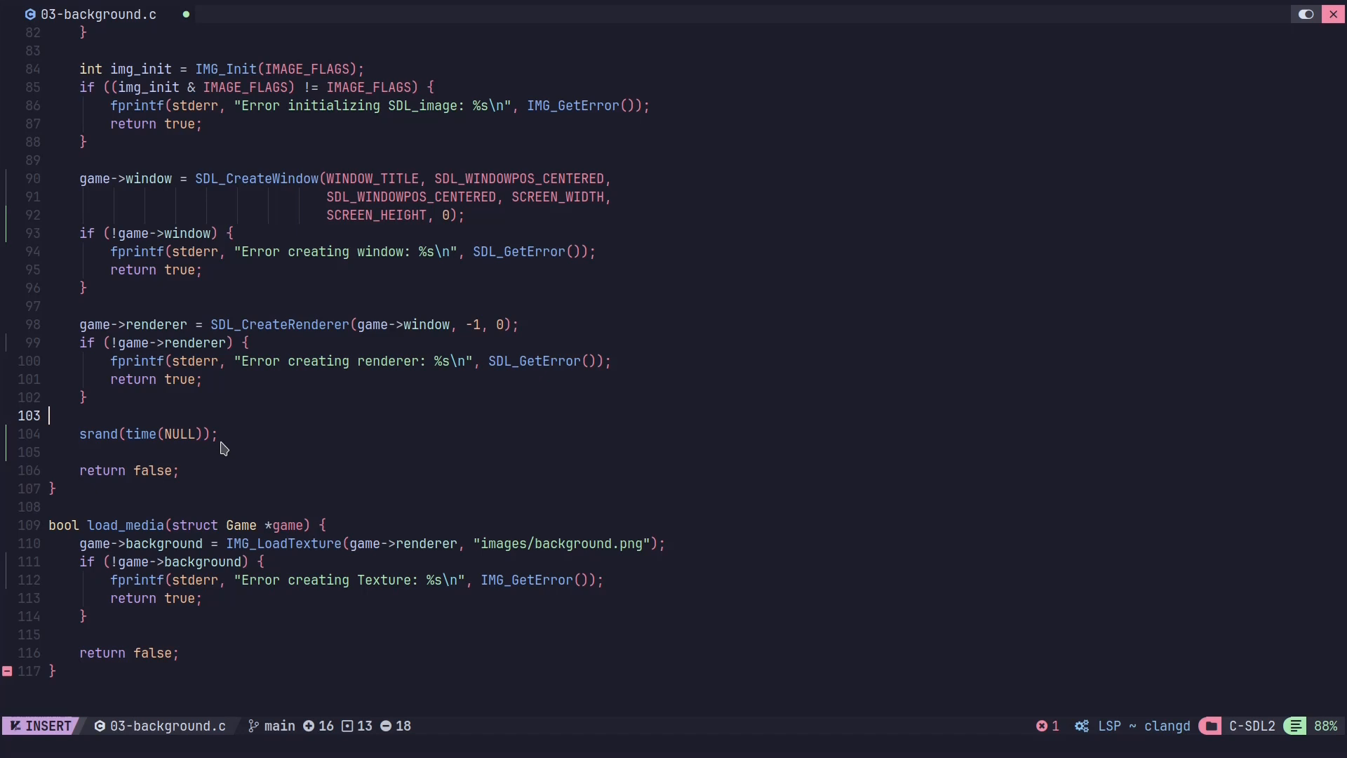
{"action": "mouse_move", "coordinate": [233, 438]}
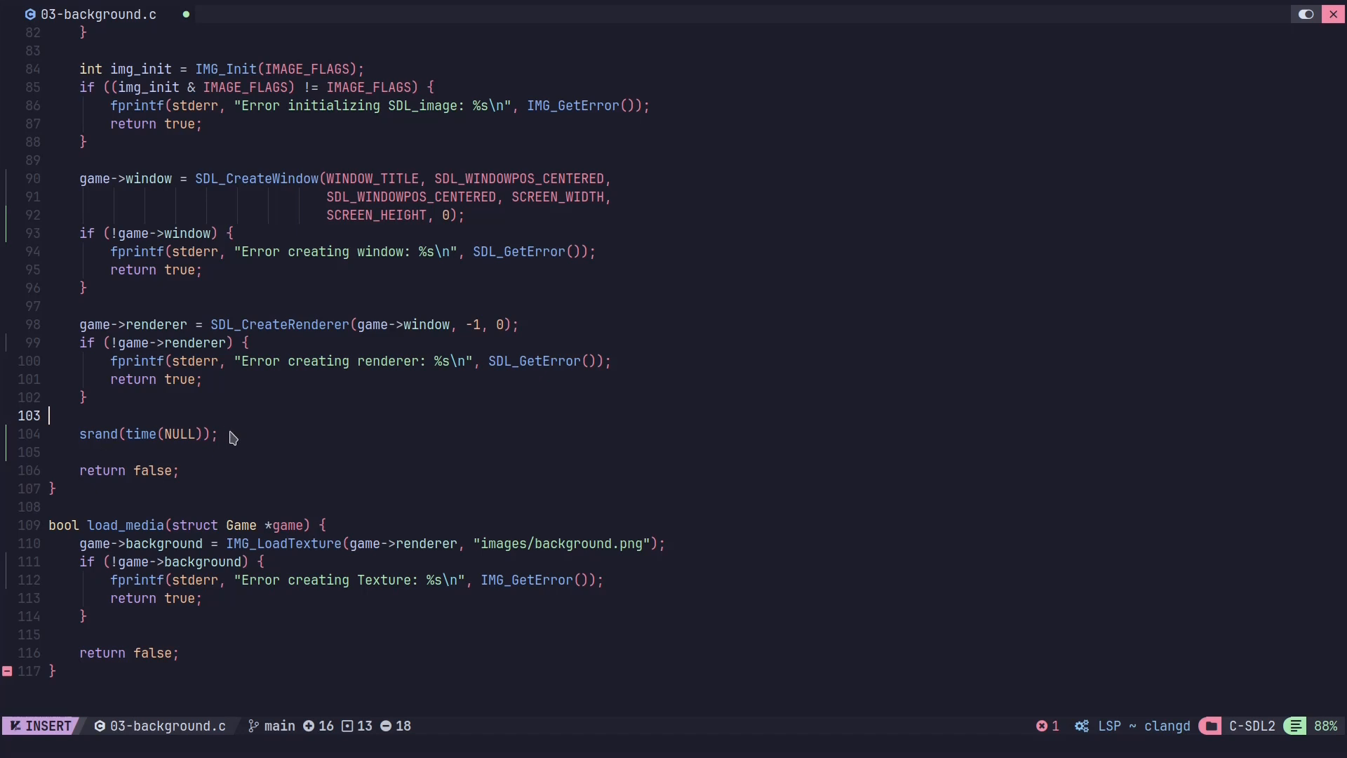
{"action": "mouse_move", "coordinate": [239, 421]}
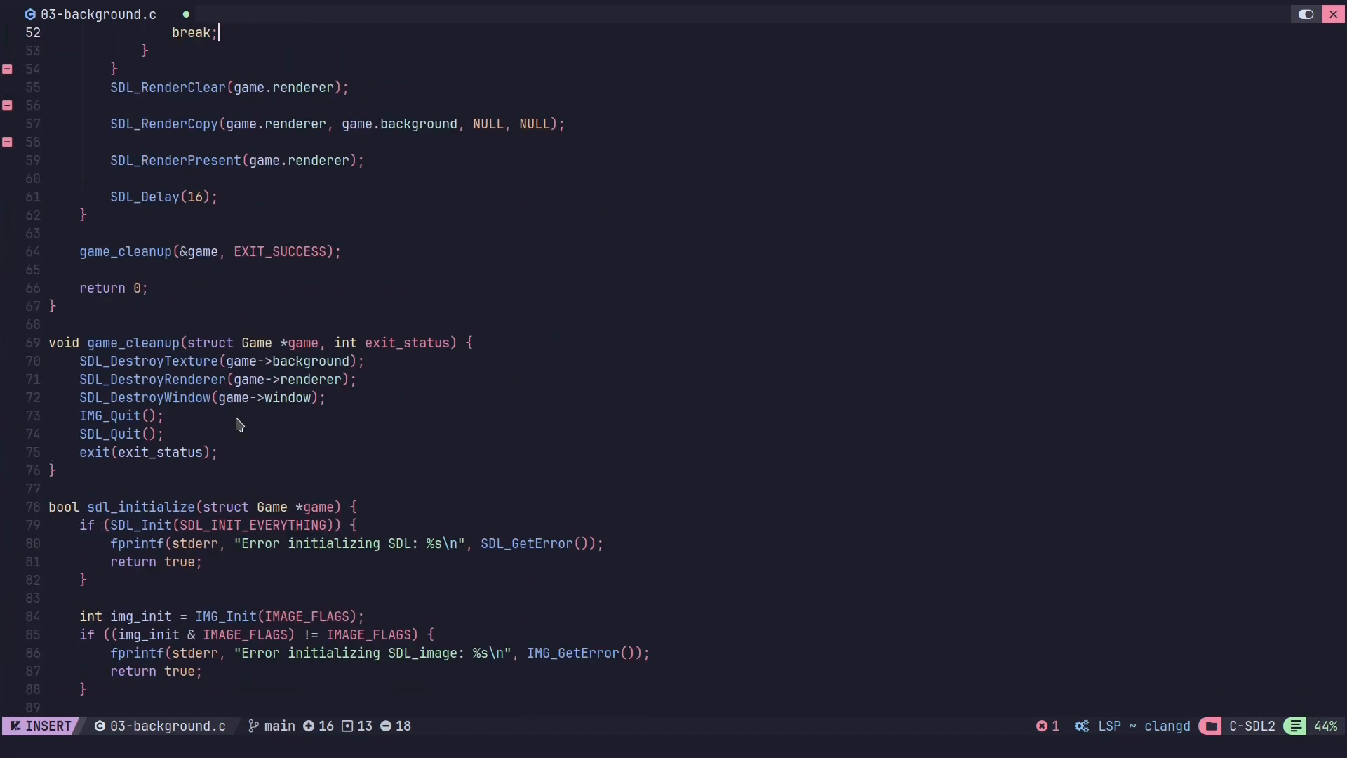
- Check the time(NULL) call on time.h, then the srand(unsigned int seed) entry on stdlib.h
{"action": "scroll", "scroll_direction": "down", "scroll_amount": 3}
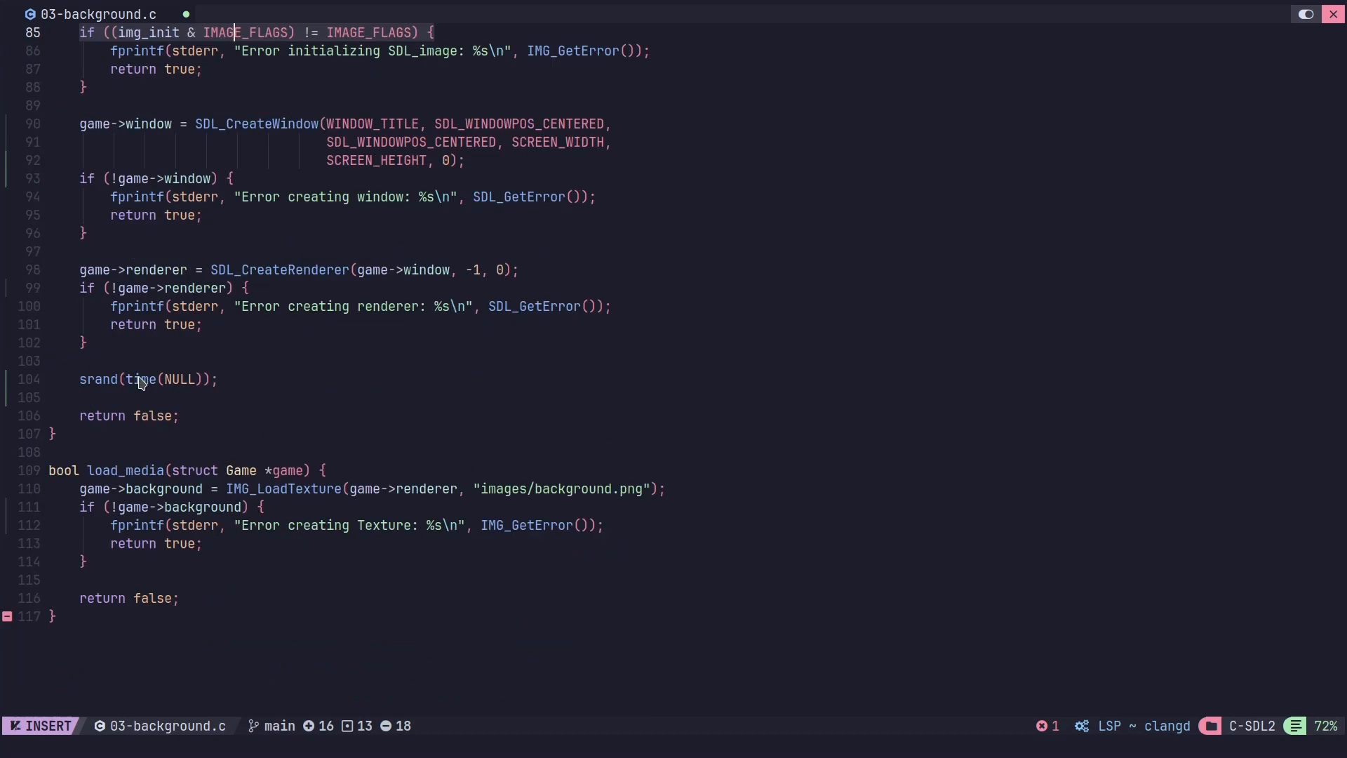
{"action": "mouse_move", "coordinate": [123, 395]}
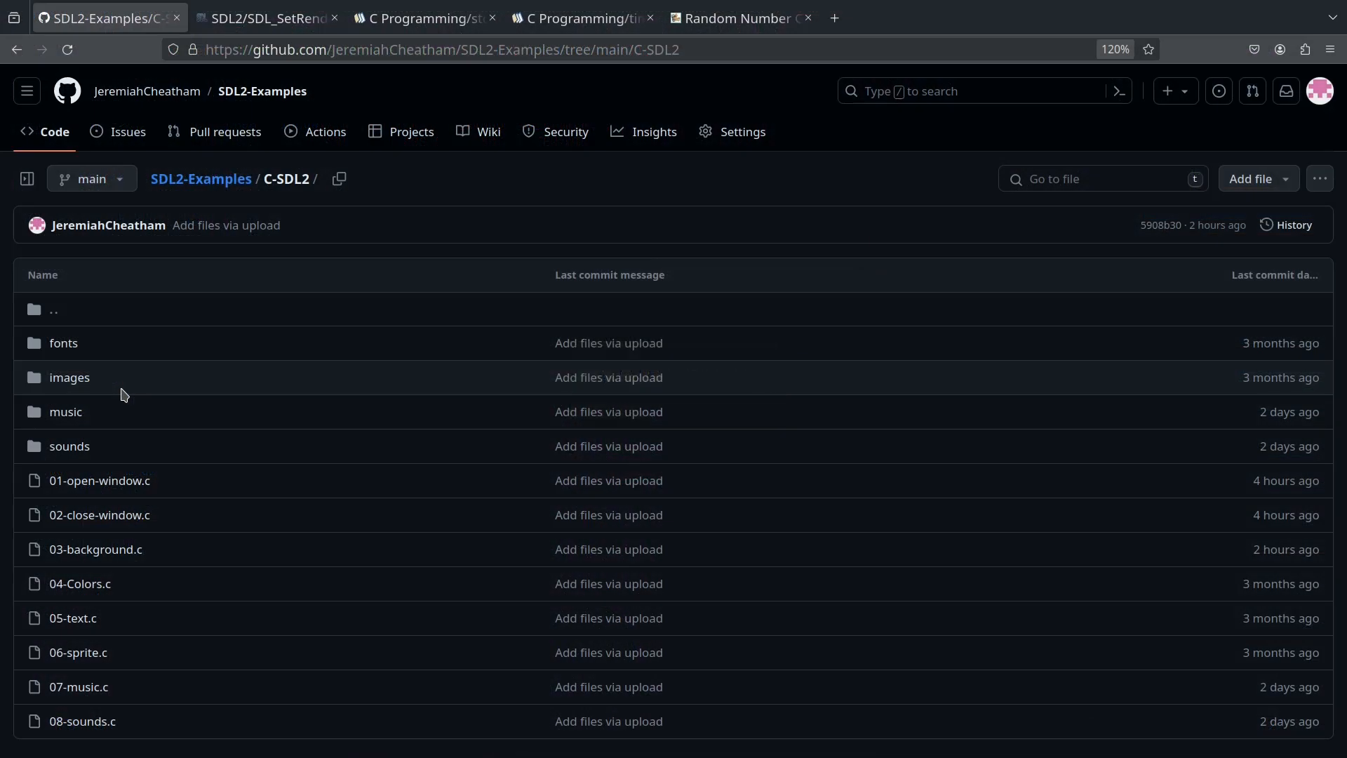
{"action": "left_click", "coordinate": [589, 18]}
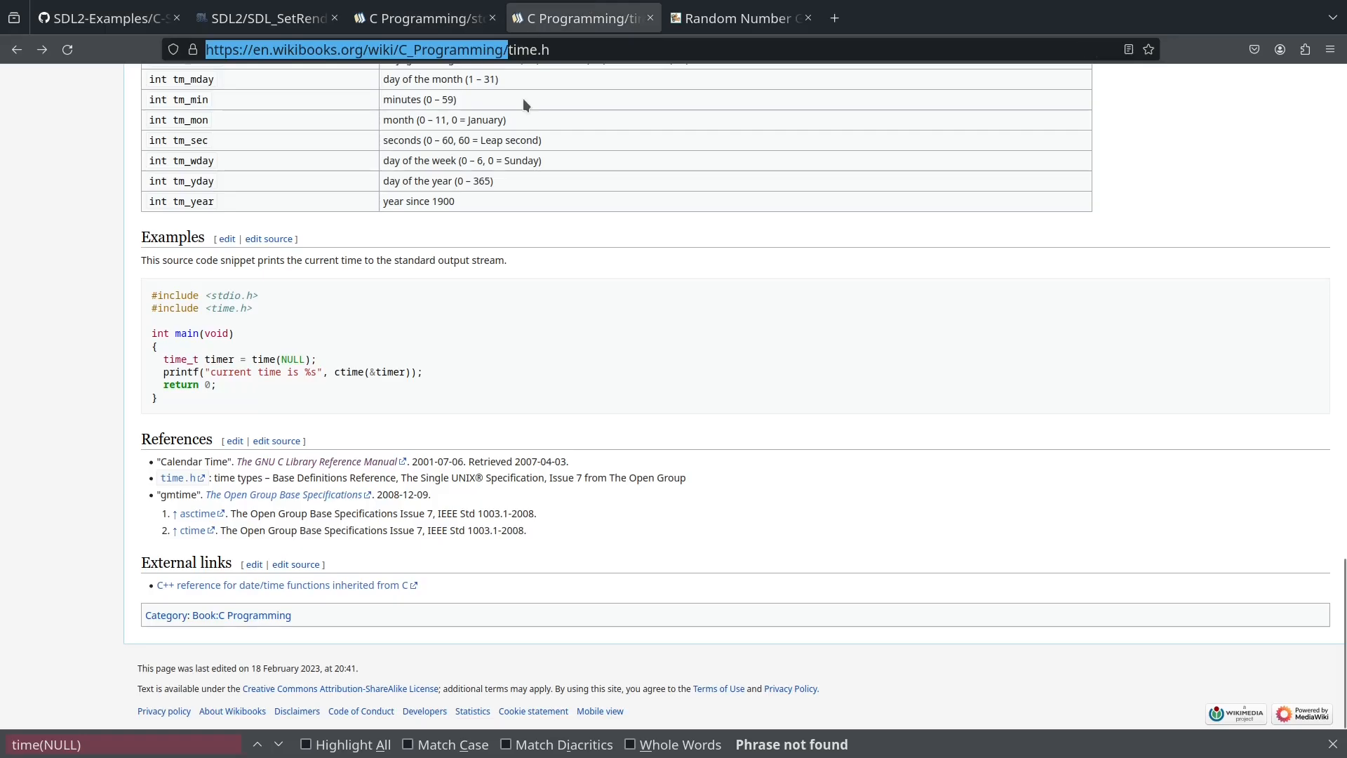
{"action": "mouse_move", "coordinate": [514, 214]}
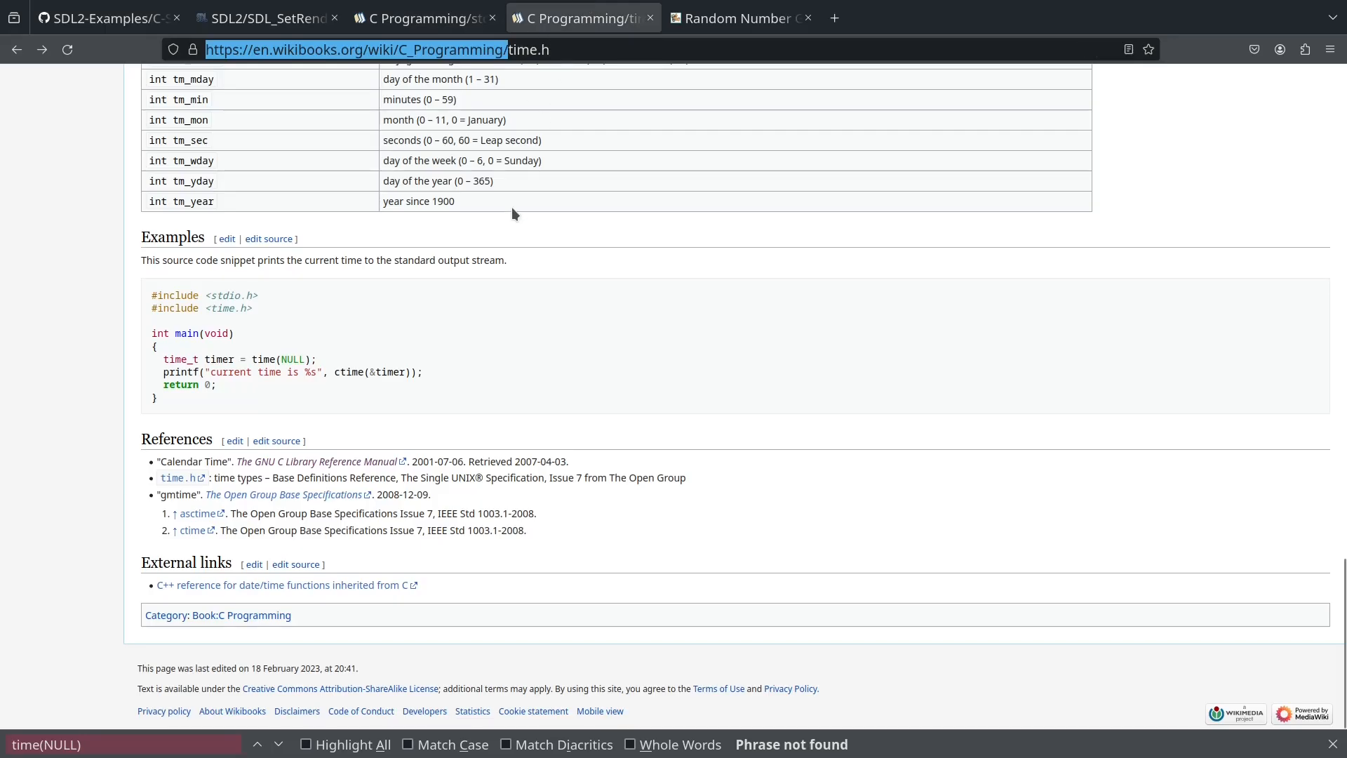
{"action": "left_click", "coordinate": [428, 18]}
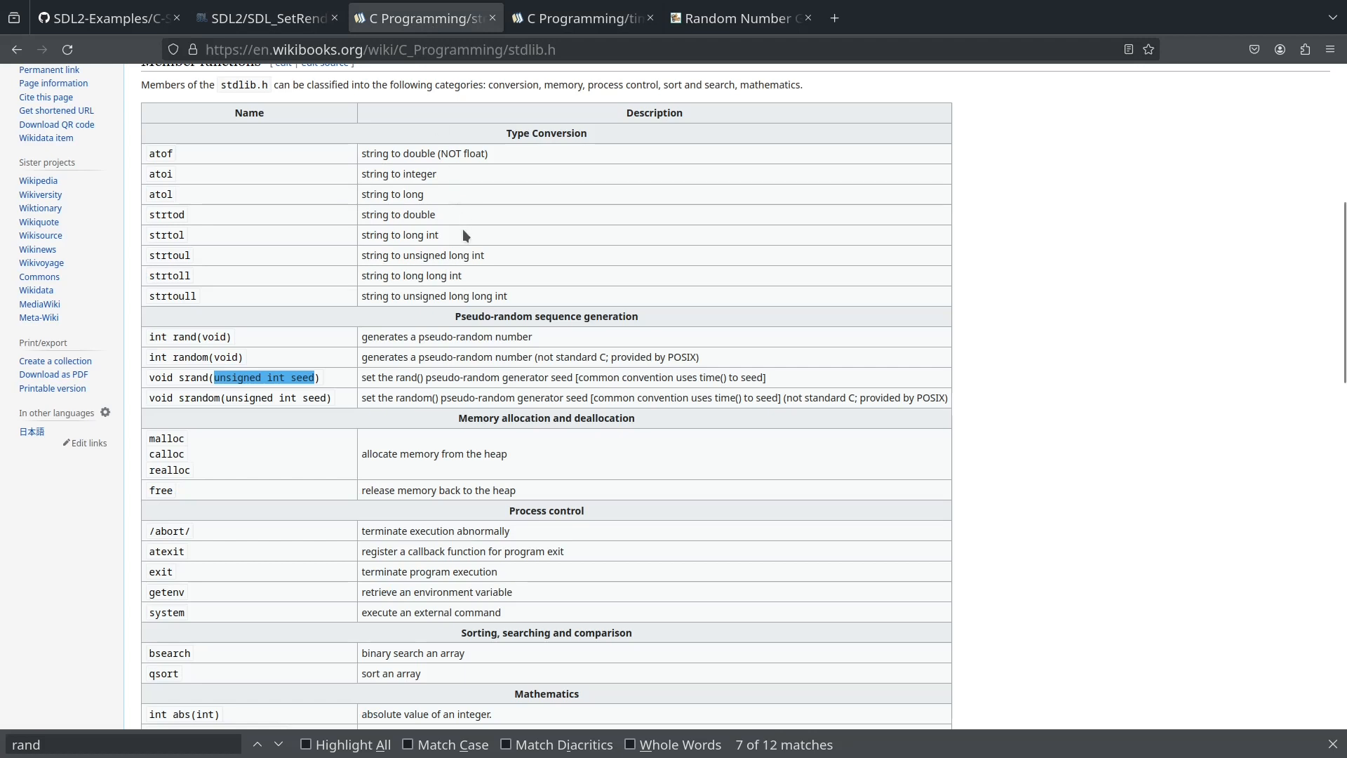
{"action": "mouse_move", "coordinate": [268, 402]}
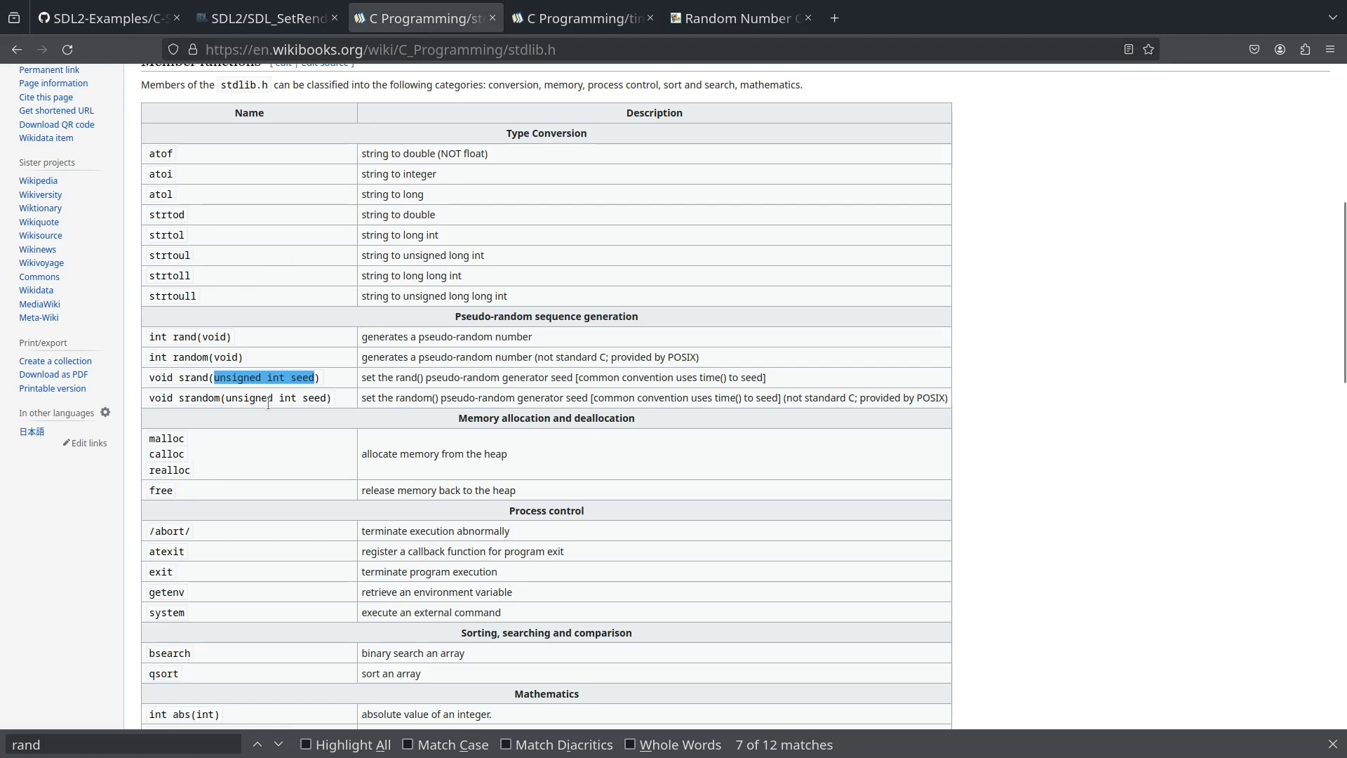
{"action": "mouse_move", "coordinate": [199, 381]}
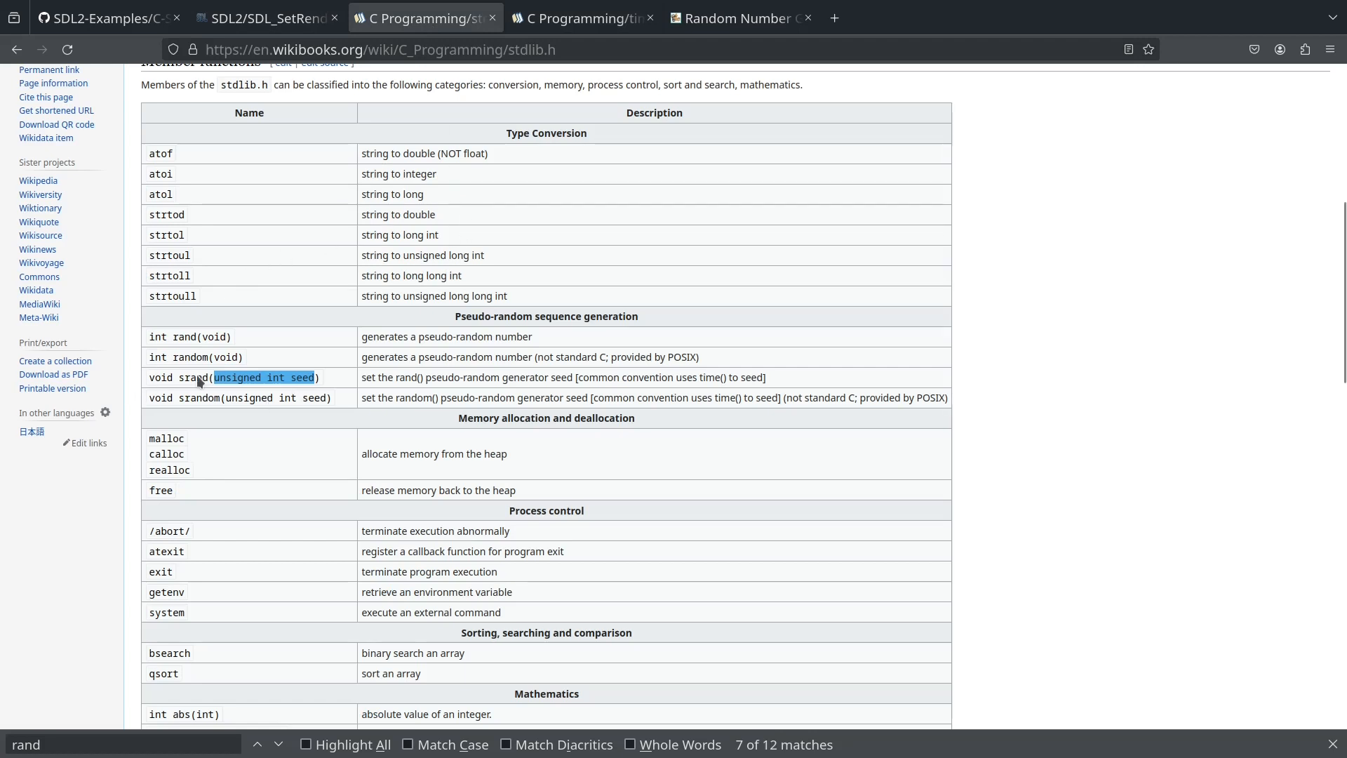
{"action": "mouse_move", "coordinate": [143, 382]}
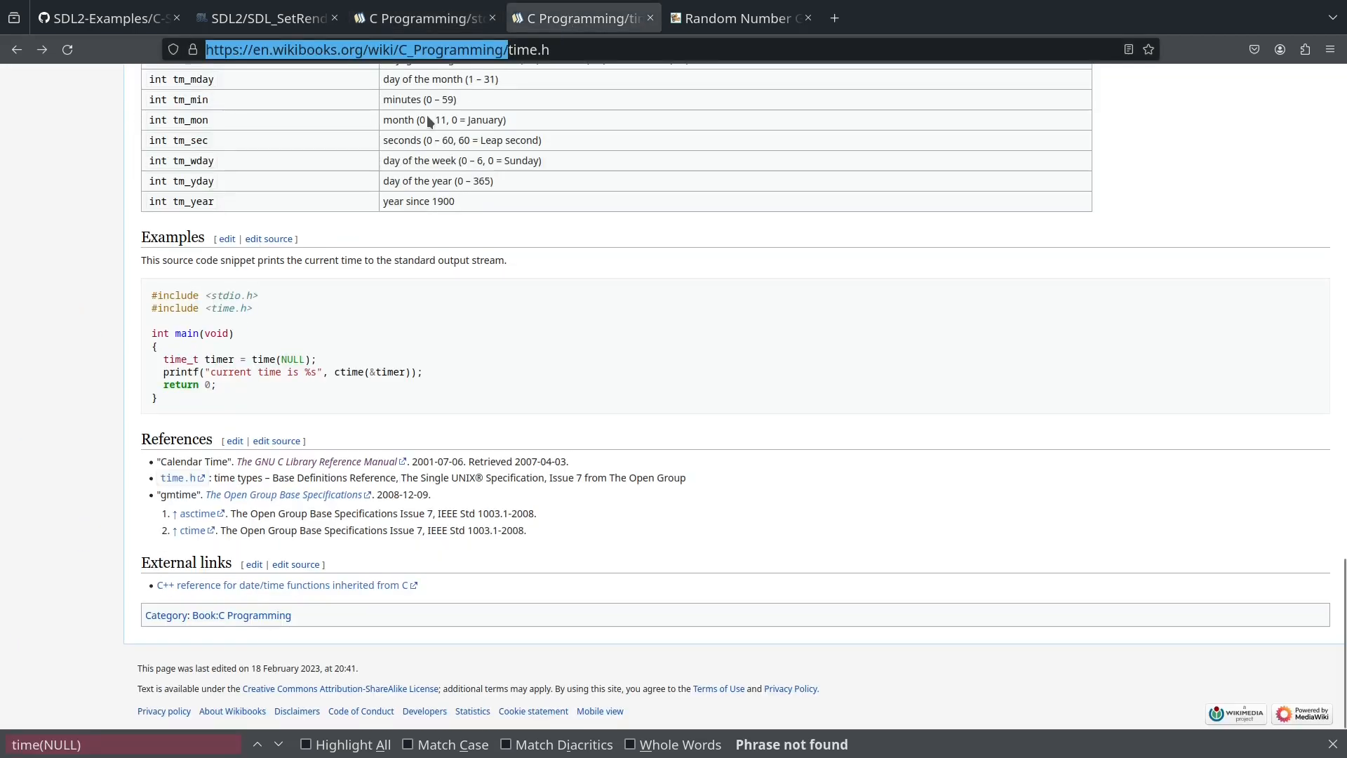
{"action": "mouse_move", "coordinate": [446, 233]}
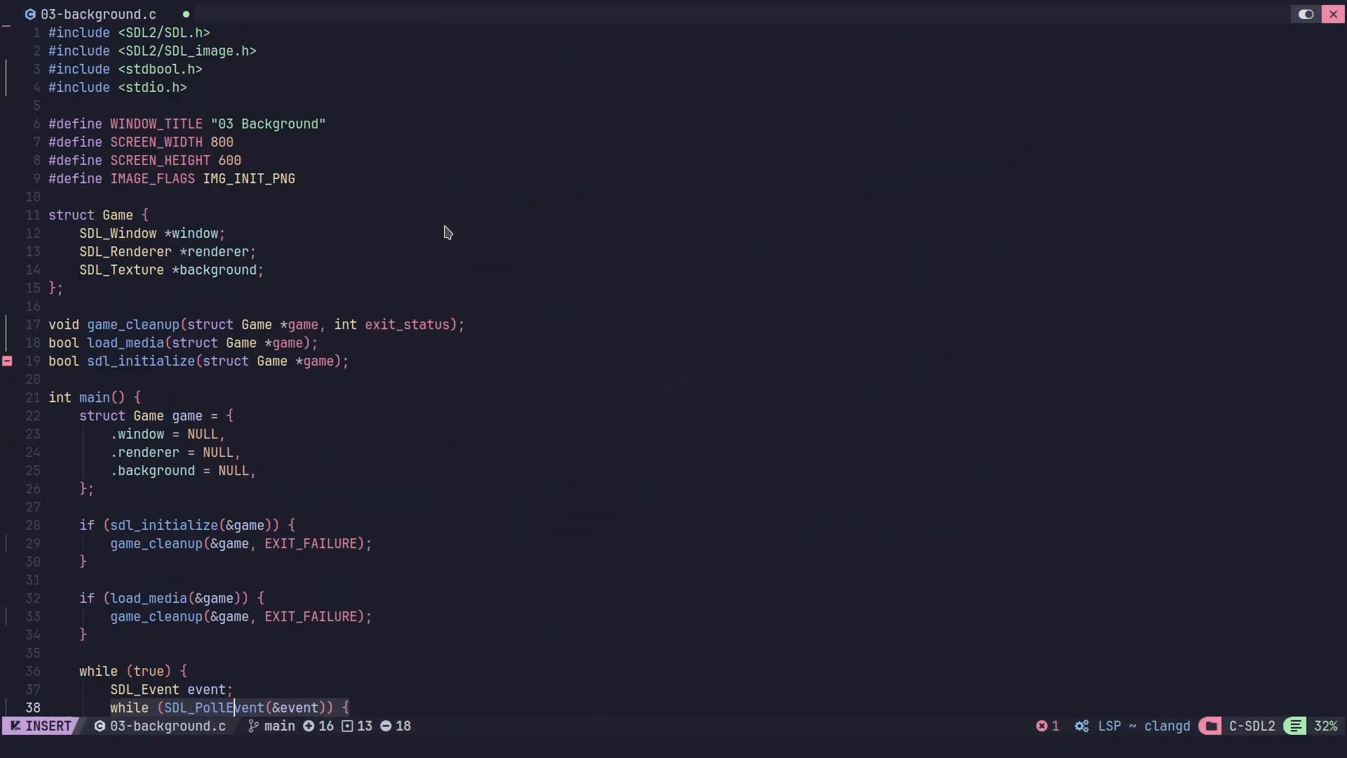
{"action": "mouse_move", "coordinate": [165, 83]}
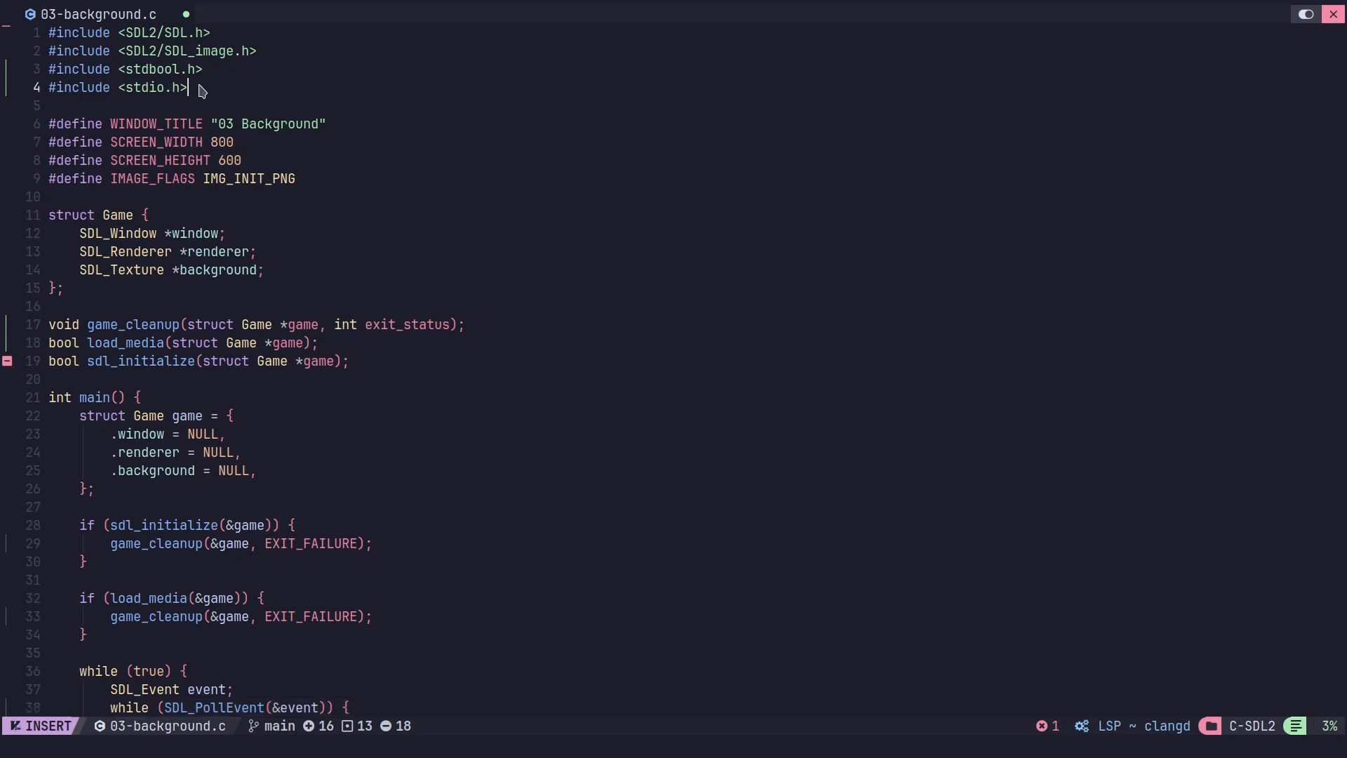
- Add #include <time.h> and #include <stdlib.h> after stdio.h, accepting header completions
{"action": "type", "text": "#include"}
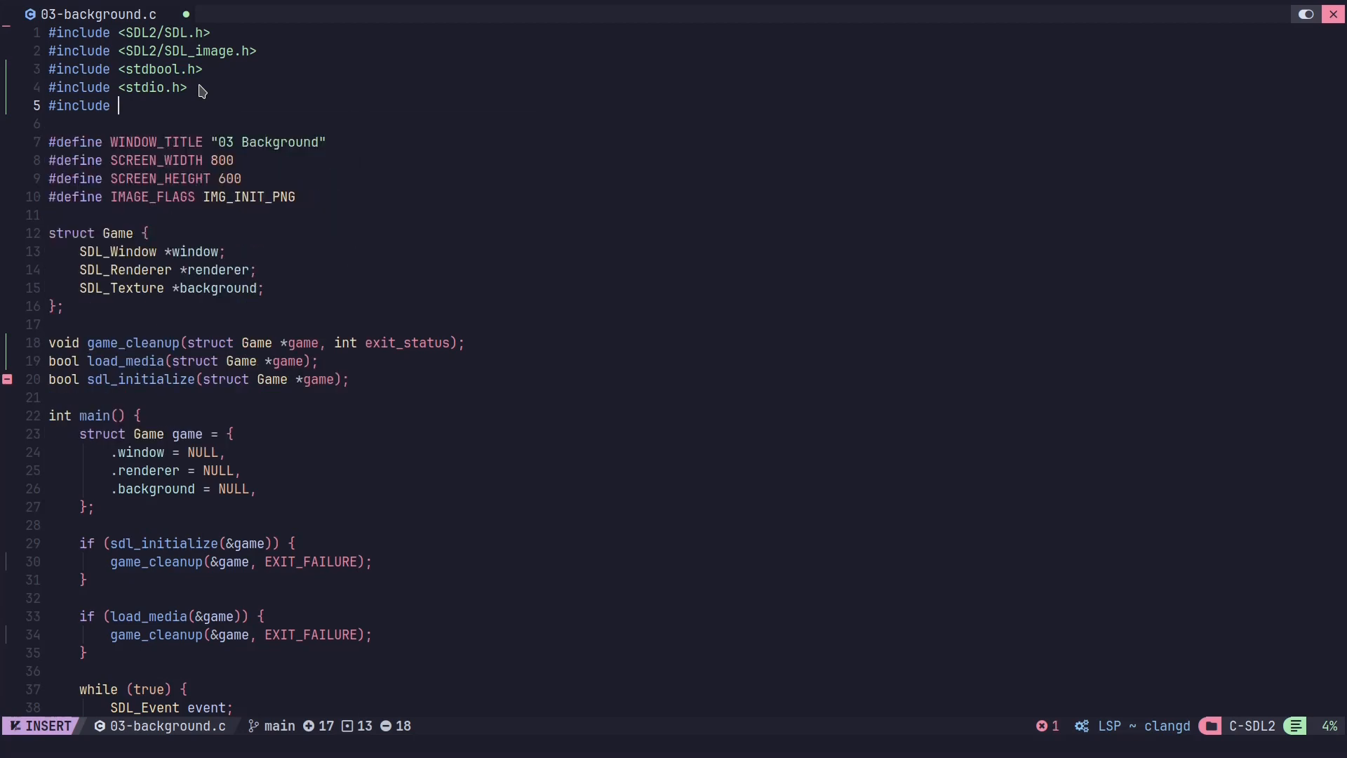
{"action": "type", "text": "<"}
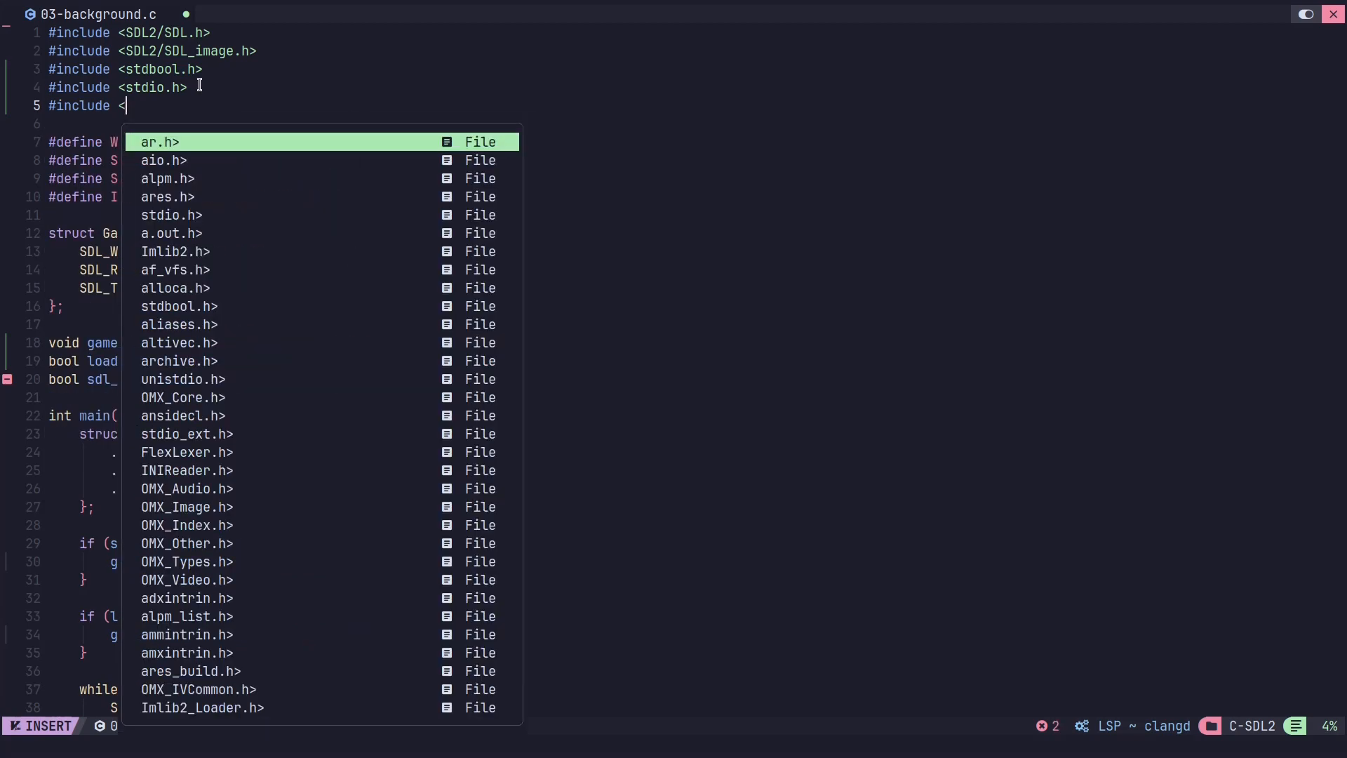
{"action": "type", "text": "time.>"}
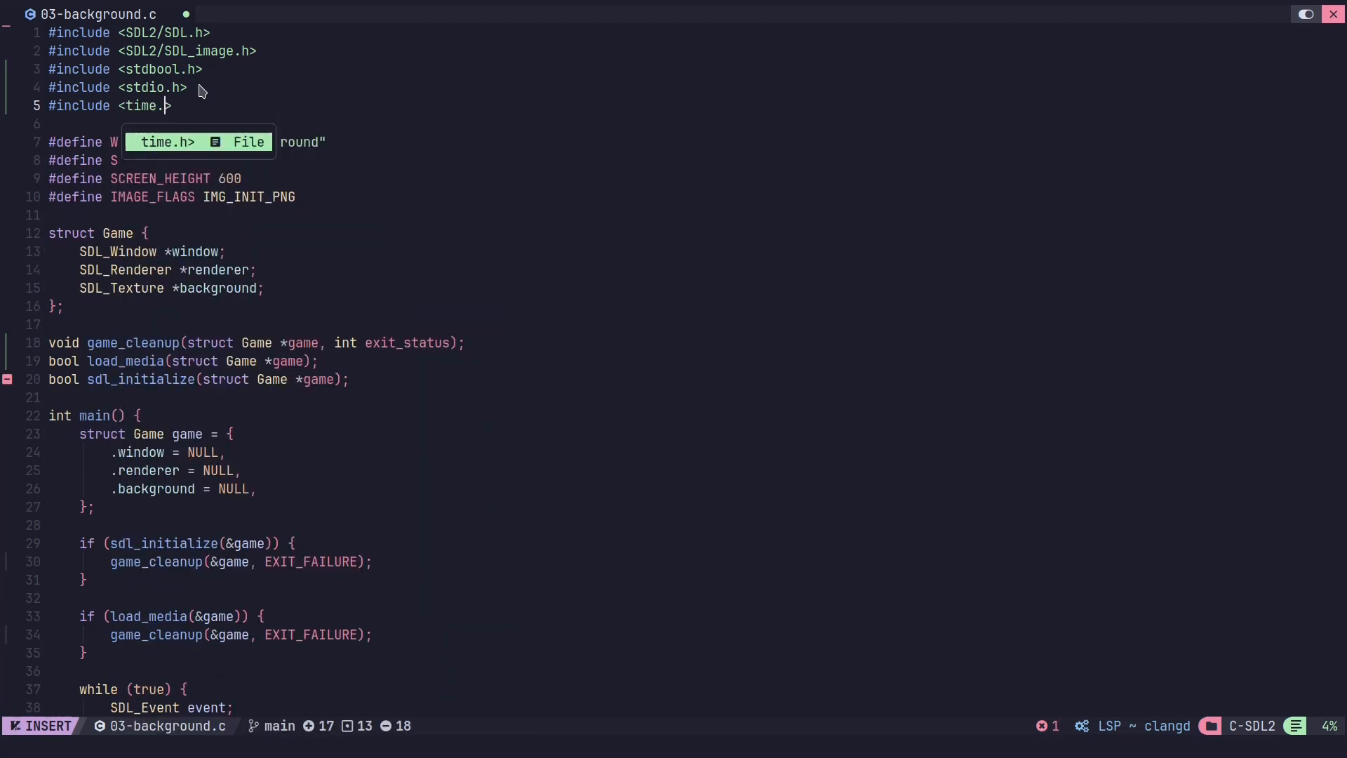
{"action": "key", "text": "Enter"}
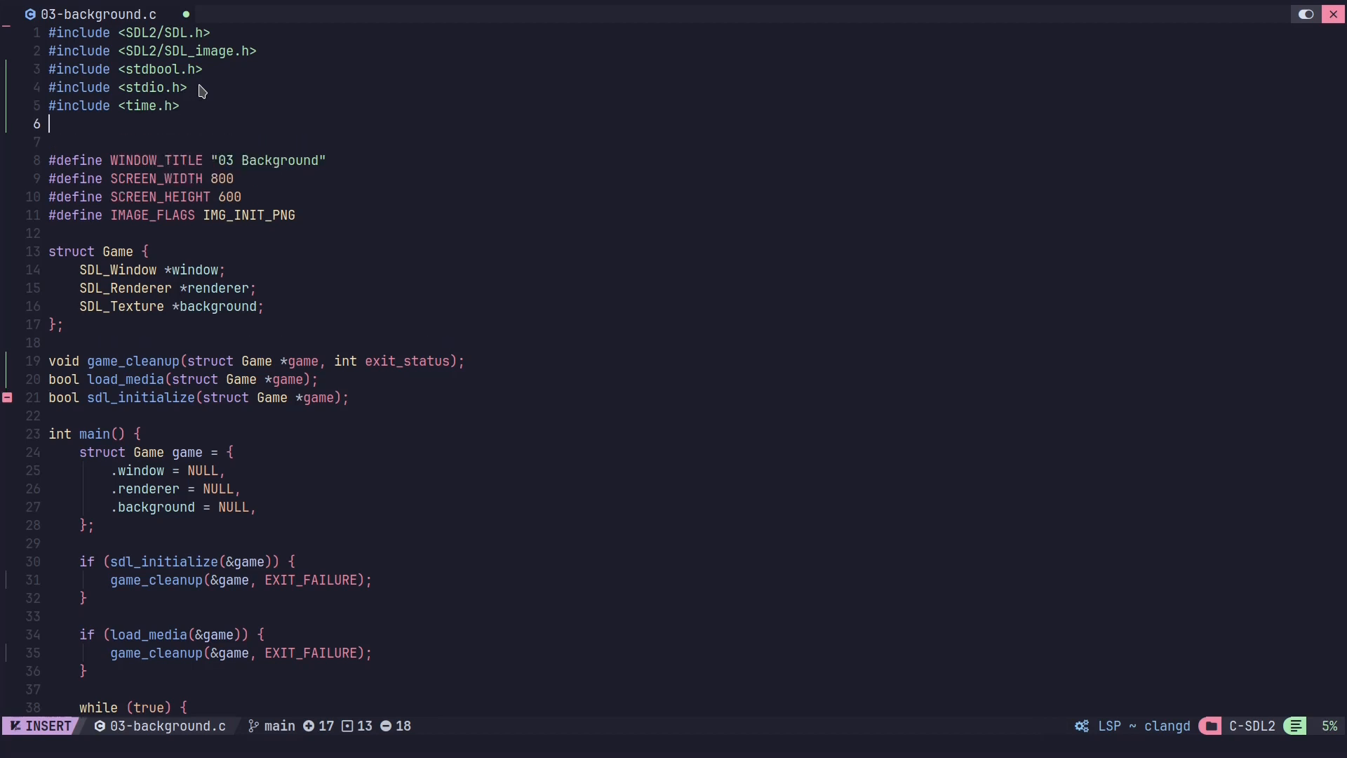
{"action": "type", "text": "'"}
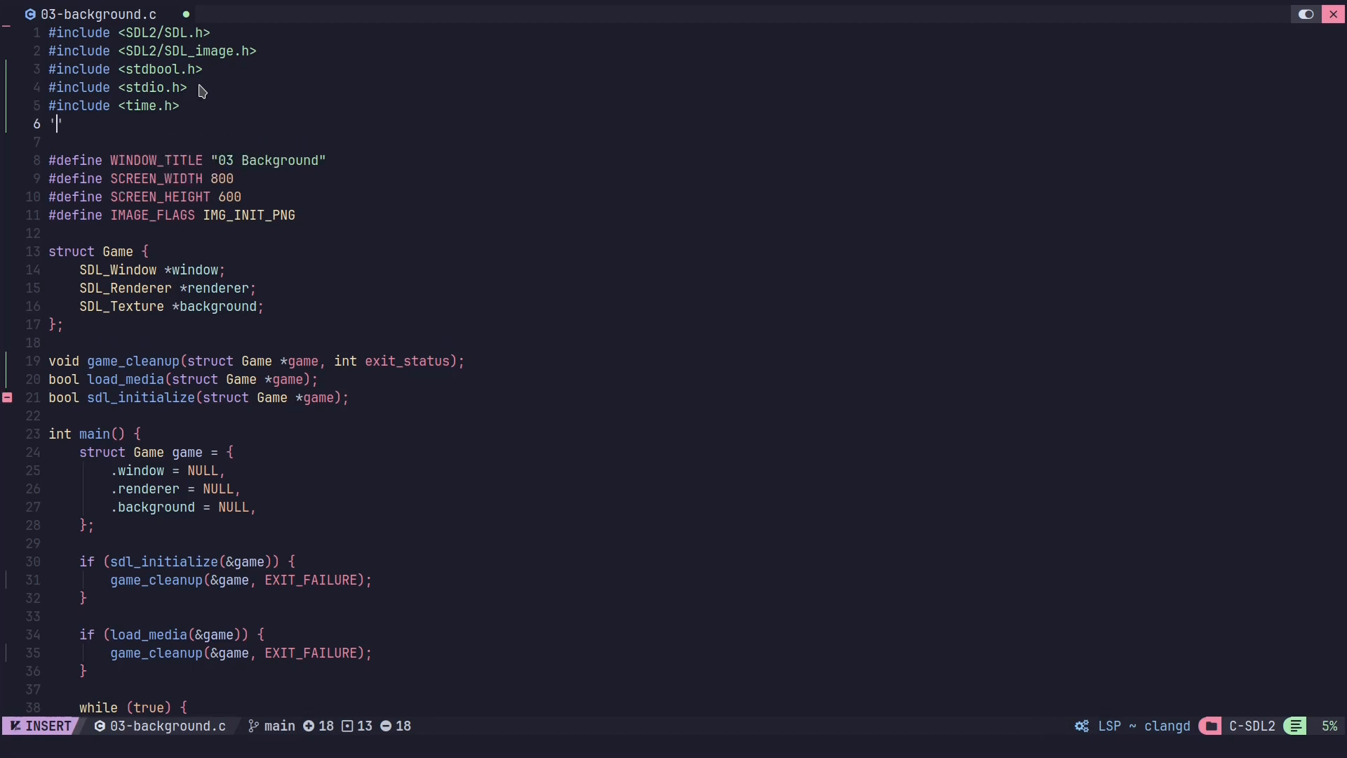
{"action": "type", "text": "#inc"}
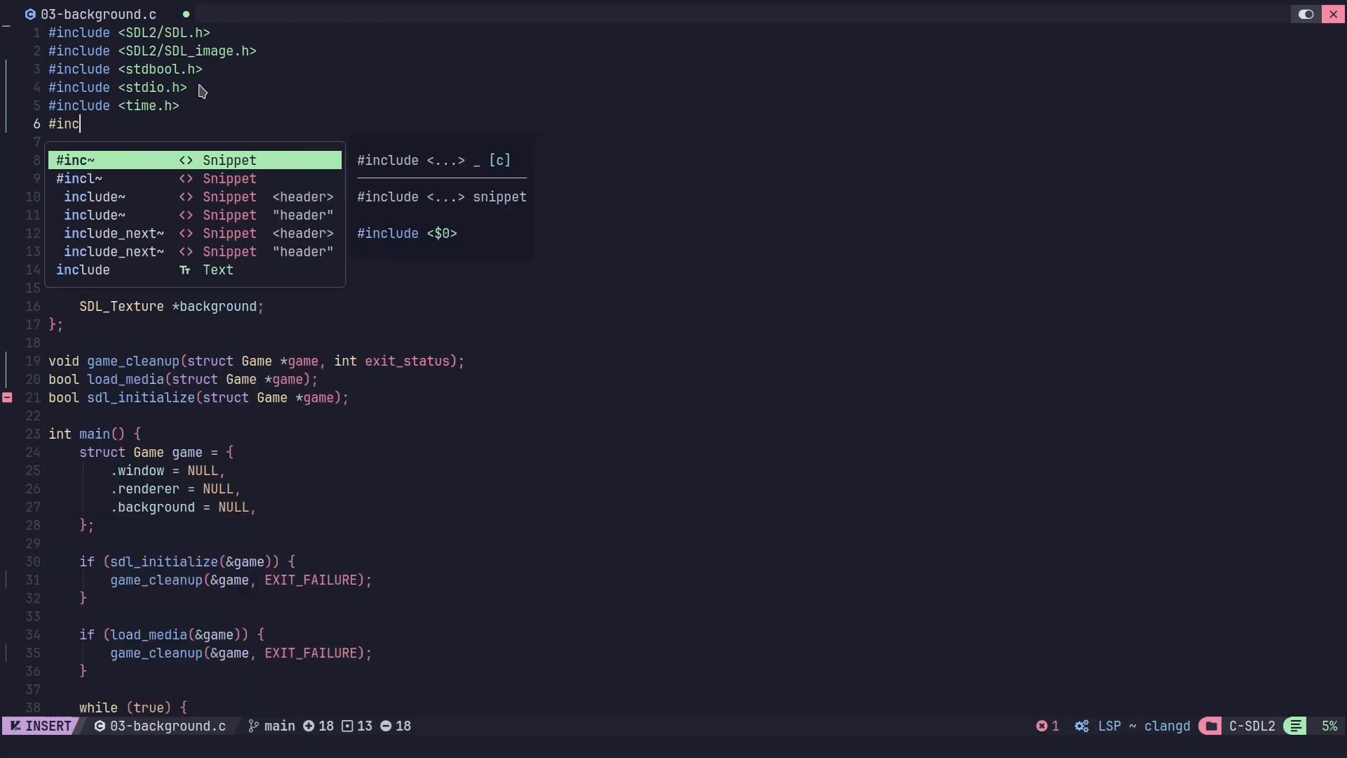
{"action": "type", "text": "clude <"}
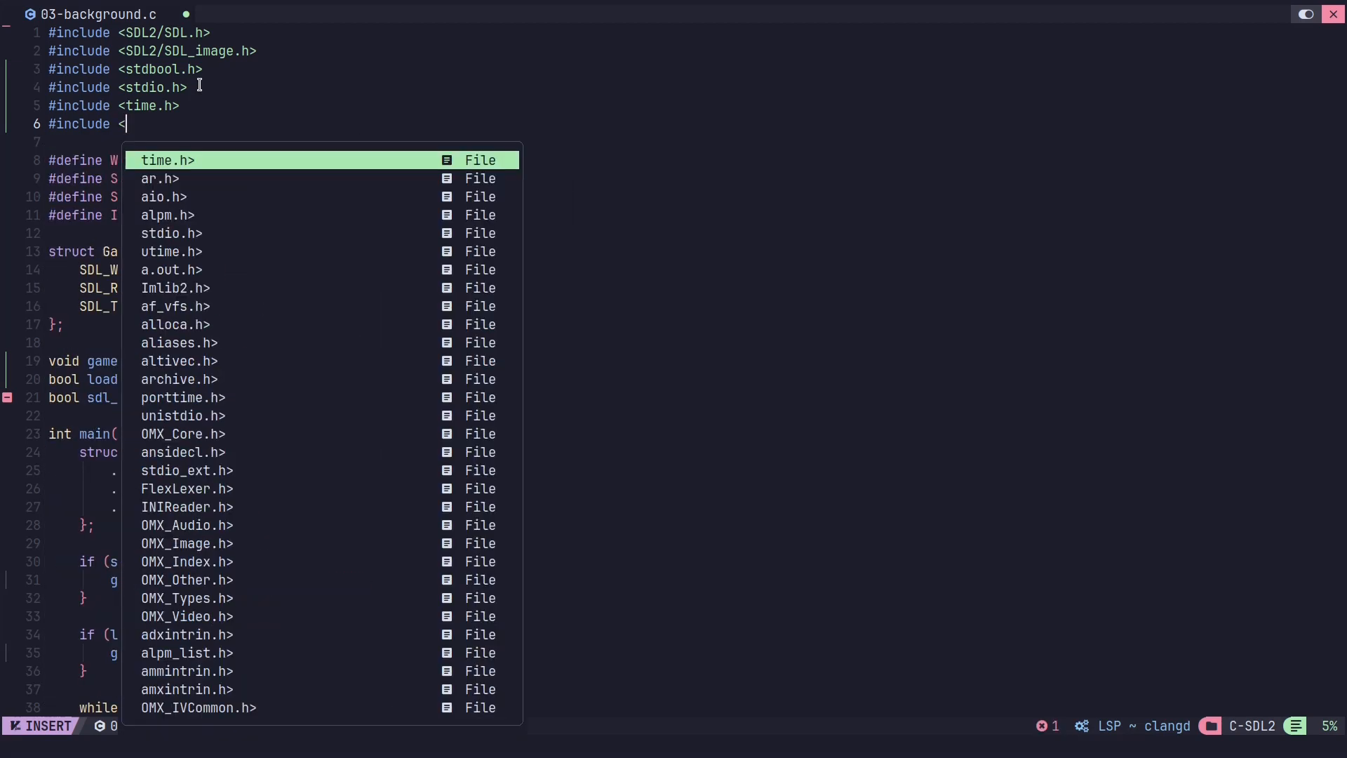
{"action": "type", "text": "stdlib.h>"}
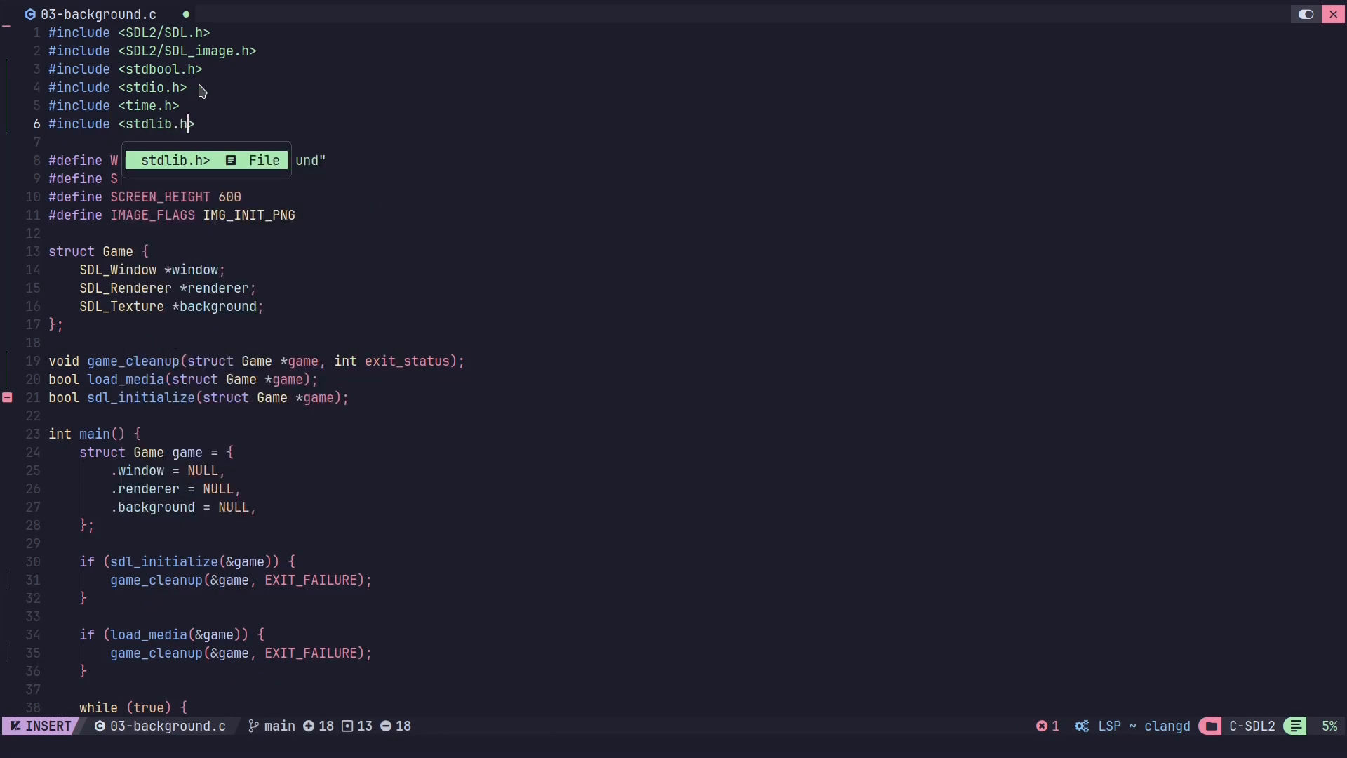
{"action": "scroll", "scroll_direction": "down", "scroll_amount": 3}
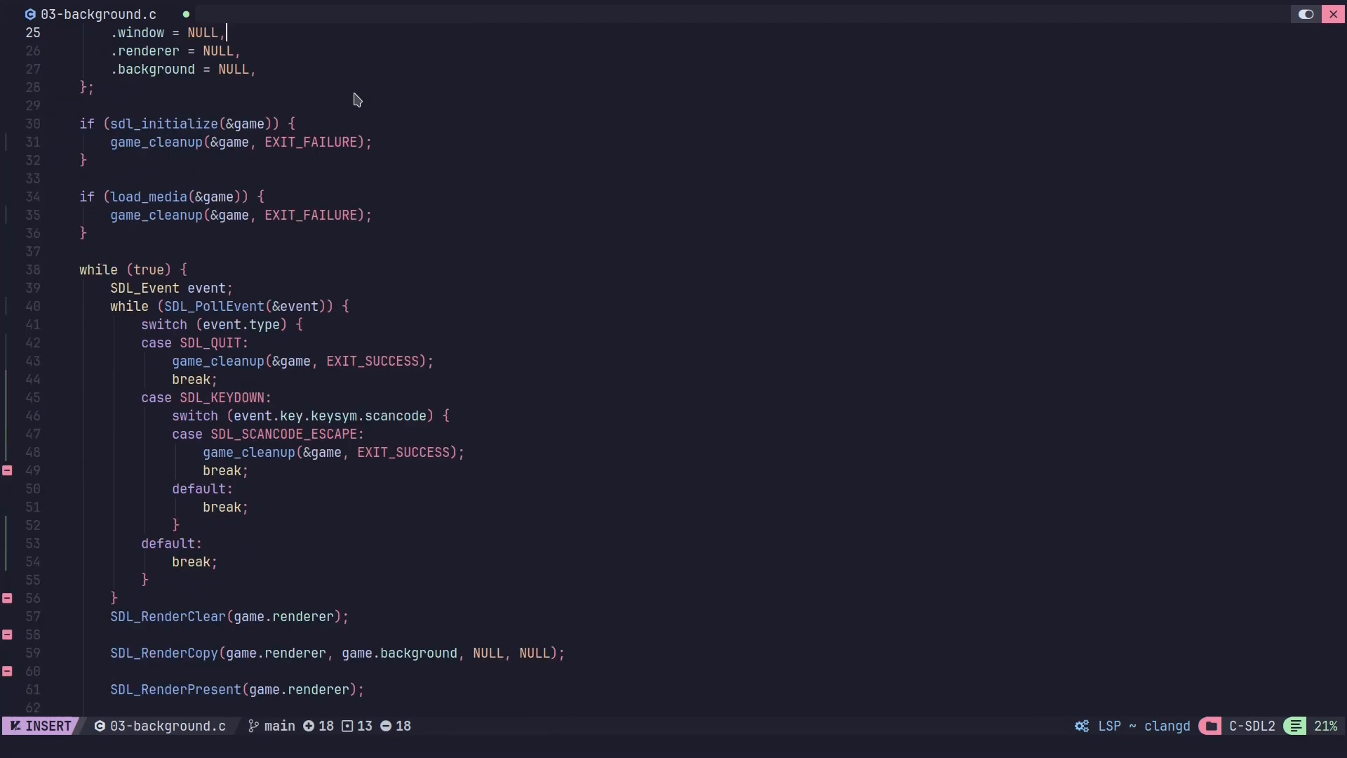
{"action": "scroll", "scroll_direction": "down", "scroll_amount": 3}
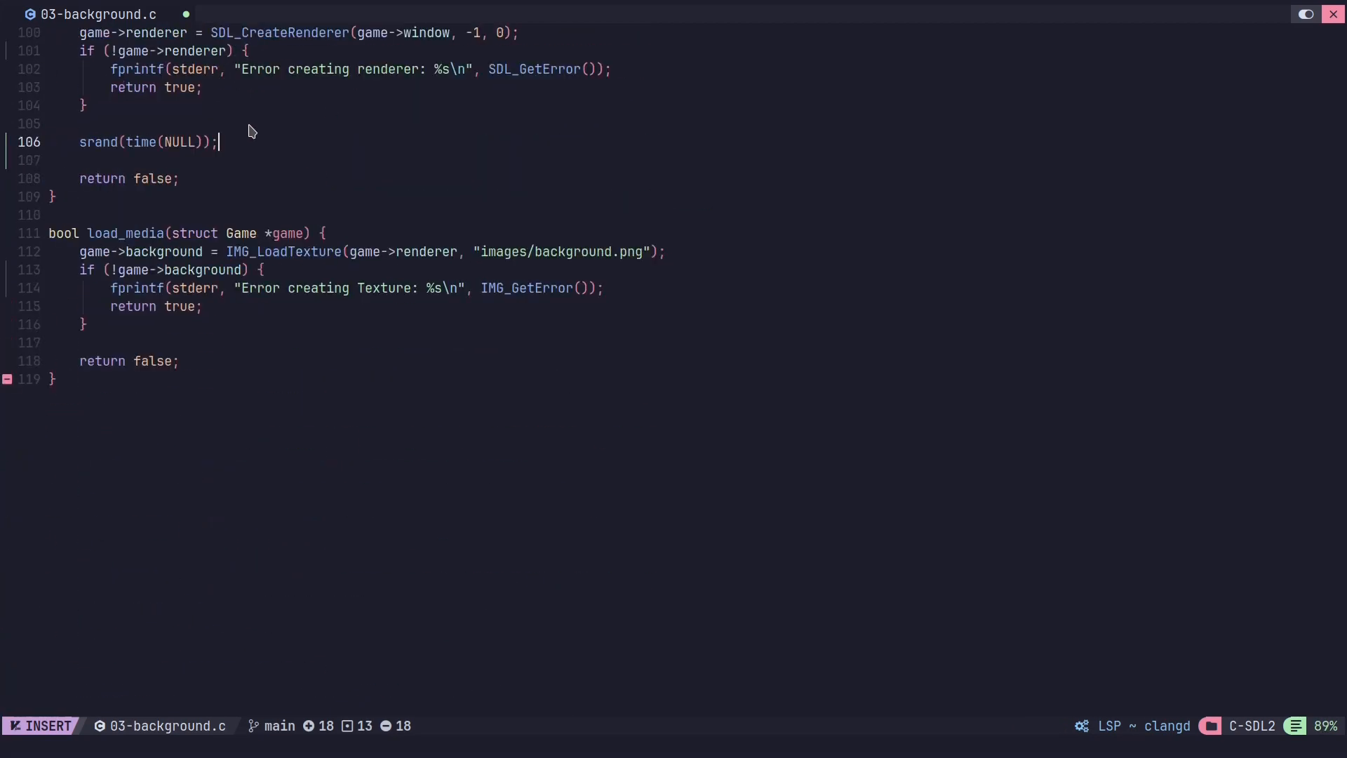
- Save 03-background.c, compile it with gcc linking SDL2 and SDL2_image, and run ./03-background
{"action": "key", "text": "Escape"}
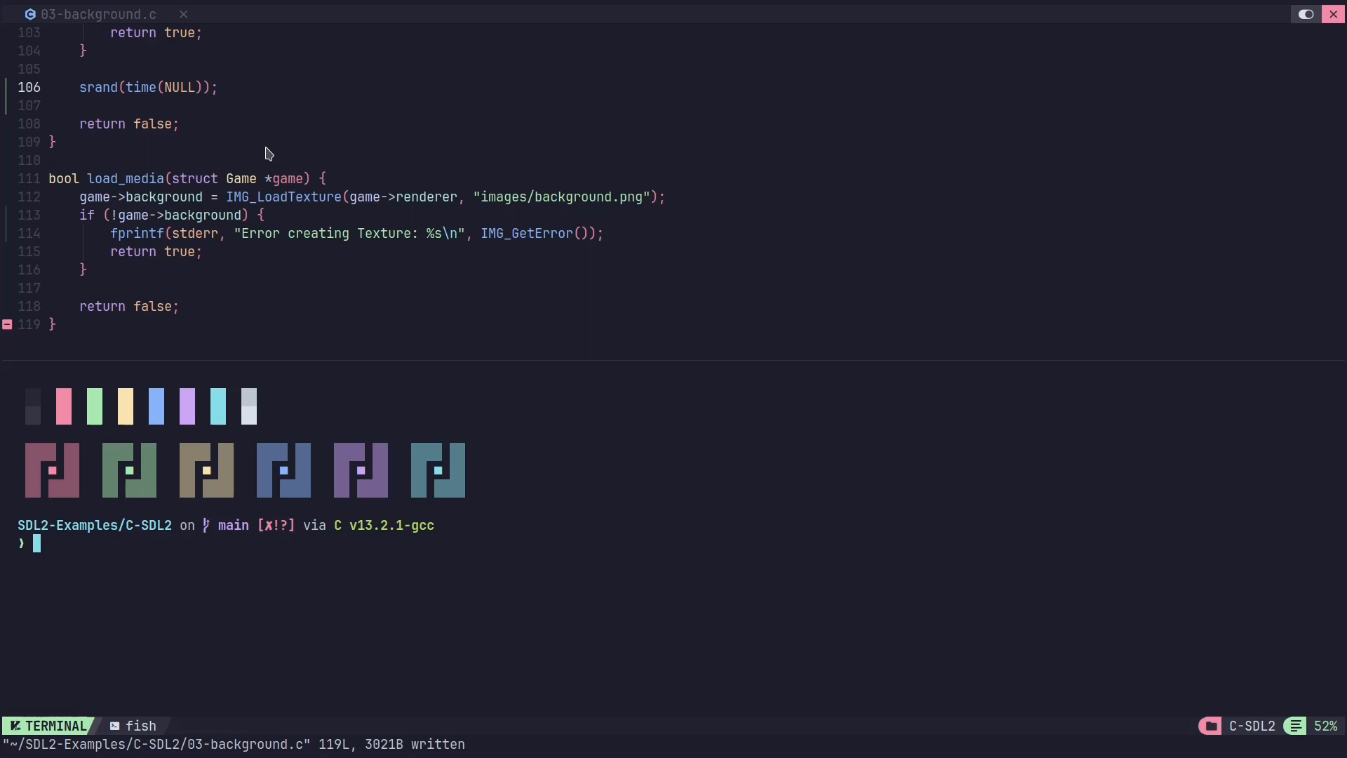
{"action": "type", "text": "gcc -lSDL2 -lSDL2_image 03-background.c -o 03-background"}
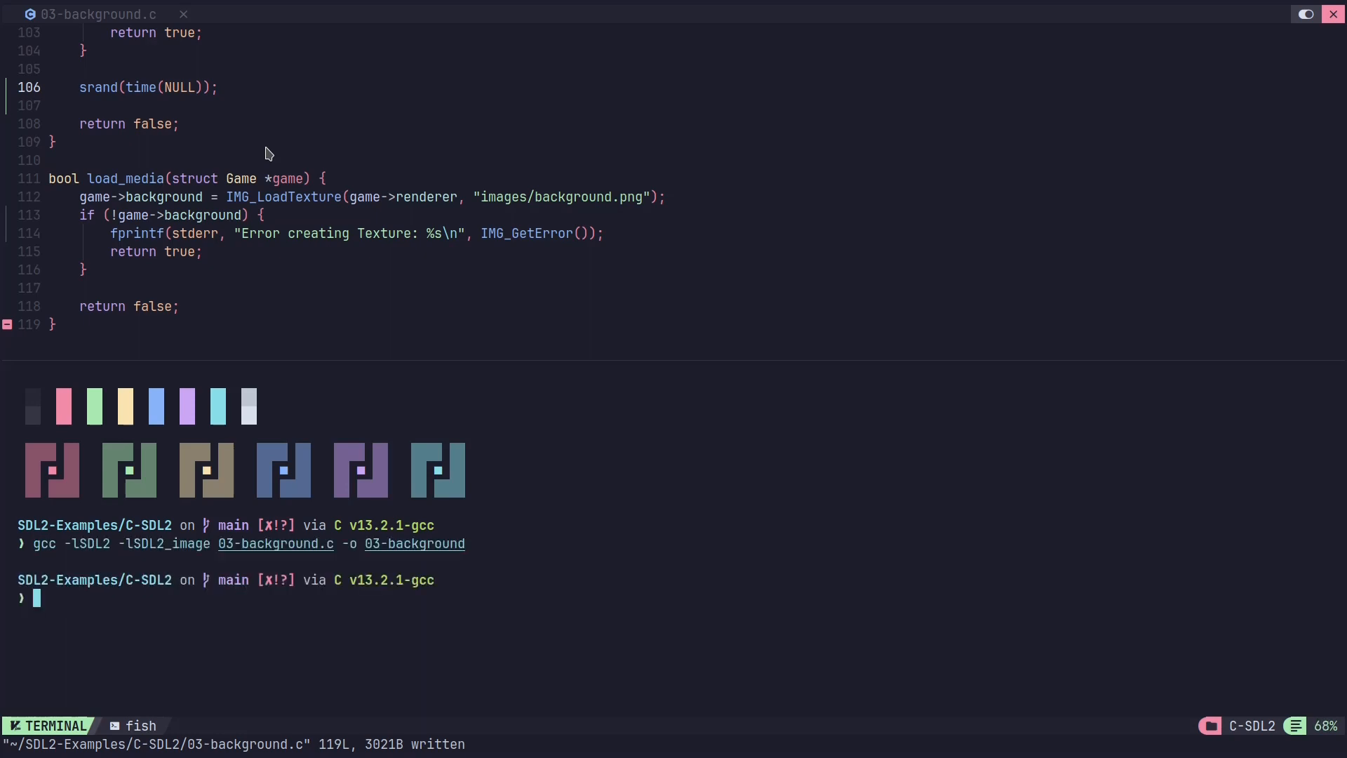
{"action": "type", "text": "0"}
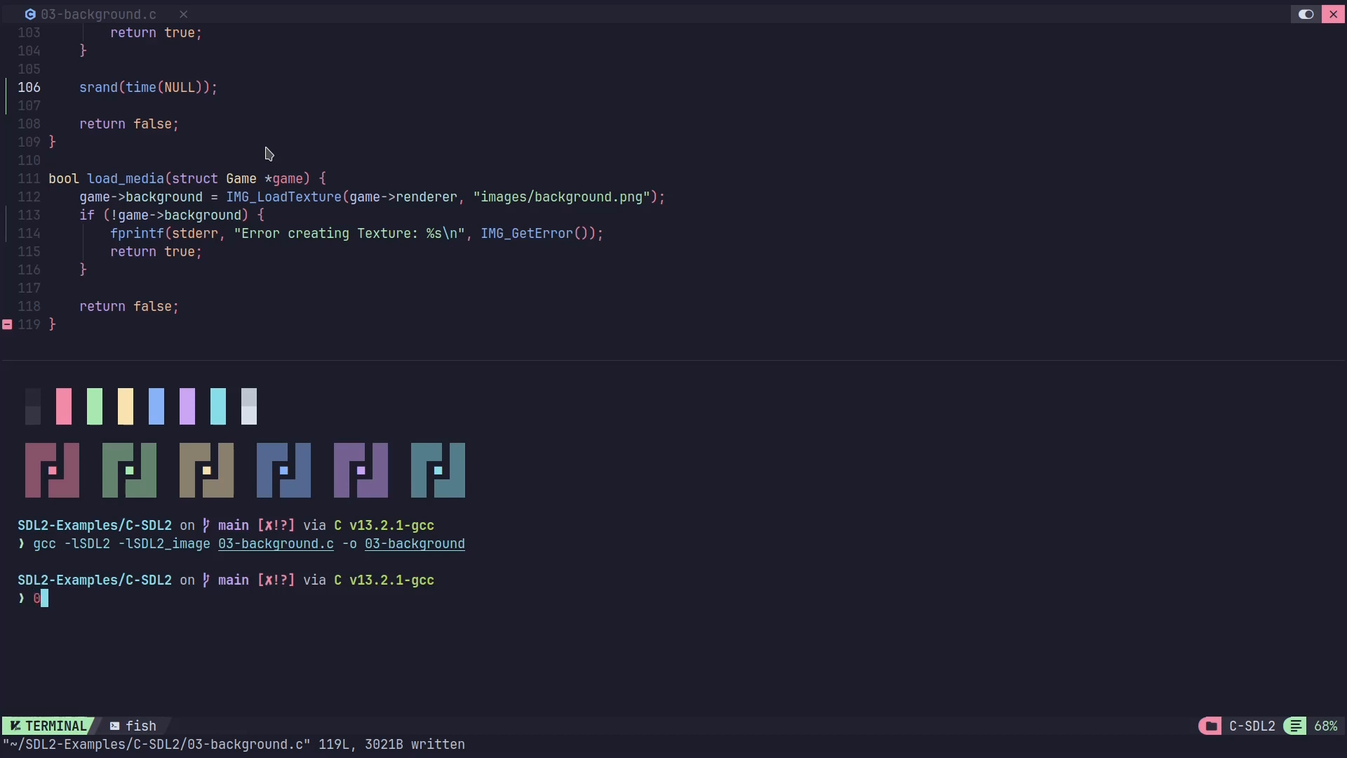
{"action": "type", "text": "./03-background"}
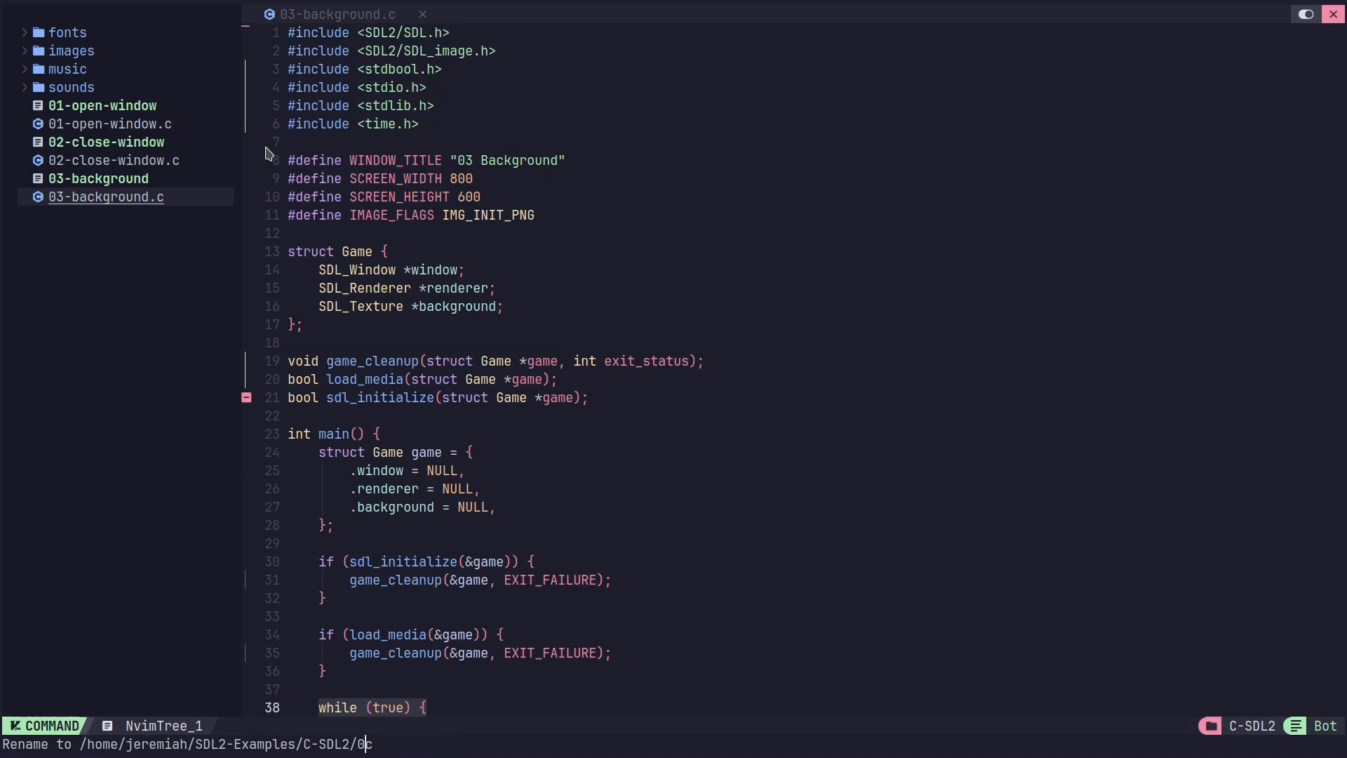
- Rename 03-background.c to 04-Colors.c in the file tree prompt
{"action": "type", "text": "4-Colors."}
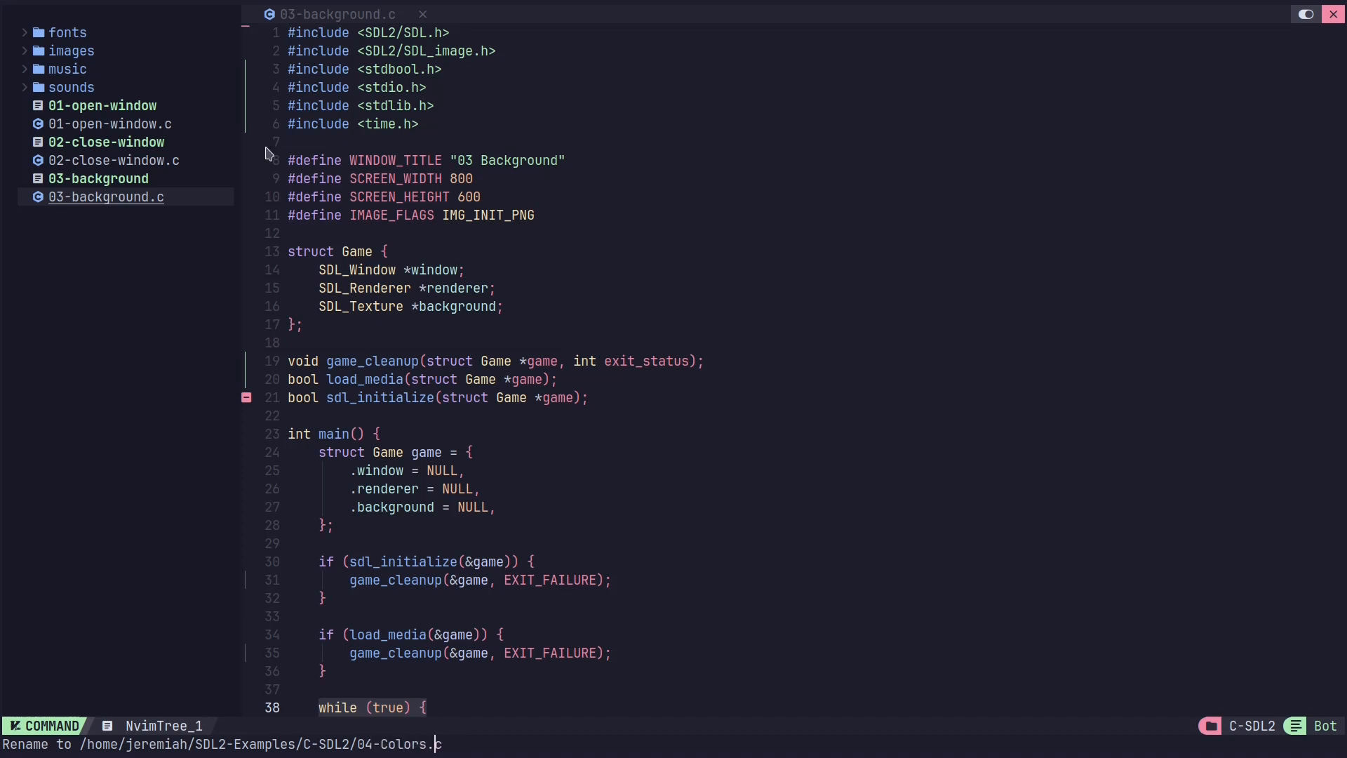
{"action": "mouse_move", "coordinate": [471, 353]}
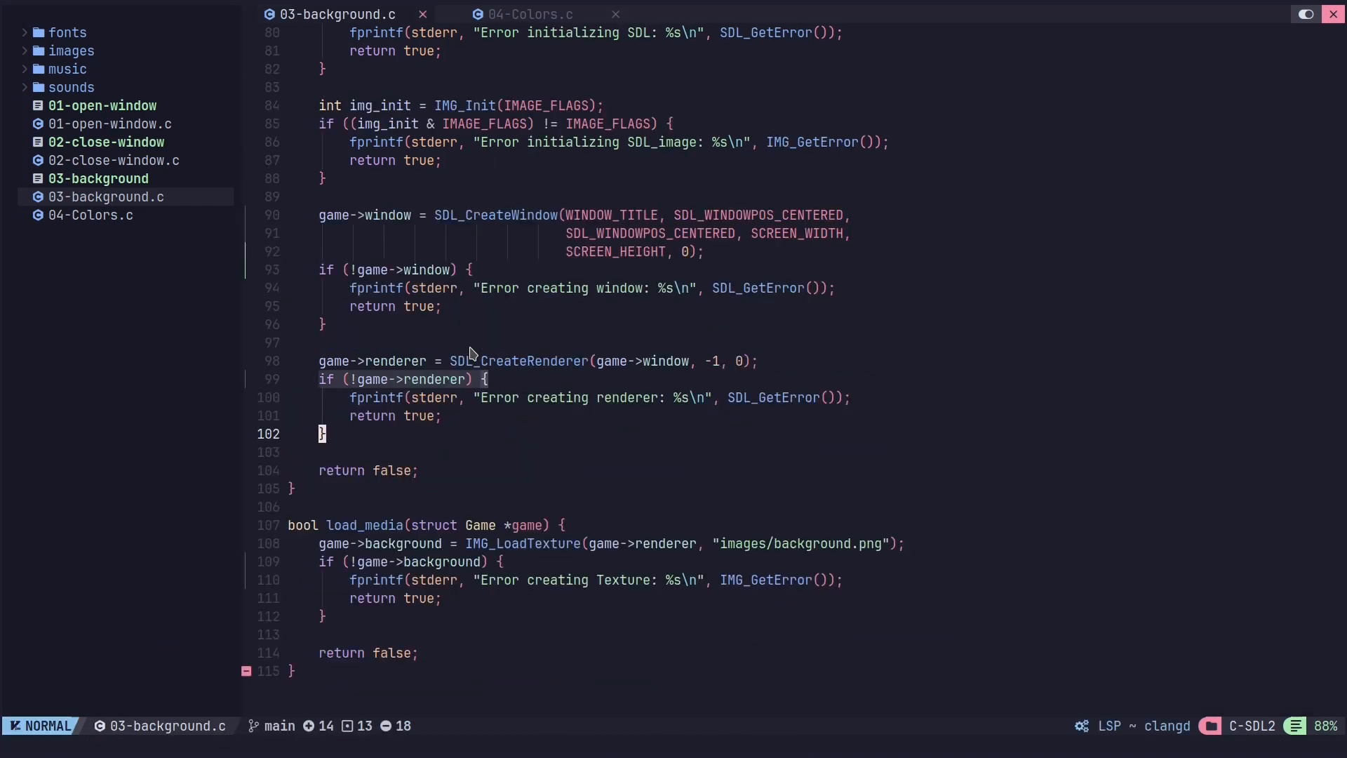
- Switch to 04-Colors.c and change WINDOW_TITLE from "03 Background" to "04 Colors"
{"action": "left_click", "coordinate": [530, 14]}
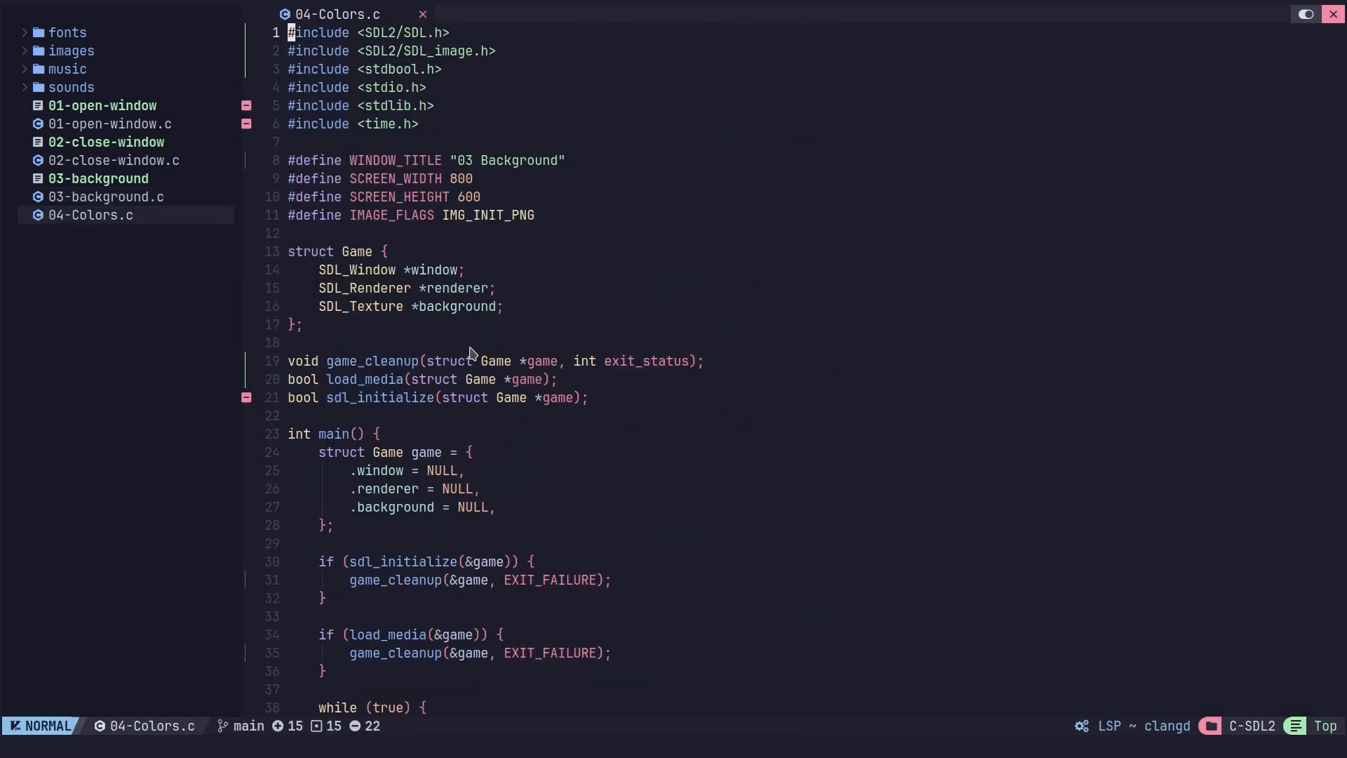
{"action": "mouse_move", "coordinate": [471, 196]}
{"action": "type", "text": "4"}
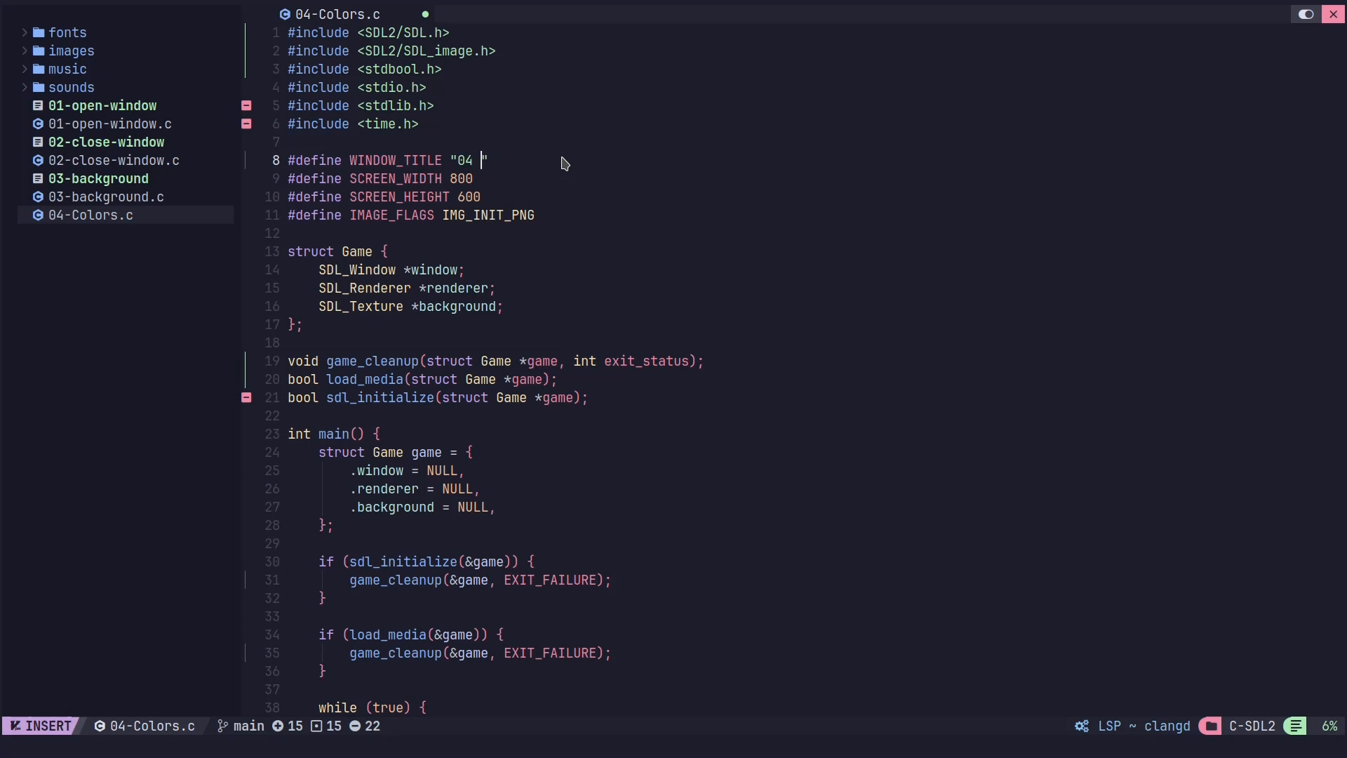
{"action": "type", "text": "Colors"}
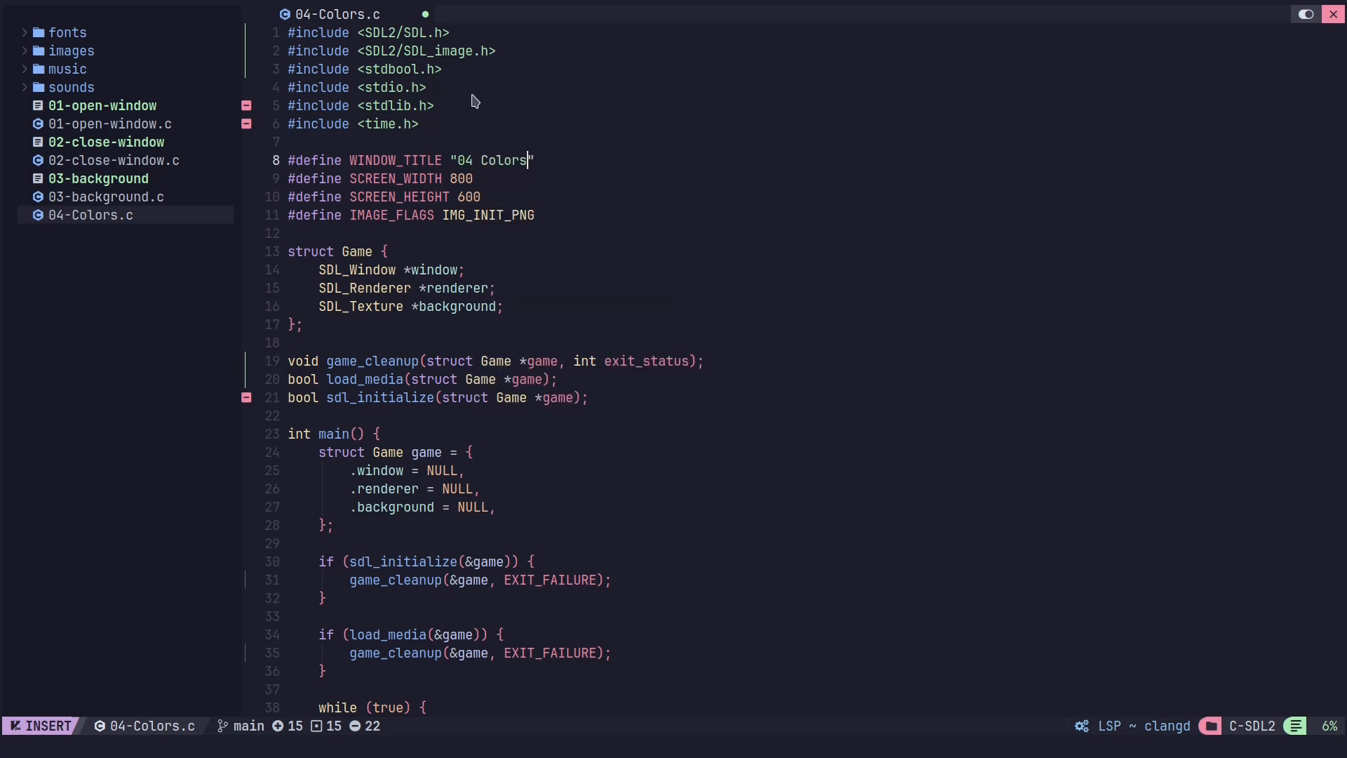
{"action": "mouse_move", "coordinate": [440, 107]}
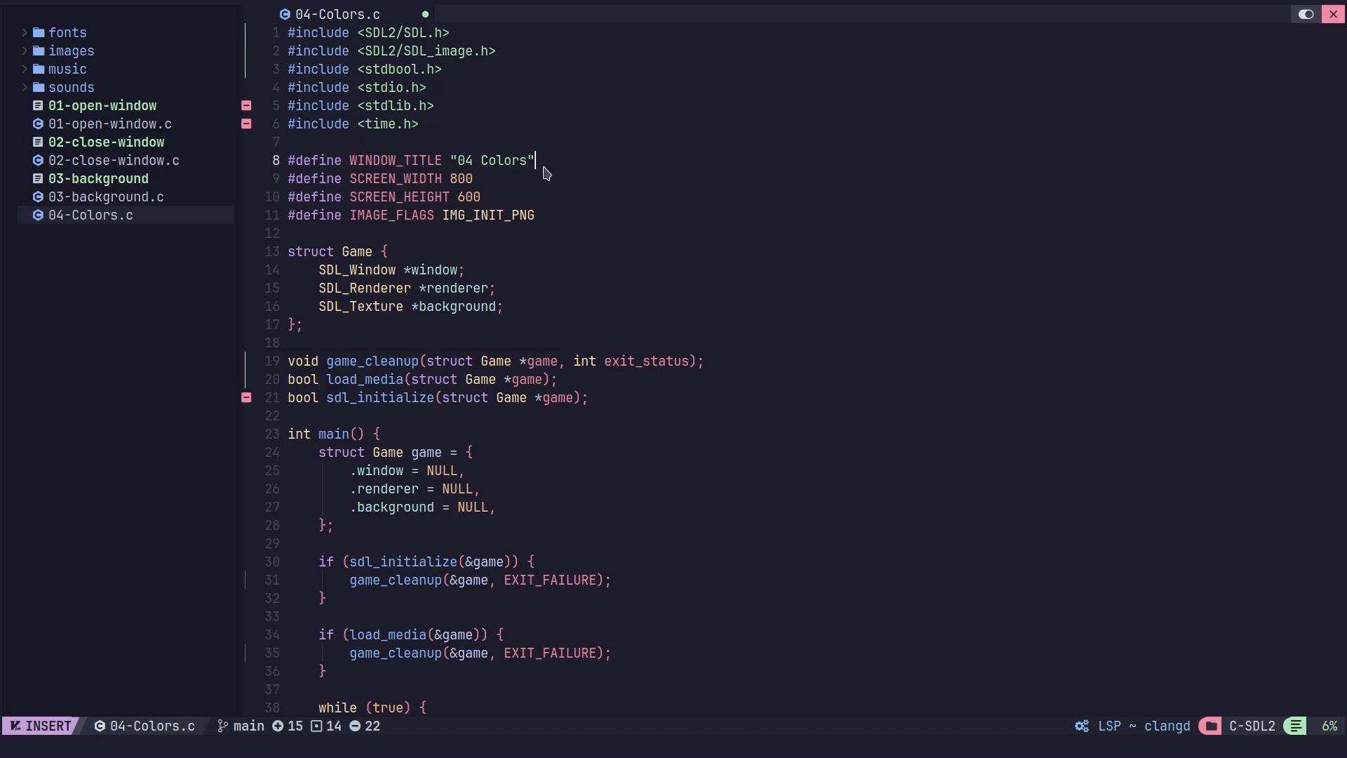
- Insert an (unsigned) cast before time(NULL) in the srand call
{"action": "scroll", "scroll_direction": "down", "scroll_amount": 3}
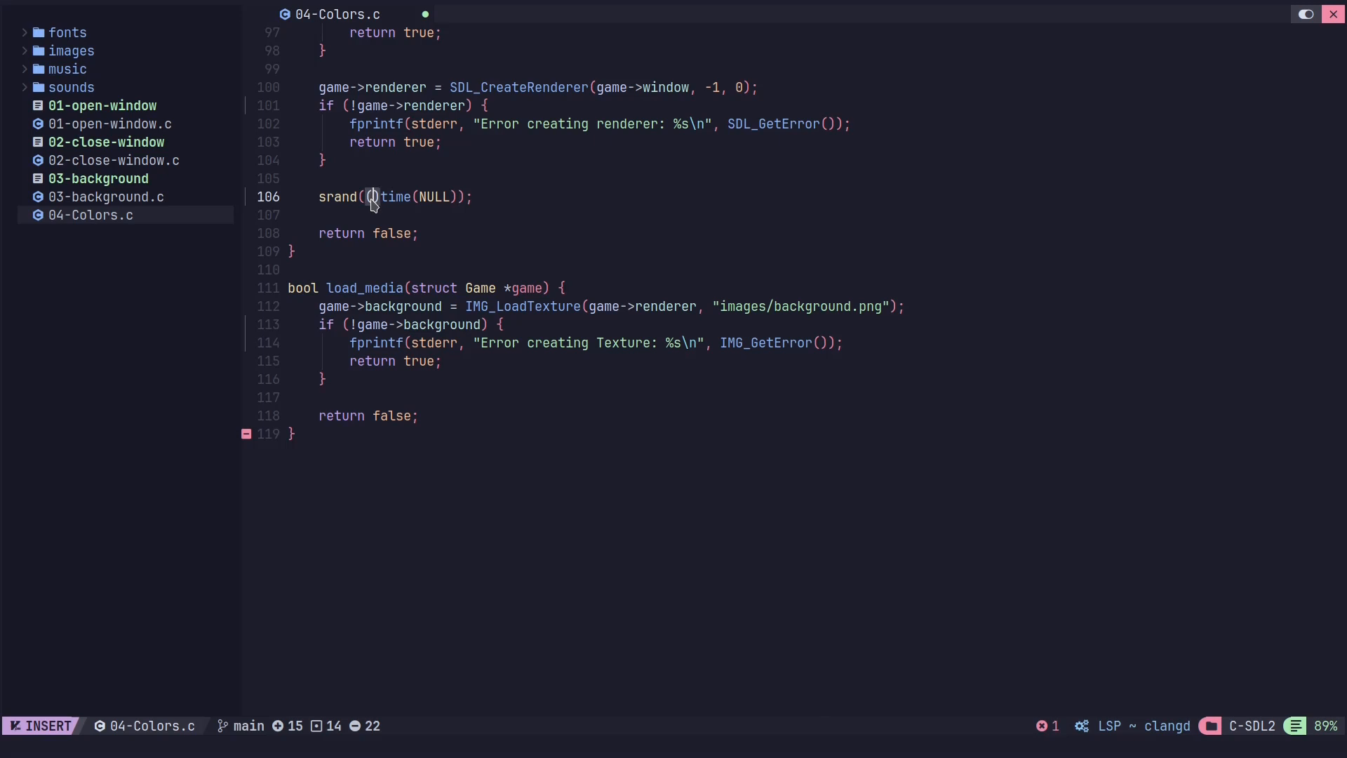
{"action": "type", "text": "unsi"}
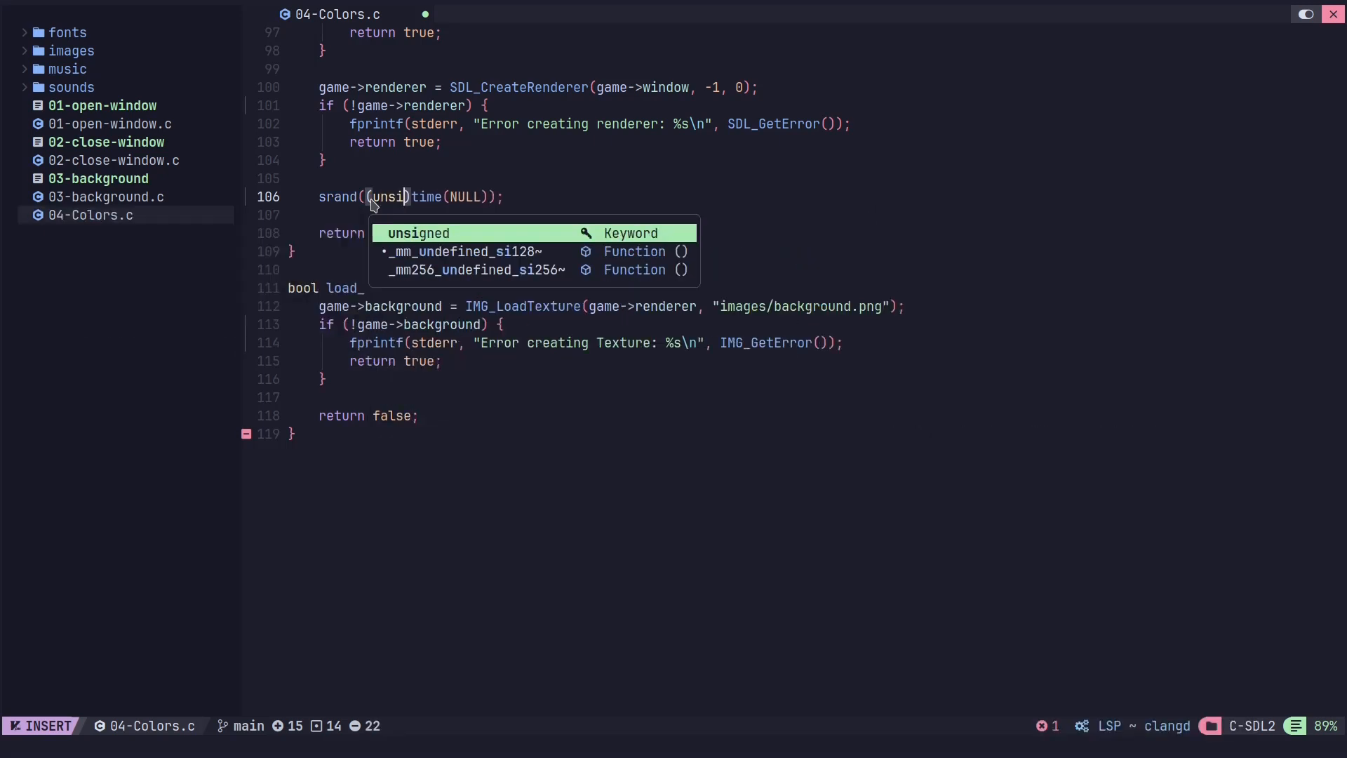
{"action": "key", "text": "Tab"}
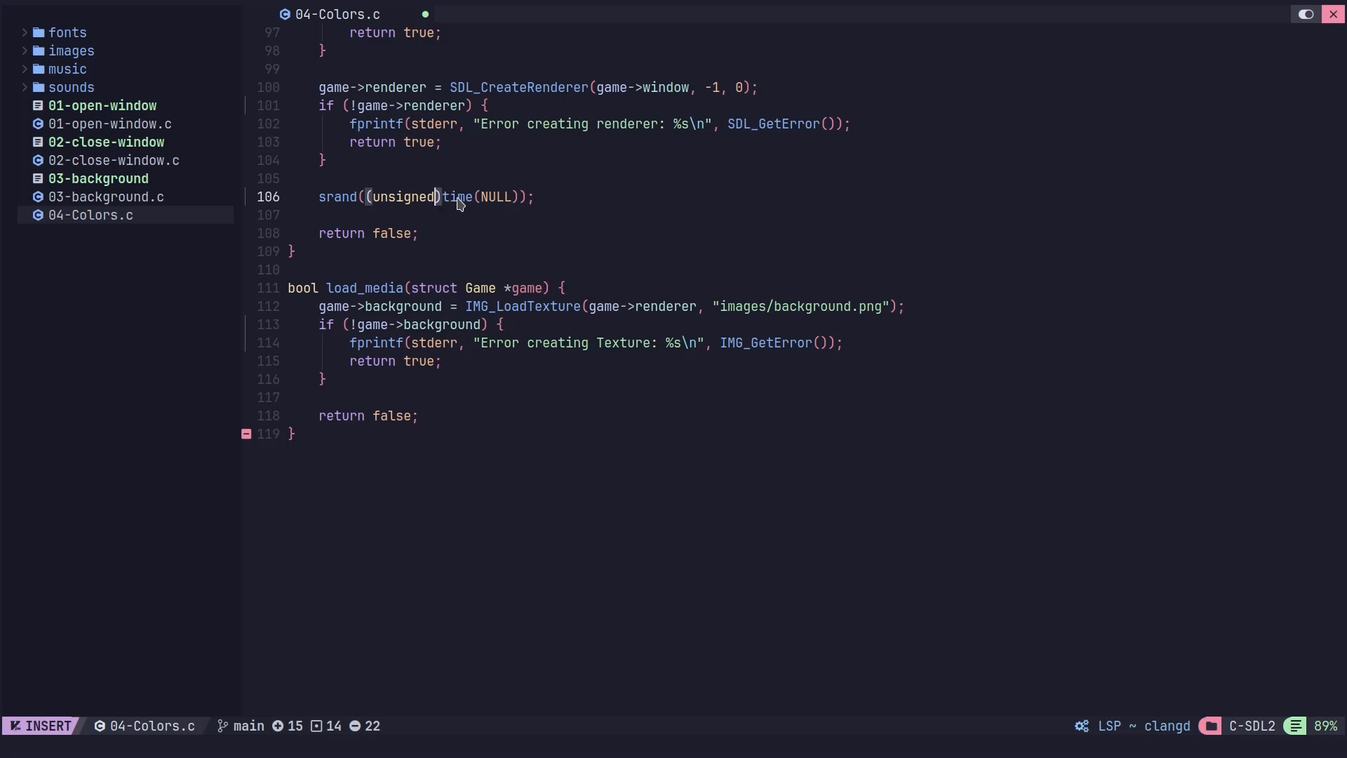
{"action": "mouse_move", "coordinate": [438, 196]}
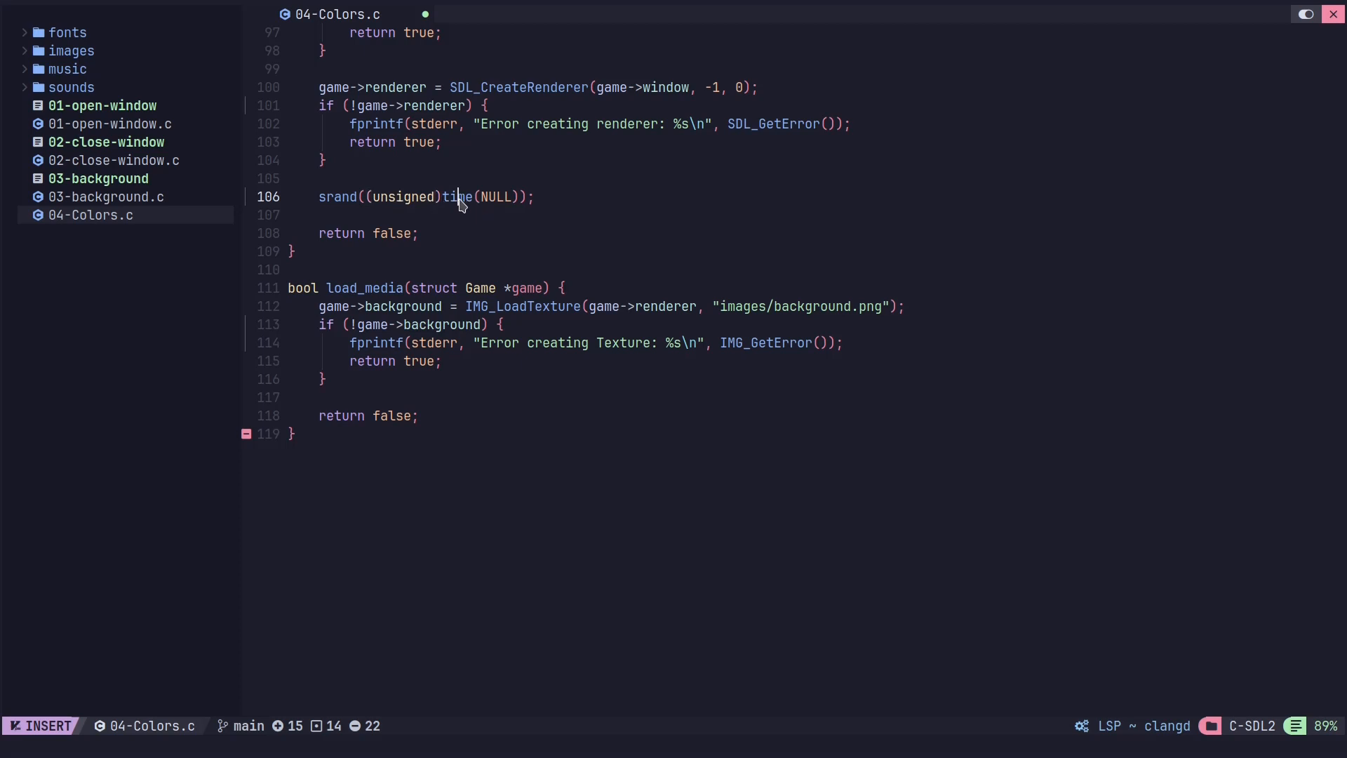
{"action": "key", "text": "Escape"}
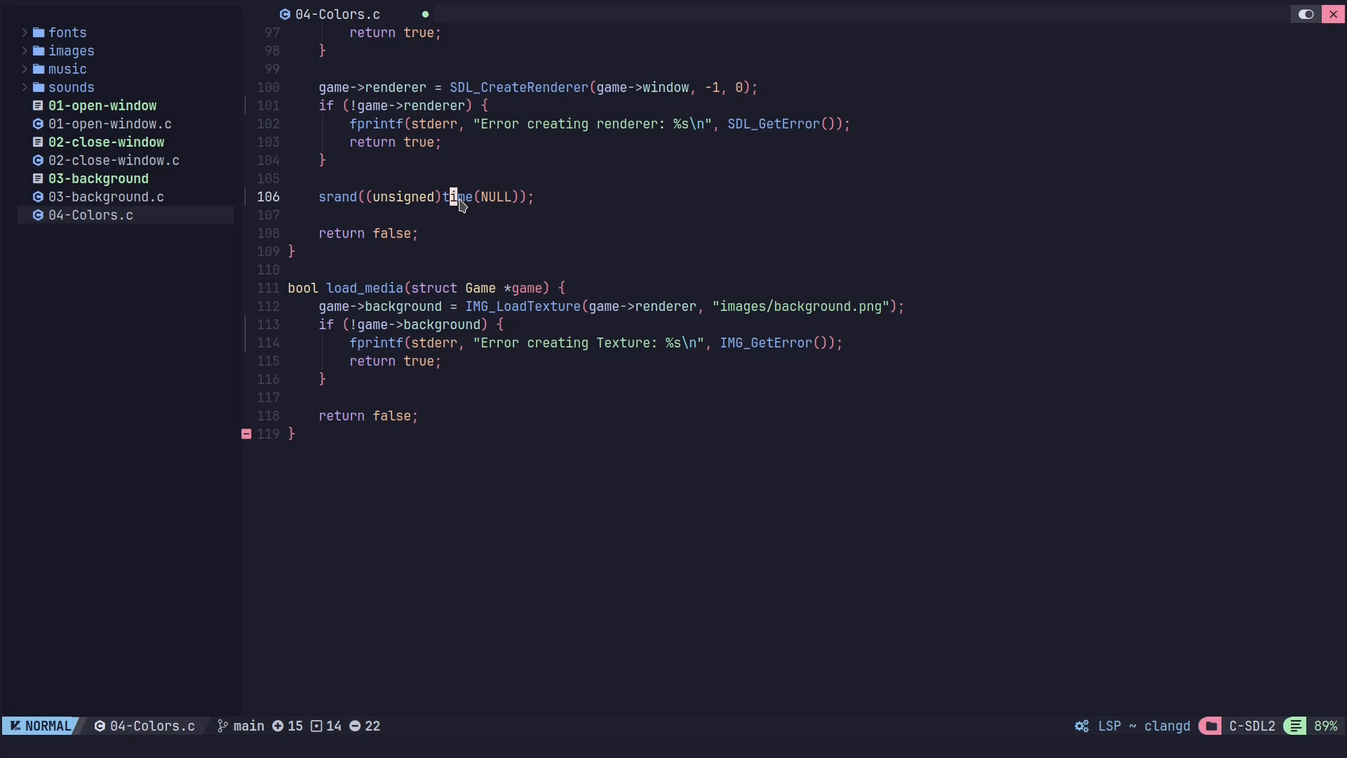
{"action": "mouse_move", "coordinate": [454, 204]}
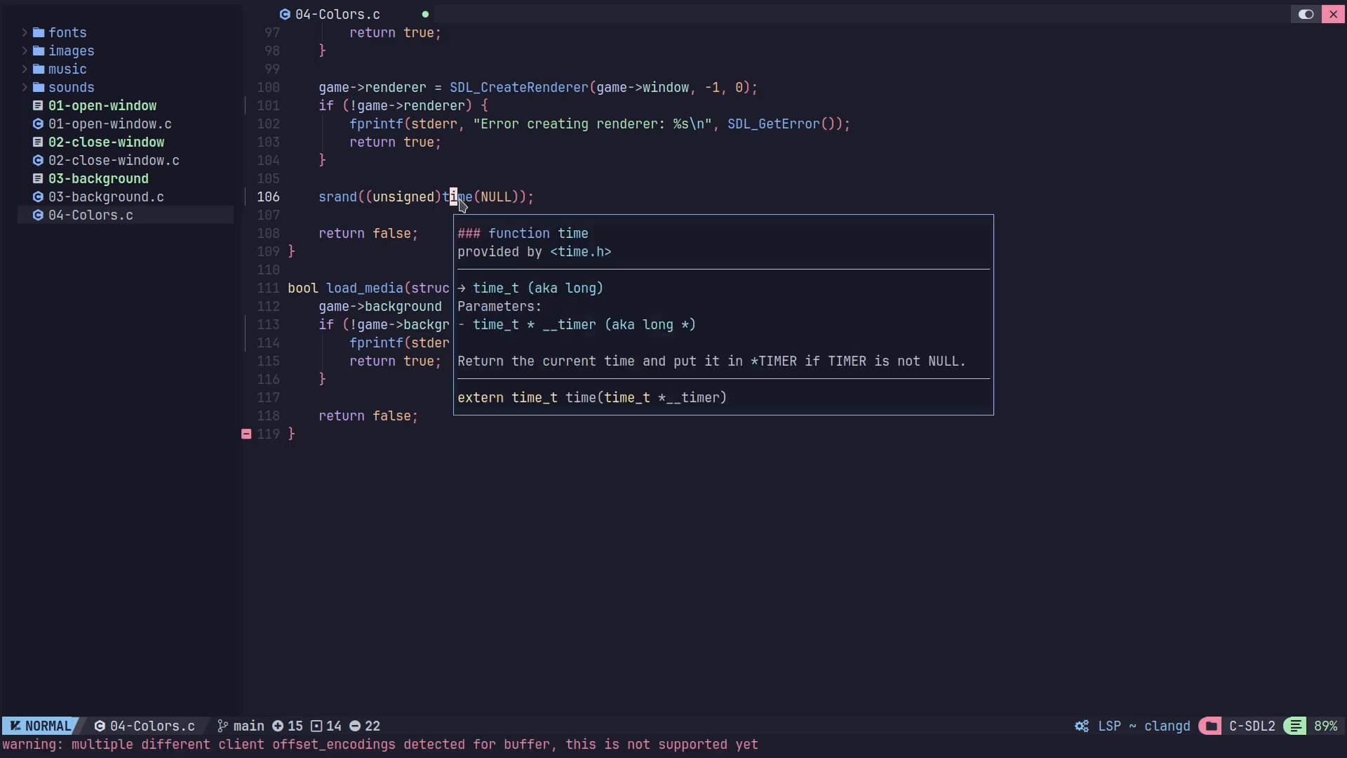
{"action": "mouse_move", "coordinate": [494, 310]}
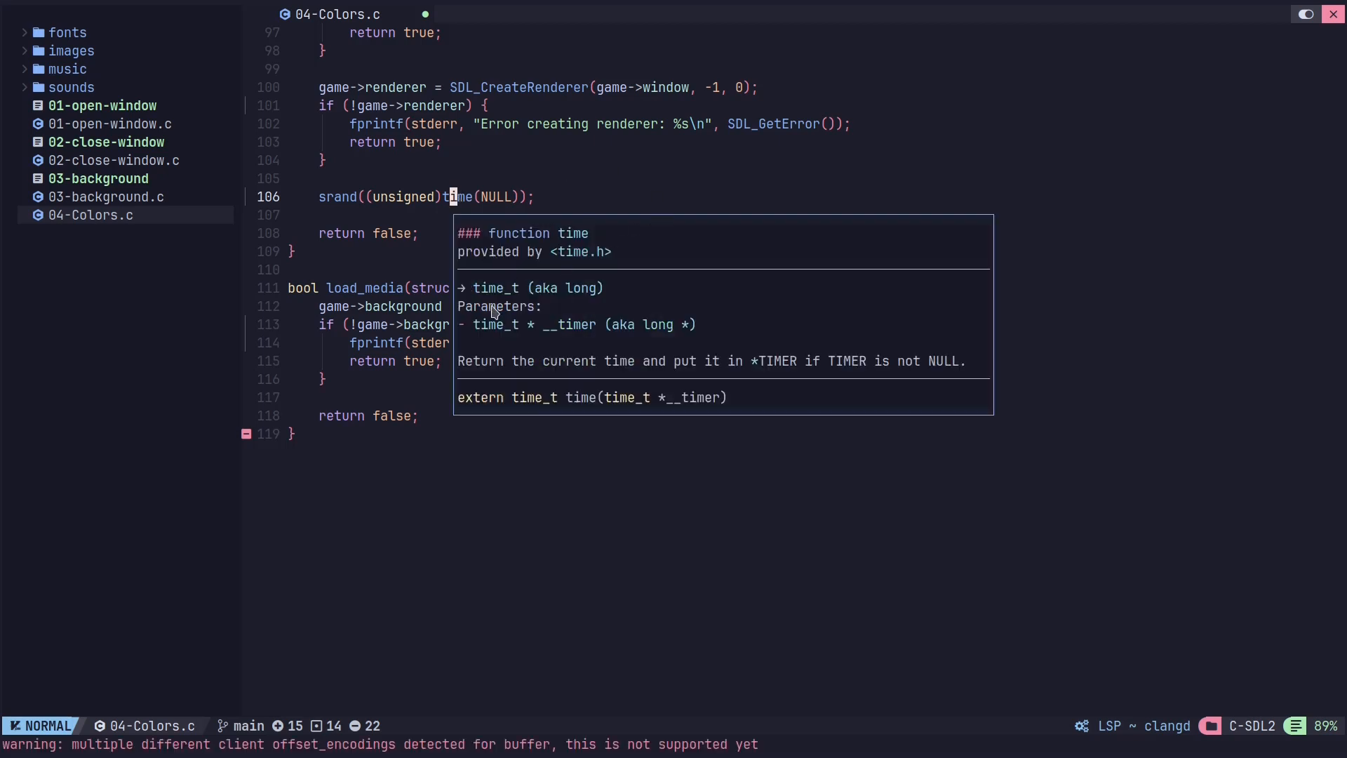
{"action": "mouse_move", "coordinate": [480, 296]}
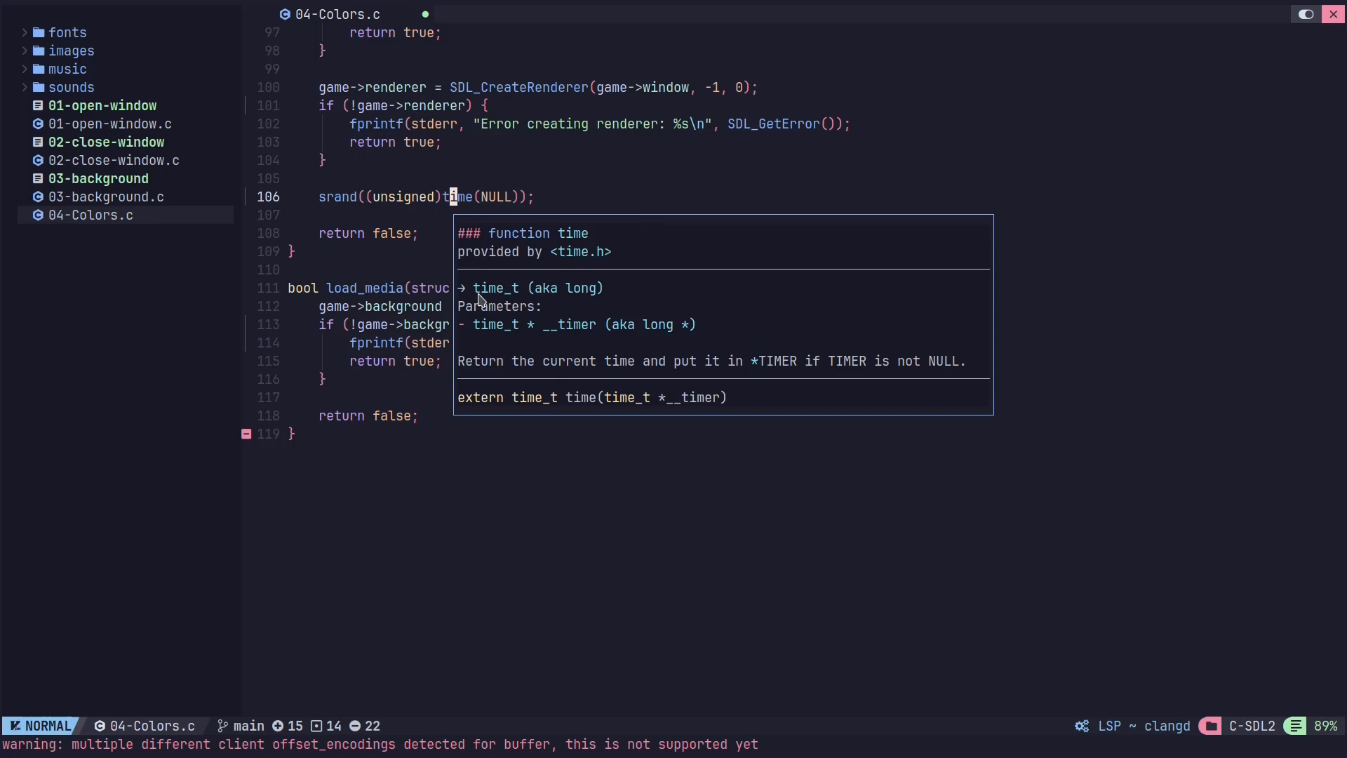
{"action": "mouse_move", "coordinate": [572, 293]}
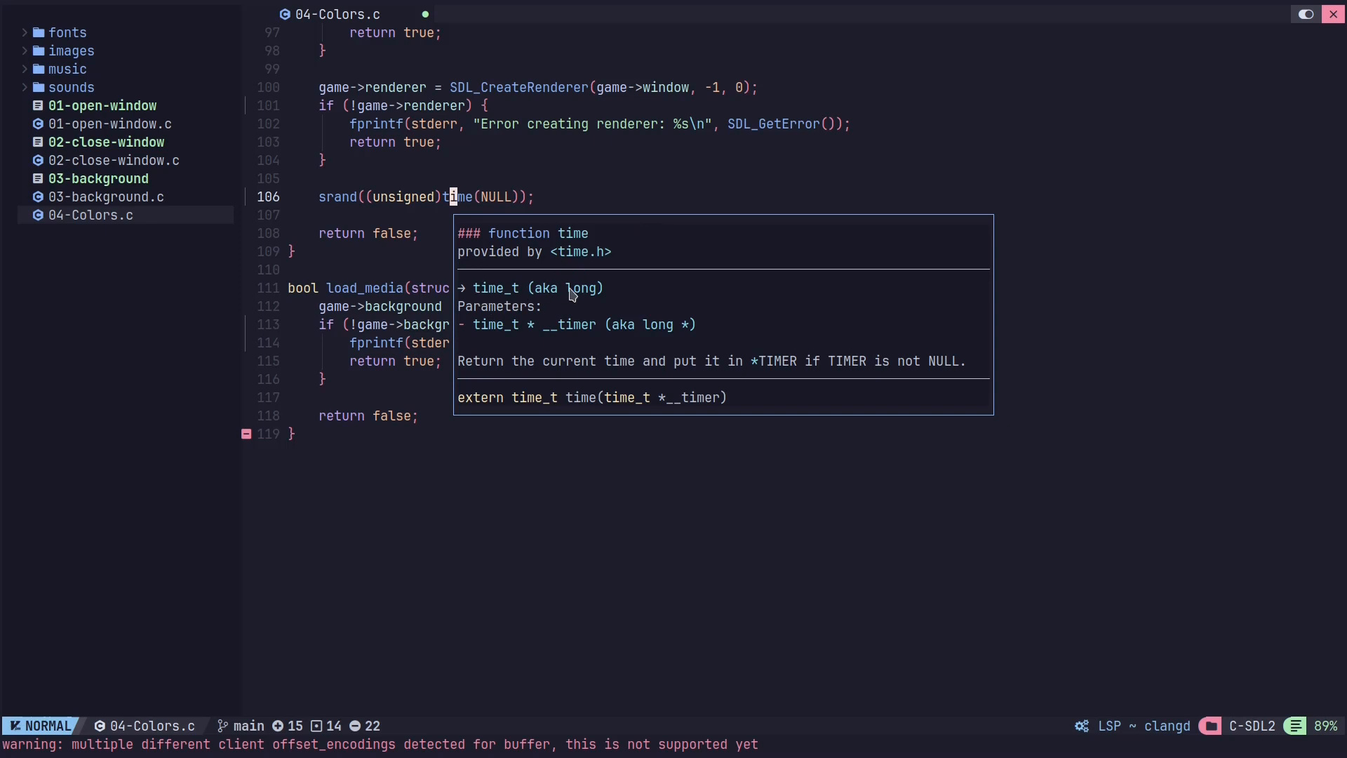
{"action": "mouse_move", "coordinate": [687, 339]}
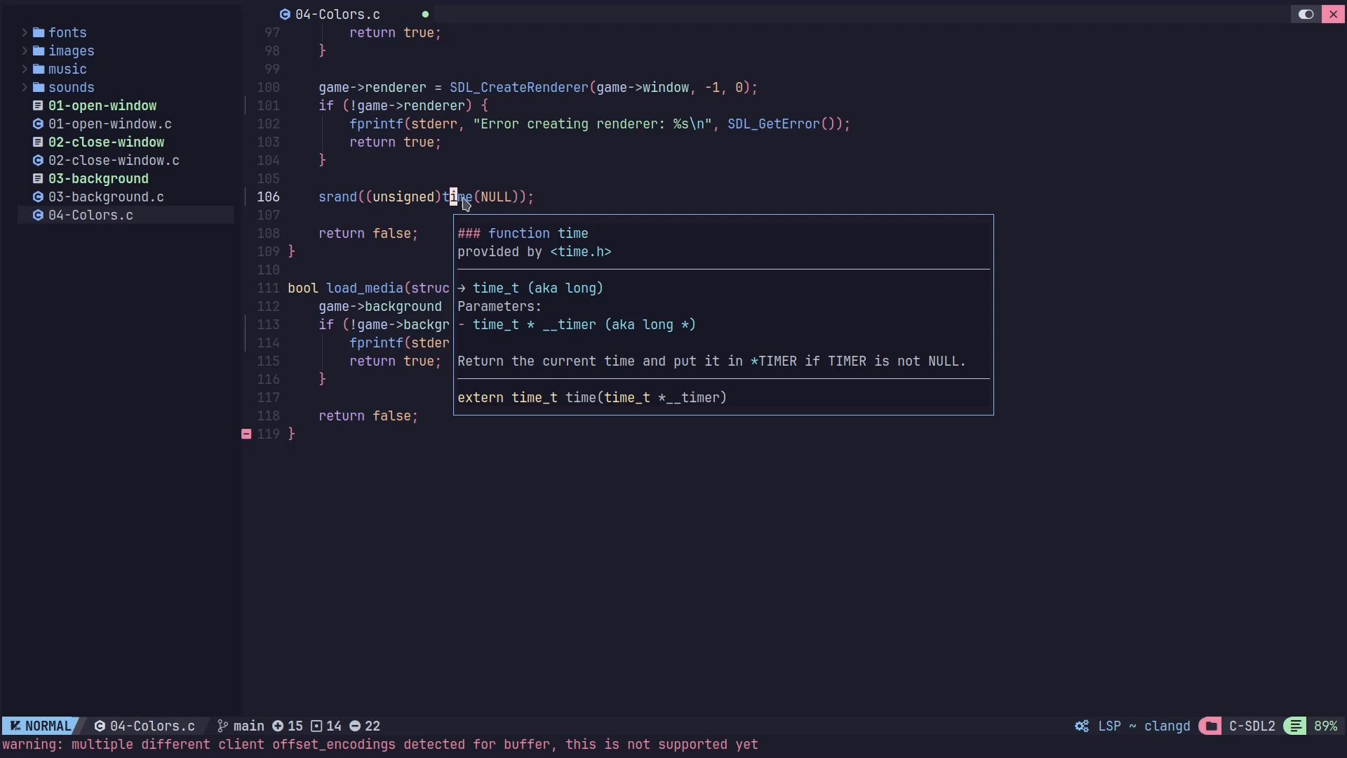
{"action": "mouse_move", "coordinate": [446, 211]}
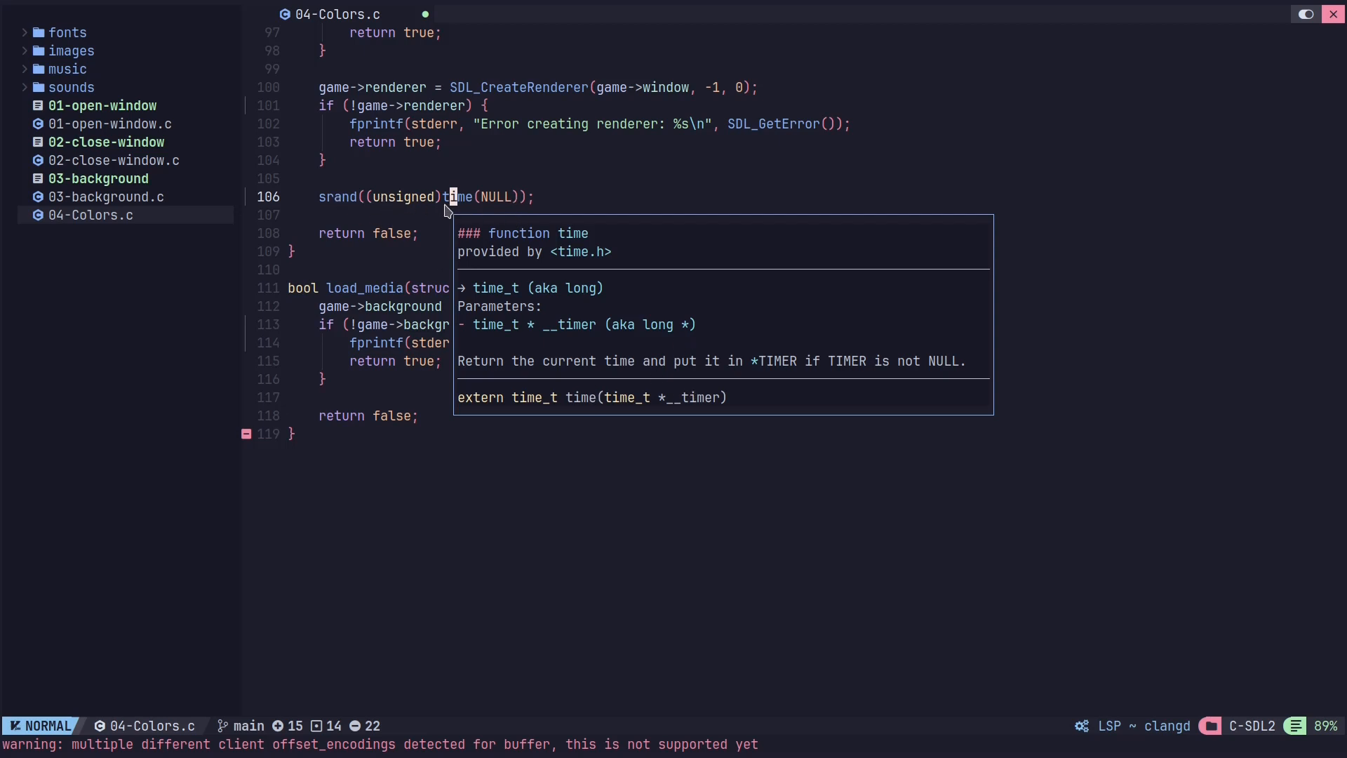
{"action": "mouse_move", "coordinate": [665, 310]}
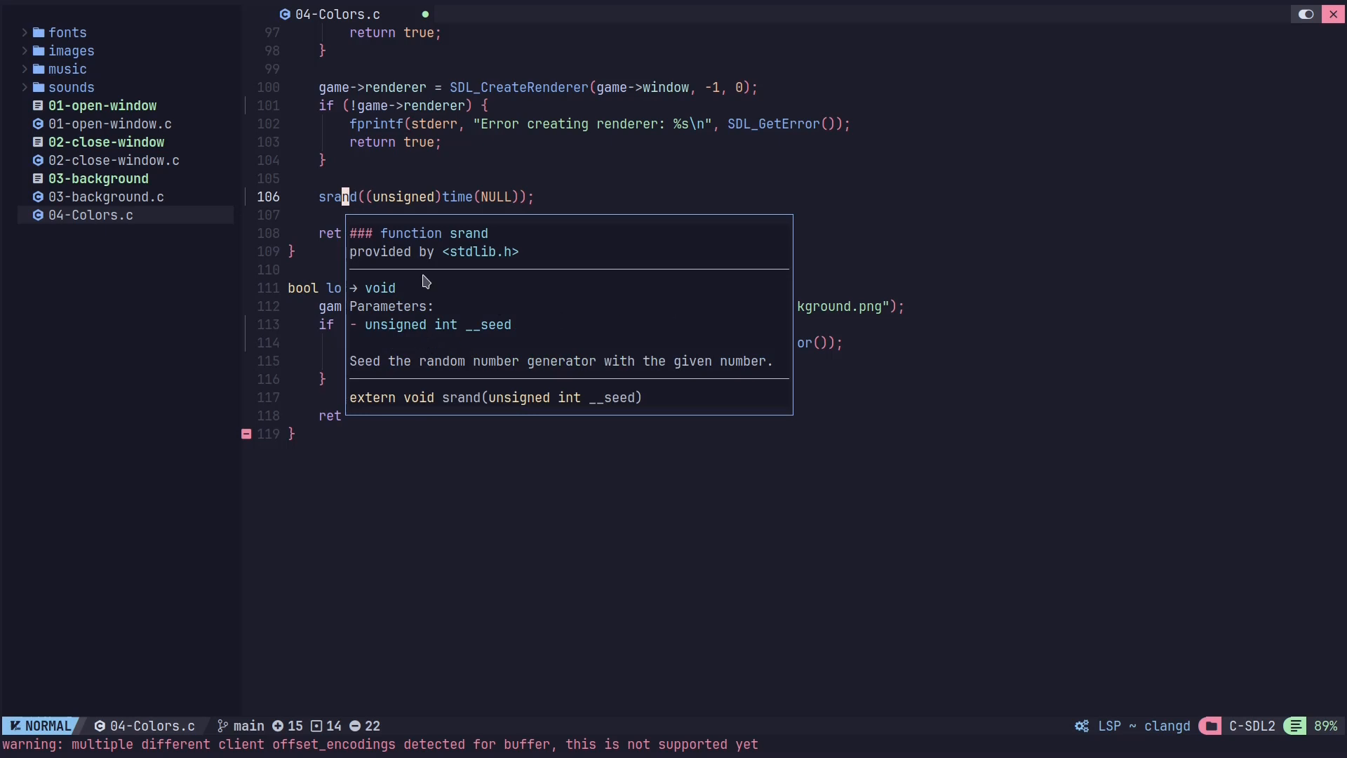
{"action": "mouse_move", "coordinate": [555, 415]}
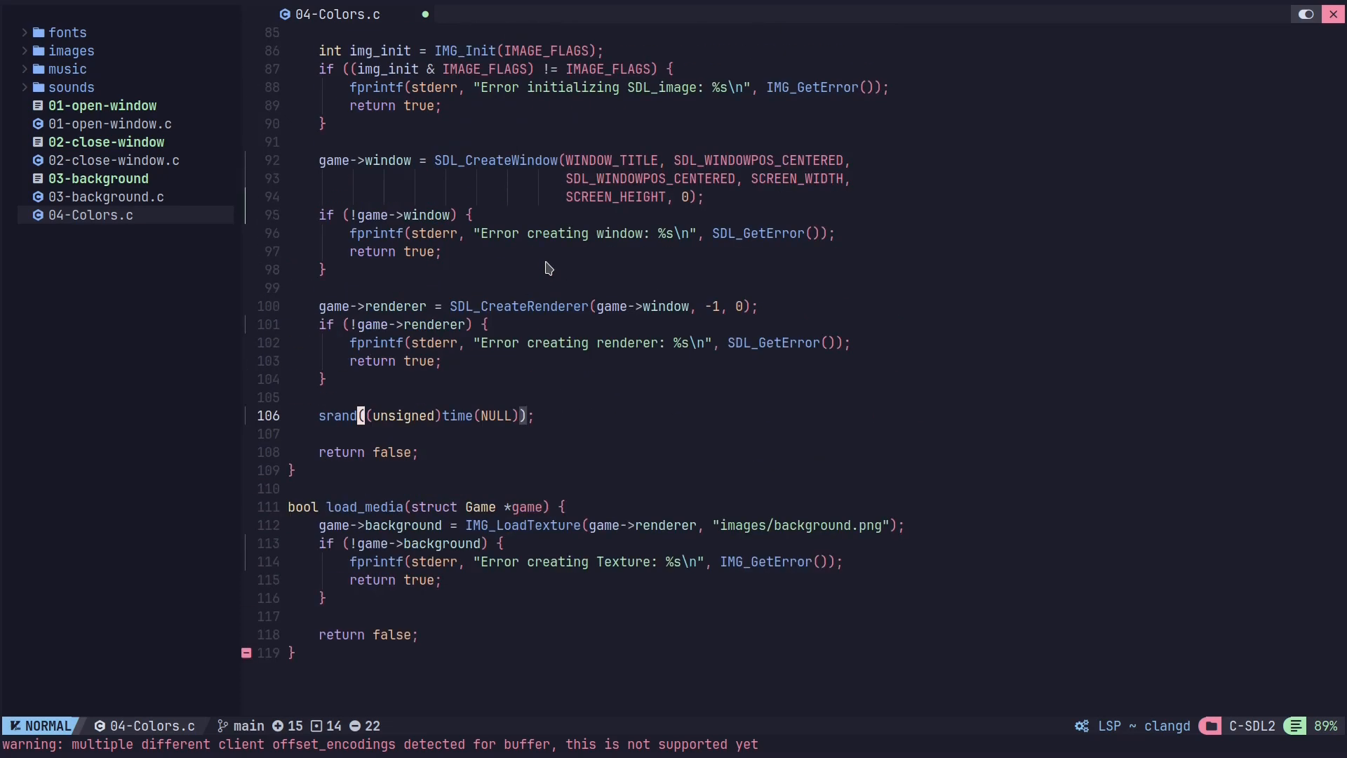
- Scroll through 04-Colors.c back to main's event loop and keydown switch
{"action": "scroll", "scroll_direction": "down", "scroll_amount": 3}
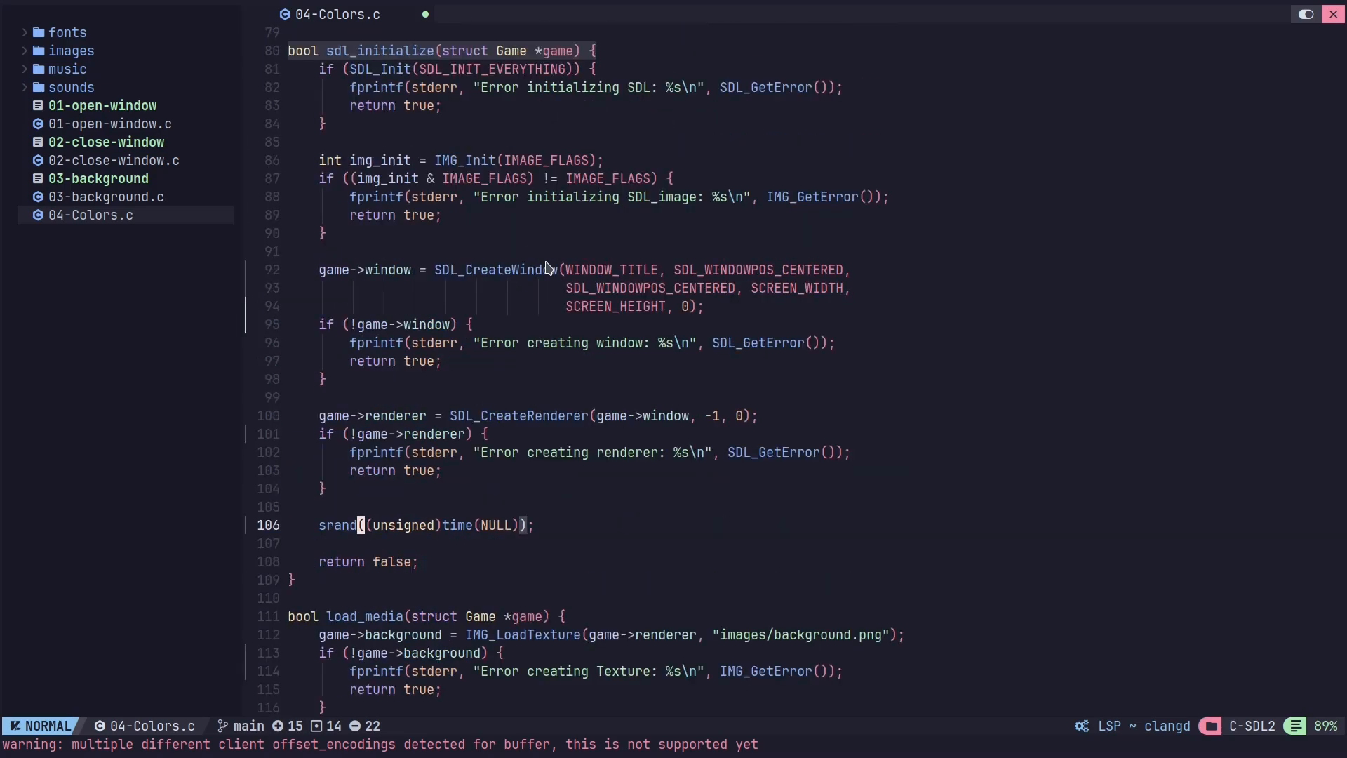
{"action": "scroll", "scroll_direction": "up", "scroll_amount": 3}
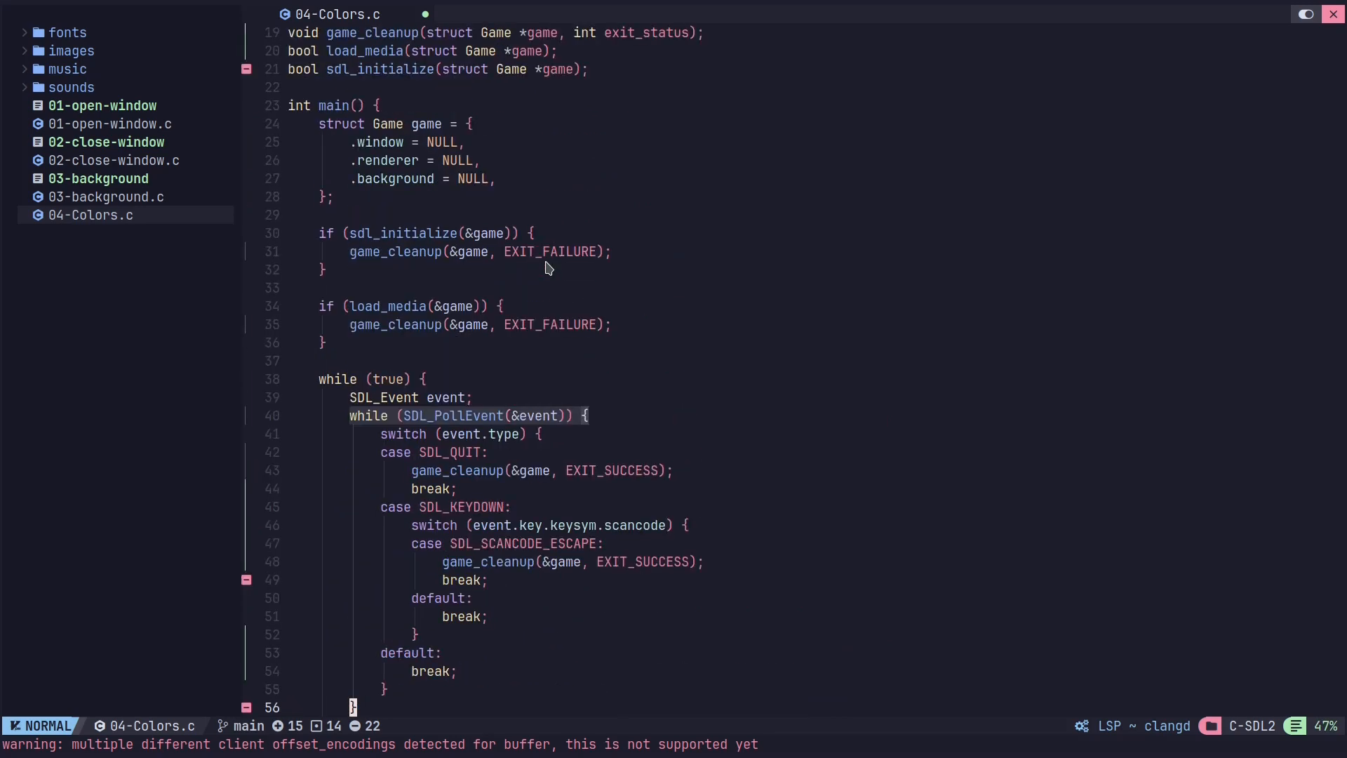
{"action": "scroll", "scroll_direction": "down", "scroll_amount": 3}
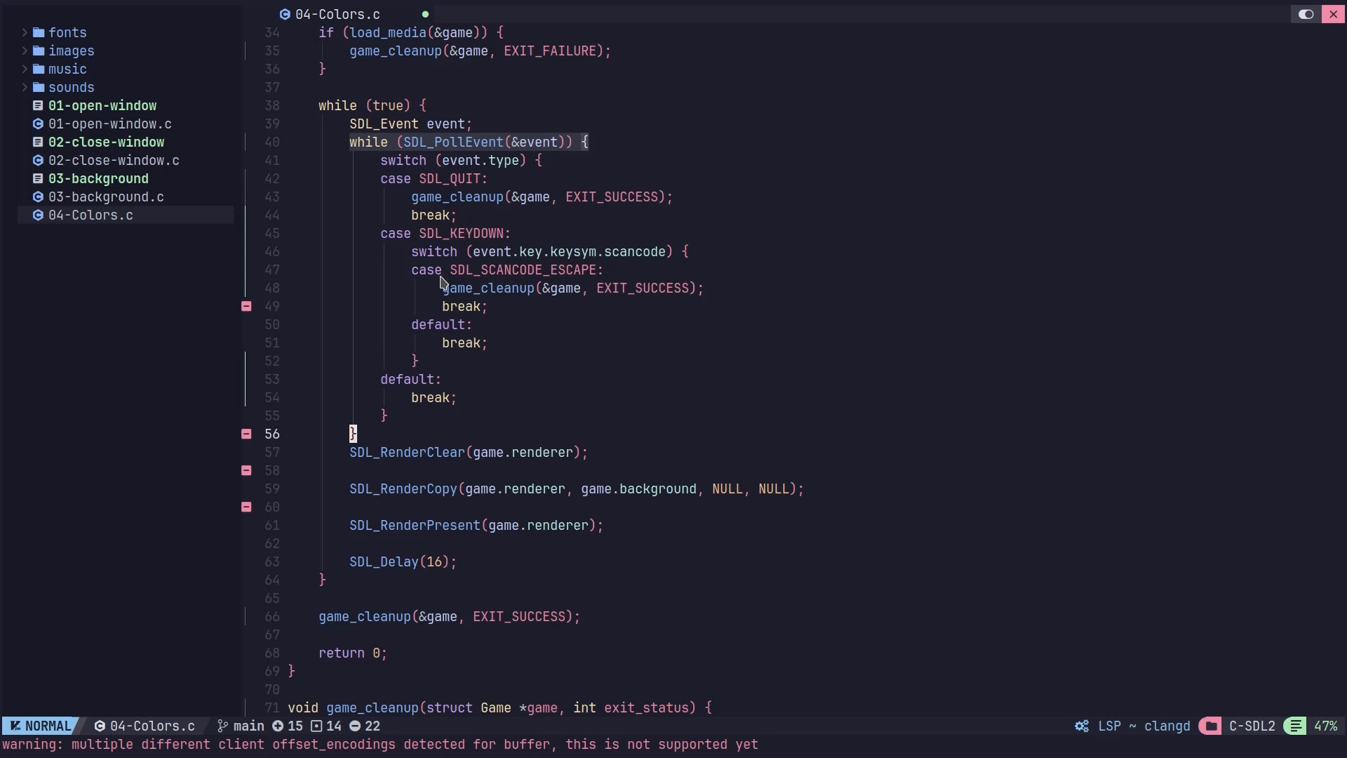
{"action": "mouse_move", "coordinate": [396, 233]}
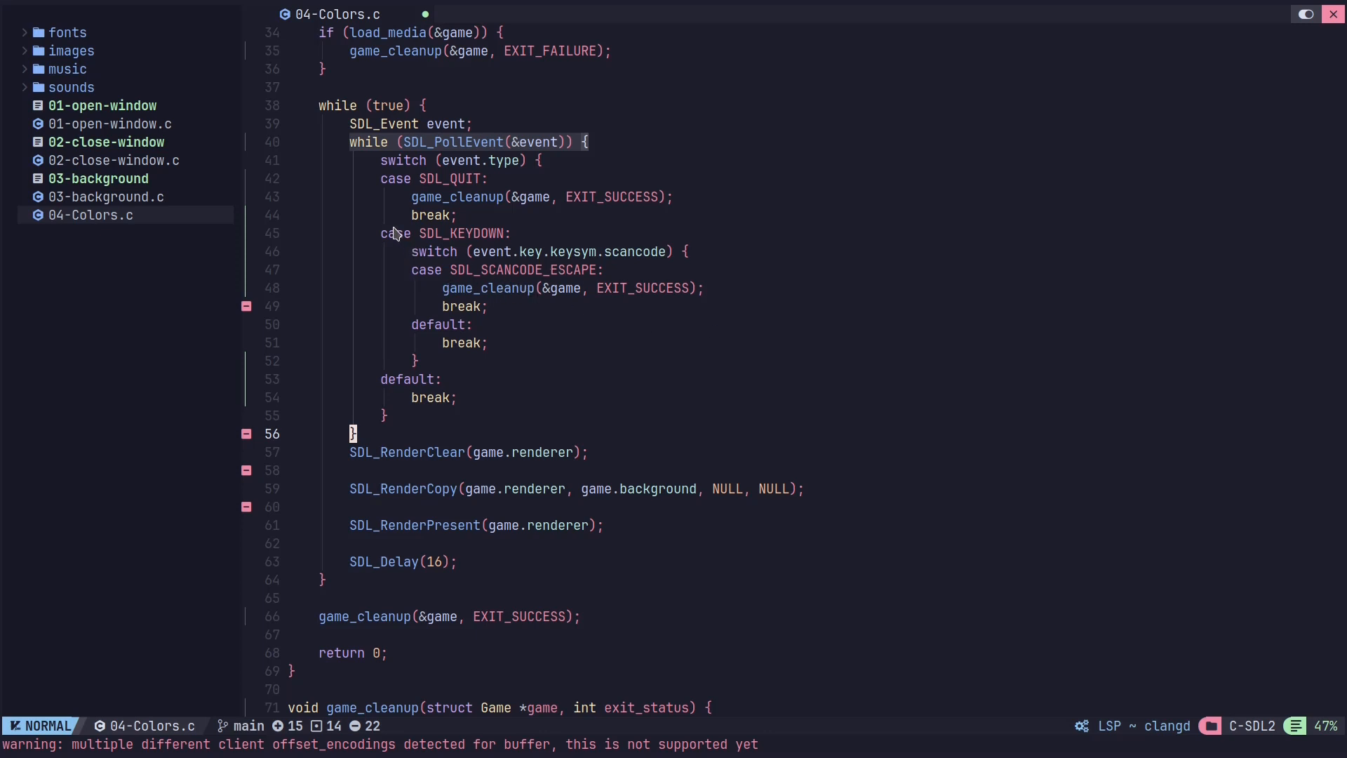
{"action": "mouse_move", "coordinate": [488, 240]}
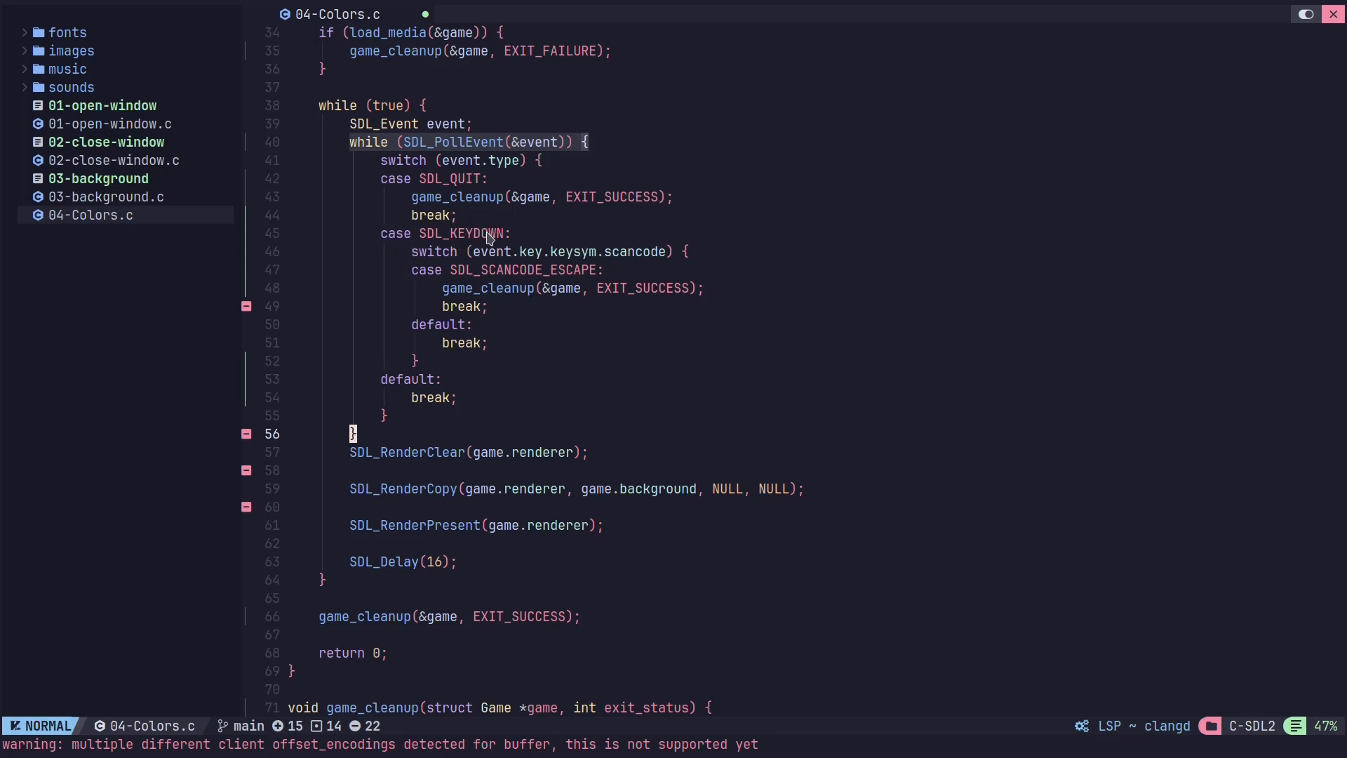
{"action": "mouse_move", "coordinate": [528, 278]}
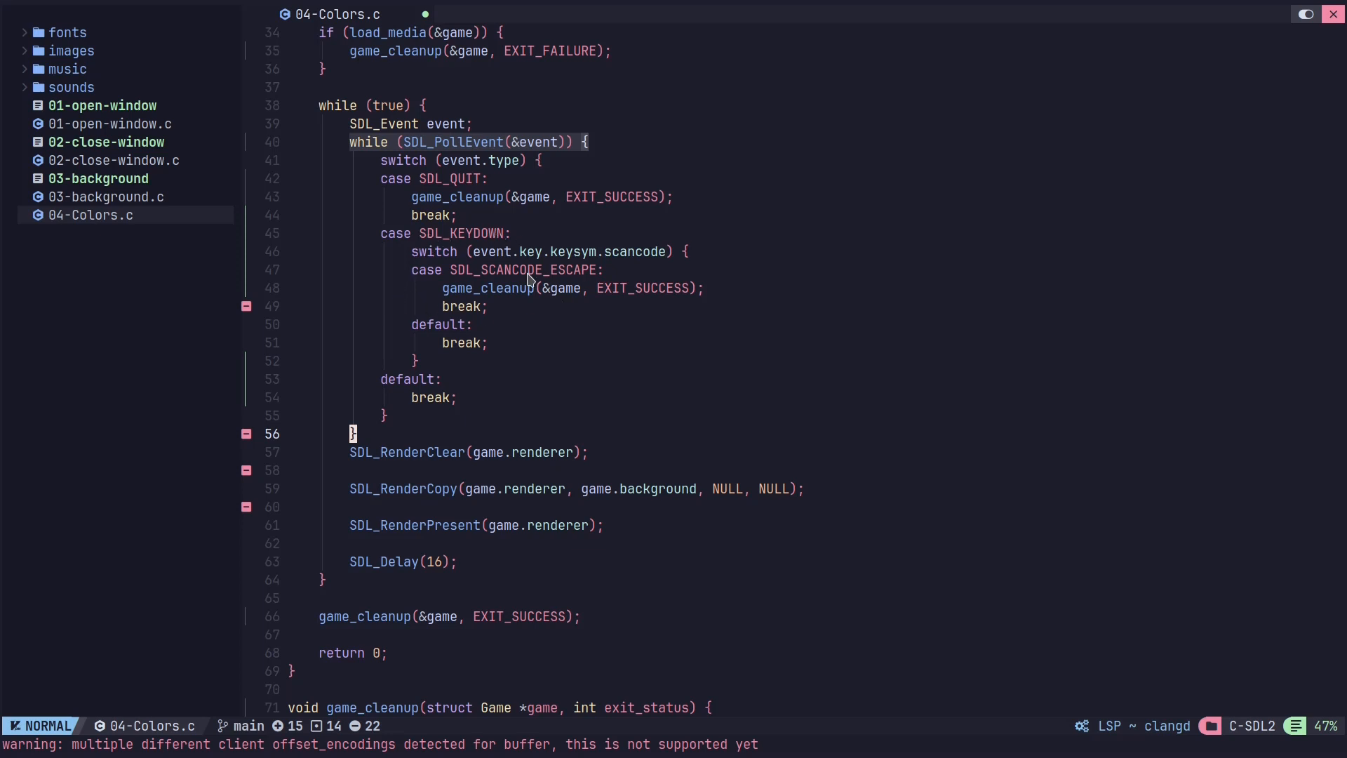
{"action": "mouse_move", "coordinate": [504, 284]}
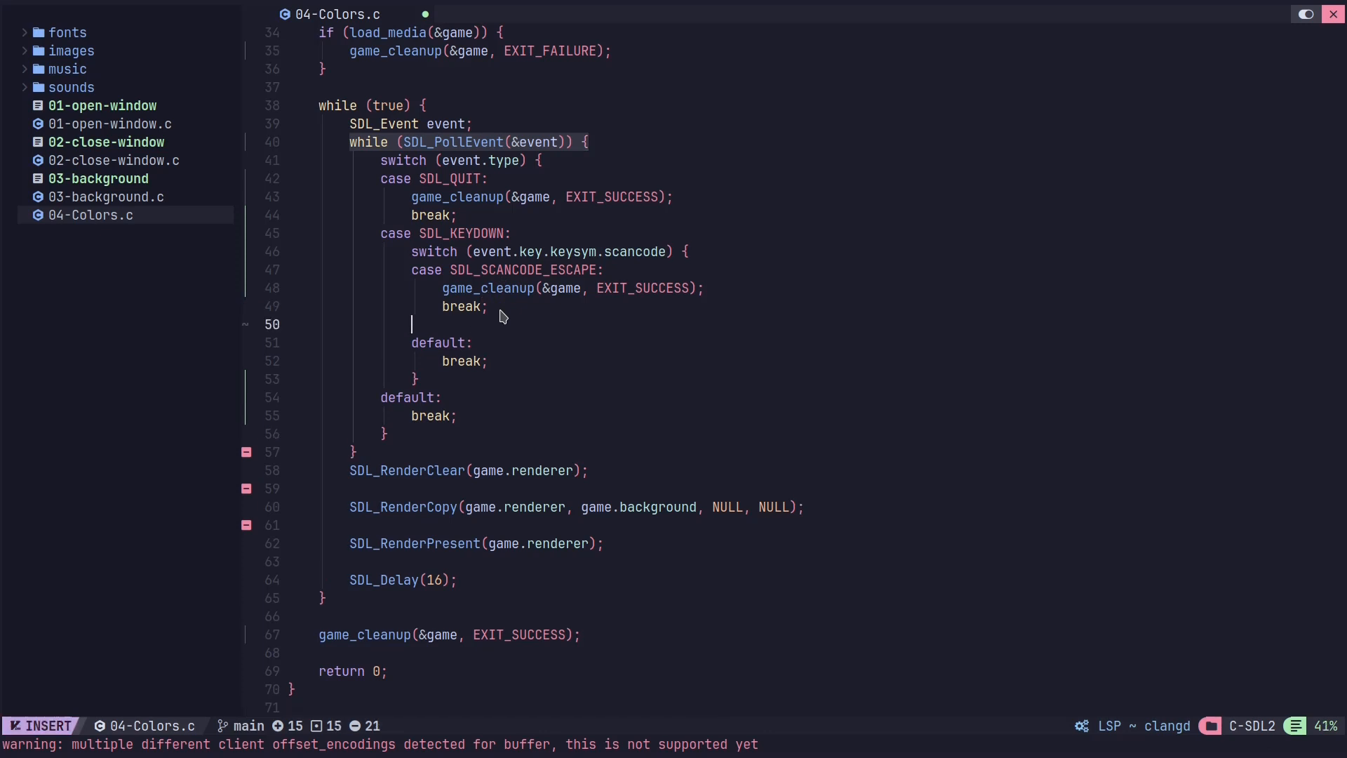
- Add case SDL_SCANCODE_SPACE: with its own break; to the keydown switch
{"action": "type", "text": "case"}
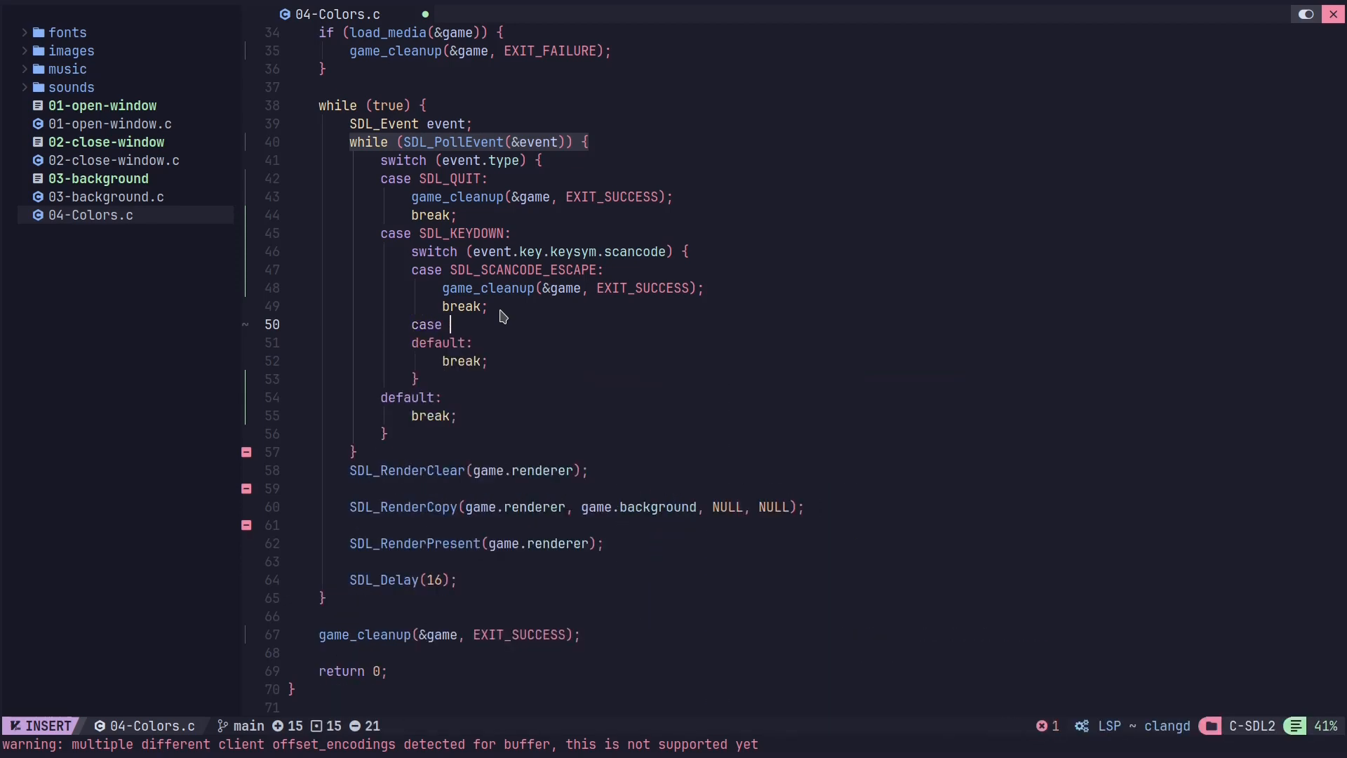
{"action": "type", "text": "SDL_"}
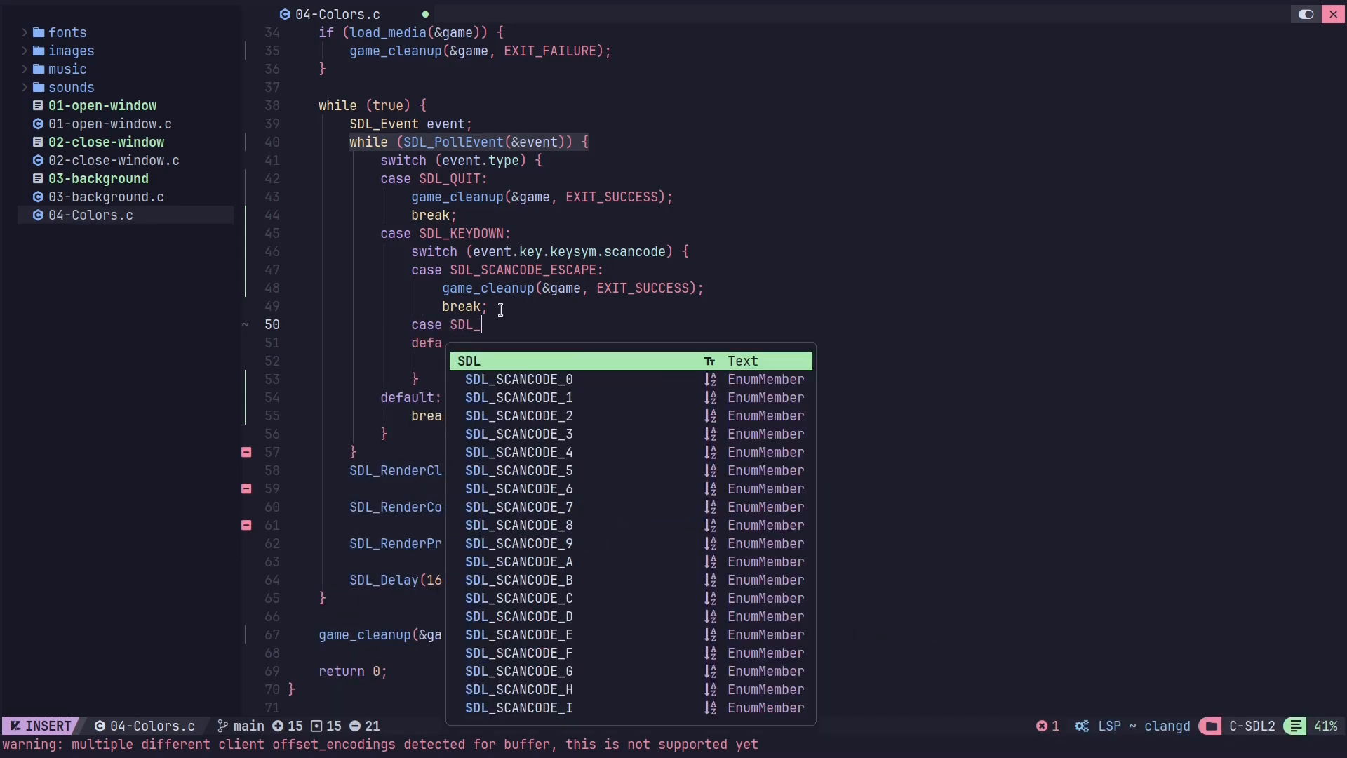
{"action": "type", "text": "SCAN"}
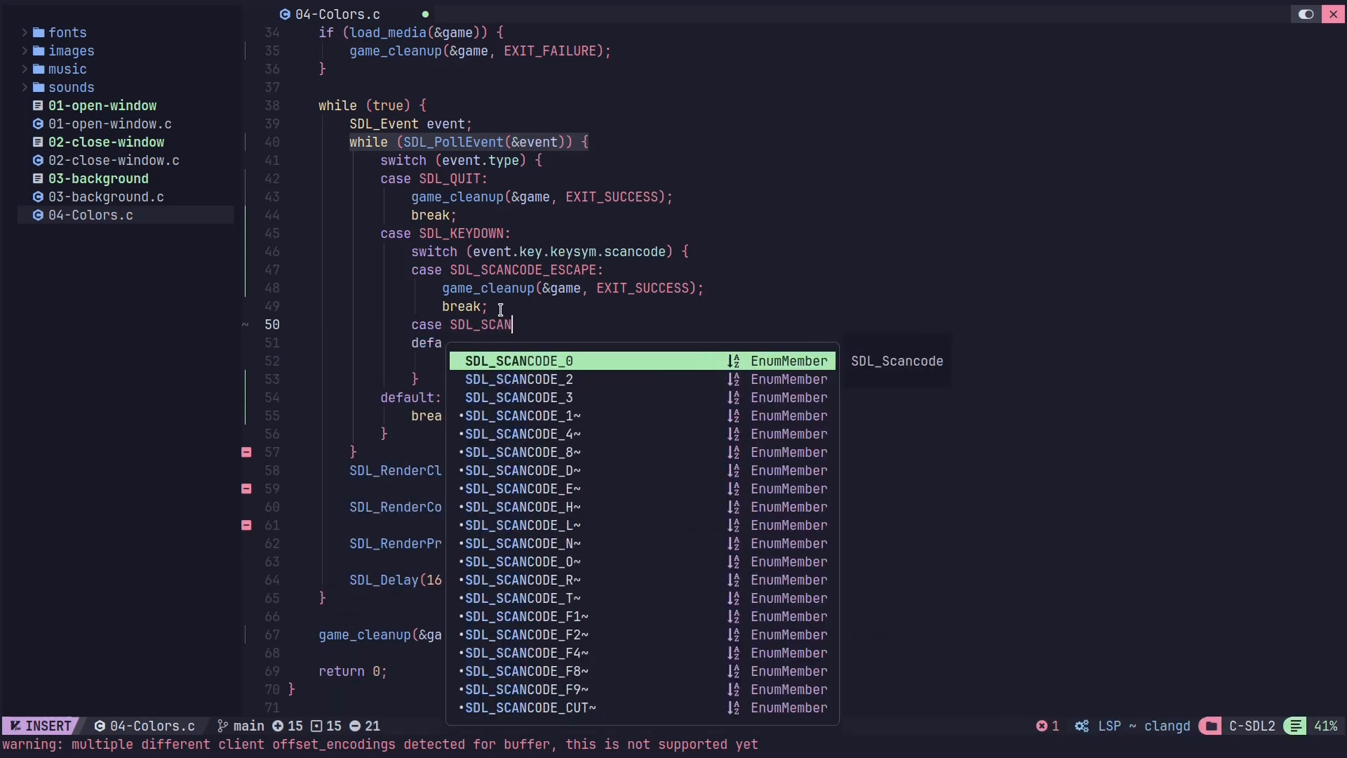
{"action": "type", "text": "_"}
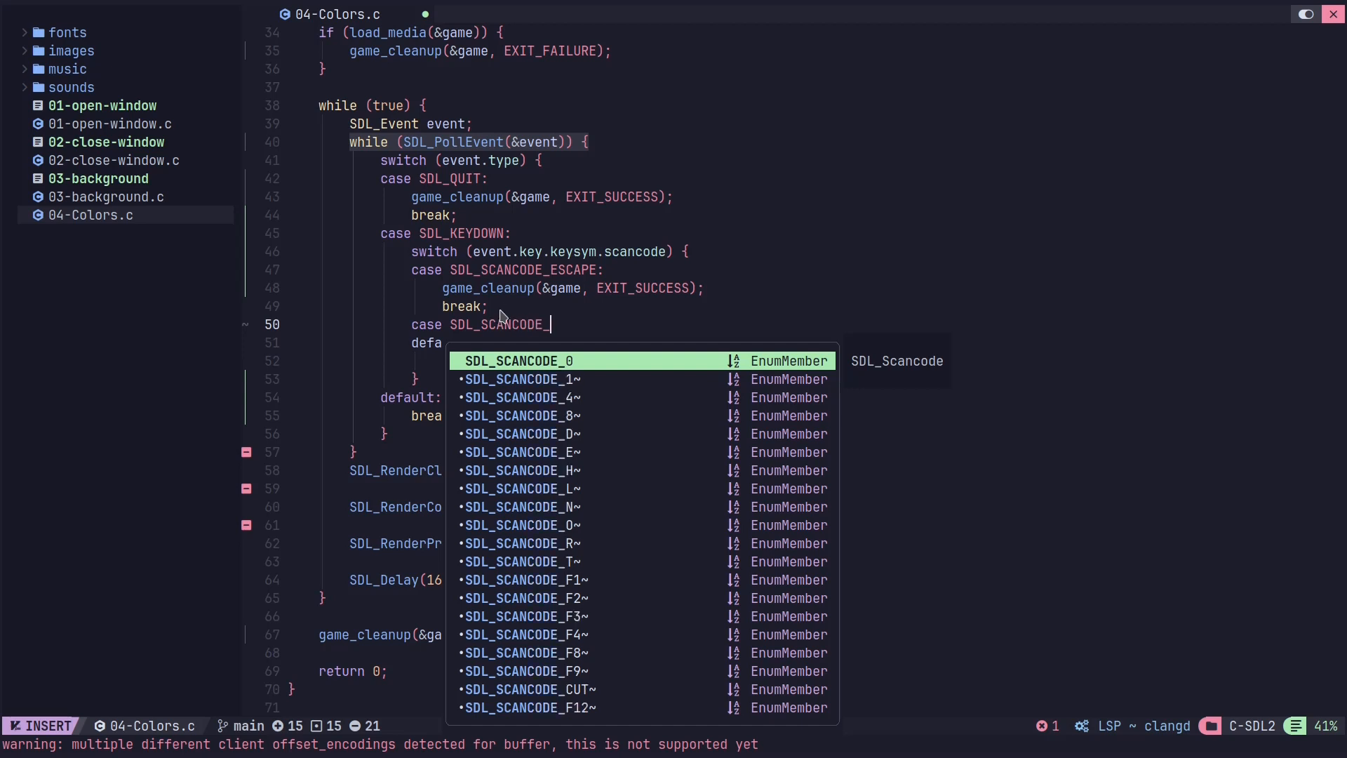
{"action": "type", "text": "SPACE"}
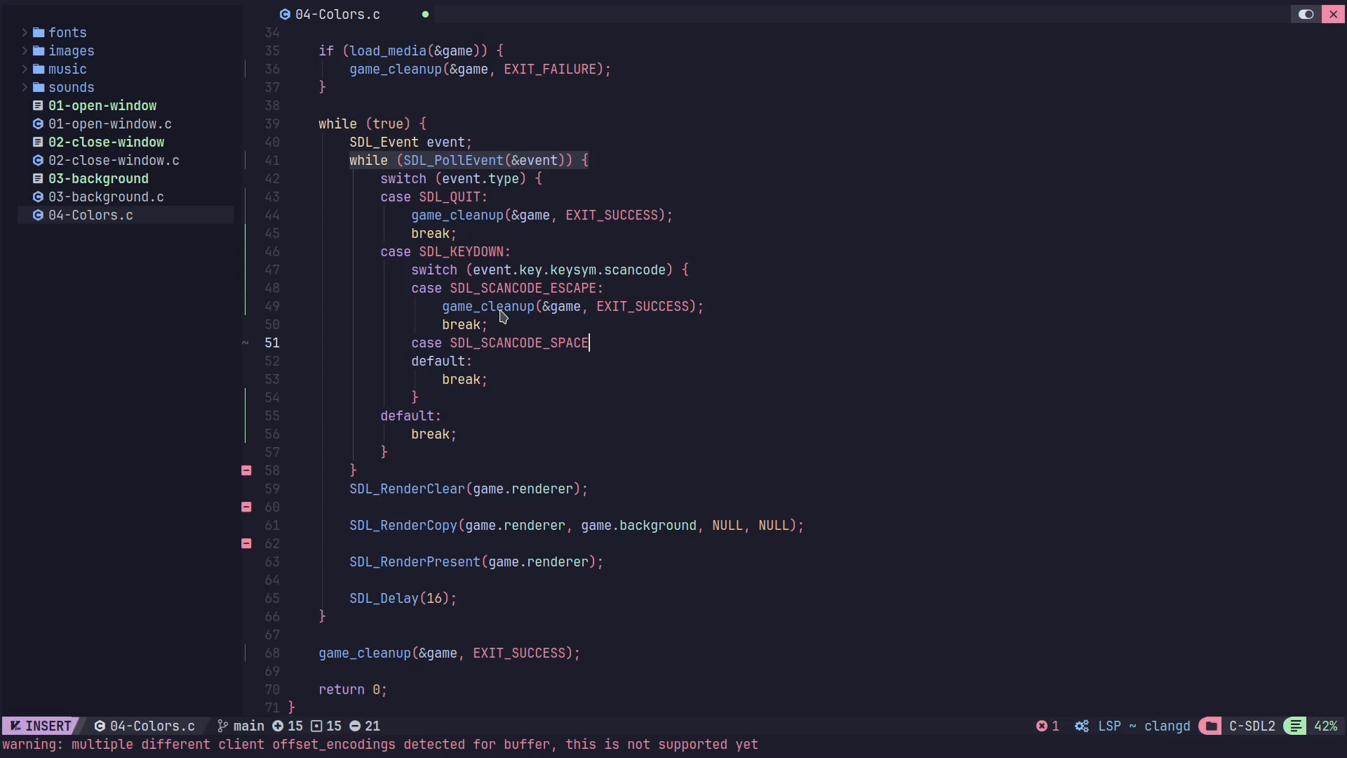
{"action": "type", "text": ":"}
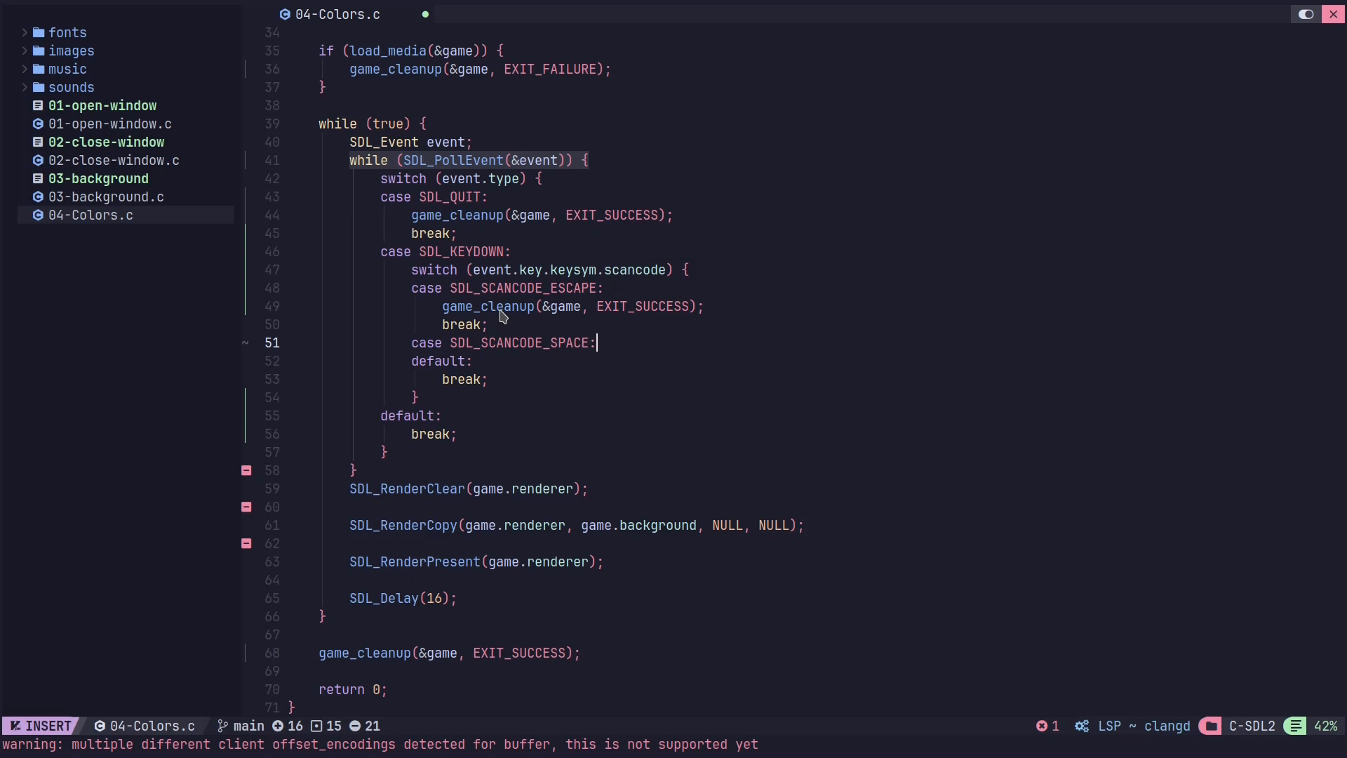
{"action": "key", "text": "Enter"}
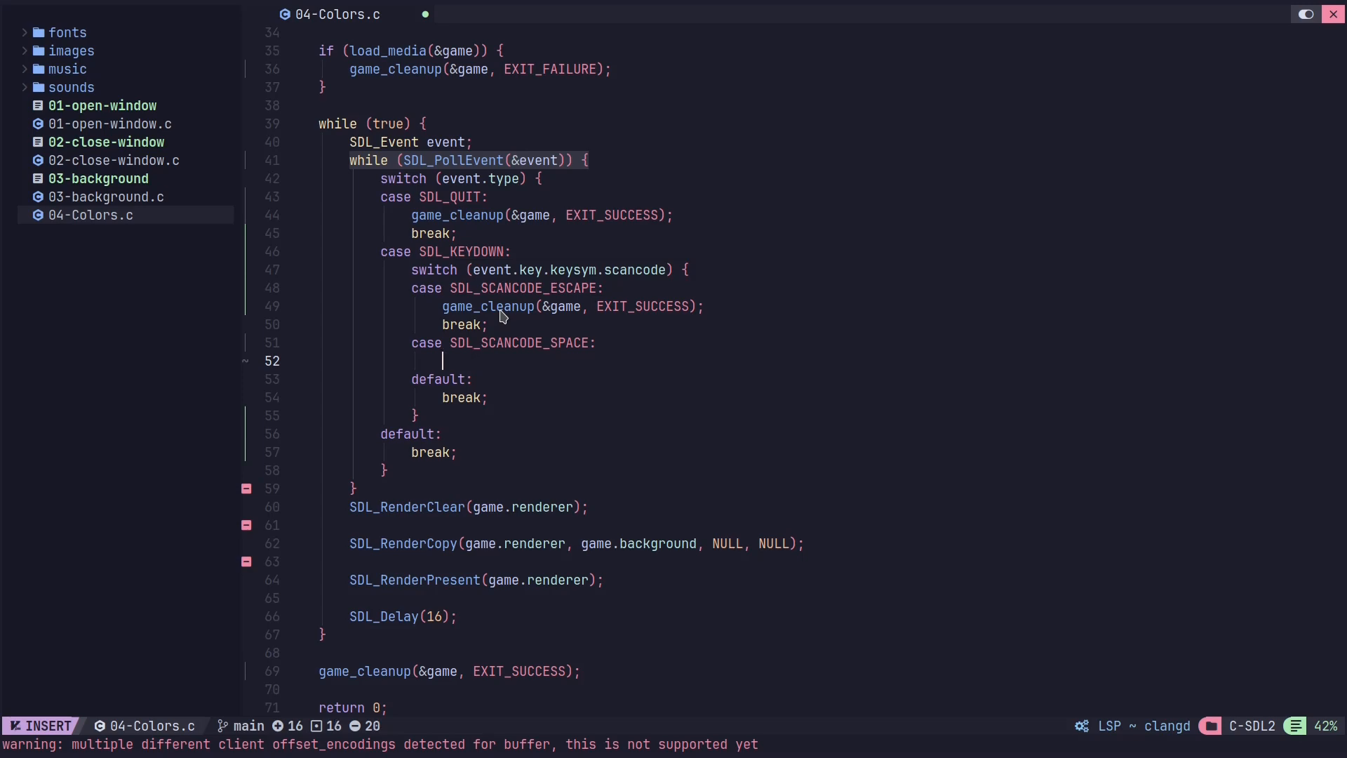
{"action": "type", "text": "break;"}
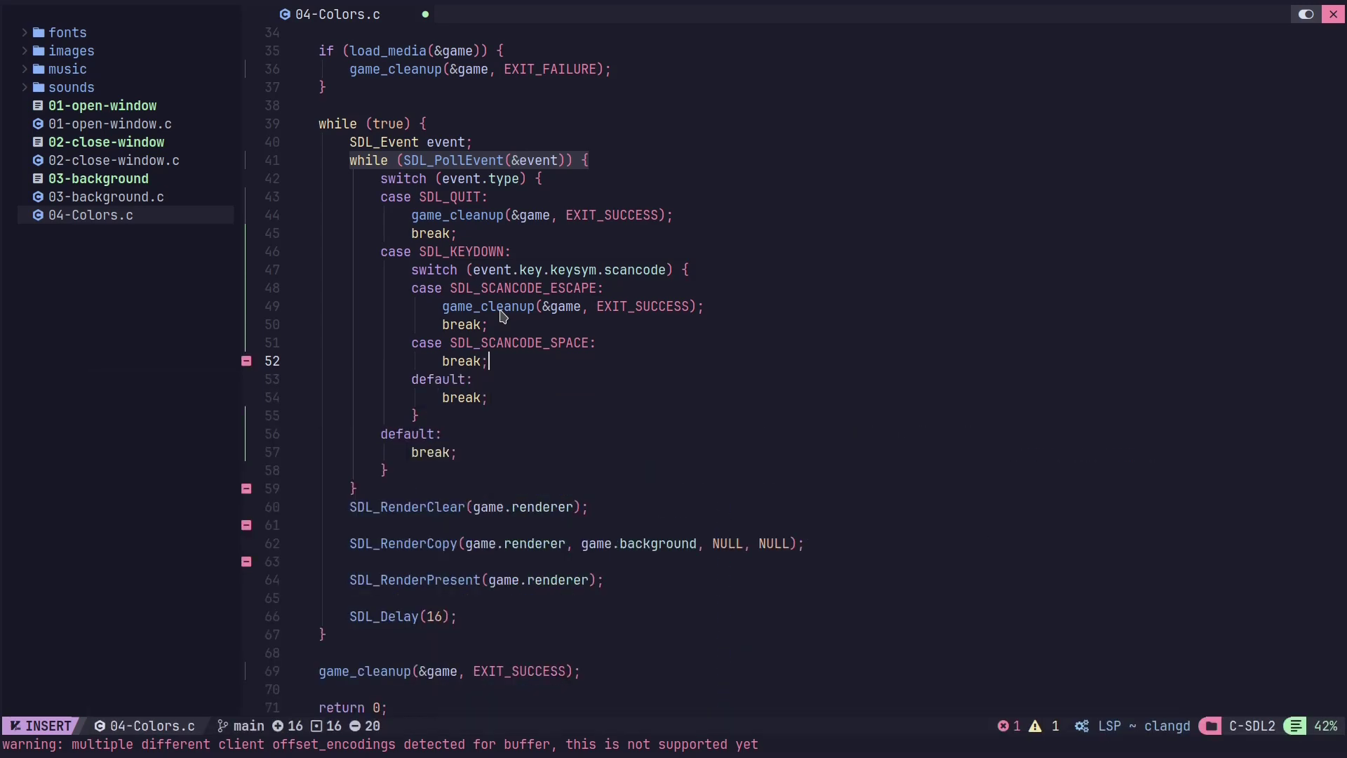
{"action": "key", "text": "Enter"}
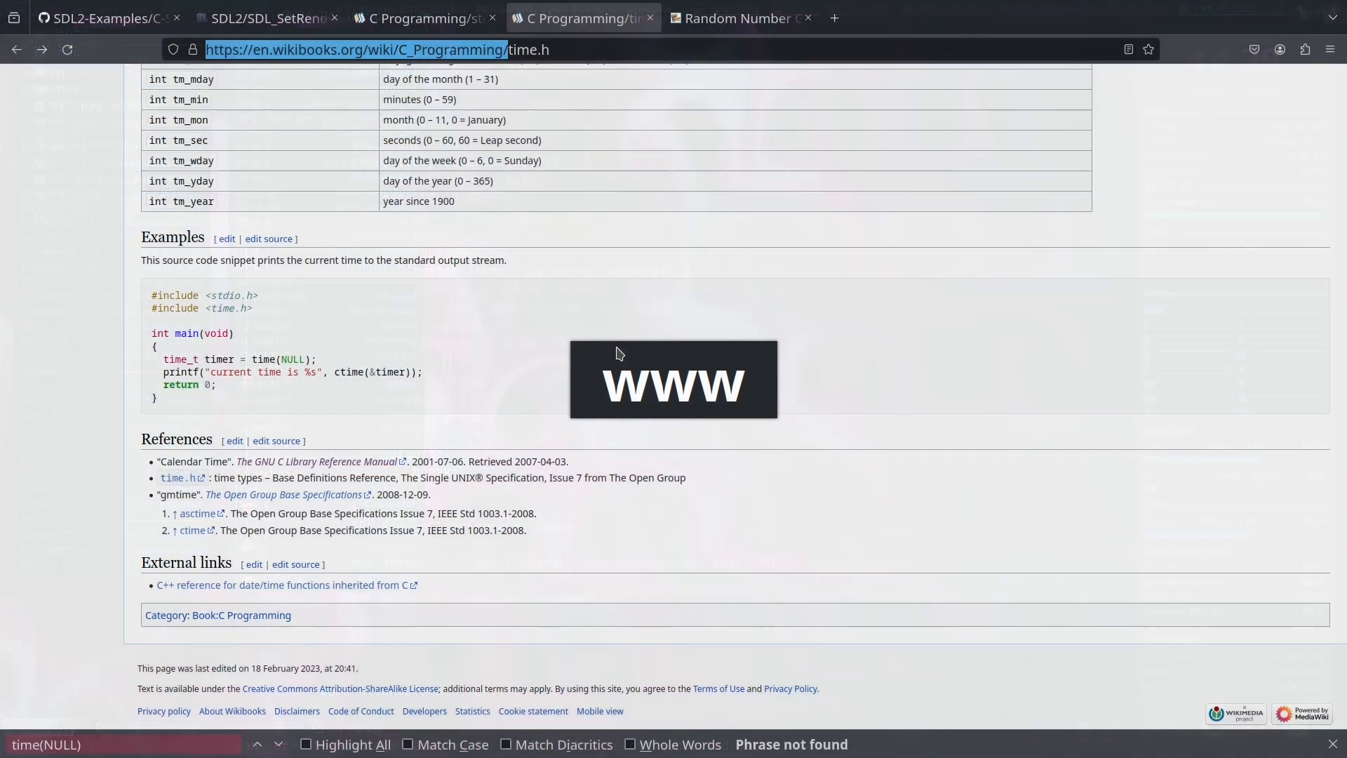
- Show the SDL_SetRenderDrawColor wiki page and select its function signature to copy
{"action": "left_click", "coordinate": [266, 18]}
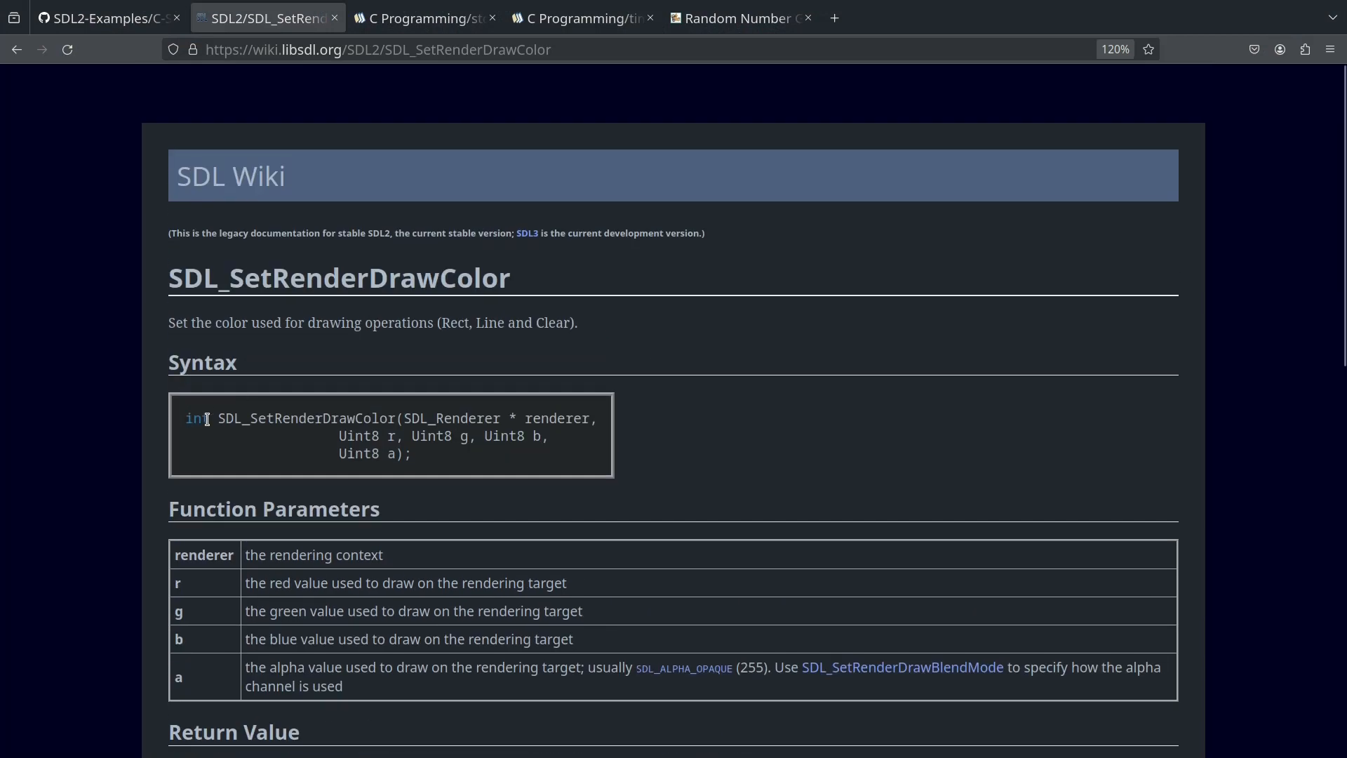
{"action": "left_click_drag", "start_coordinate": [215, 419], "coordinate": [396, 453]}
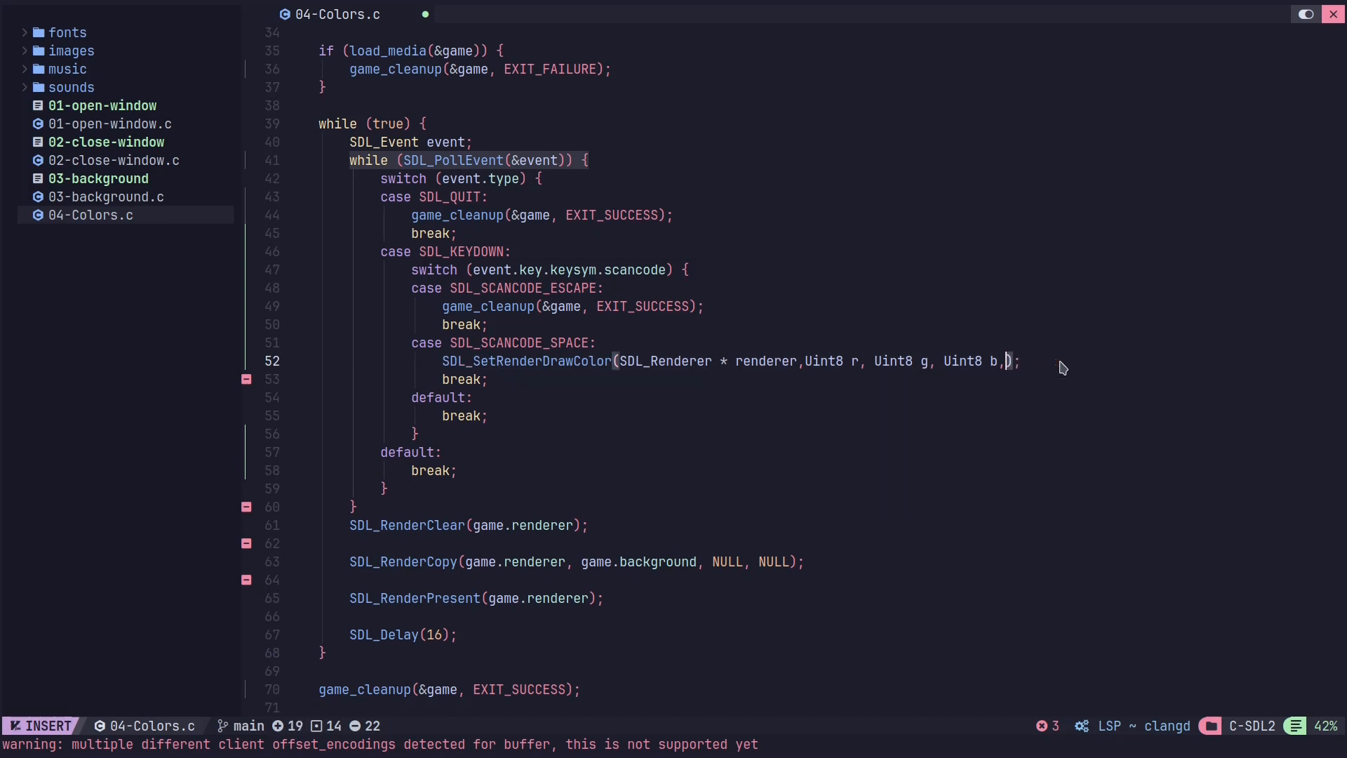
- Fill the space case's SDL_SetRenderDrawColor call with game.renderer and 255, 255, 255, 255
{"action": "type", "text": "255"}
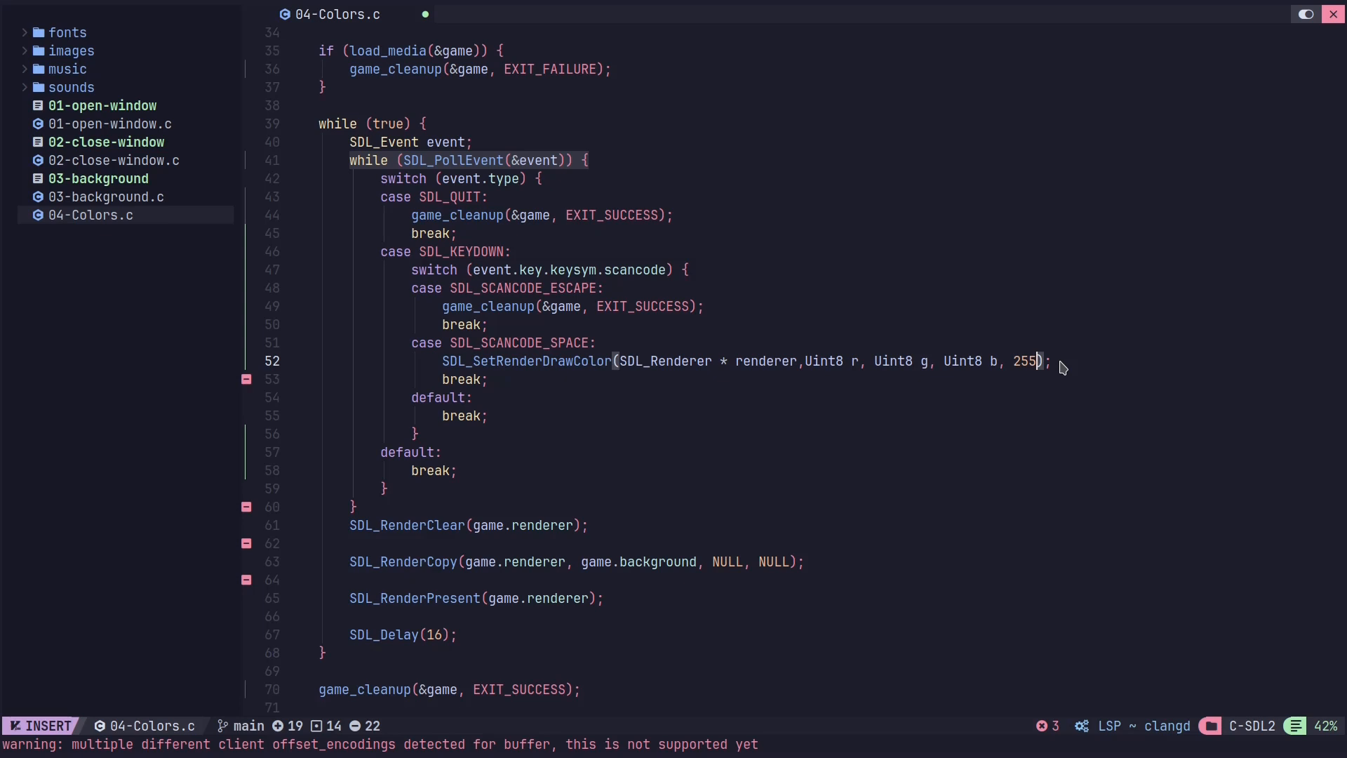
{"action": "mouse_move", "coordinate": [1007, 379]}
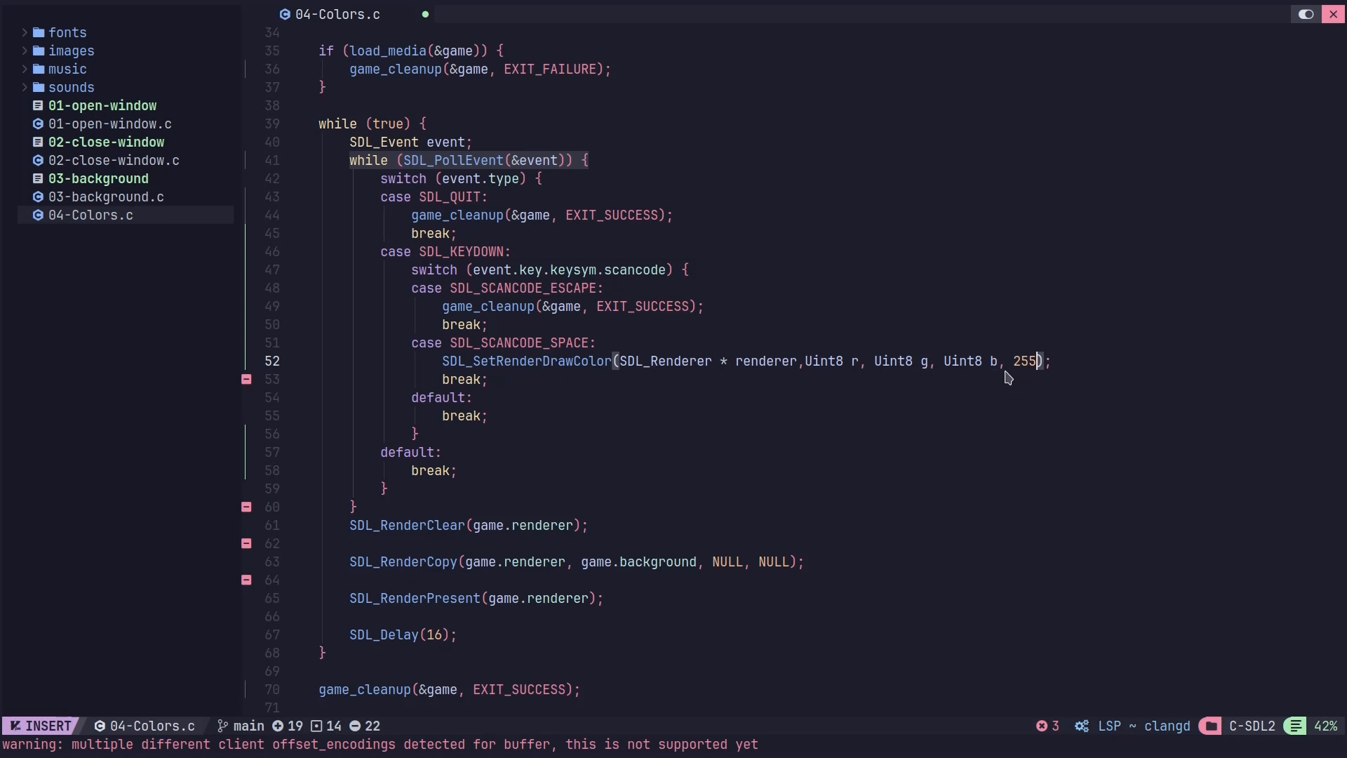
{"action": "mouse_move", "coordinate": [1022, 370]}
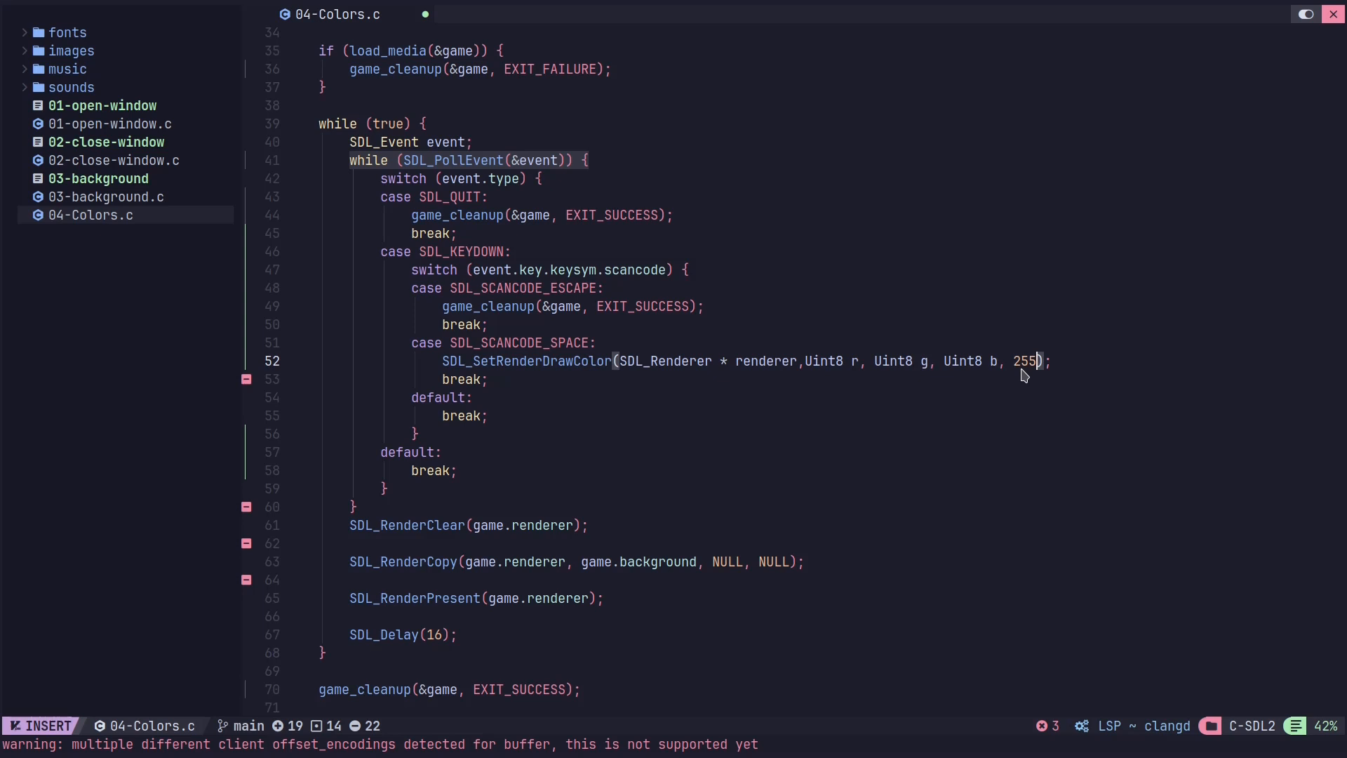
{"action": "mouse_move", "coordinate": [859, 373]}
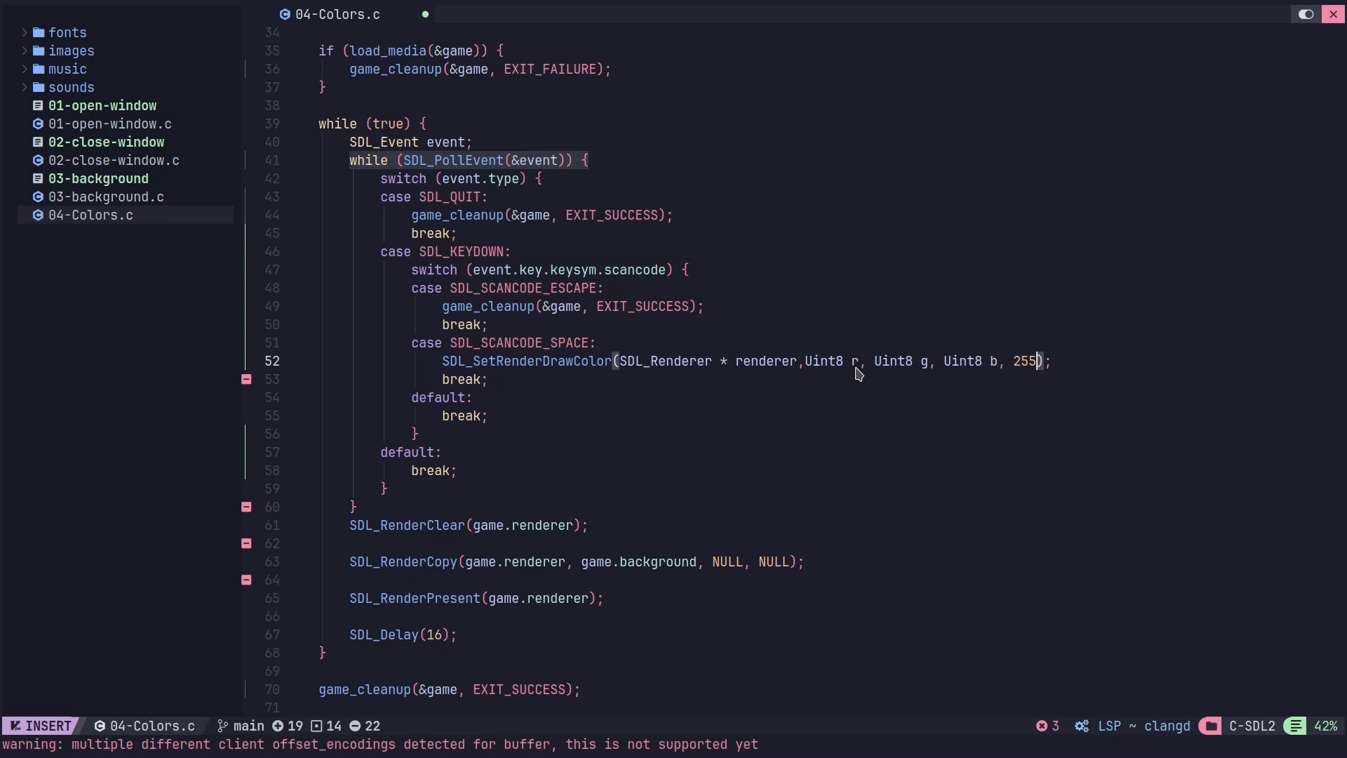
{"action": "type", "text": "Ui"}
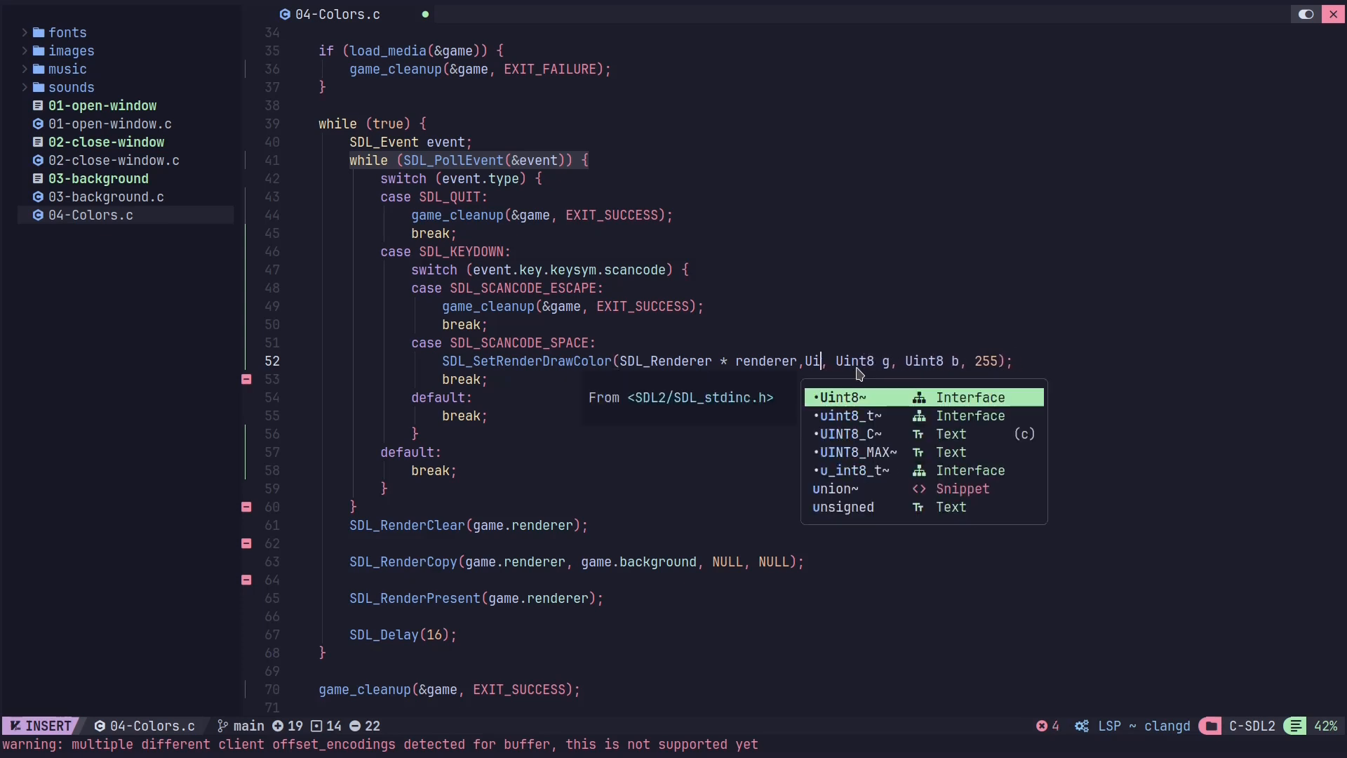
{"action": "type", "text": "2"}
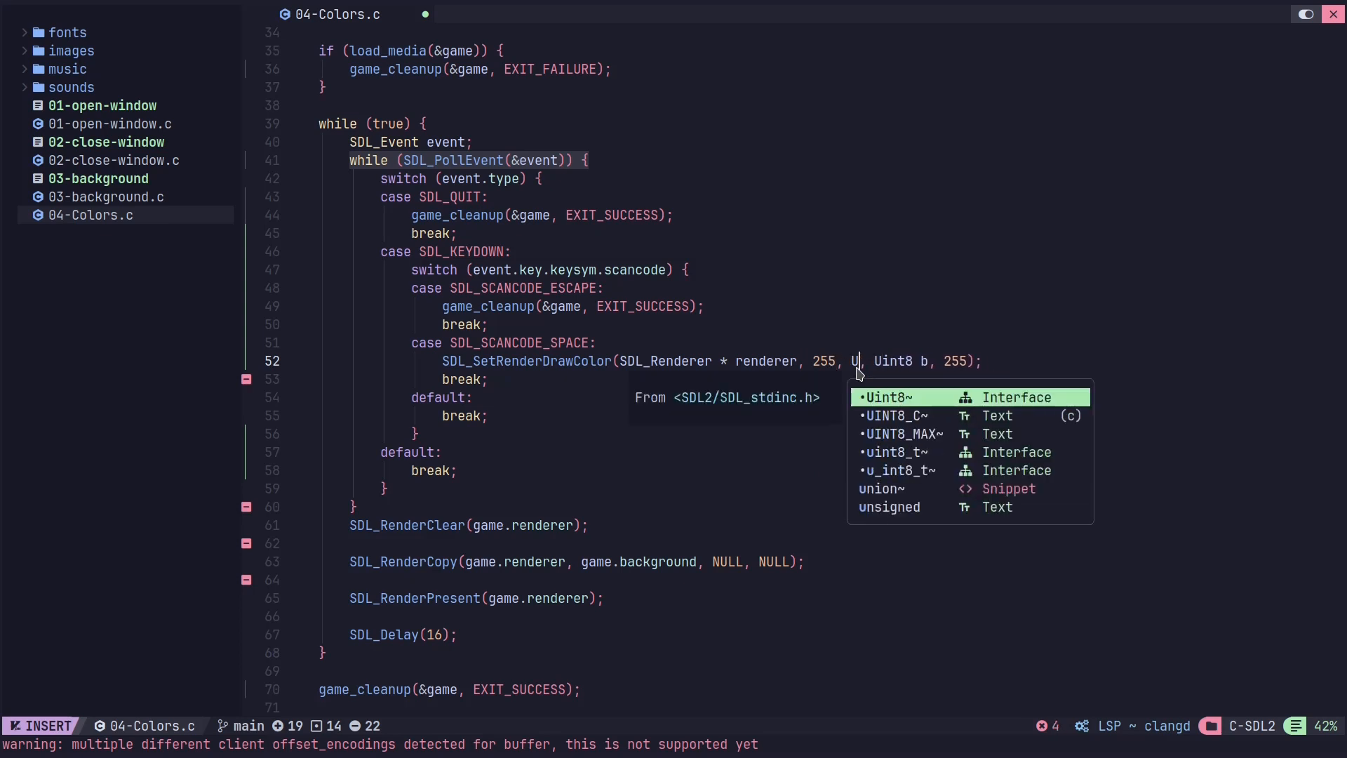
{"action": "type", "text": "55"}
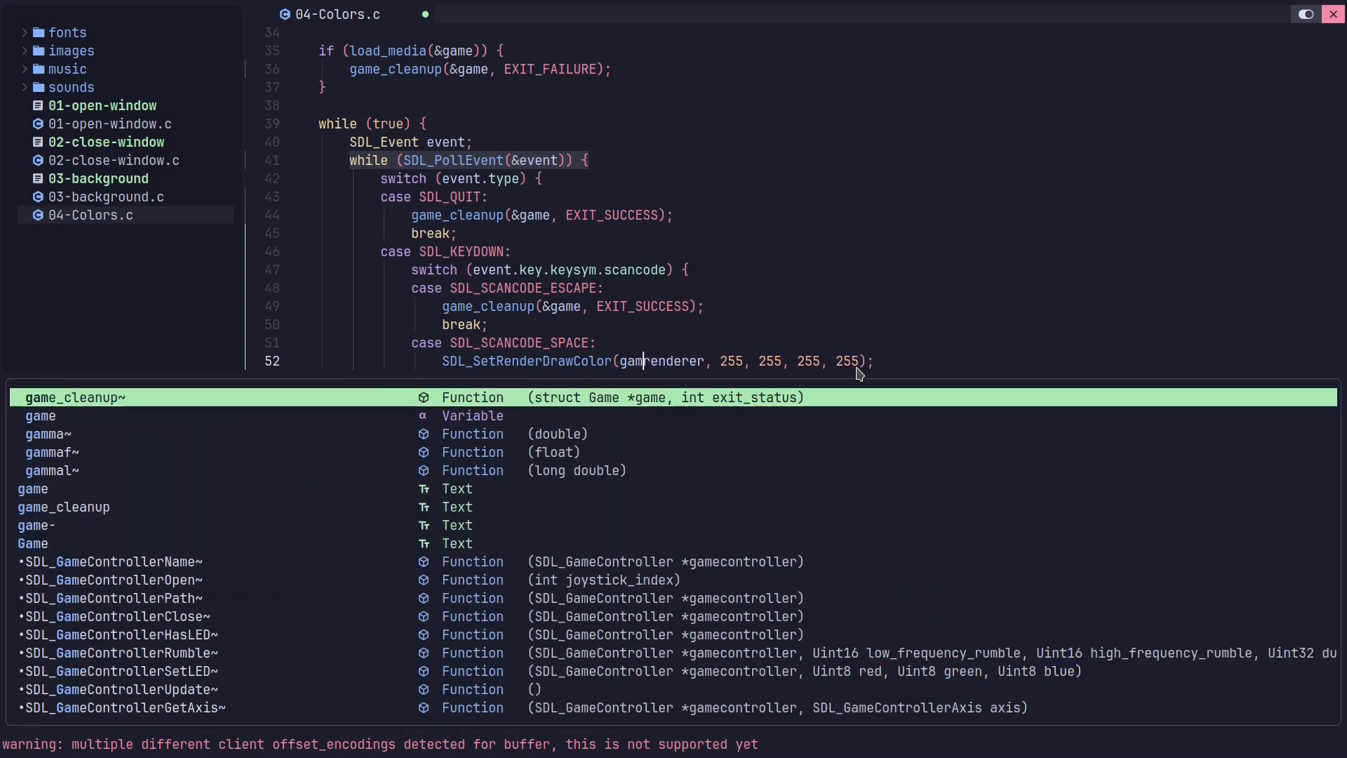
{"action": "type", "text": "e."}
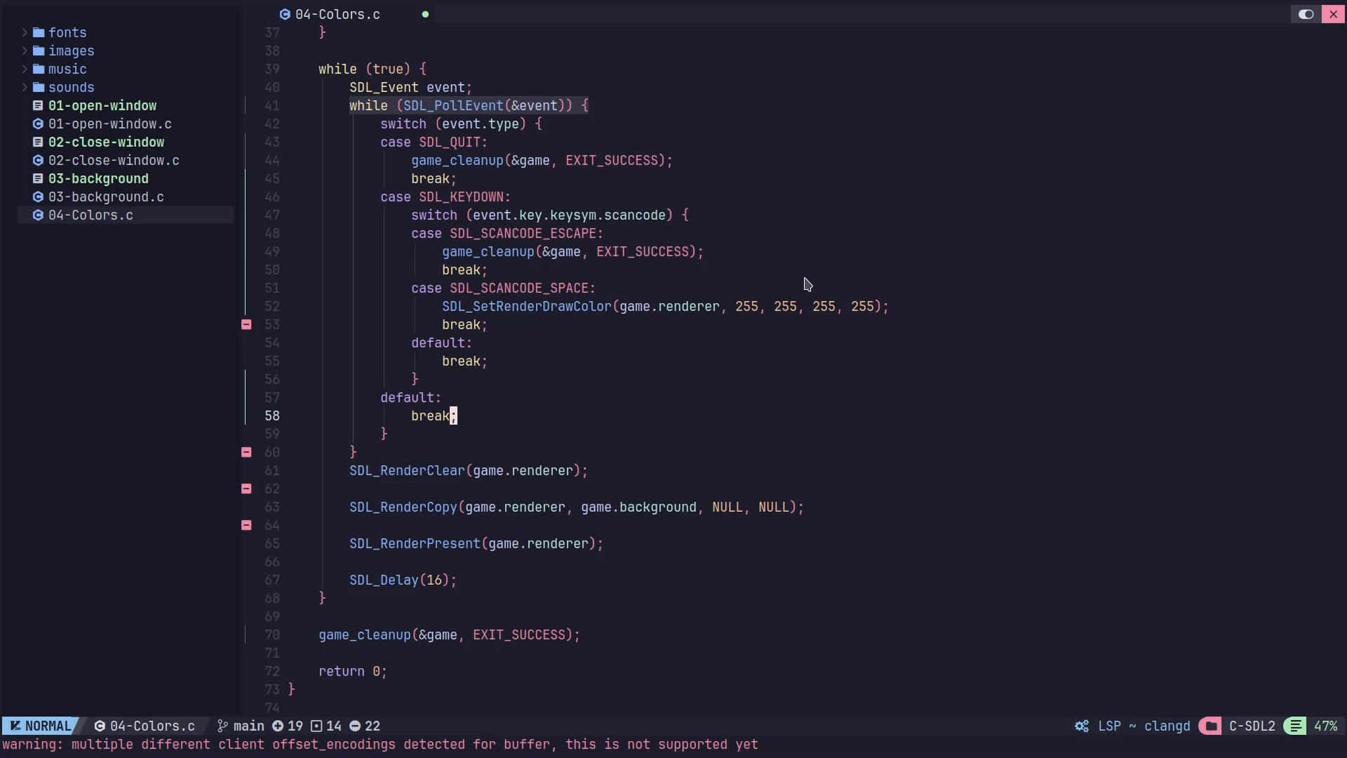
{"action": "scroll", "scroll_direction": "down", "scroll_amount": 3}
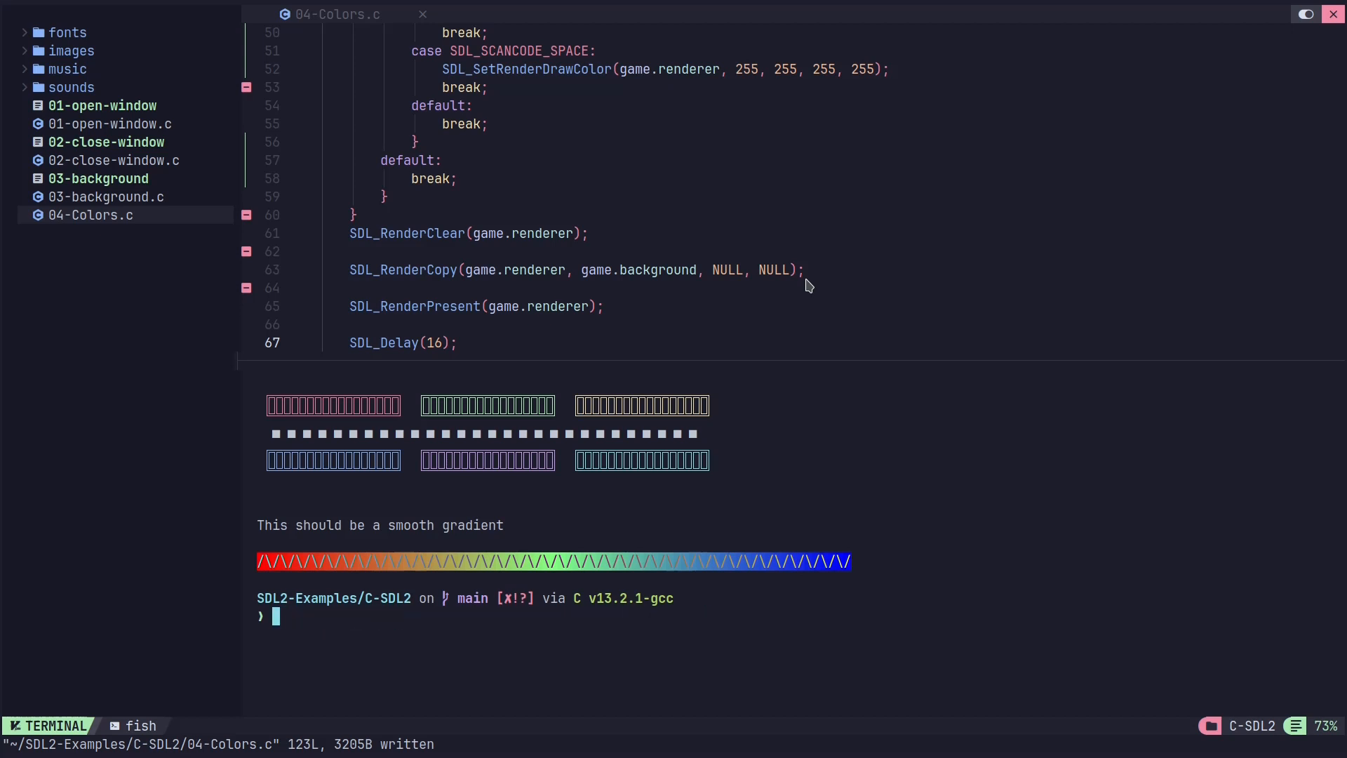
- Compile 04-Colors.c with gcc linking SDL2 and SDL2_image into 04-Colors and launch it
{"action": "type", "text": "gcc -lSDL2 -lSDL2_image 03-background.c -o 03-background"}
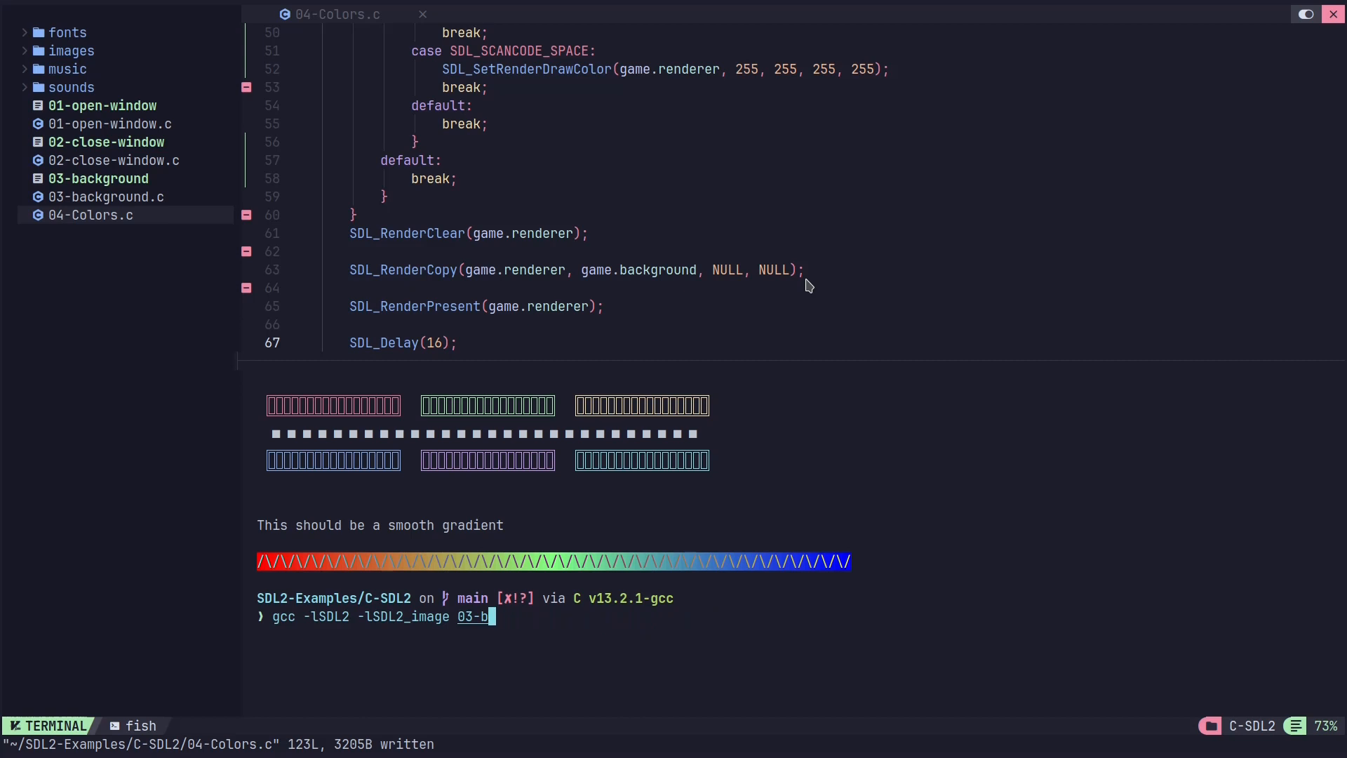
{"action": "key", "text": "BackSpace"}
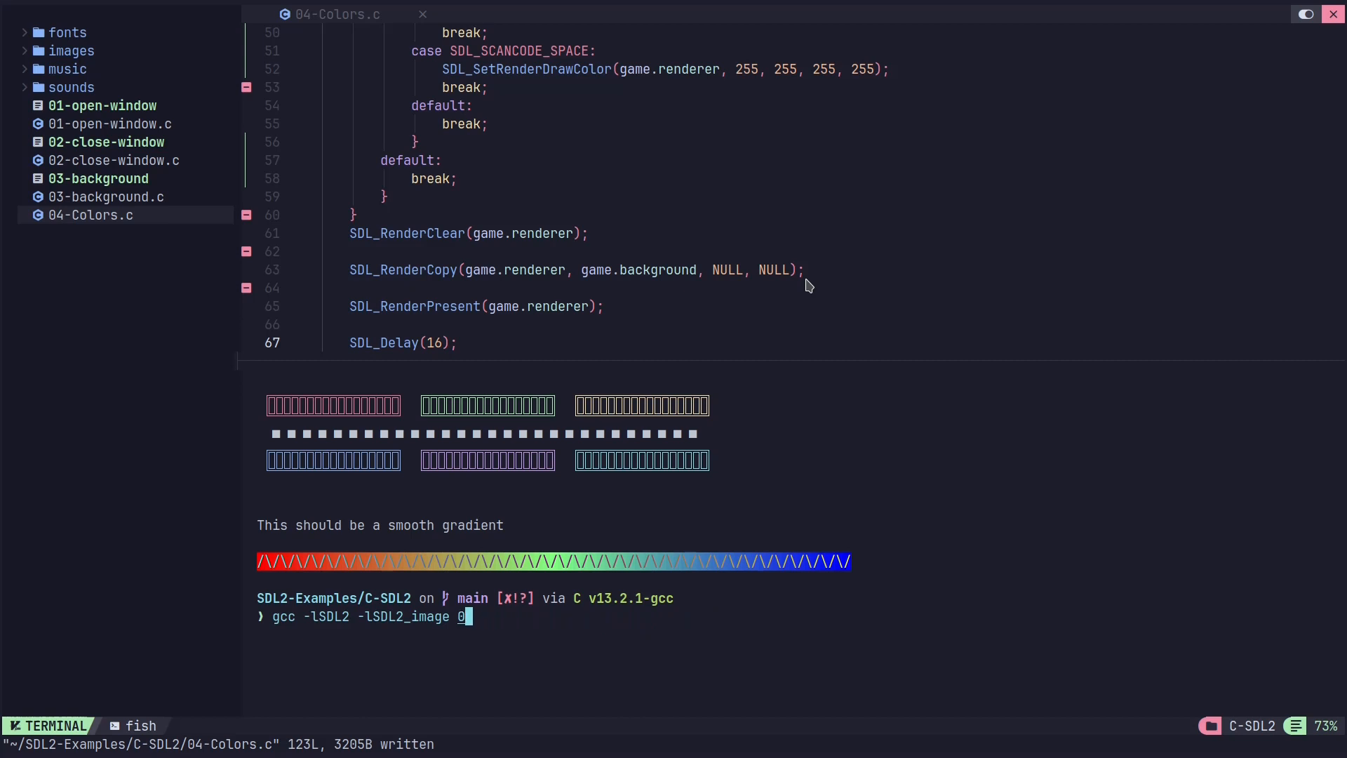
{"action": "type", "text": "4-Colors.c"}
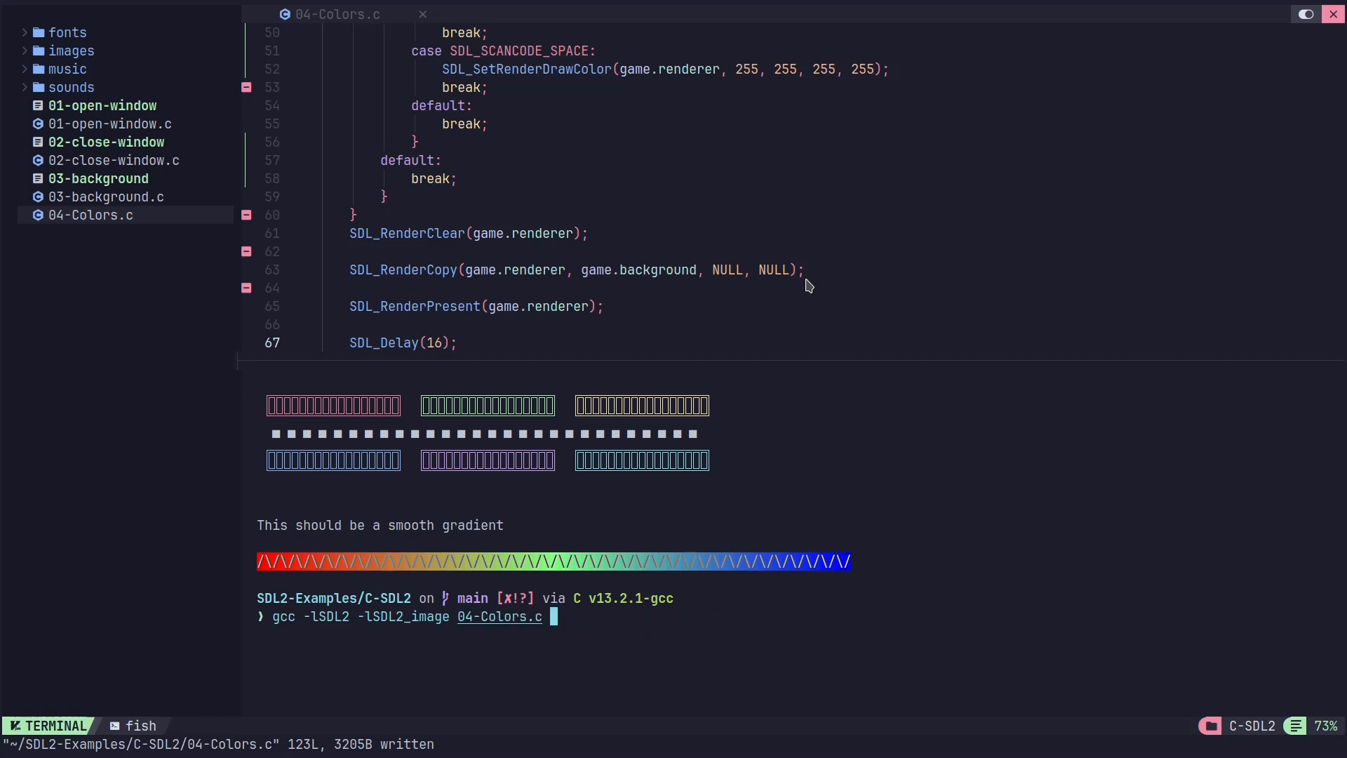
{"action": "type", "text": "-o"}
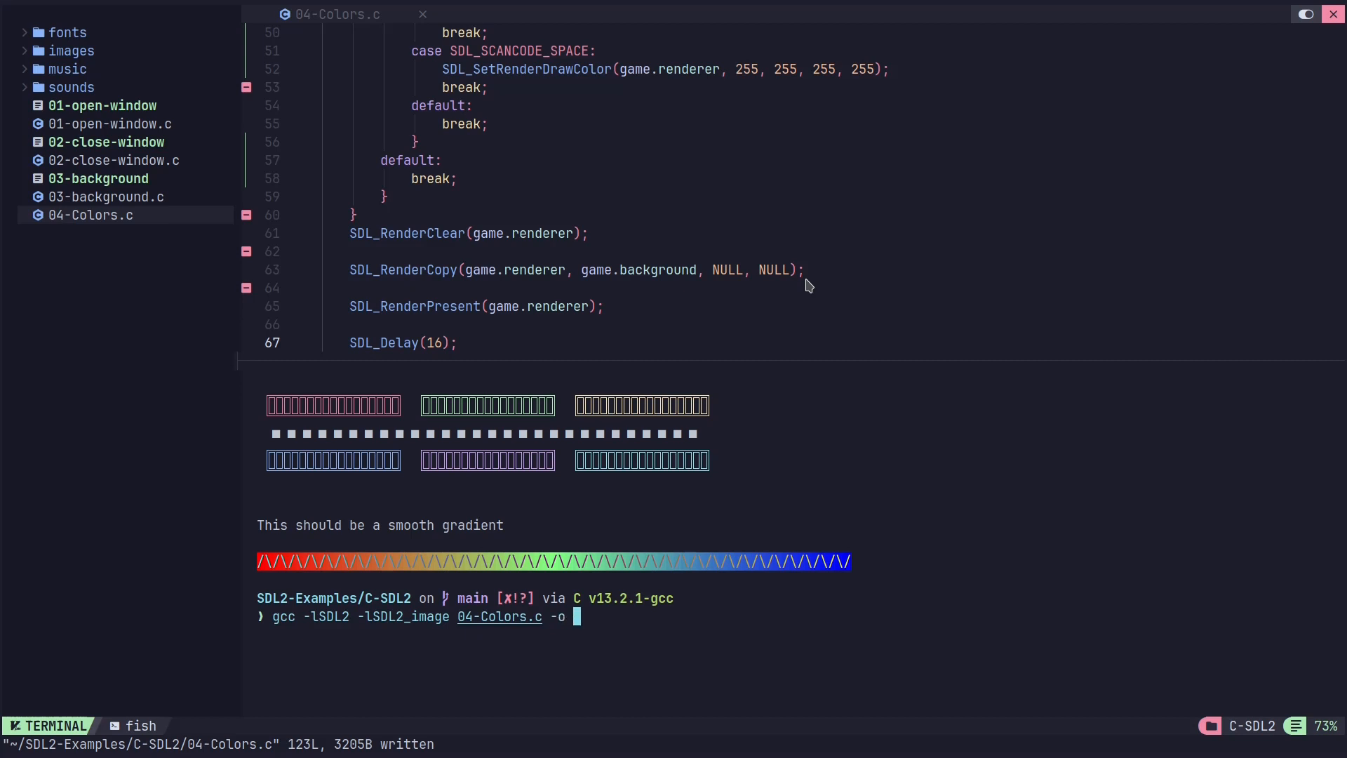
{"action": "type", "text": "01-open-window"}
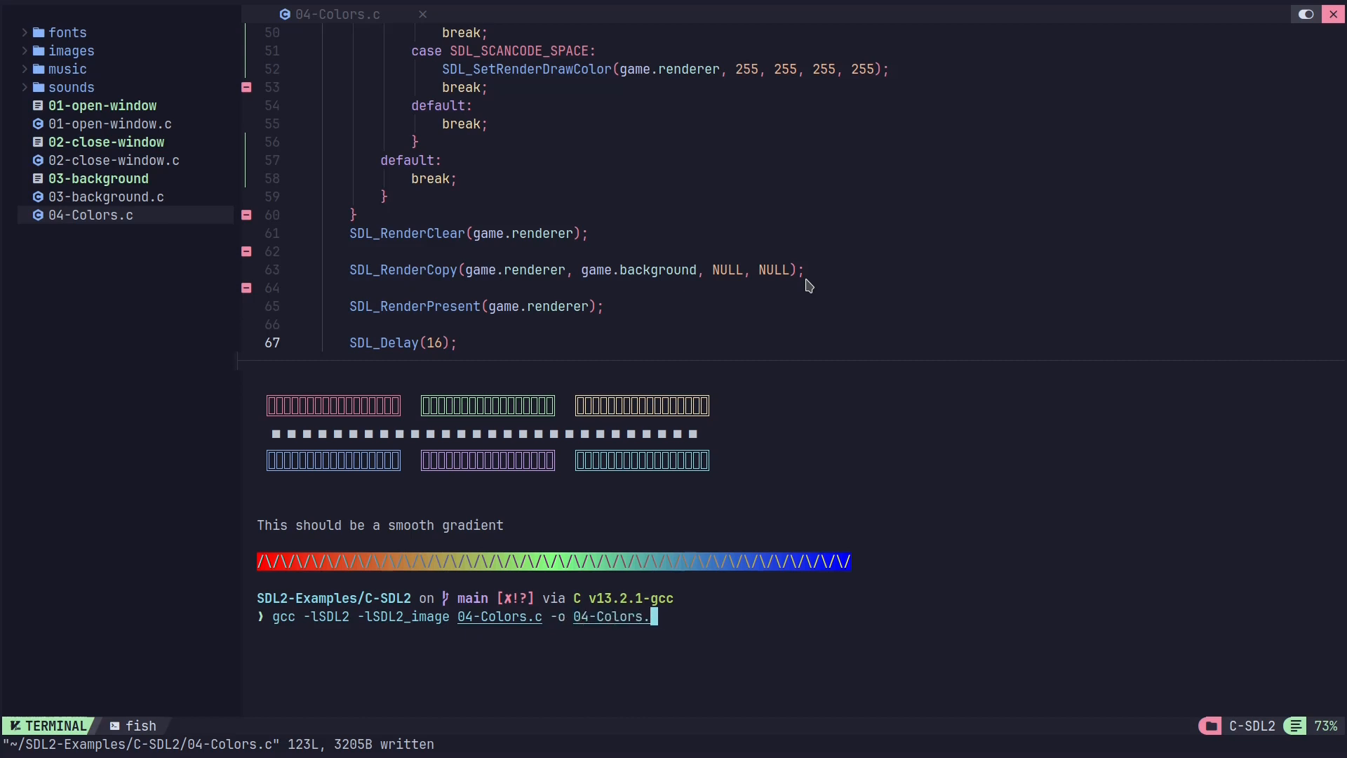
{"action": "key", "text": "Enter"}
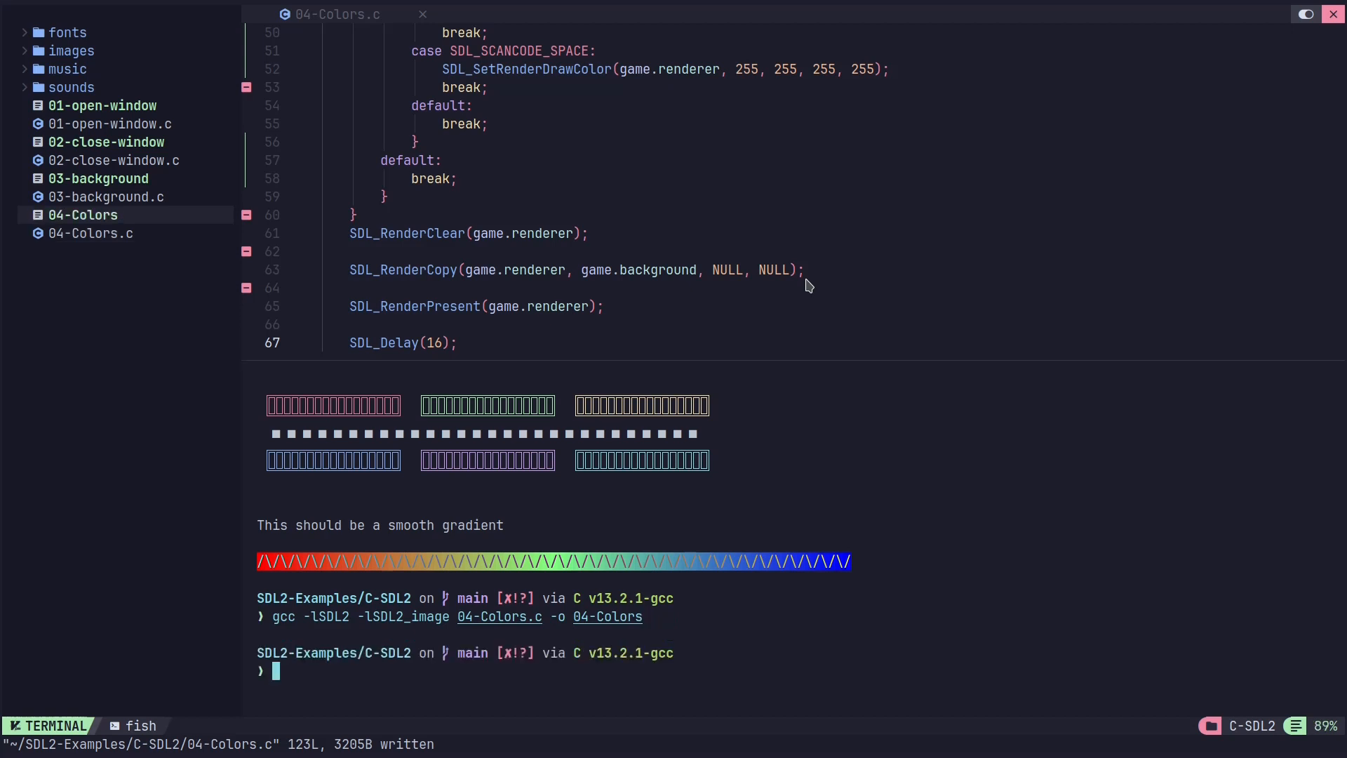
{"action": "type", "text": "./03-background"}
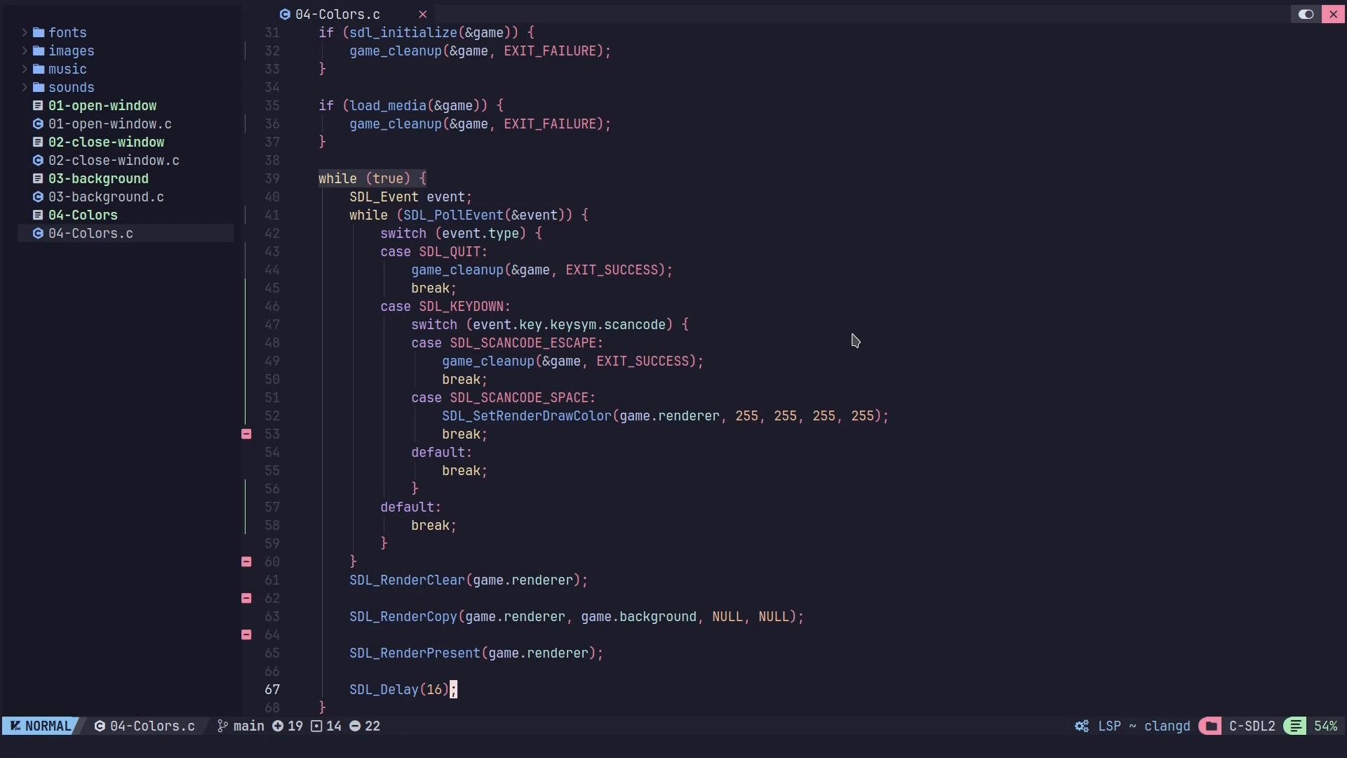
{"action": "mouse_move", "coordinate": [748, 425]}
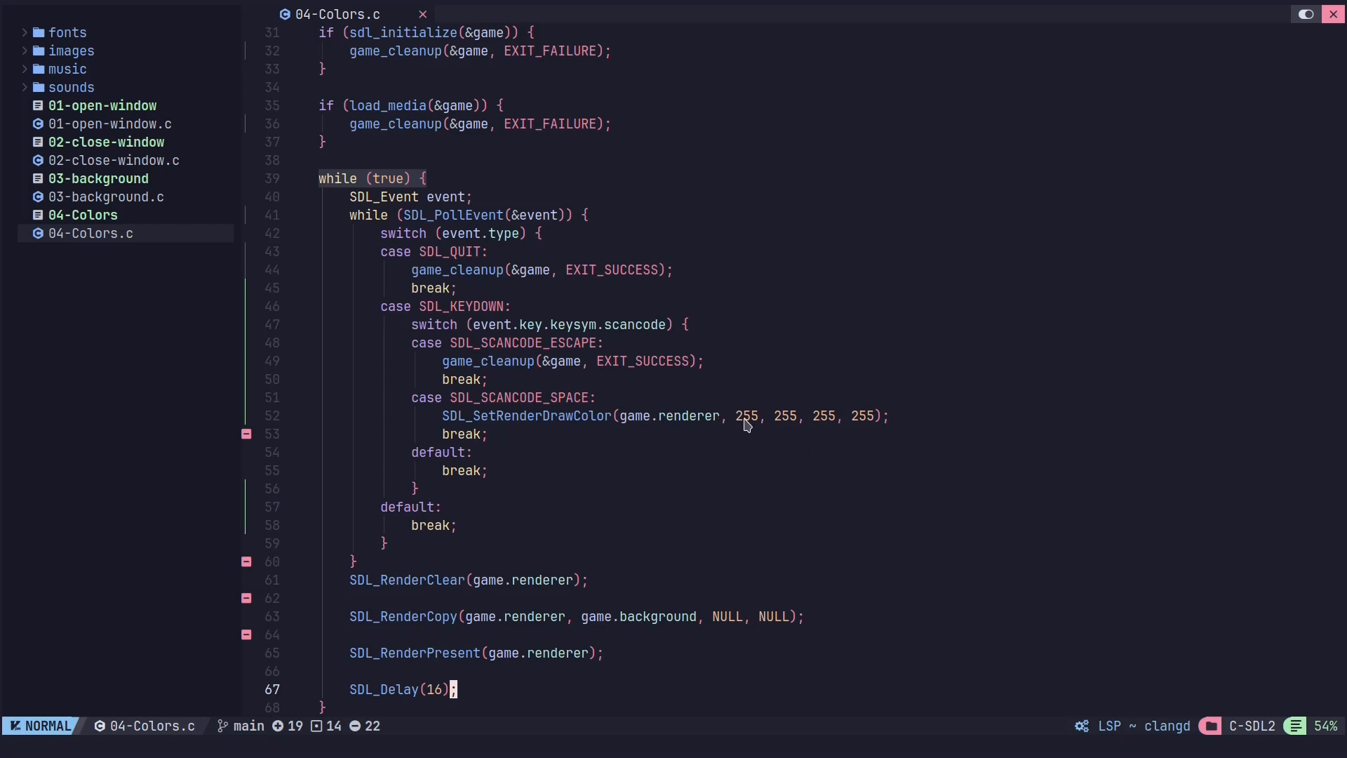
{"action": "mouse_move", "coordinate": [838, 428]}
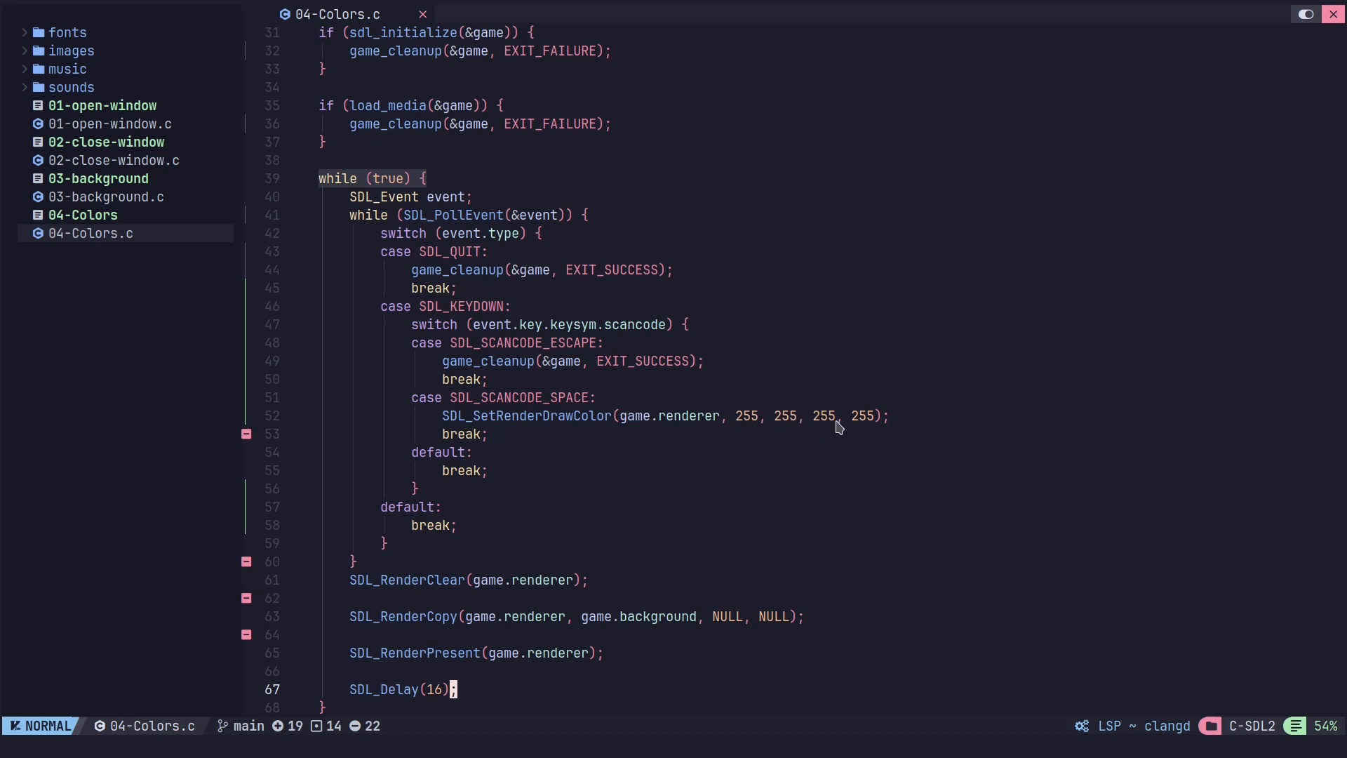
{"action": "mouse_move", "coordinate": [746, 428]}
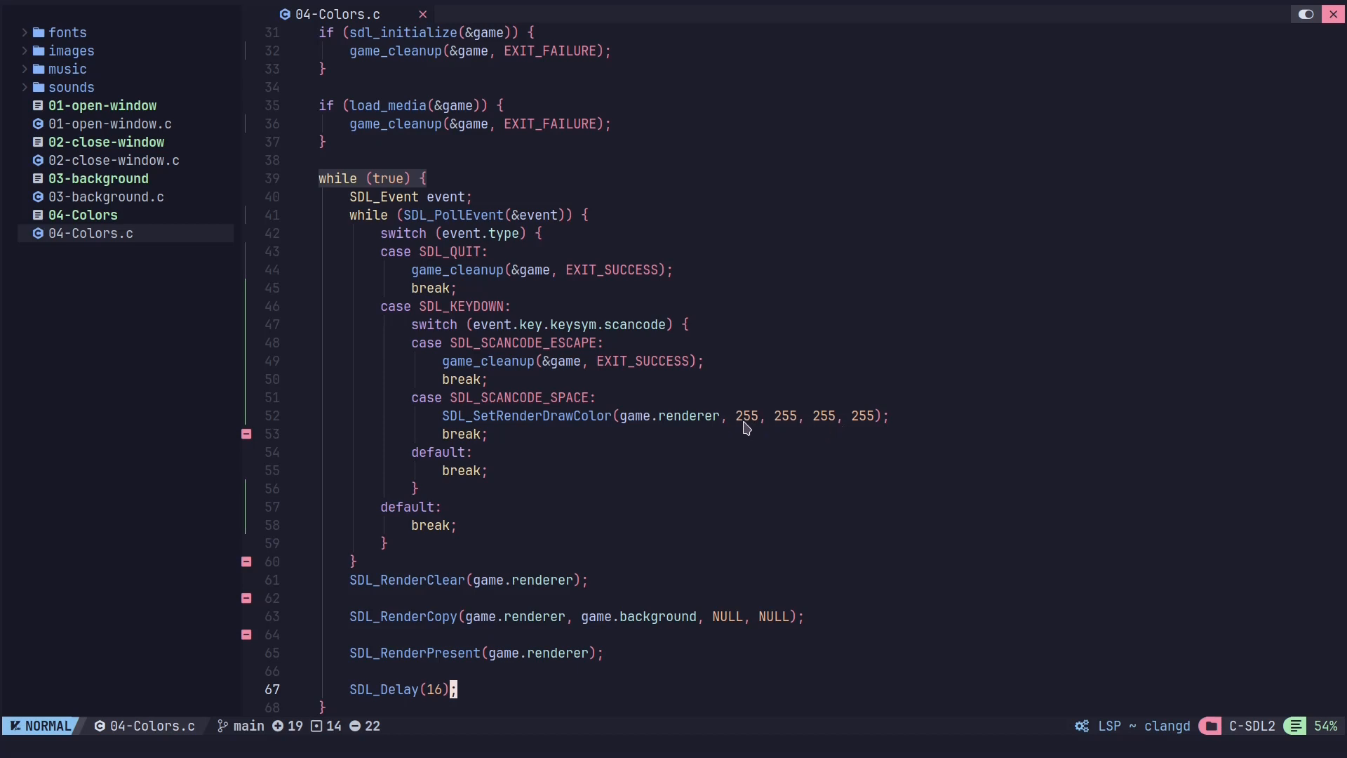
{"action": "mouse_move", "coordinate": [745, 425]}
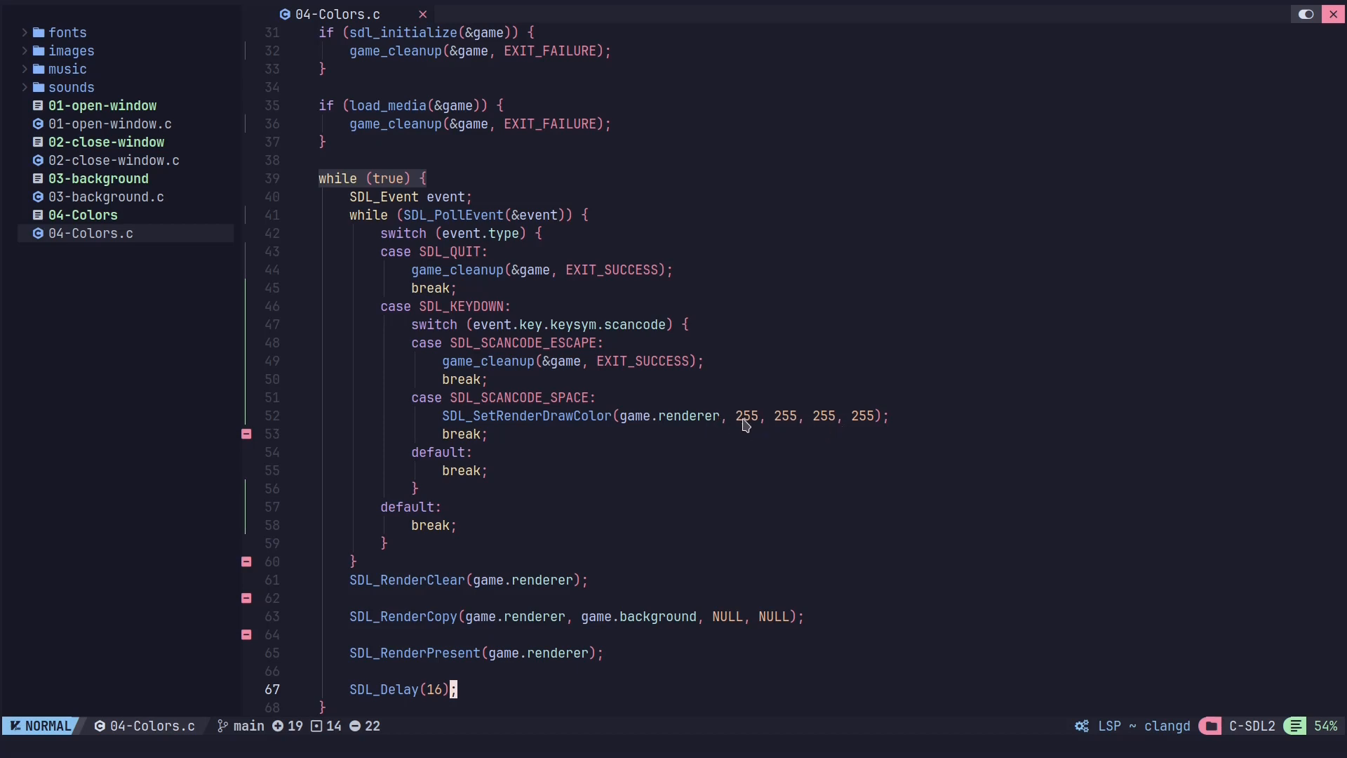
{"action": "mouse_move", "coordinate": [794, 425]}
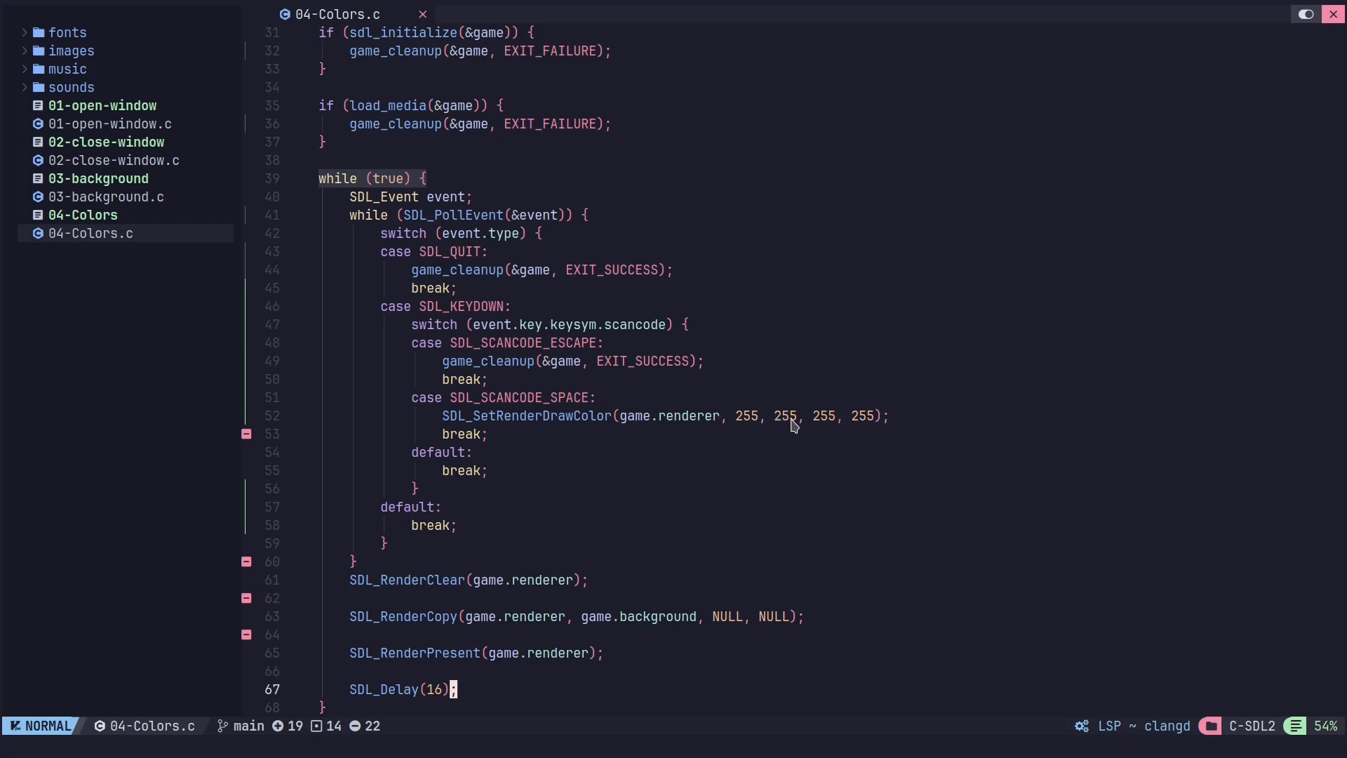
{"action": "mouse_move", "coordinate": [746, 420]}
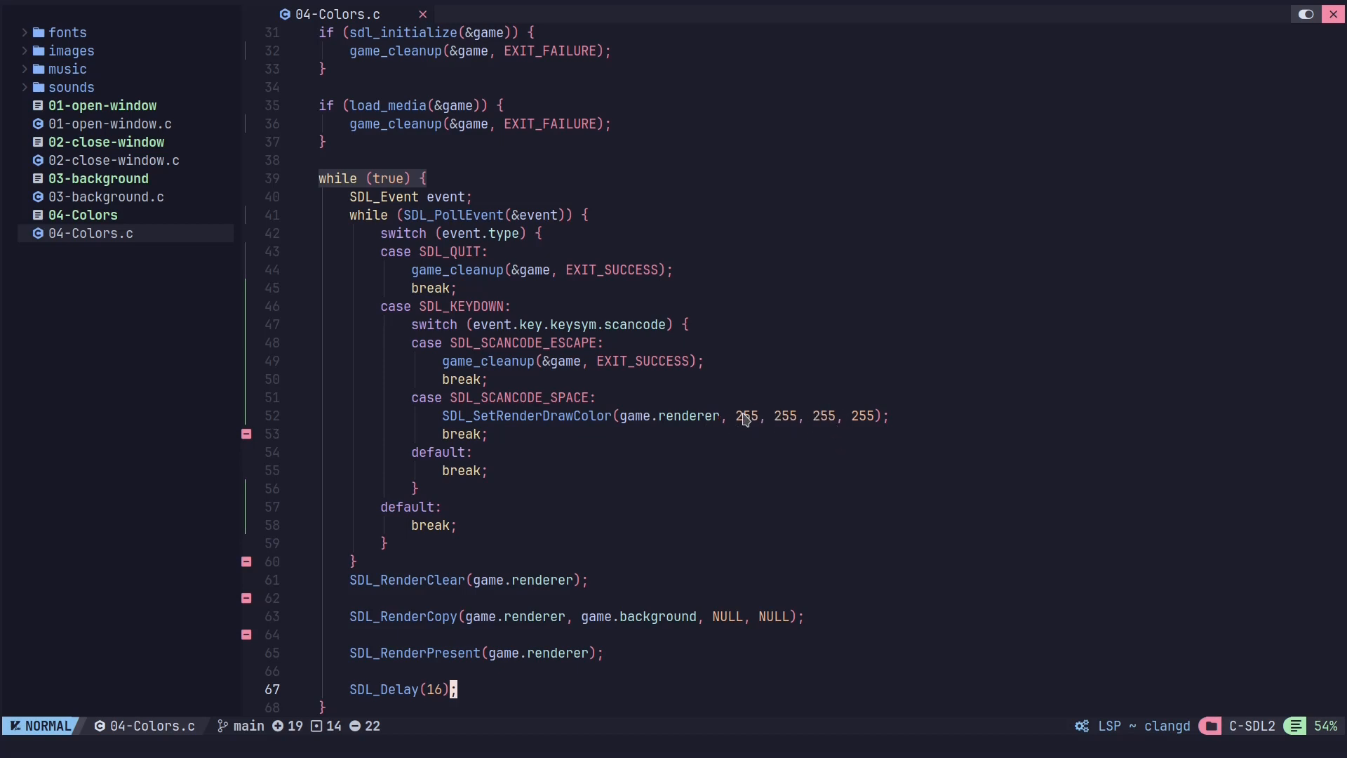
{"action": "mouse_move", "coordinate": [772, 423]}
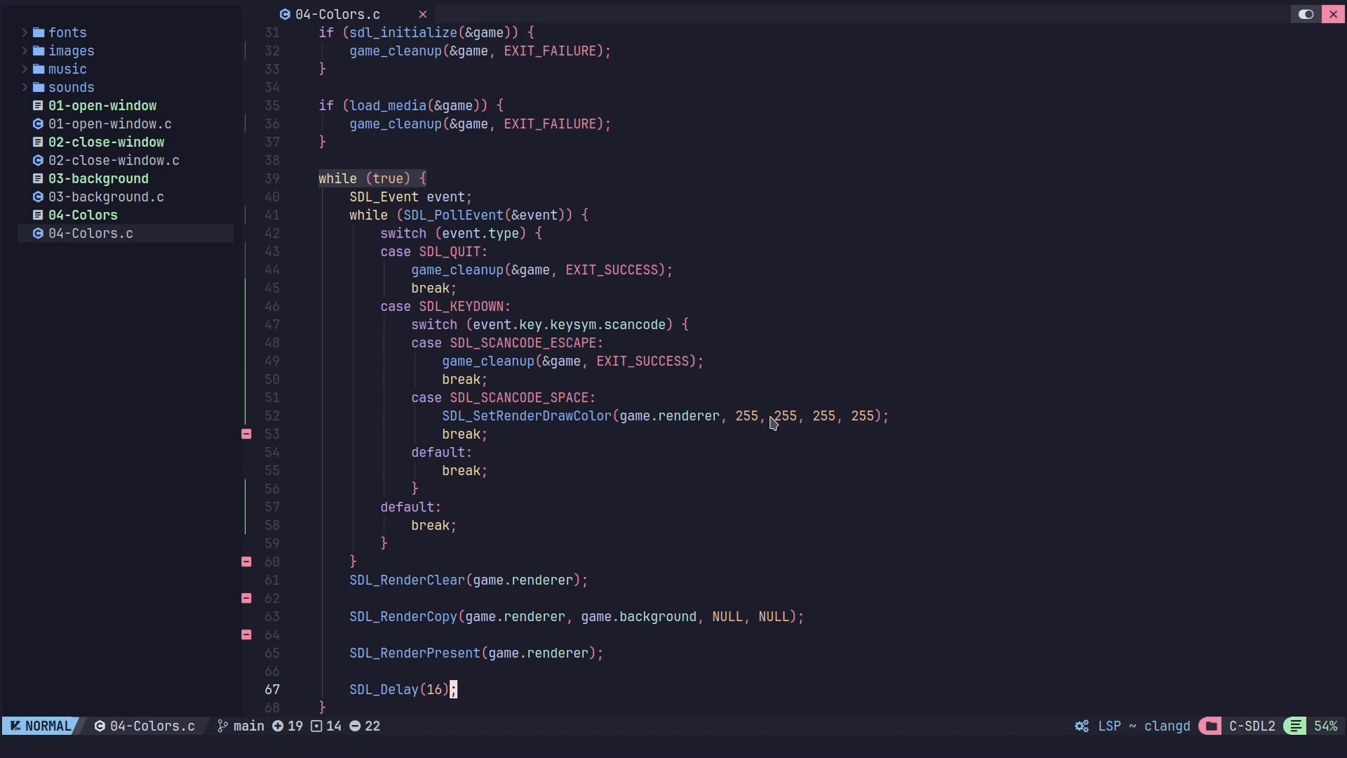
{"action": "mouse_move", "coordinate": [822, 421]}
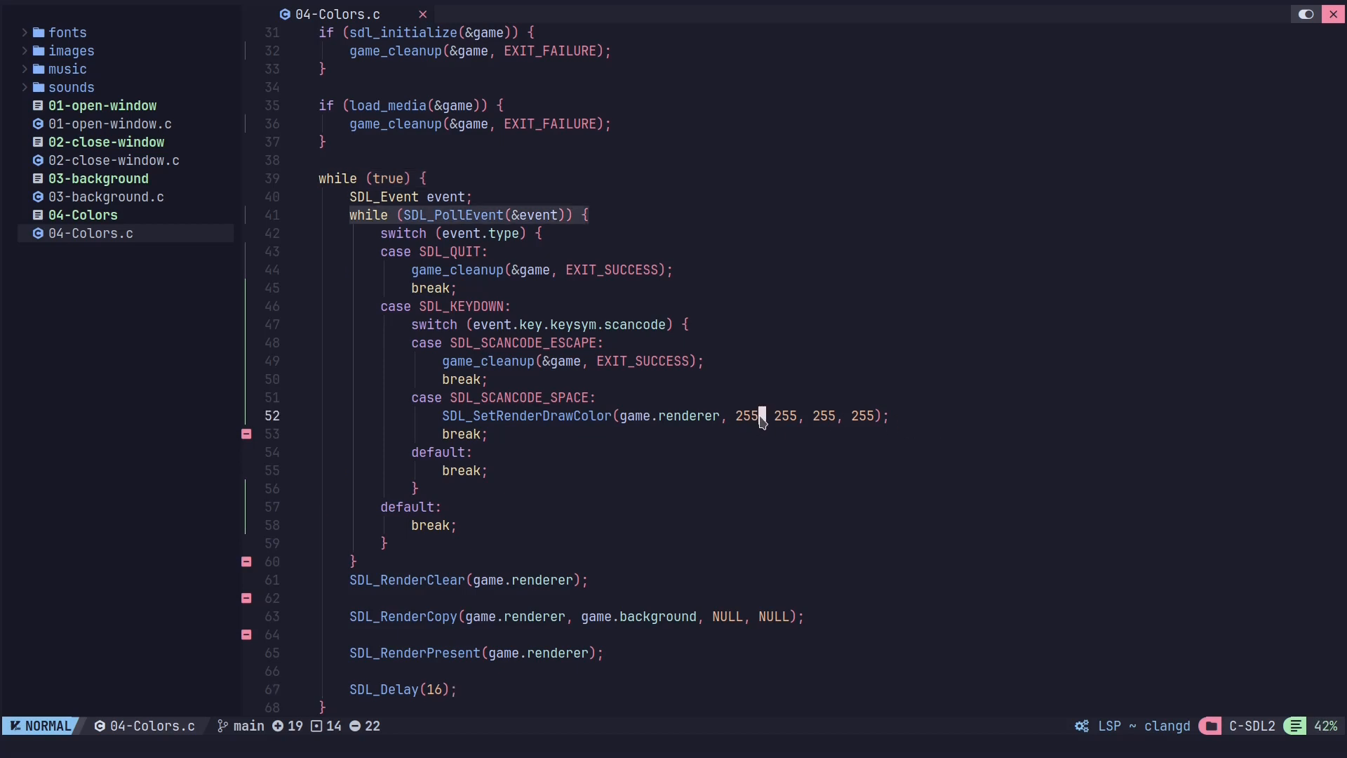
- Replace the red draw-colour value 255 with rand() % 256 in the space case
{"action": "type", "text": "rand() %"}
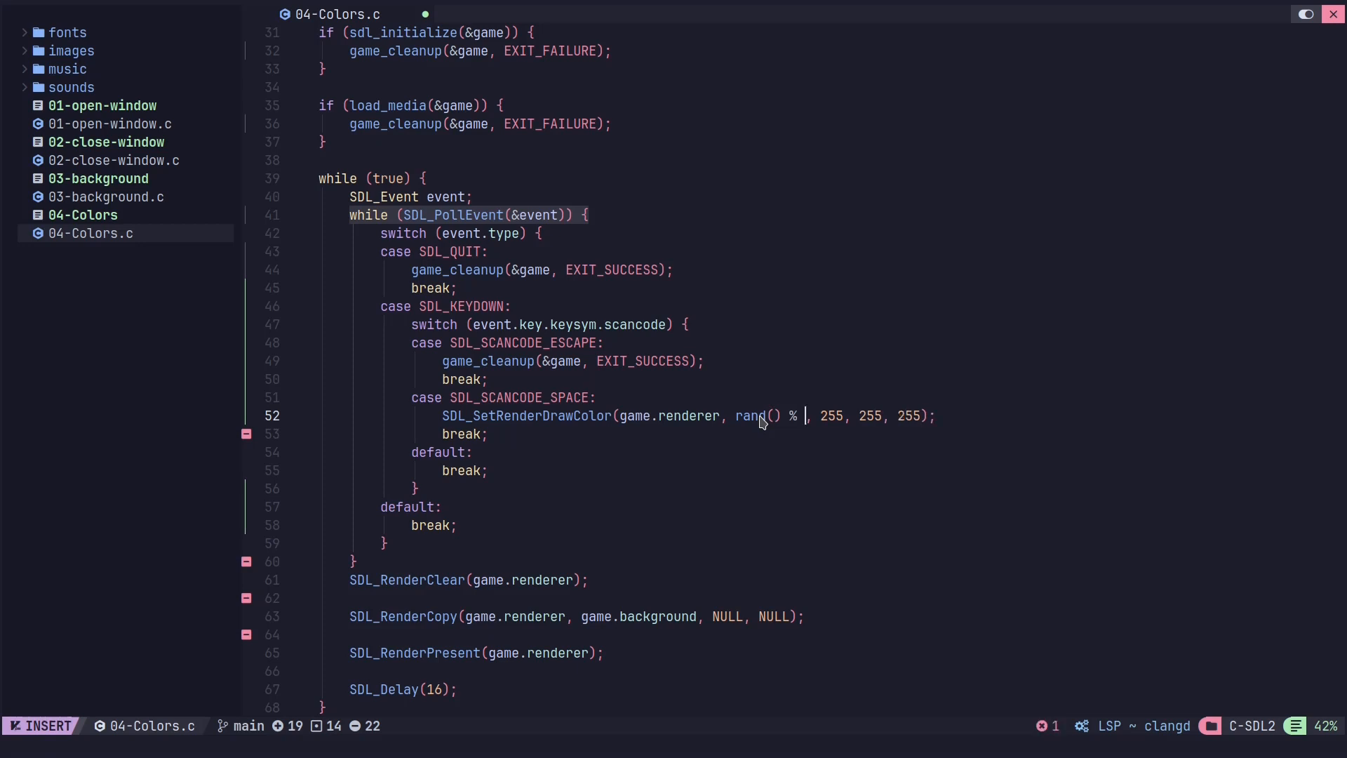
{"action": "type", "text": "256"}
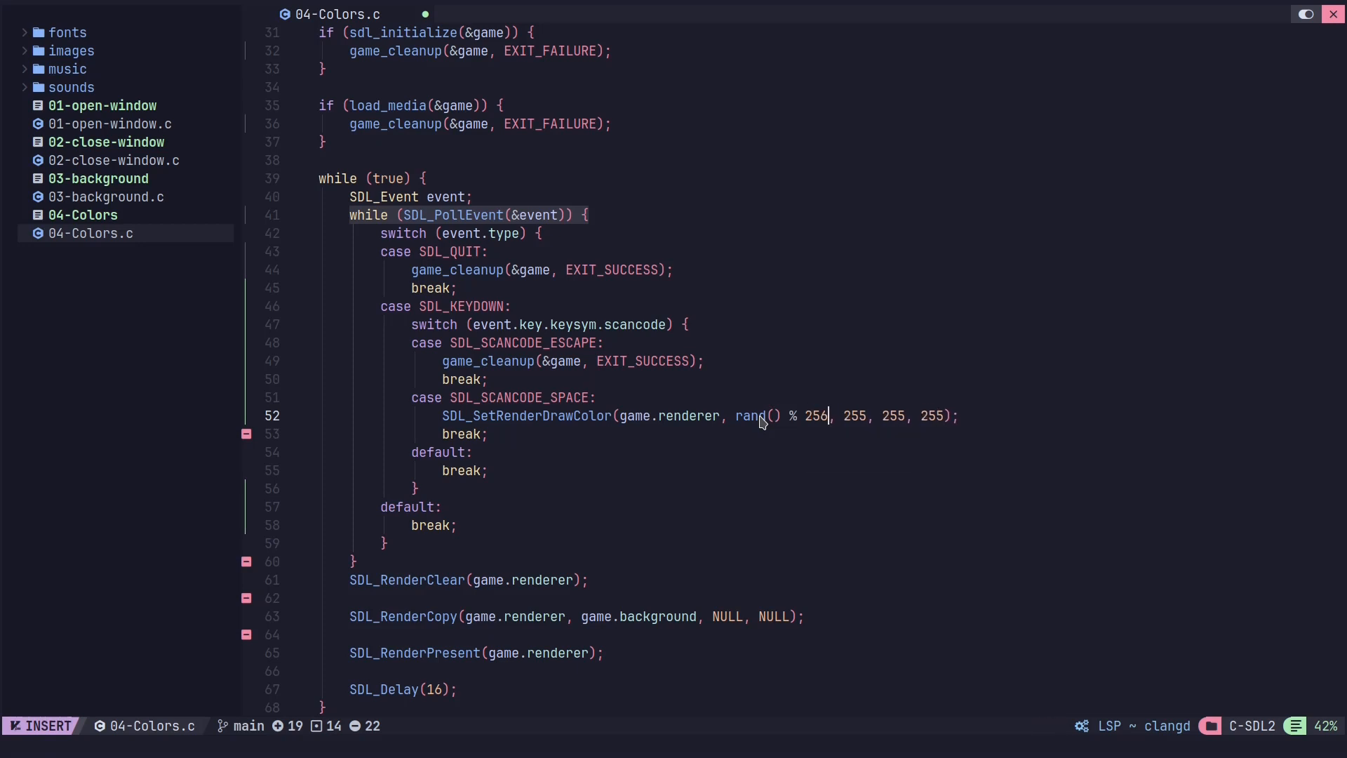
{"action": "mouse_move", "coordinate": [743, 434]}
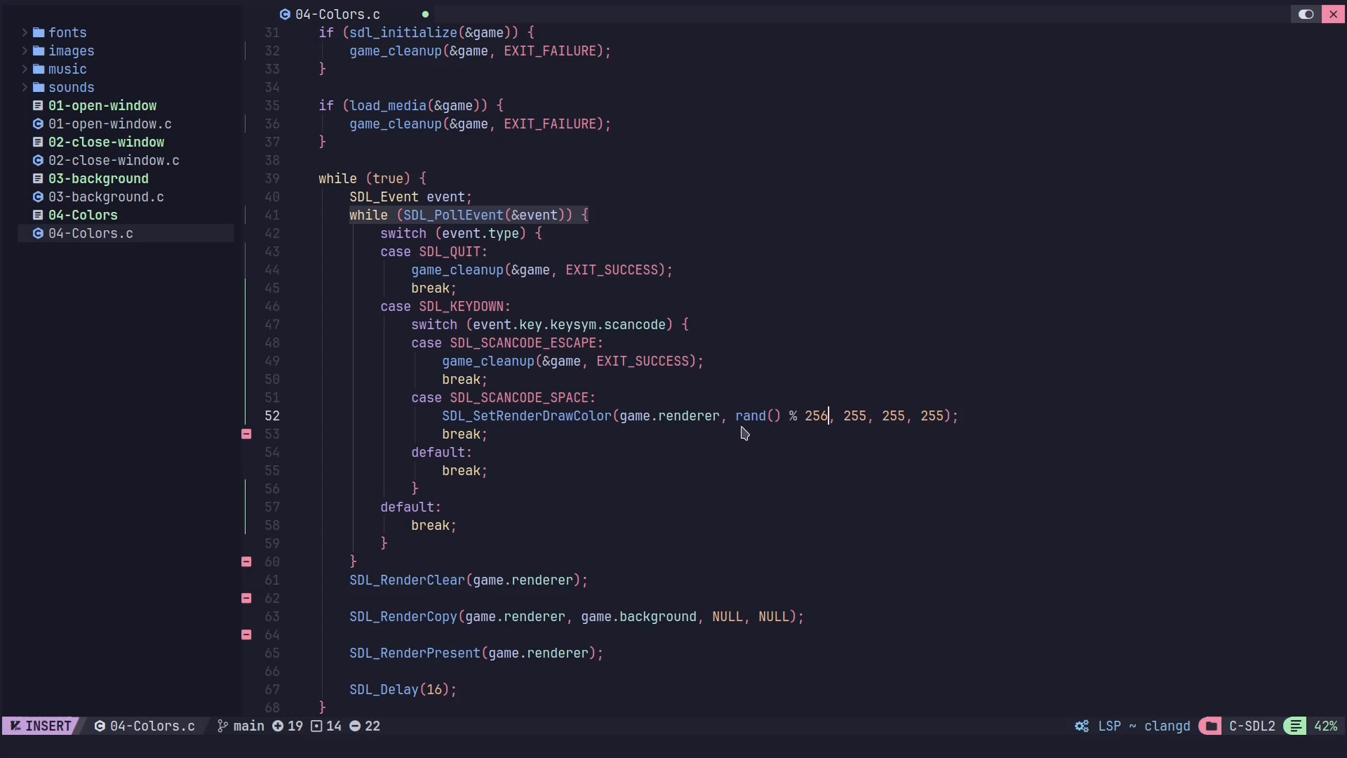
{"action": "mouse_move", "coordinate": [823, 424]}
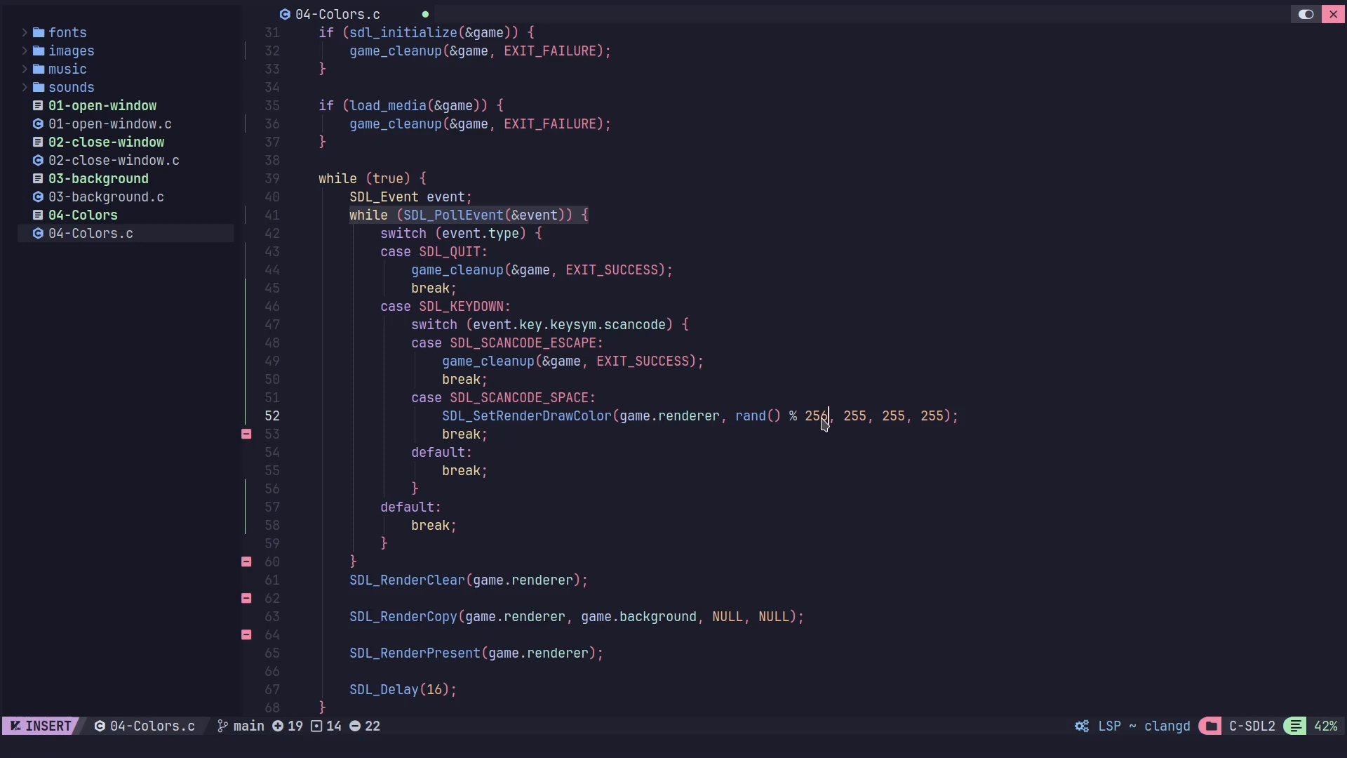
{"action": "mouse_move", "coordinate": [823, 421]}
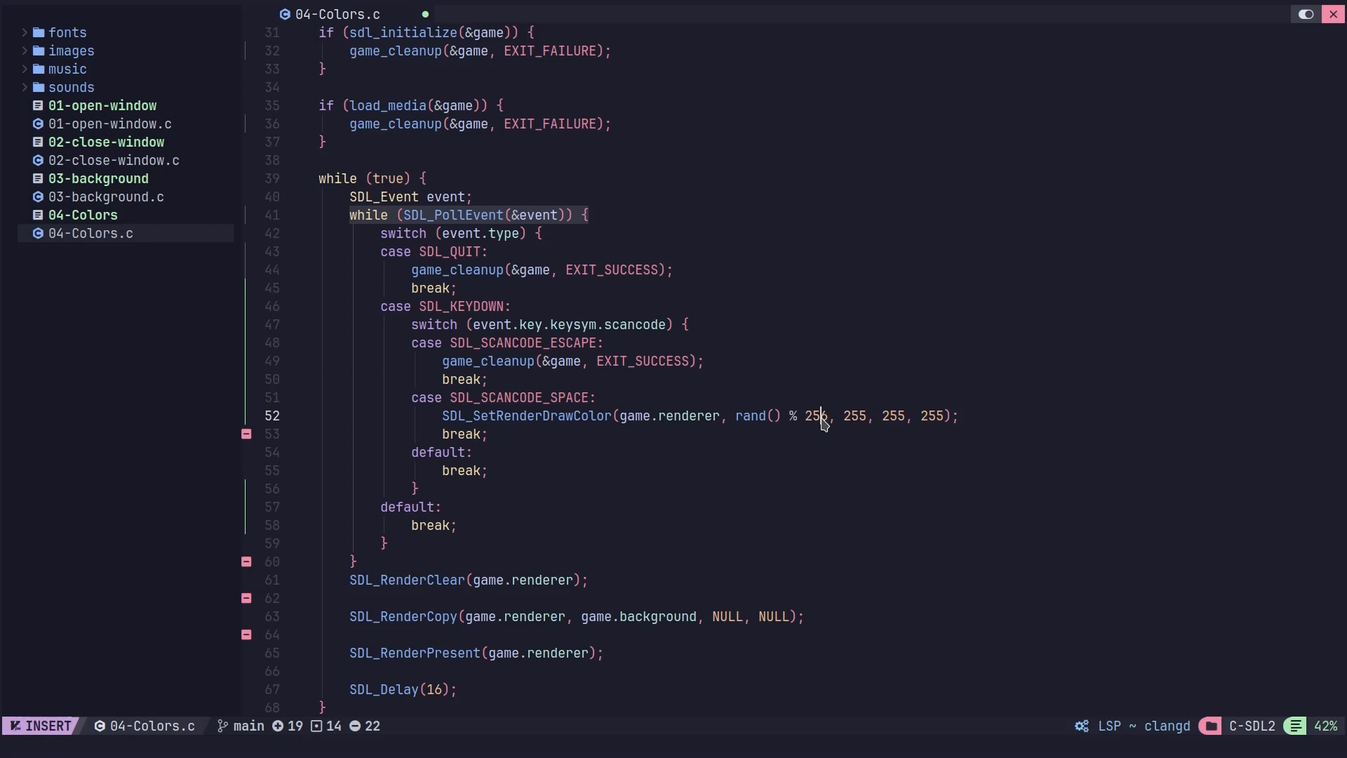
{"action": "mouse_move", "coordinate": [814, 410]}
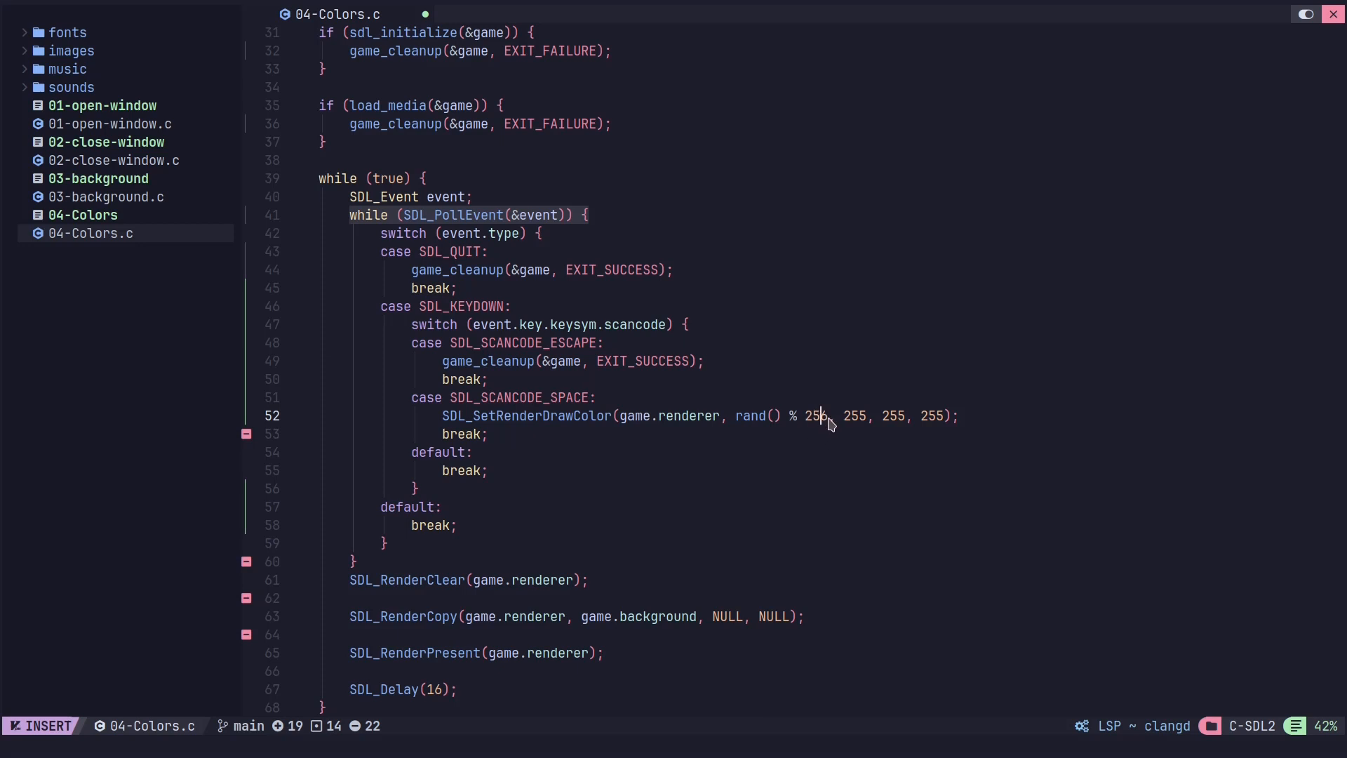
{"action": "mouse_move", "coordinate": [920, 421]}
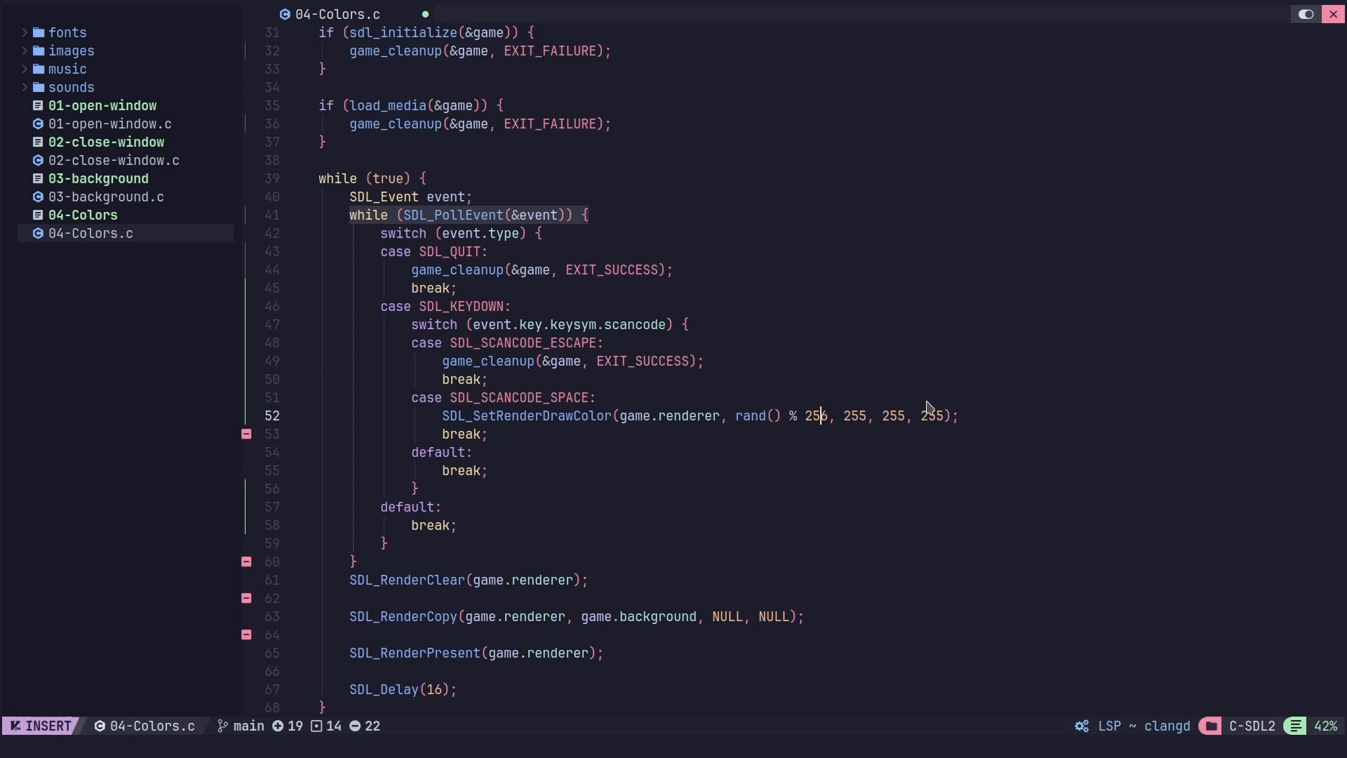
{"action": "mouse_move", "coordinate": [872, 407]}
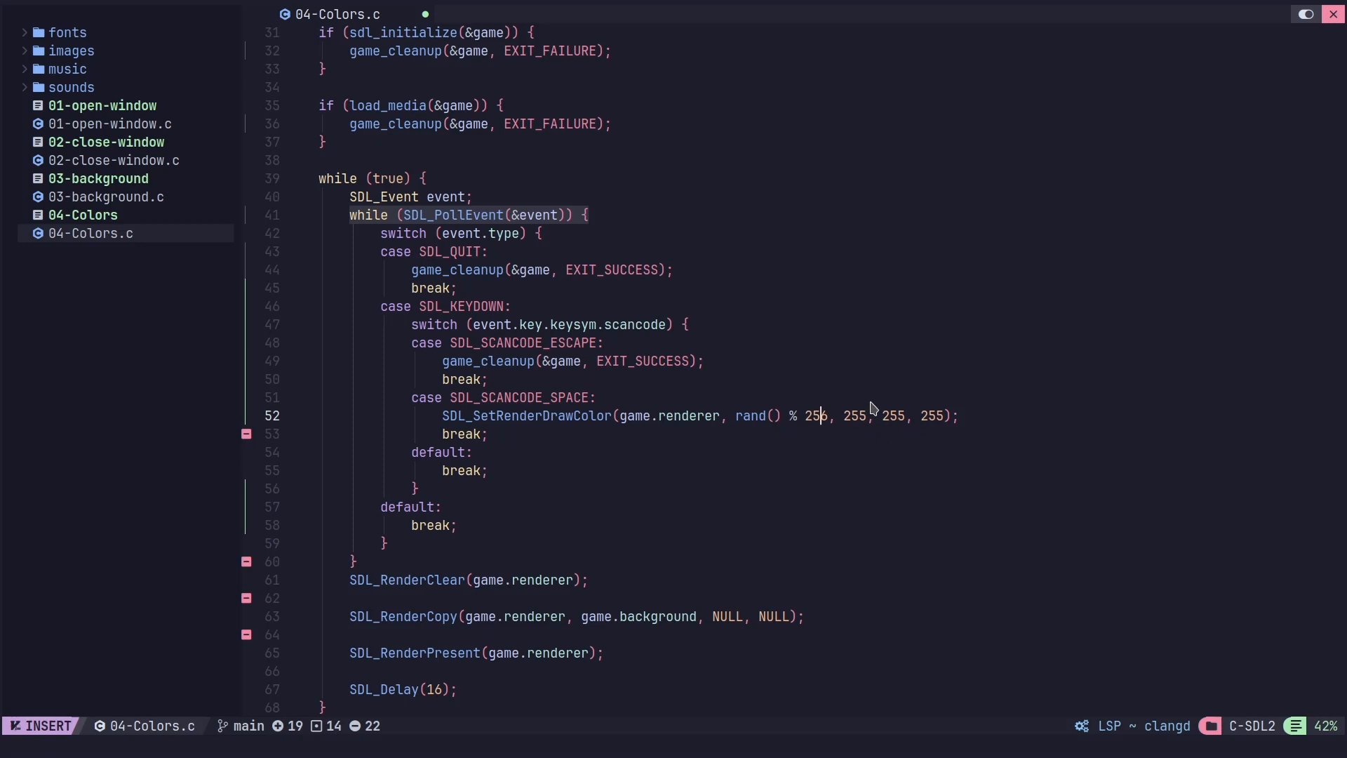
{"action": "key", "text": "Escape"}
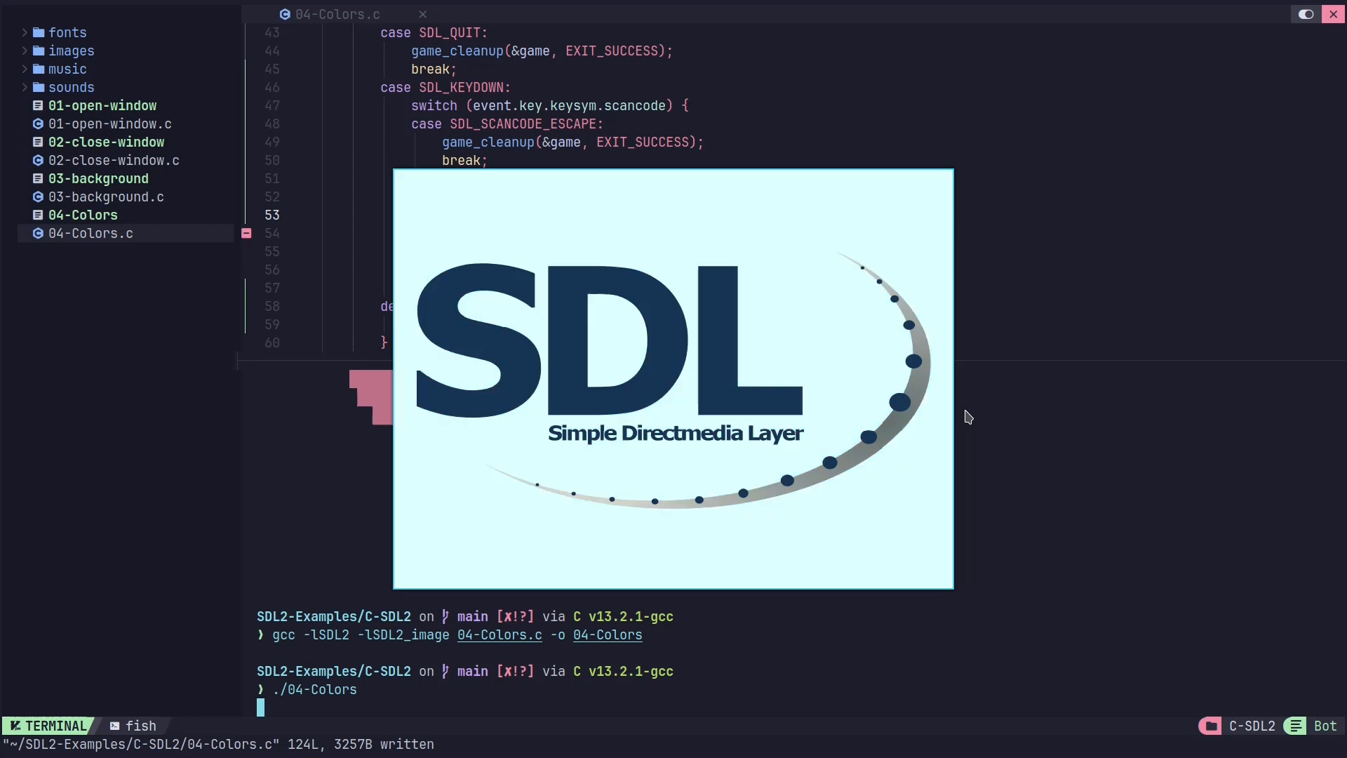
- Test the space key in the running SDL window to trigger the draw-colour change
{"action": "key", "text": "space"}
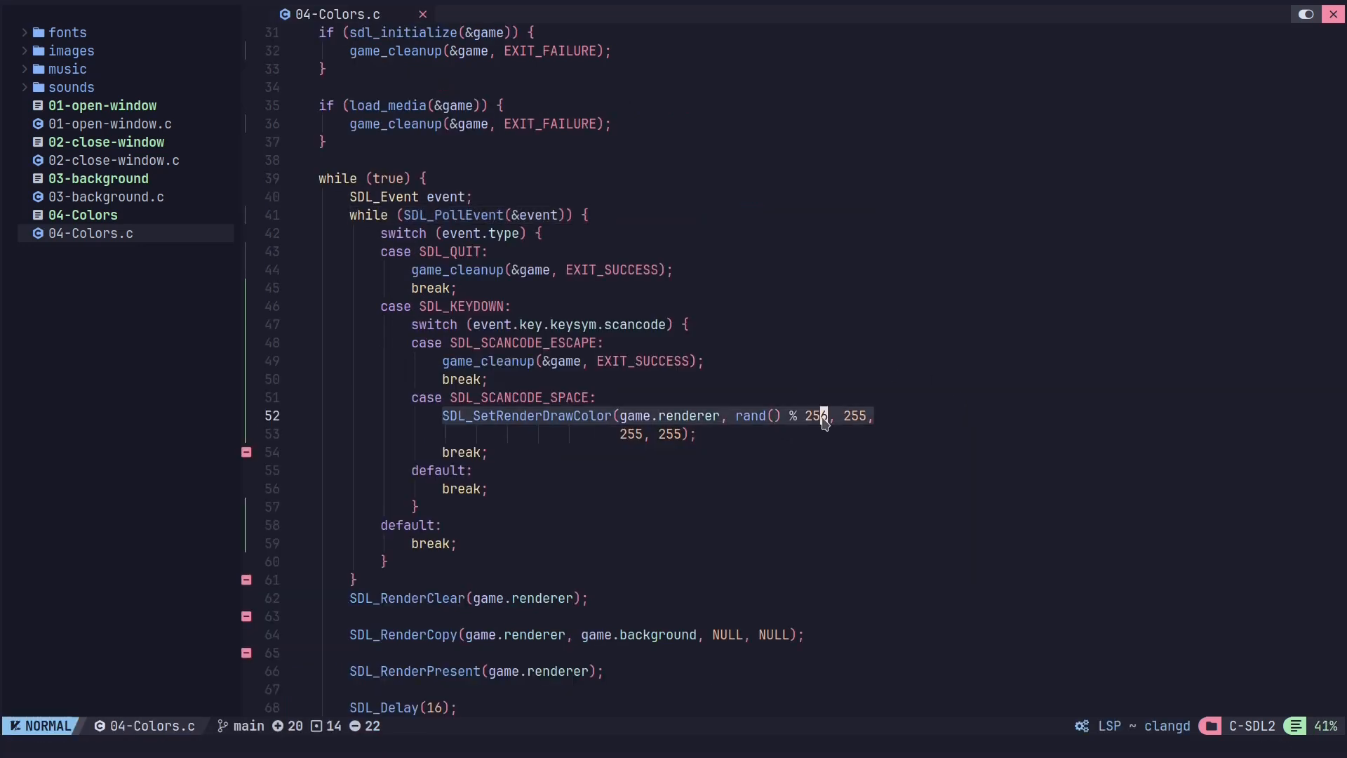
- Replace the green and blue 255 arguments with rand() % 256, leaving alpha at 255
{"action": "key", "text": "i"}
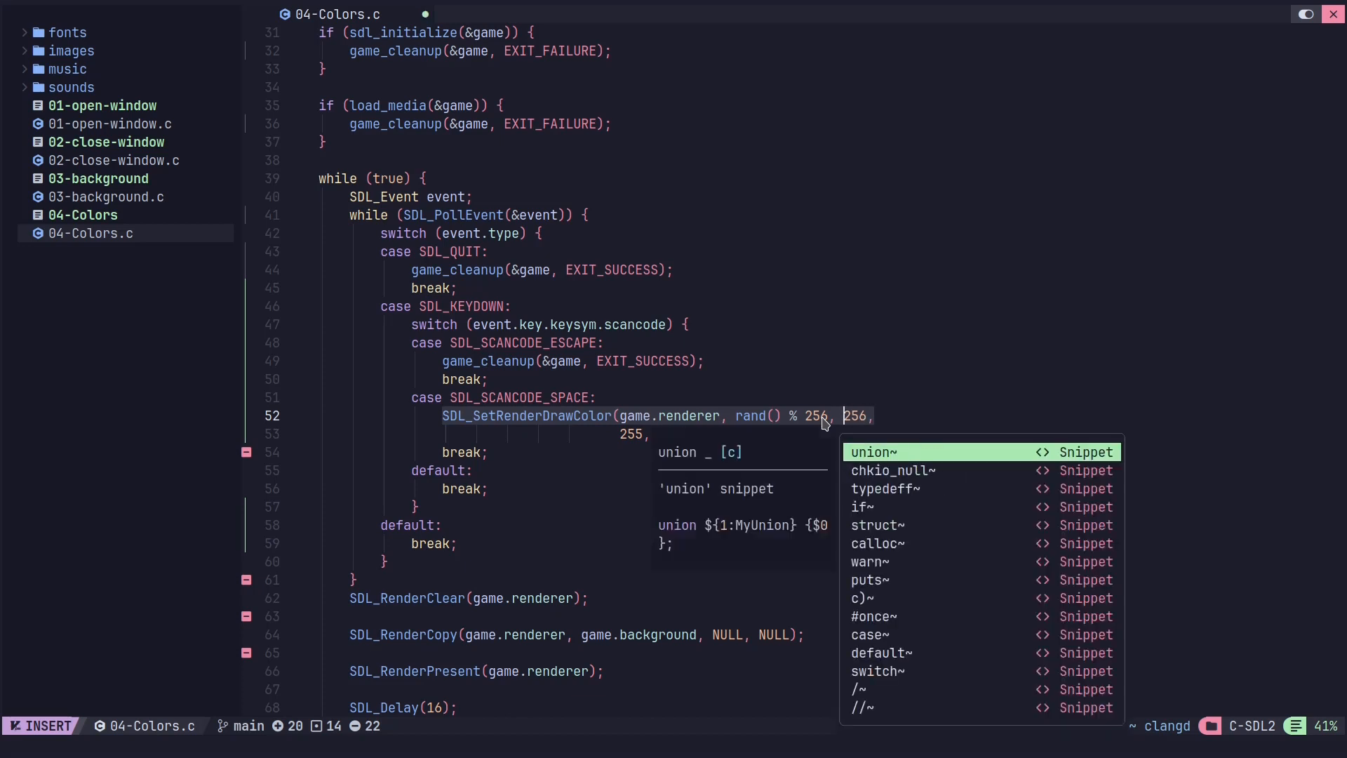
{"action": "type", "text": "rand() %"}
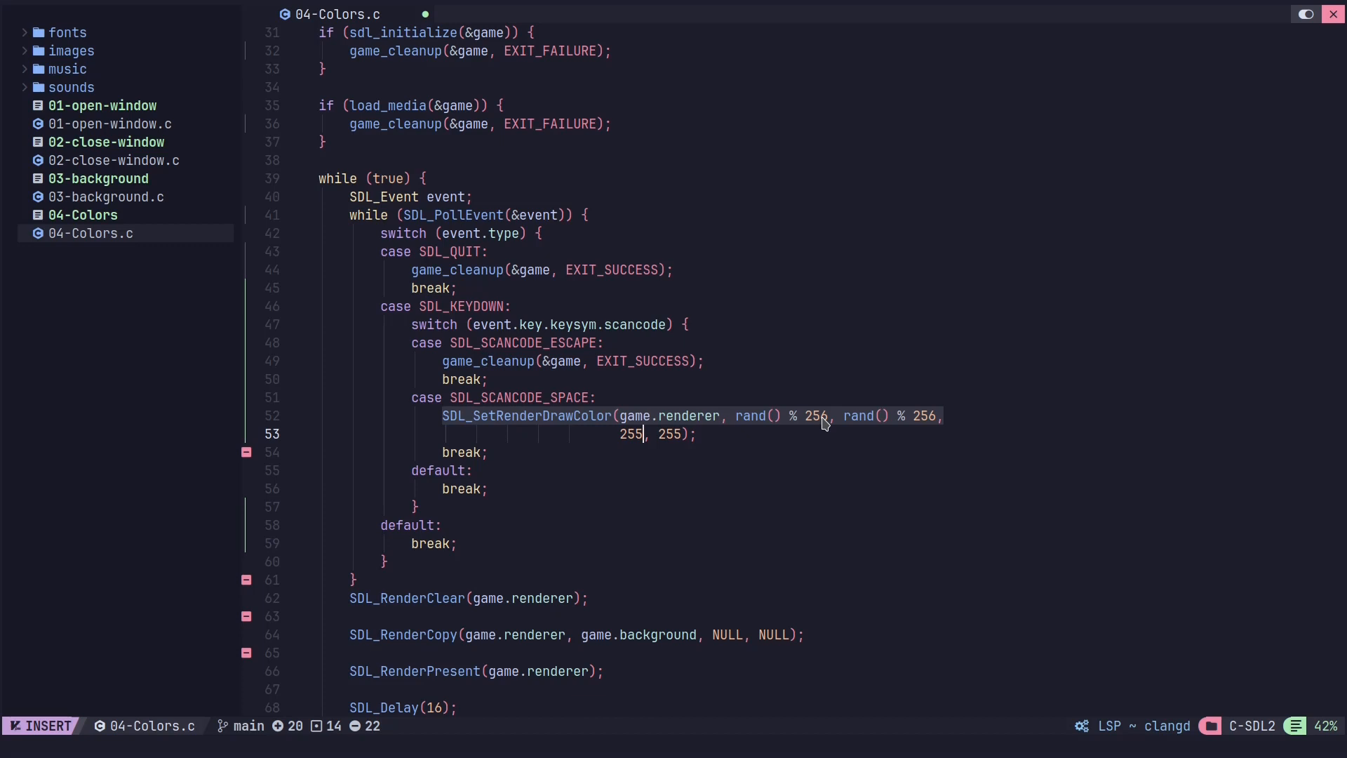
{"action": "key", "text": "Backspace"}
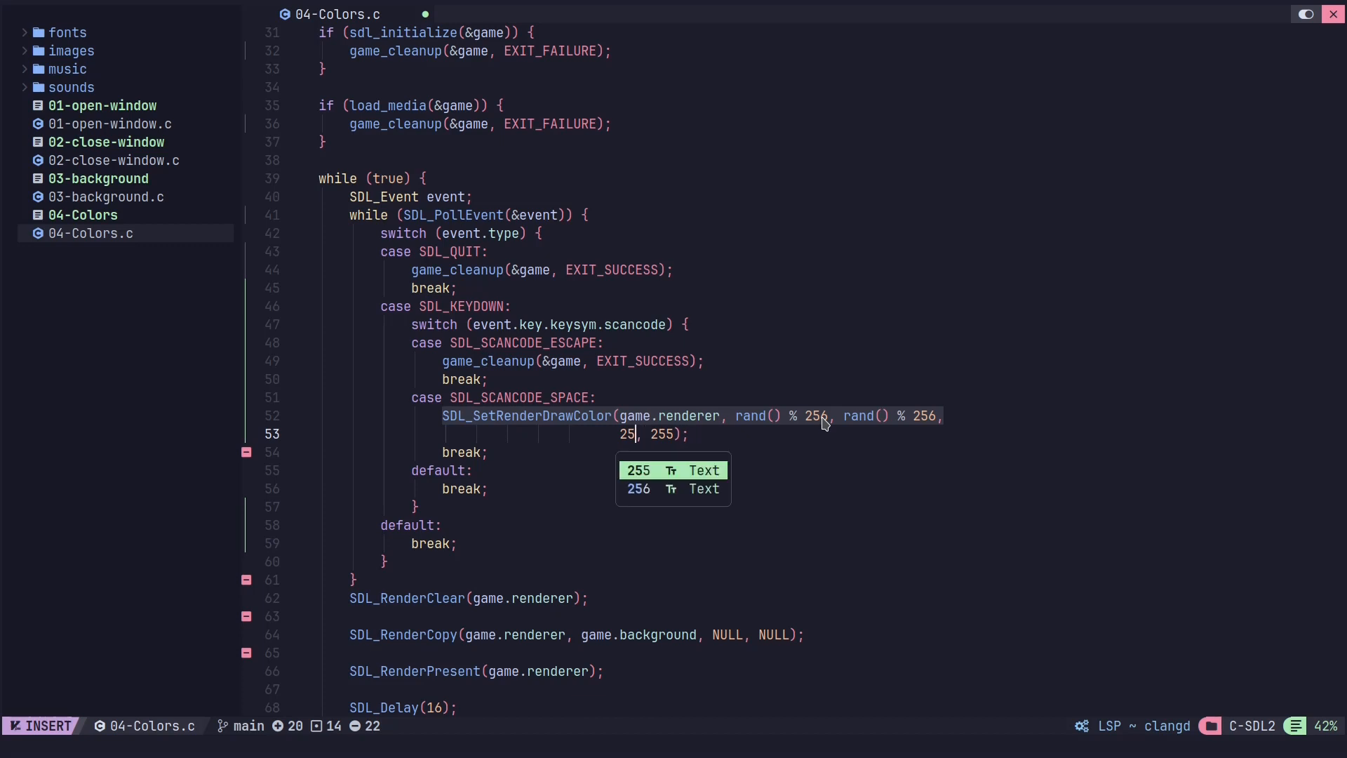
{"action": "type", "text": "6"}
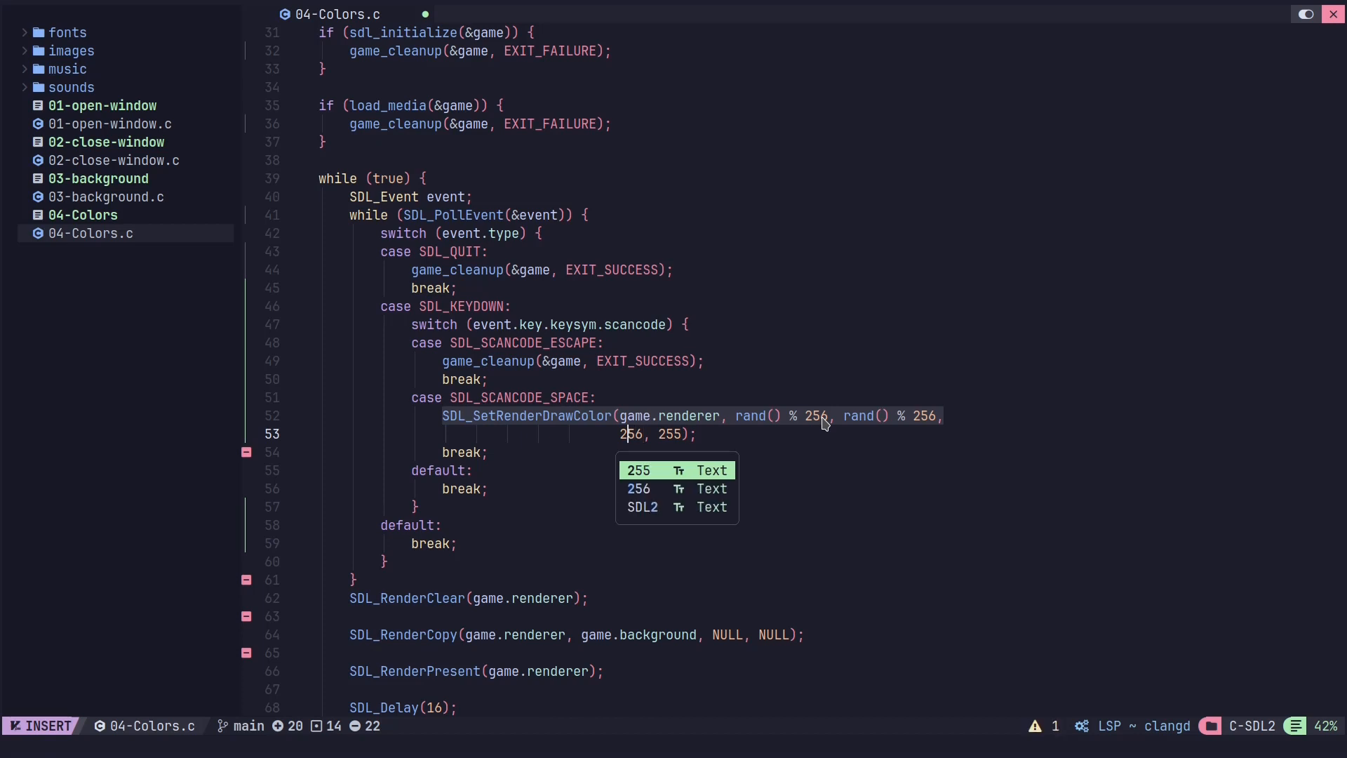
{"action": "type", "text": "rand("}
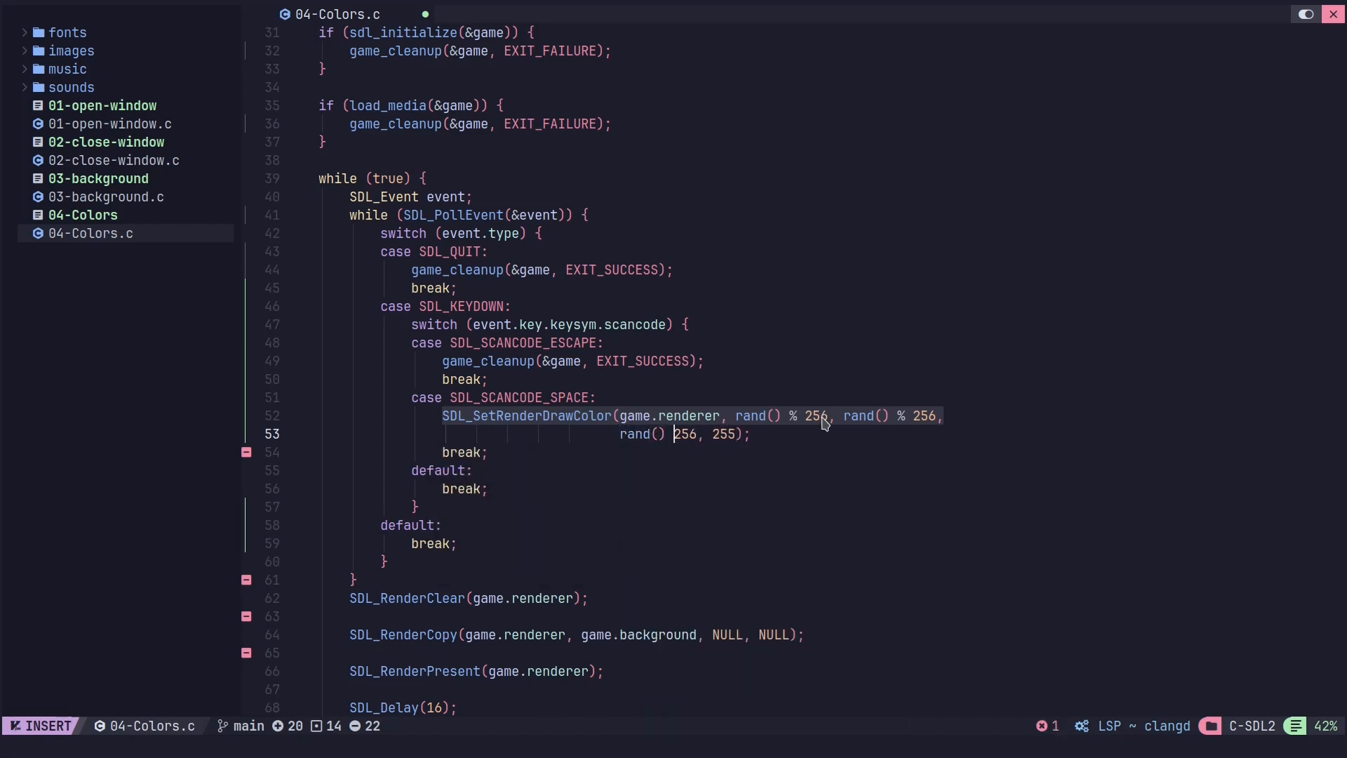
{"action": "type", "text": "%"}
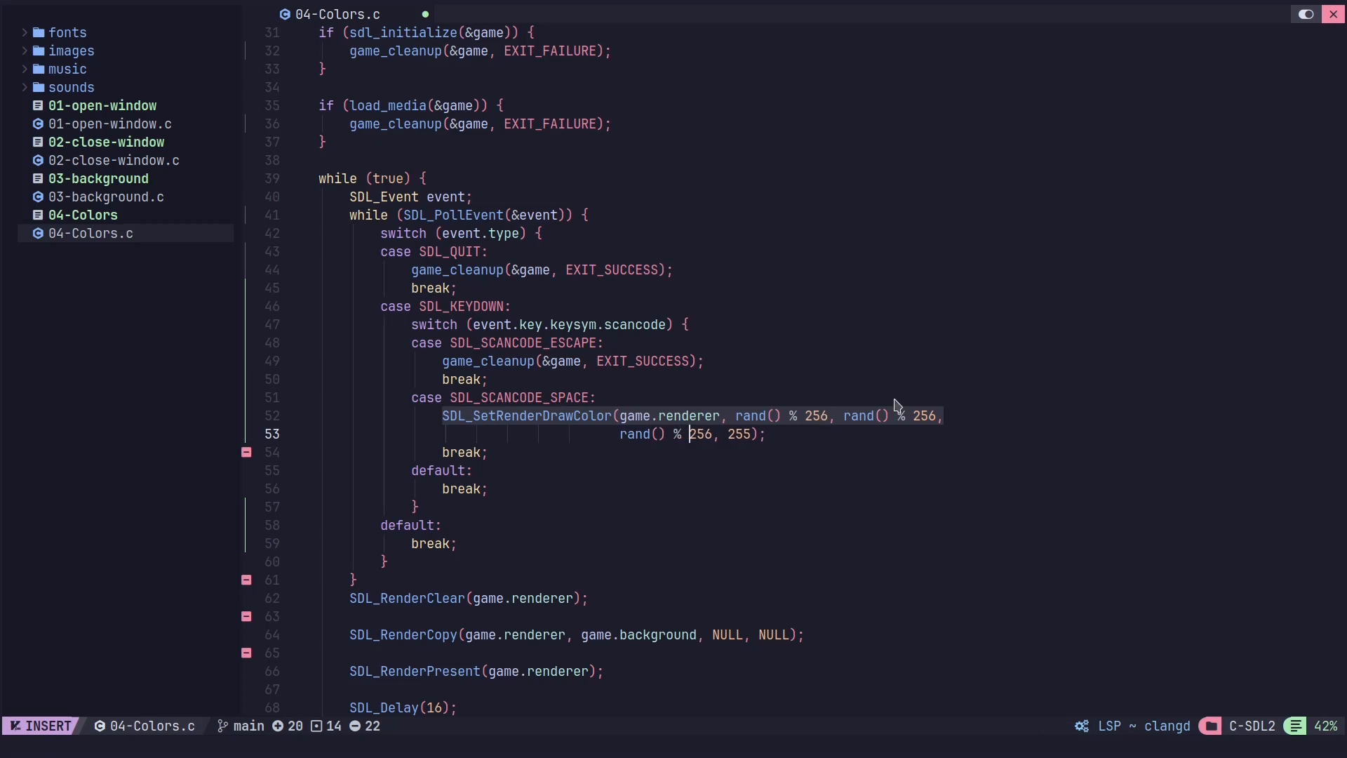
{"action": "mouse_move", "coordinate": [825, 431]}
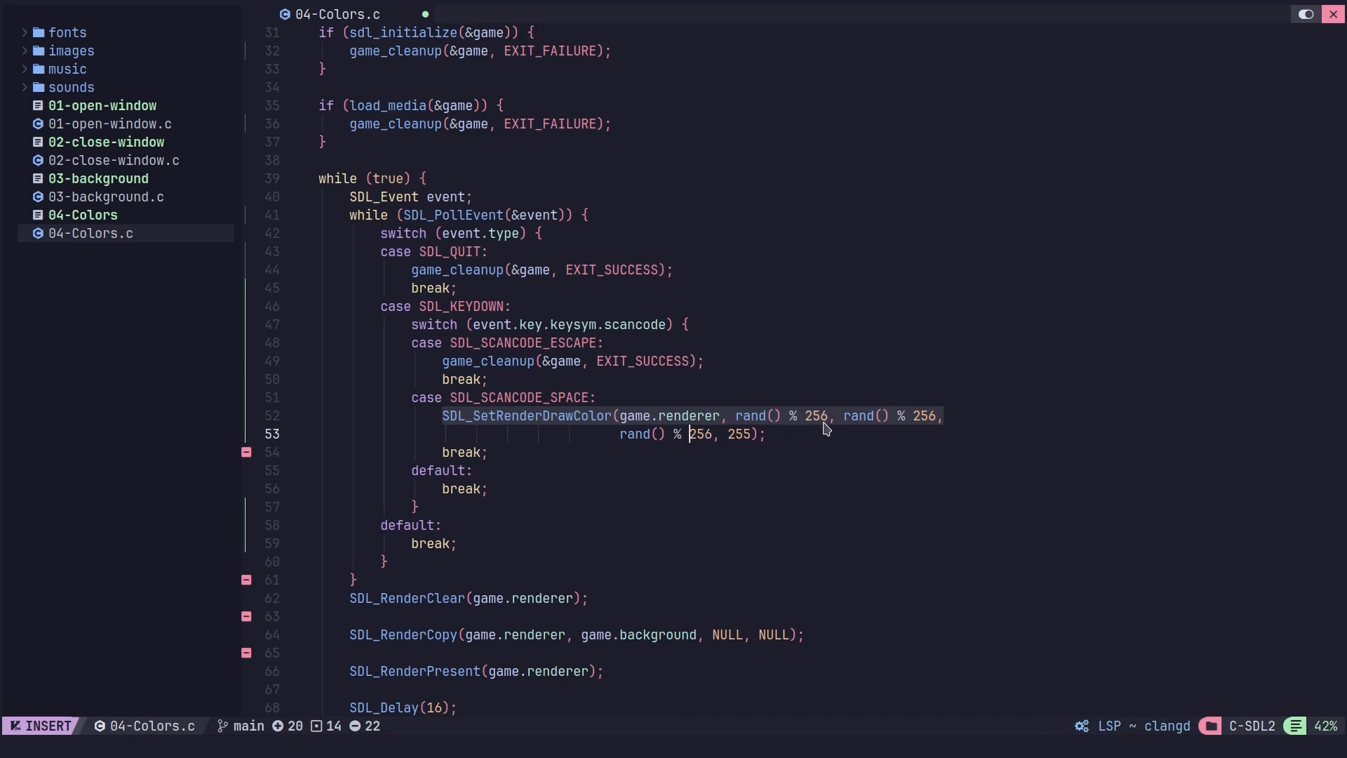
{"action": "mouse_move", "coordinate": [806, 445]}
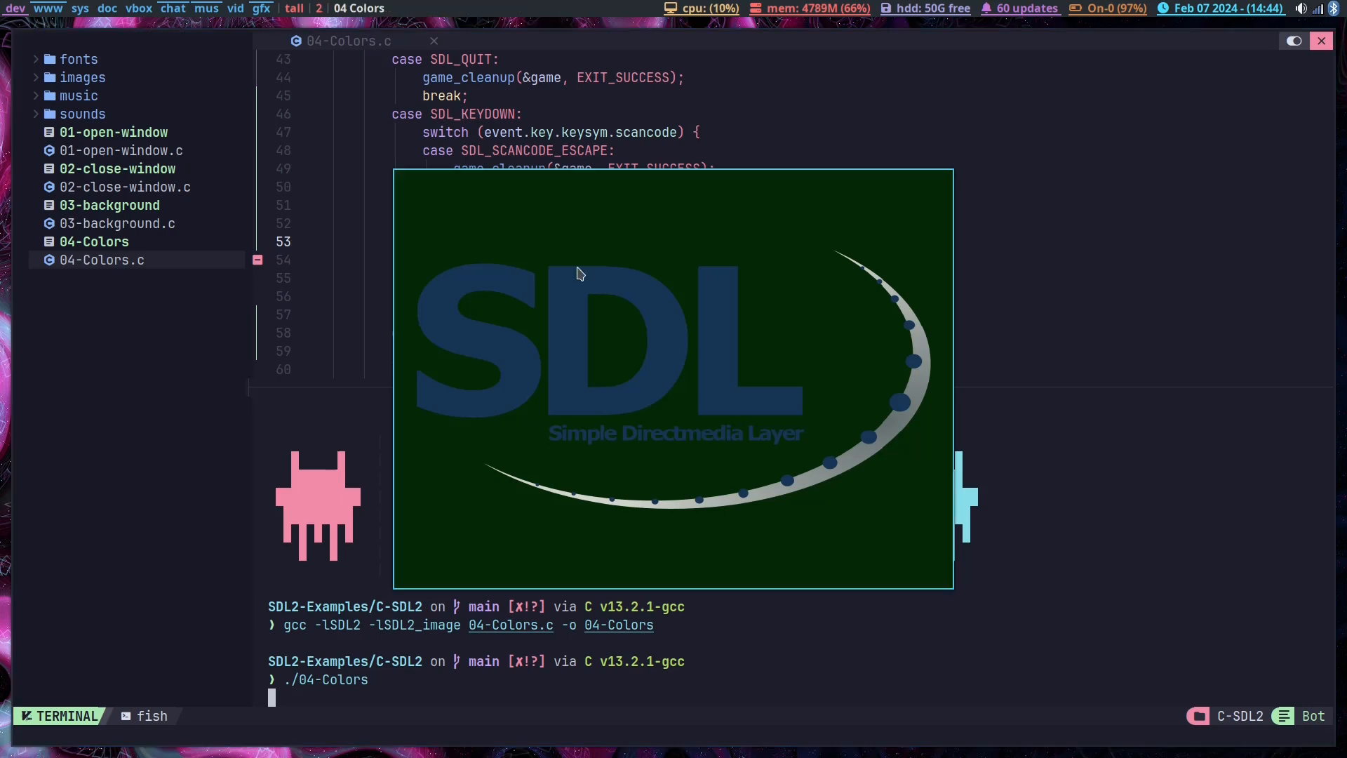
{"action": "mouse_move", "coordinate": [597, 292]}
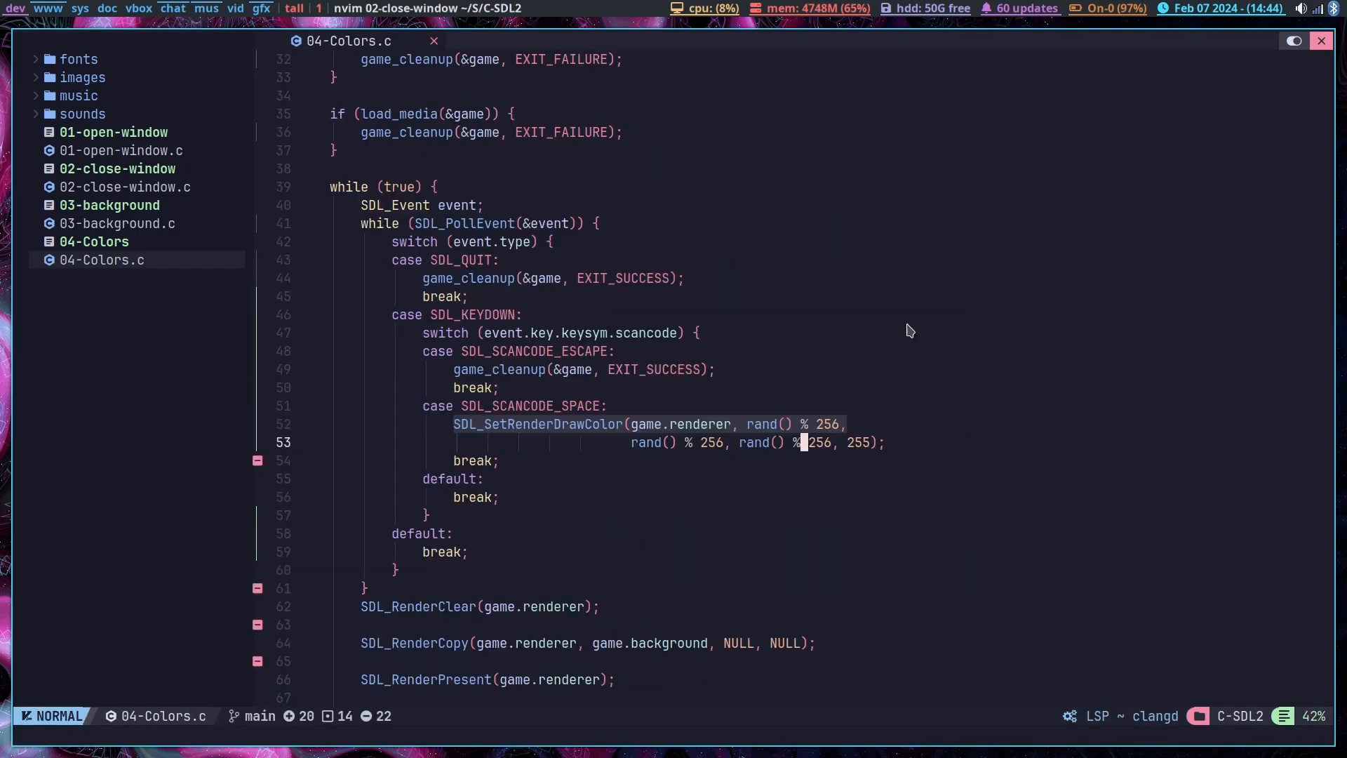
{"action": "mouse_move", "coordinate": [628, 424]}
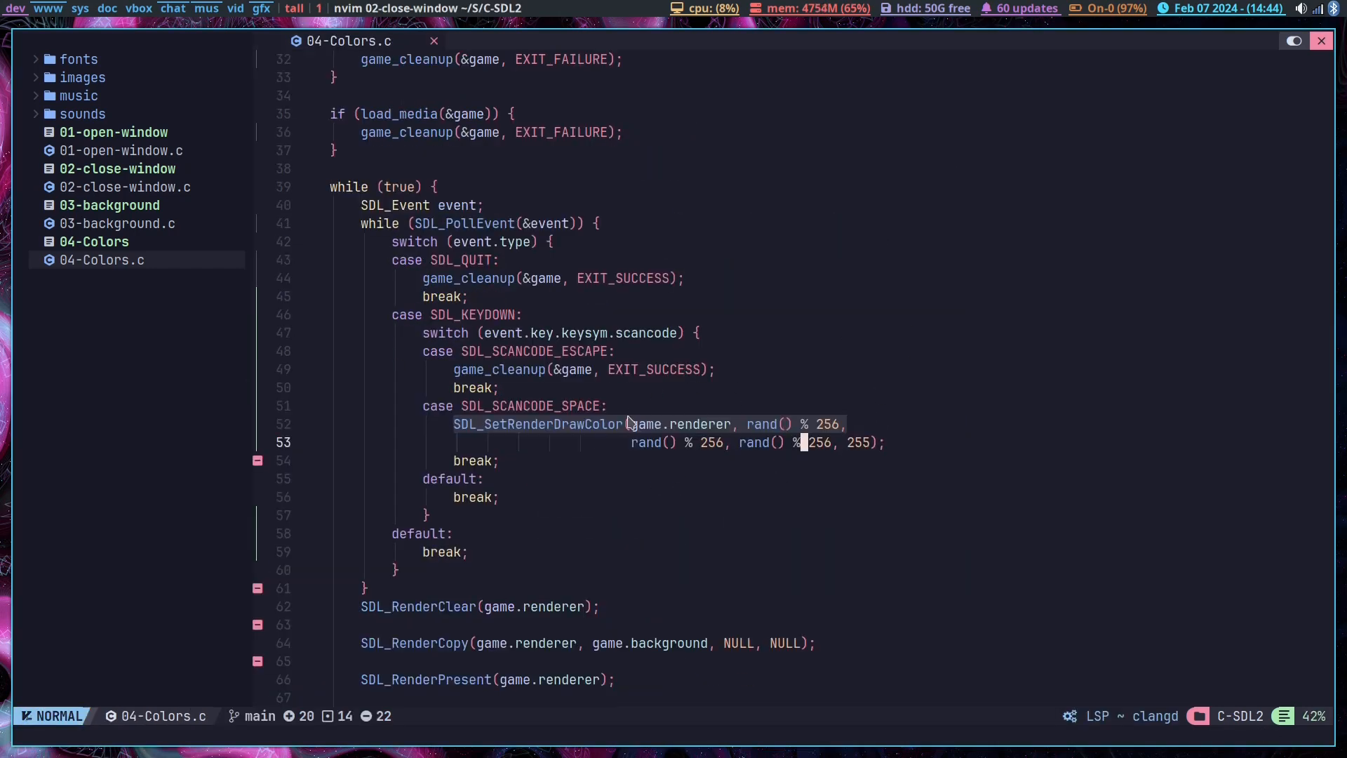
{"action": "mouse_move", "coordinate": [463, 429]}
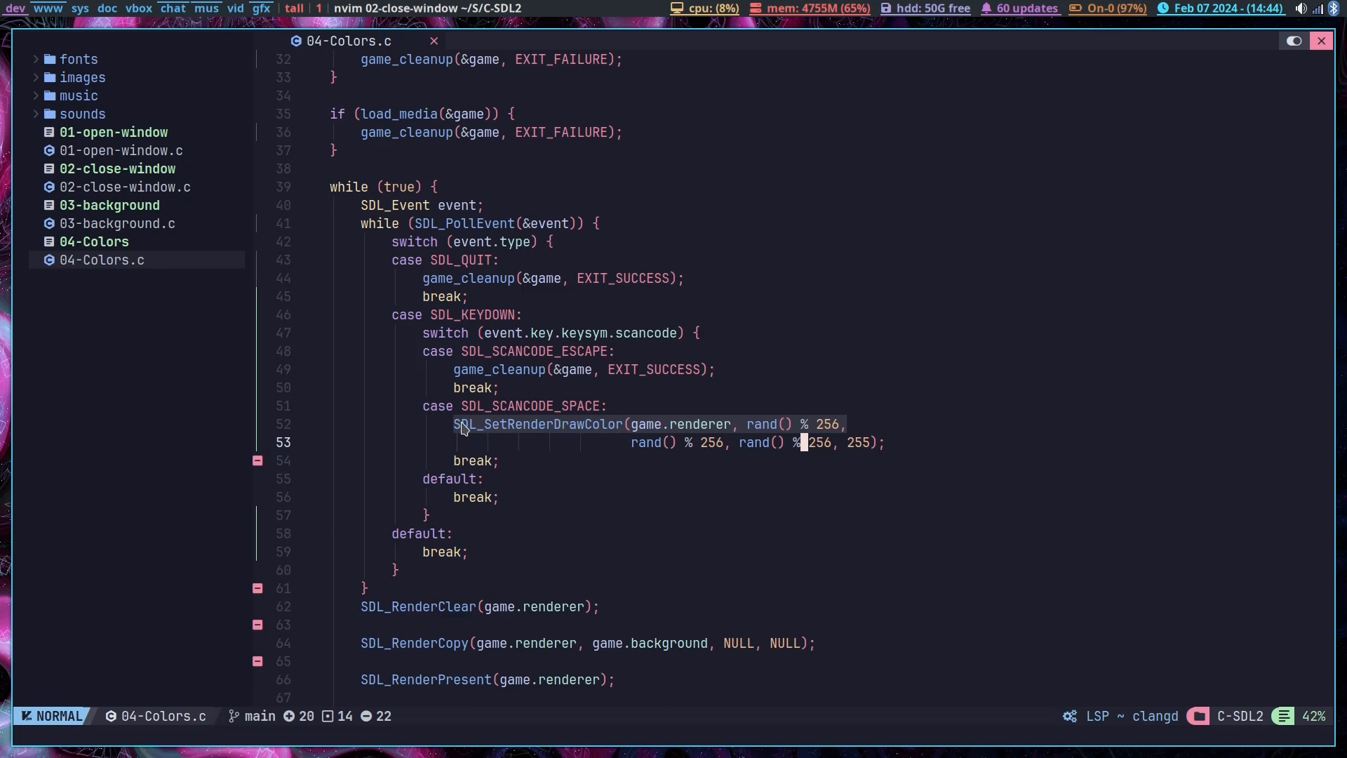
{"action": "mouse_move", "coordinate": [559, 403]}
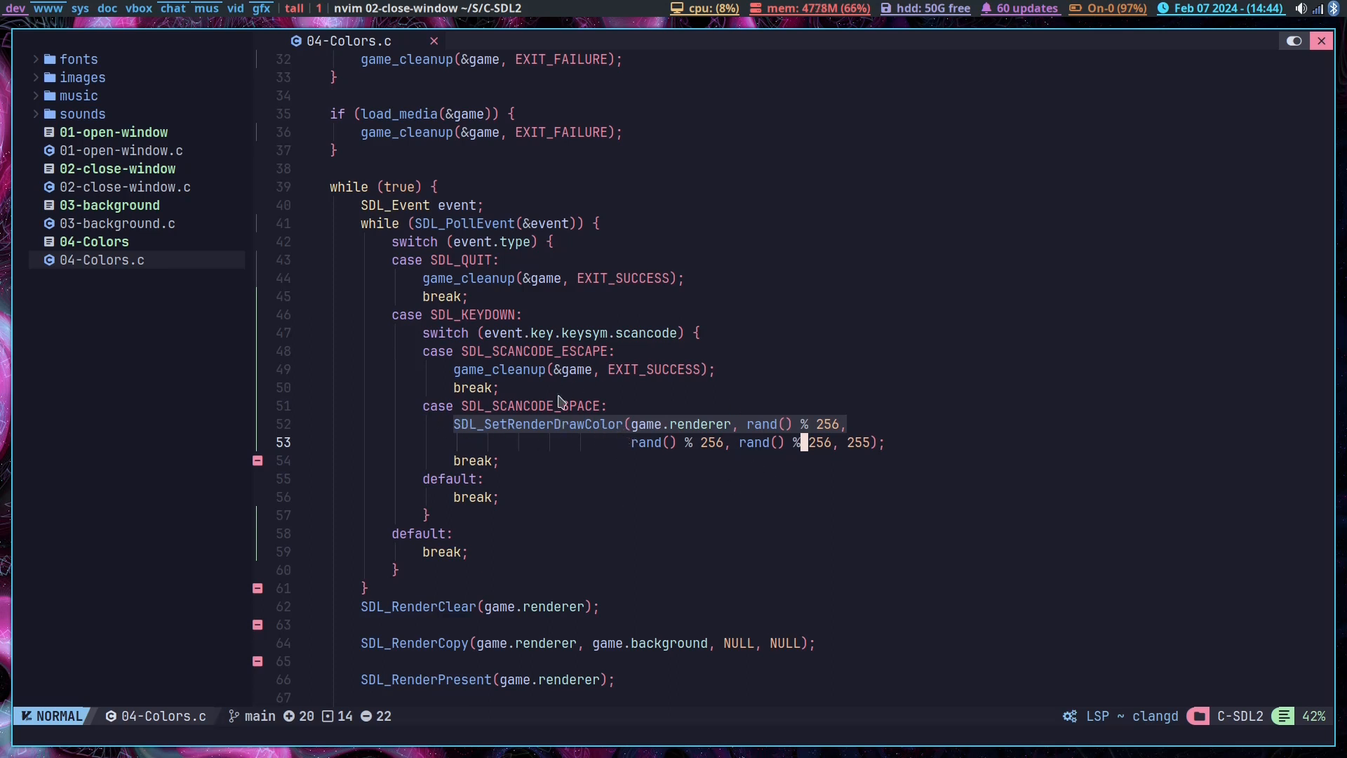
- Scroll through 04-Colors.c to review the includes and event loop
{"action": "scroll", "scroll_direction": "down", "scroll_amount": 3}
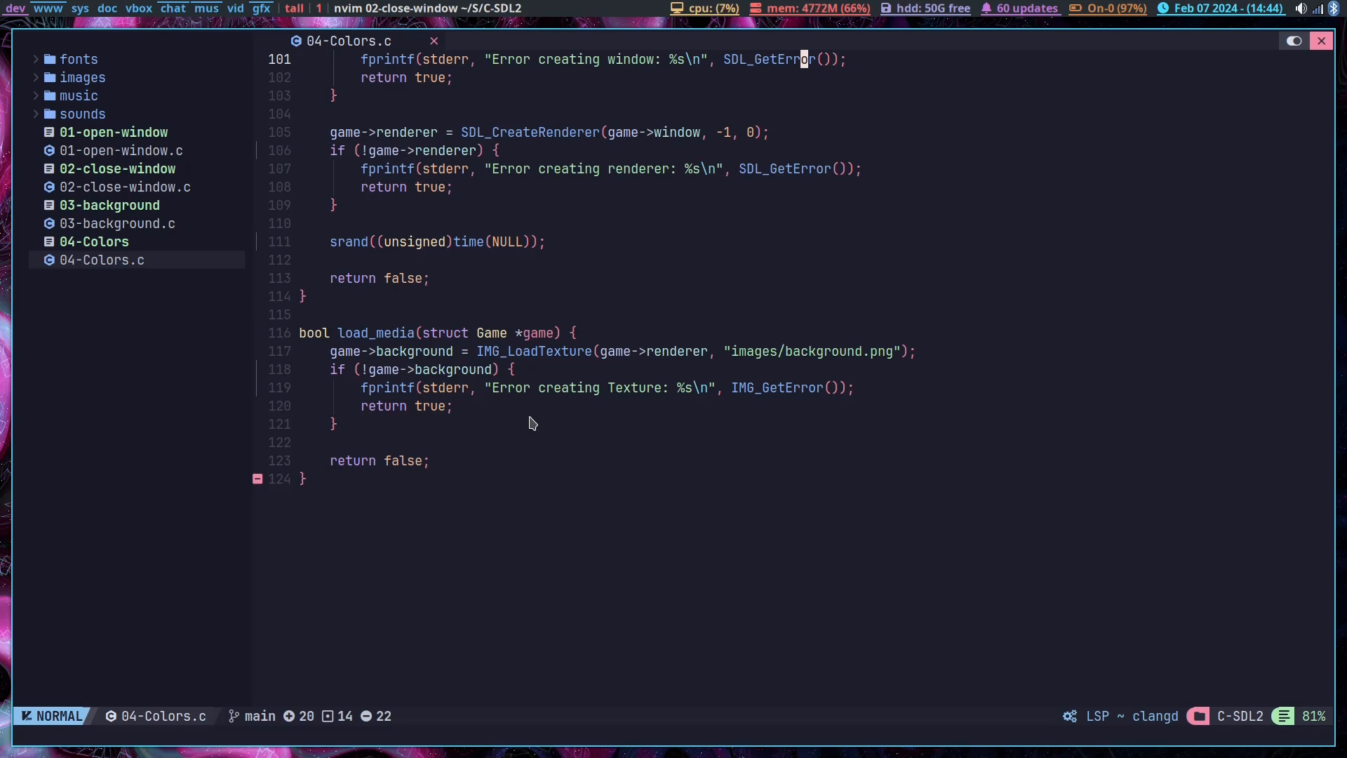
{"action": "mouse_move", "coordinate": [704, 421]}
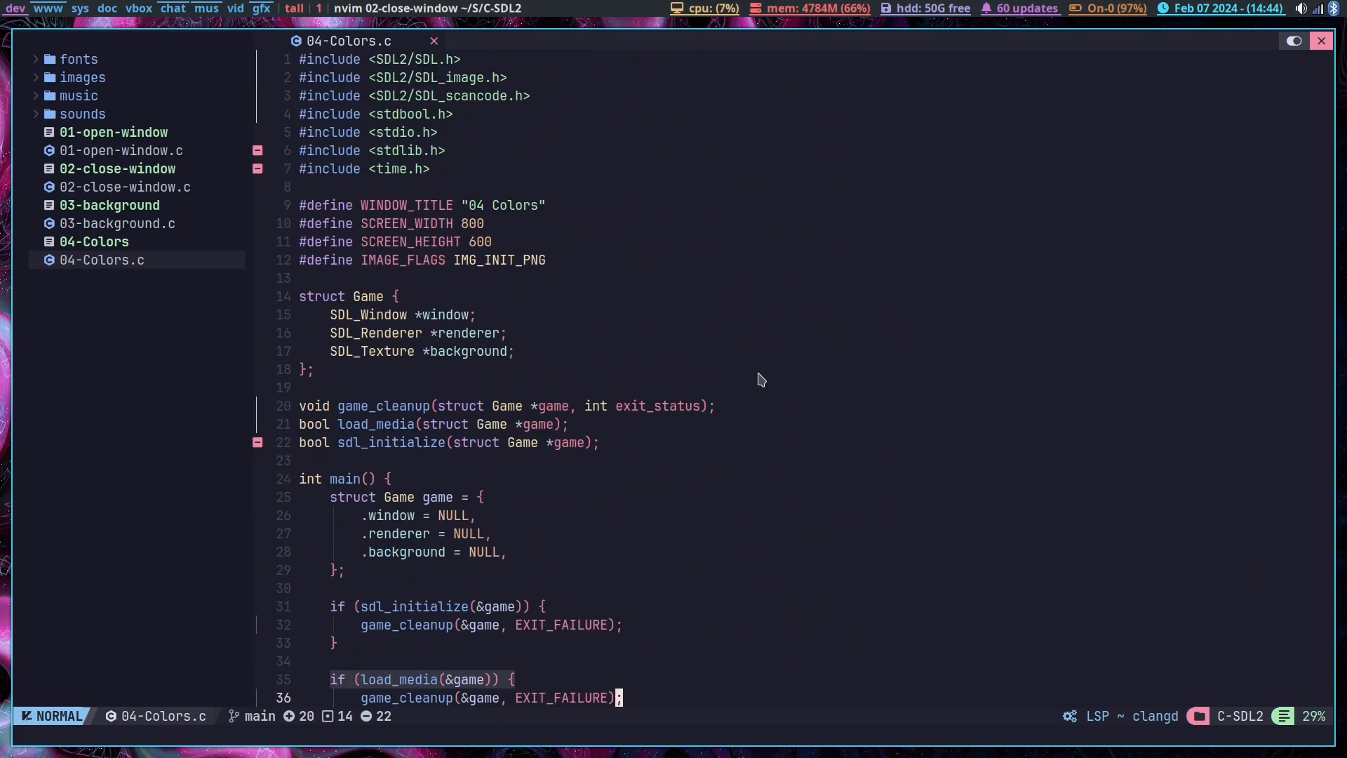
{"action": "scroll", "scroll_direction": "down", "scroll_amount": 3}
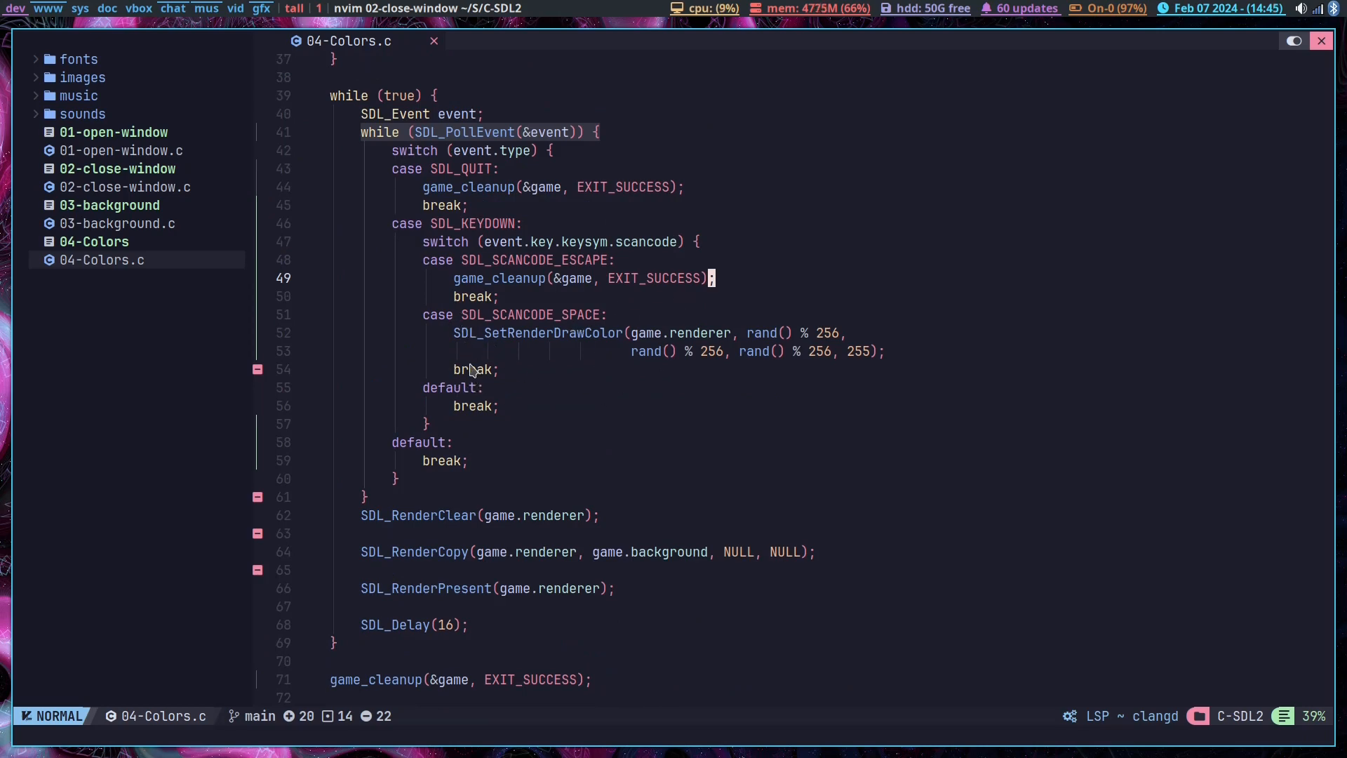
{"action": "scroll", "scroll_direction": "down", "scroll_amount": 3}
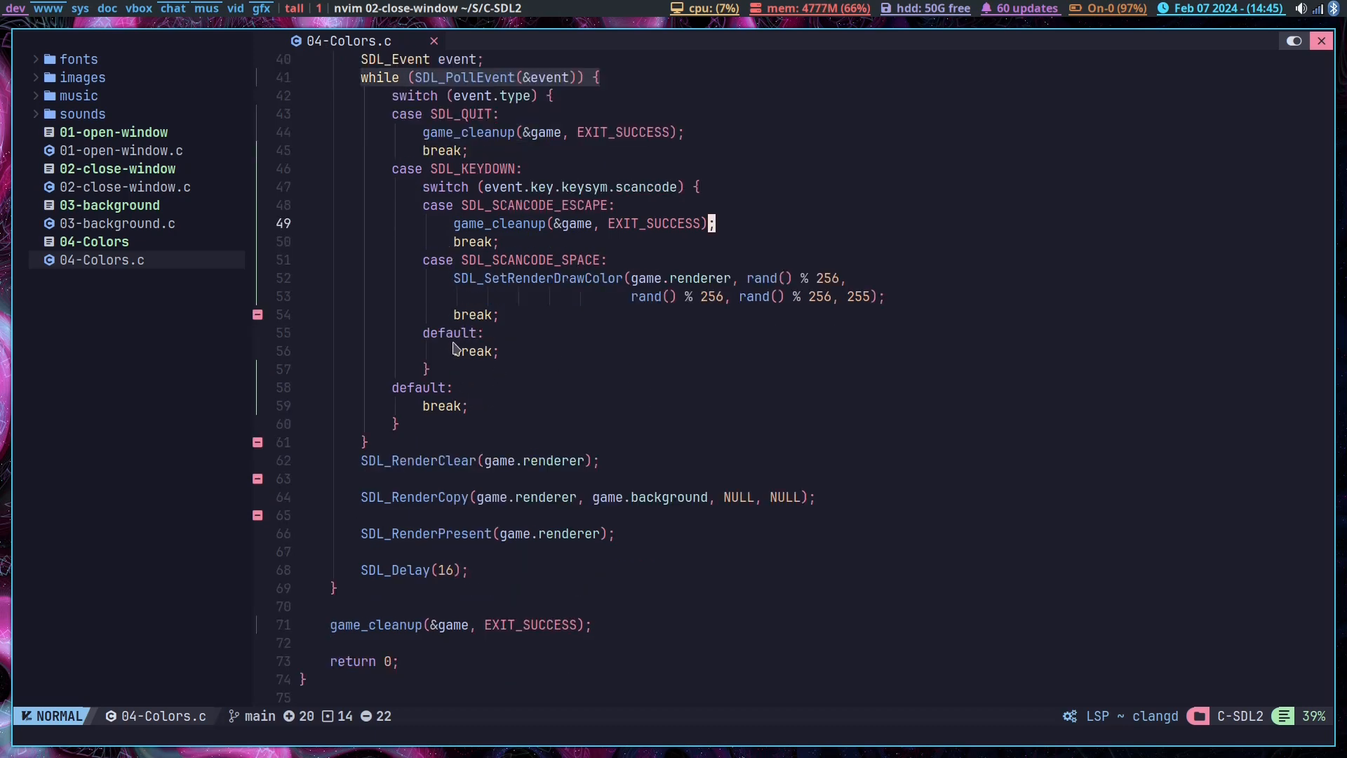
{"action": "mouse_move", "coordinate": [575, 385]}
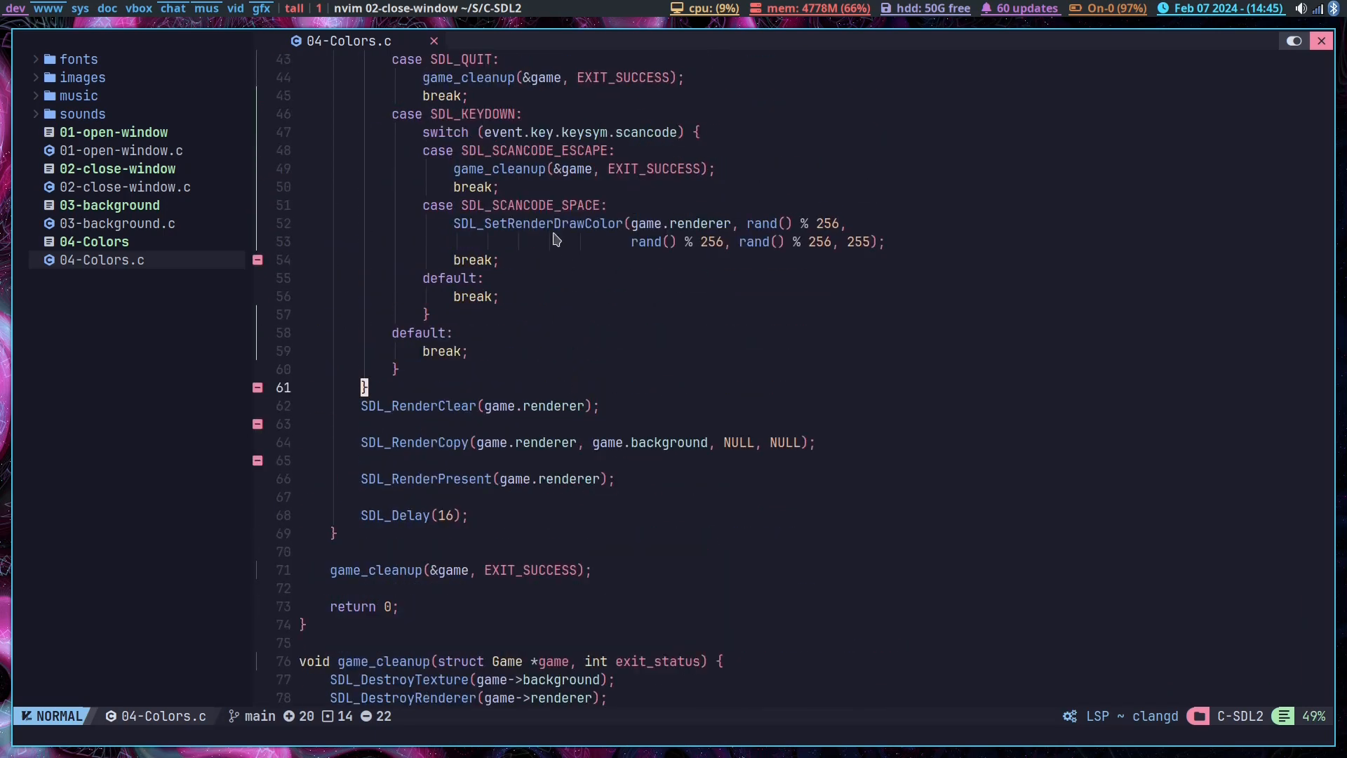
{"action": "mouse_move", "coordinate": [648, 258]}
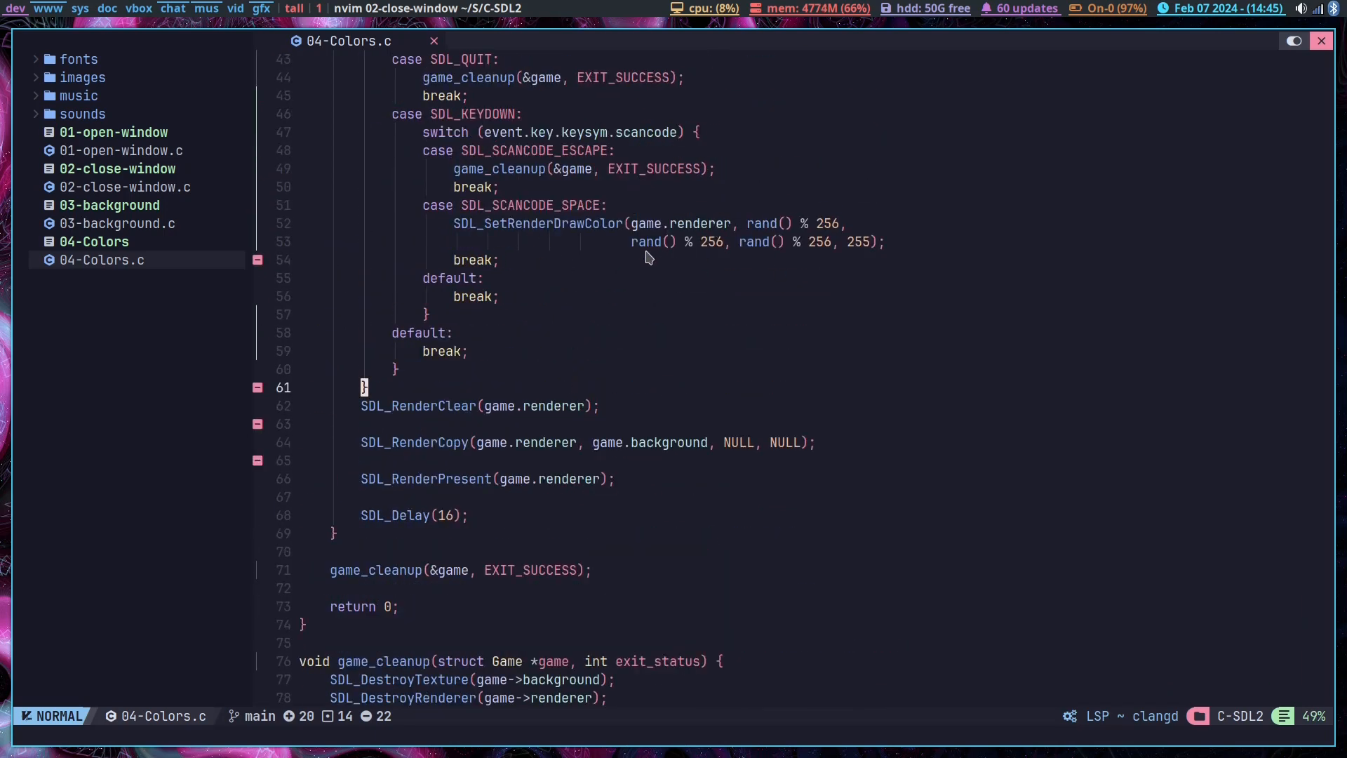
{"action": "mouse_move", "coordinate": [623, 264]}
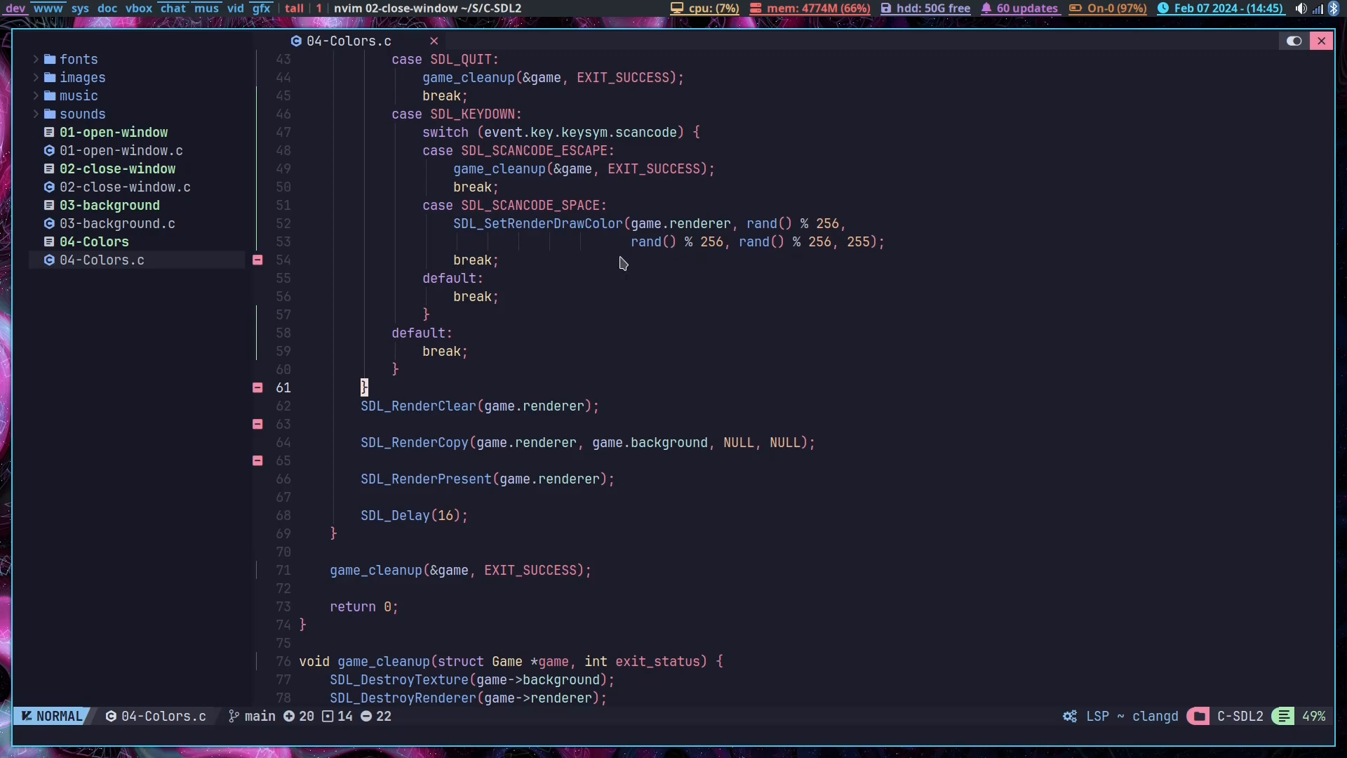
{"action": "scroll", "scroll_direction": "down", "scroll_amount": 3}
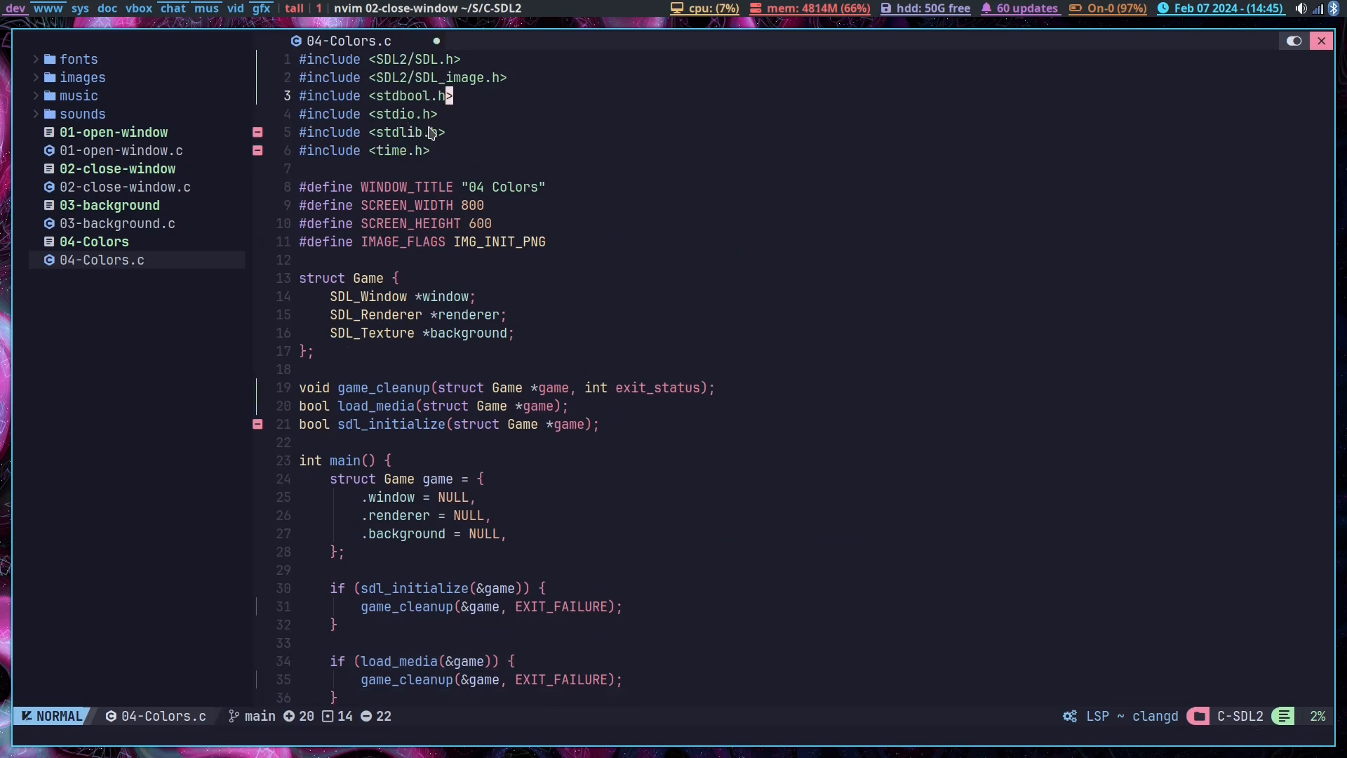
{"action": "mouse_move", "coordinate": [544, 216]}
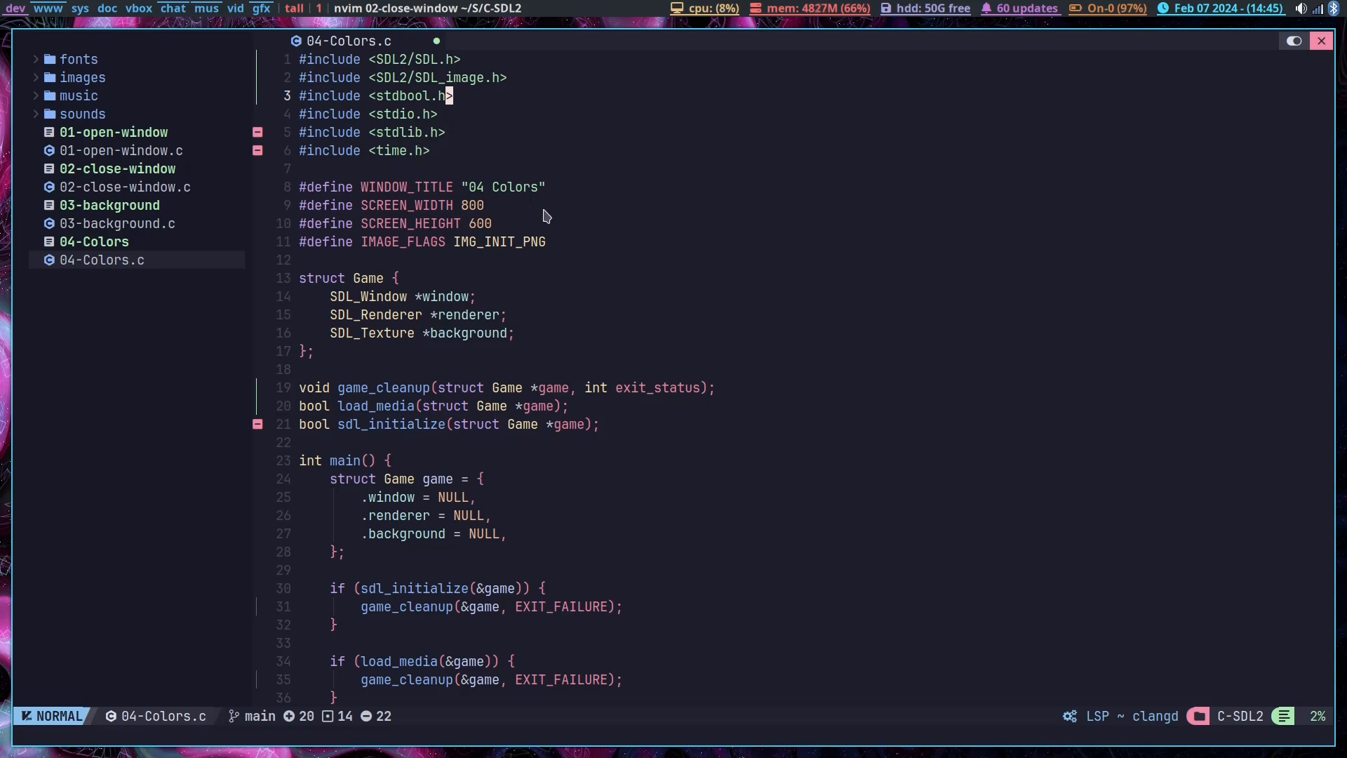
{"action": "scroll", "scroll_direction": "down", "scroll_amount": 3}
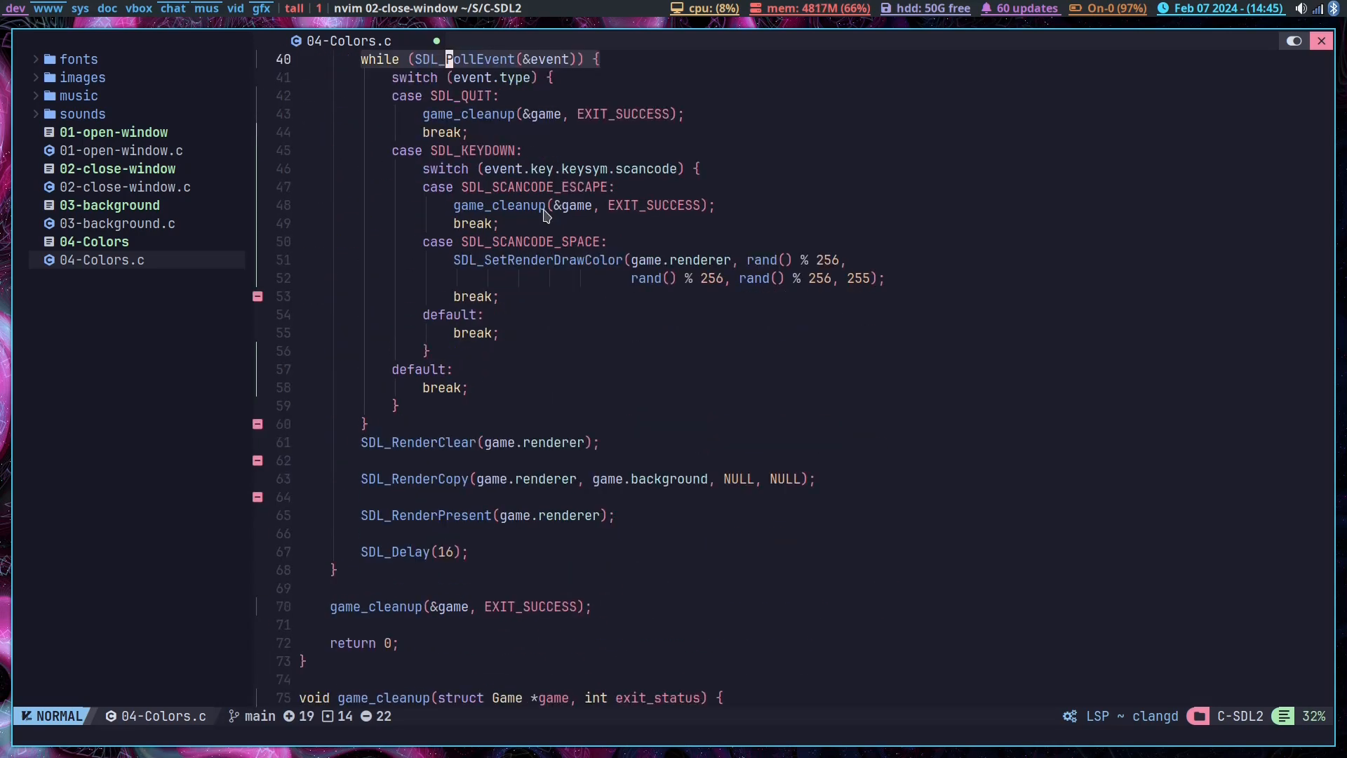